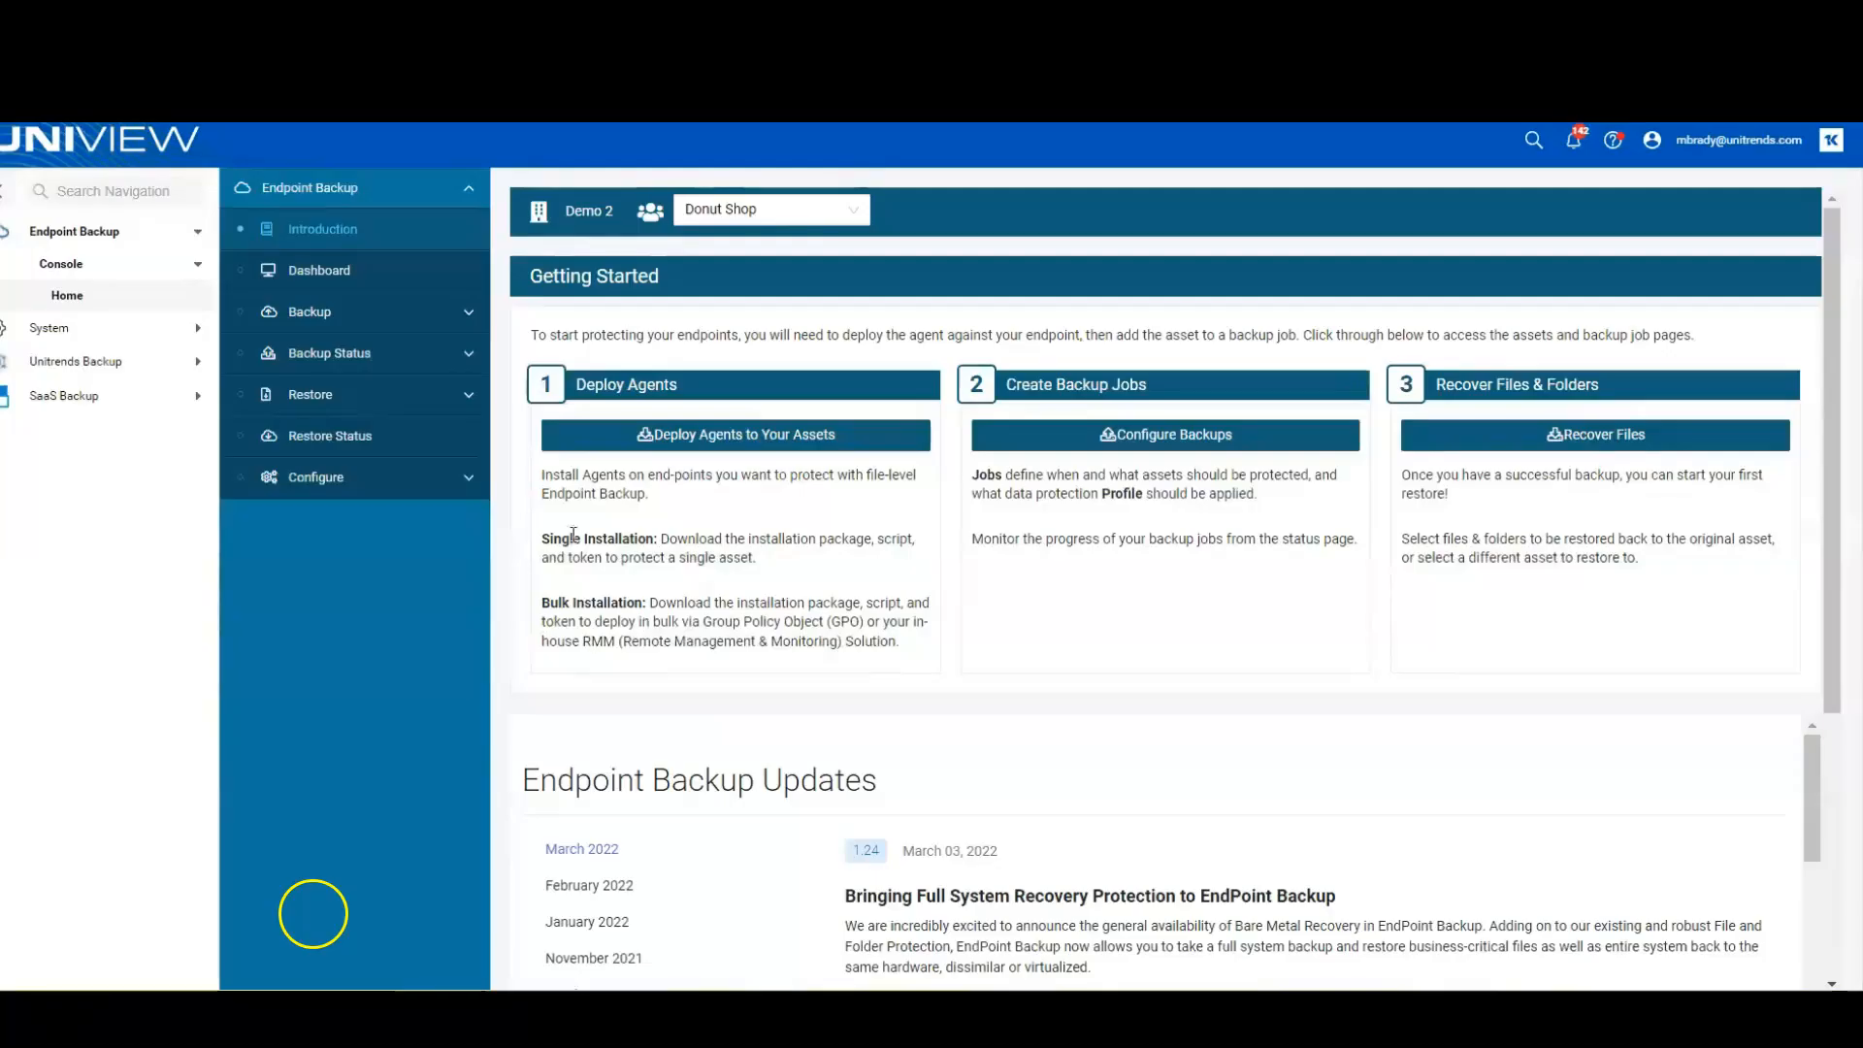
Show the Donut Shop Endpoint Backup dashboard with asset counts, health and activity.
left_click(318, 270)
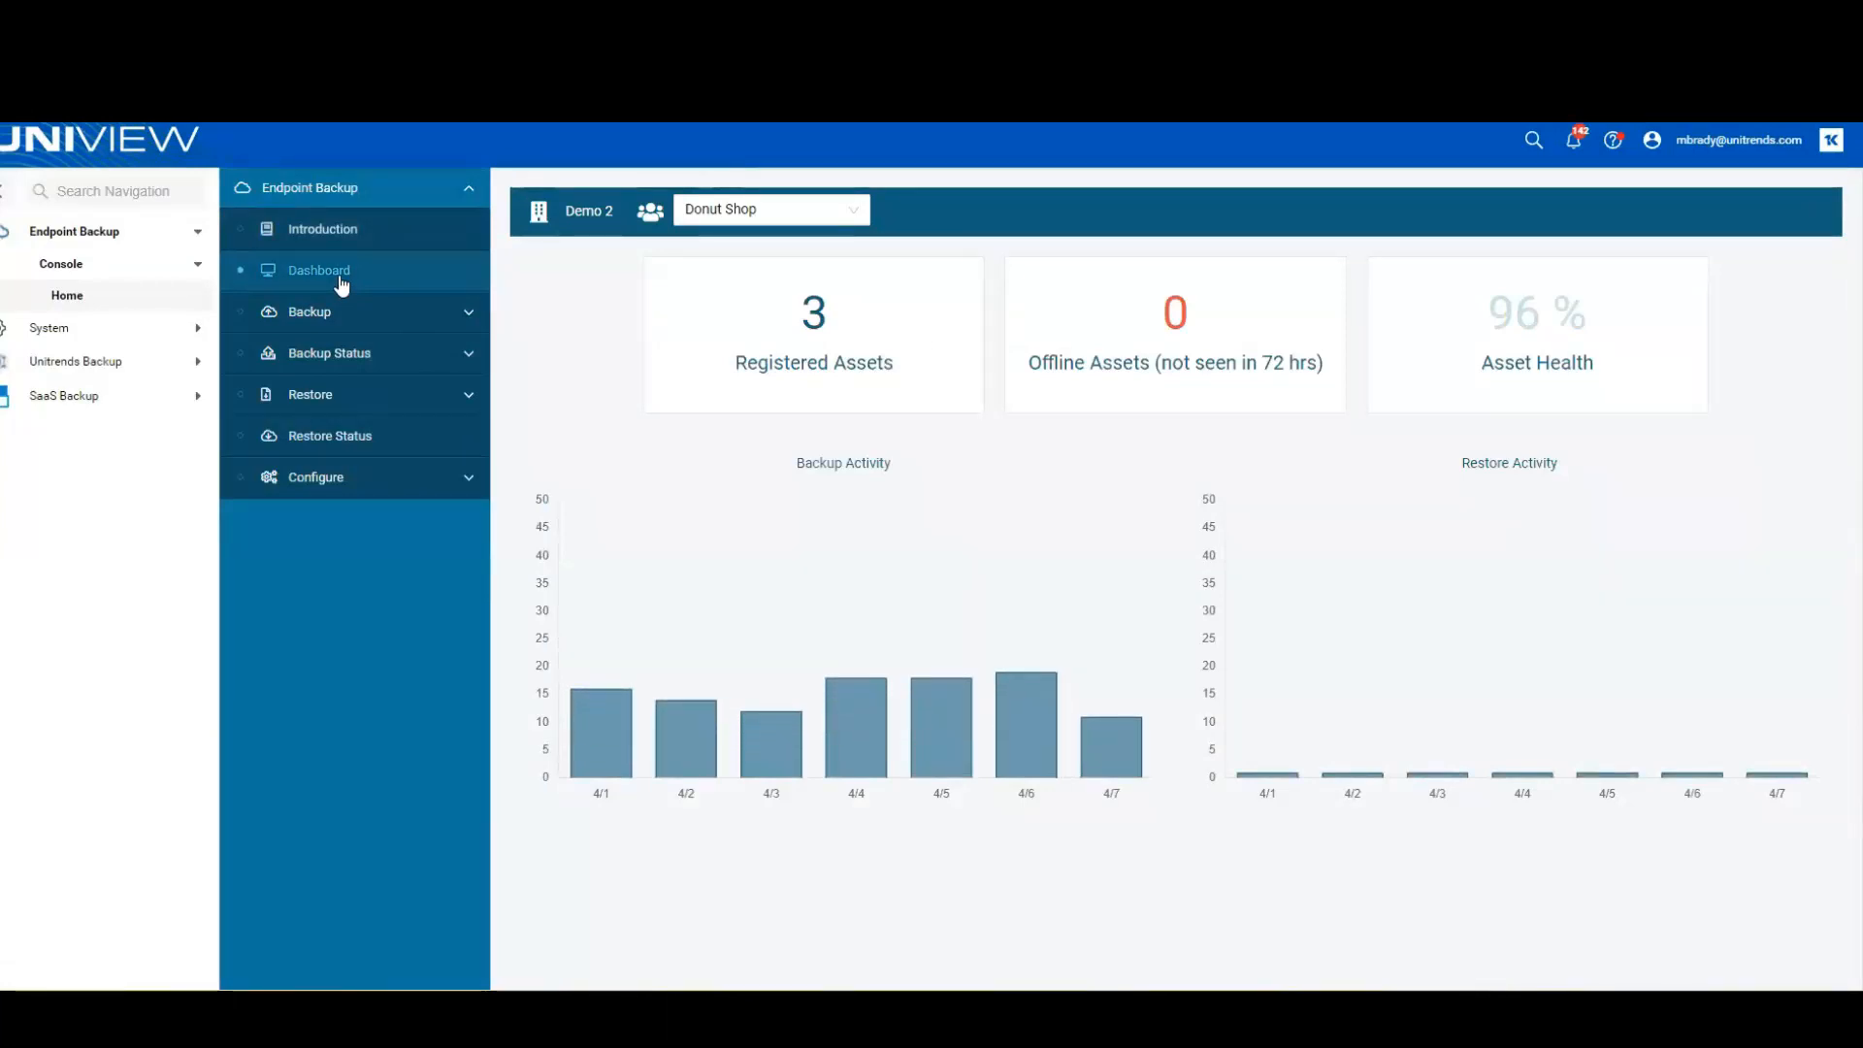
mouse_move(344, 326)
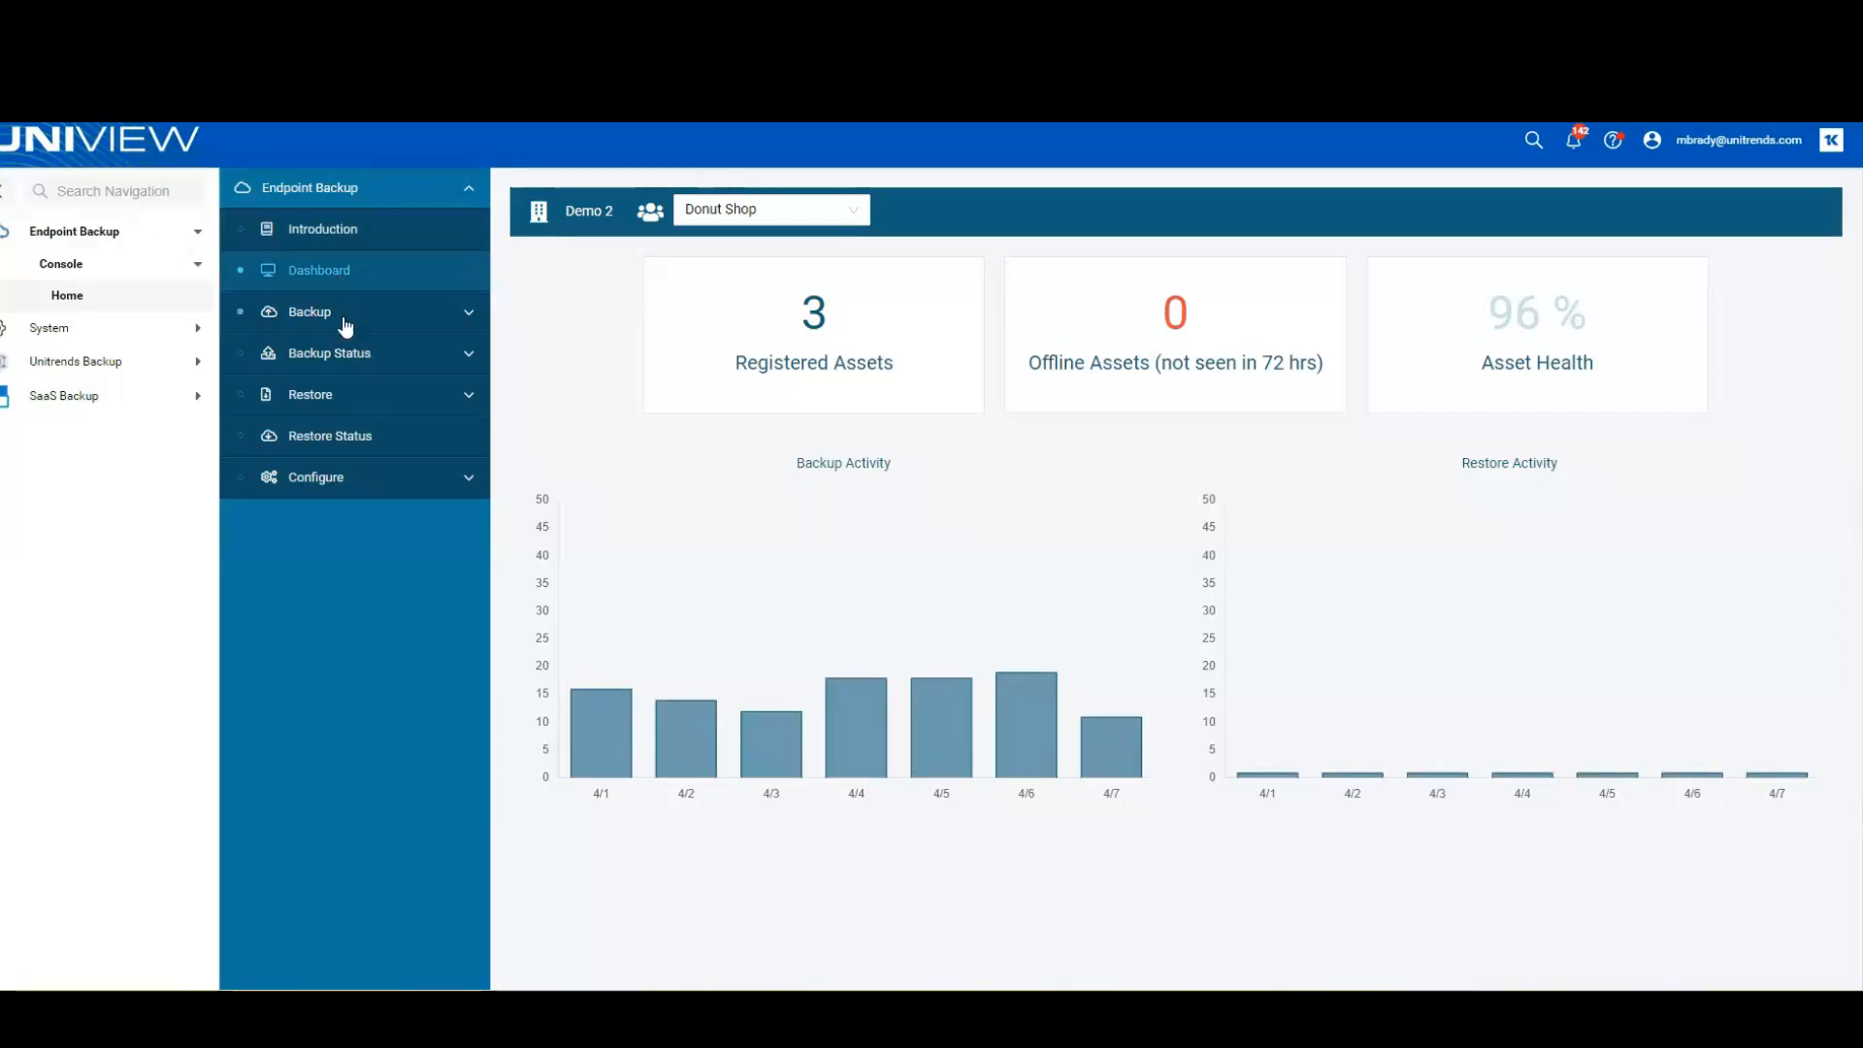
List the three Donut Shop endpoints with success rates, last-seen times and agent versions.
left_click(314, 477)
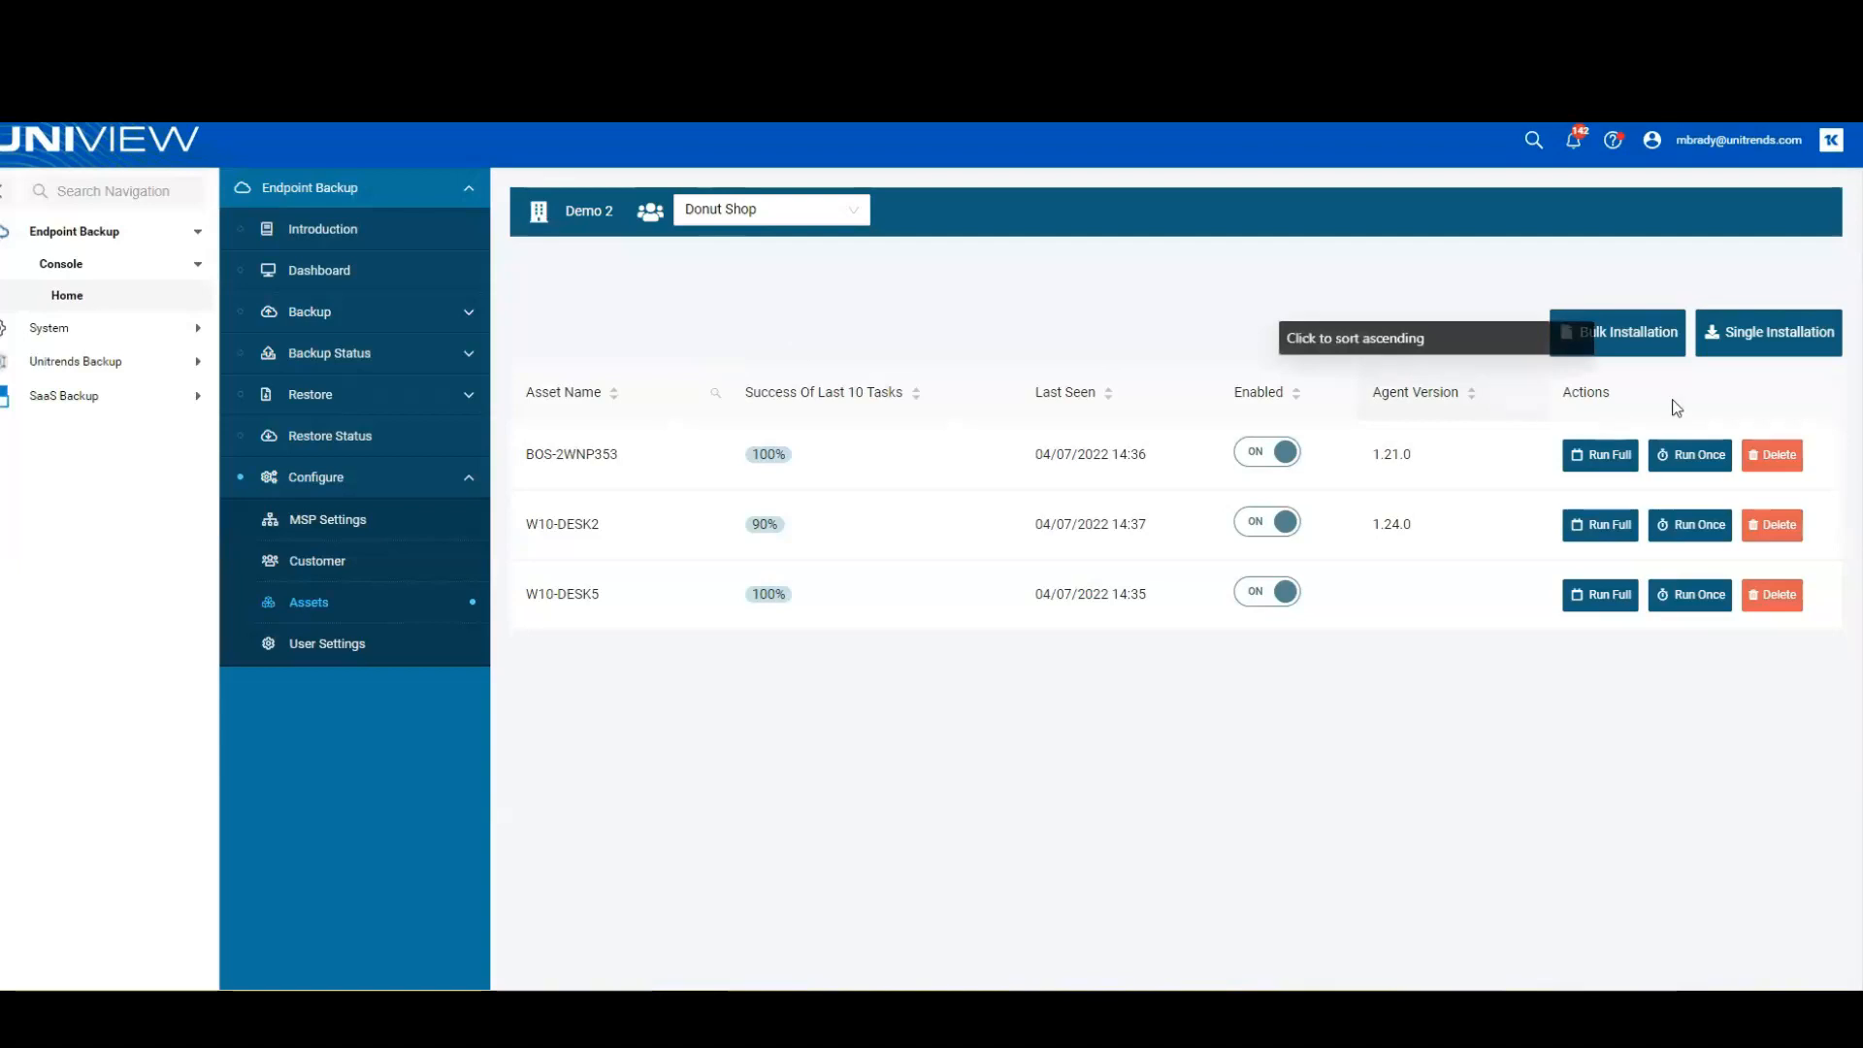
mouse_move(1769, 332)
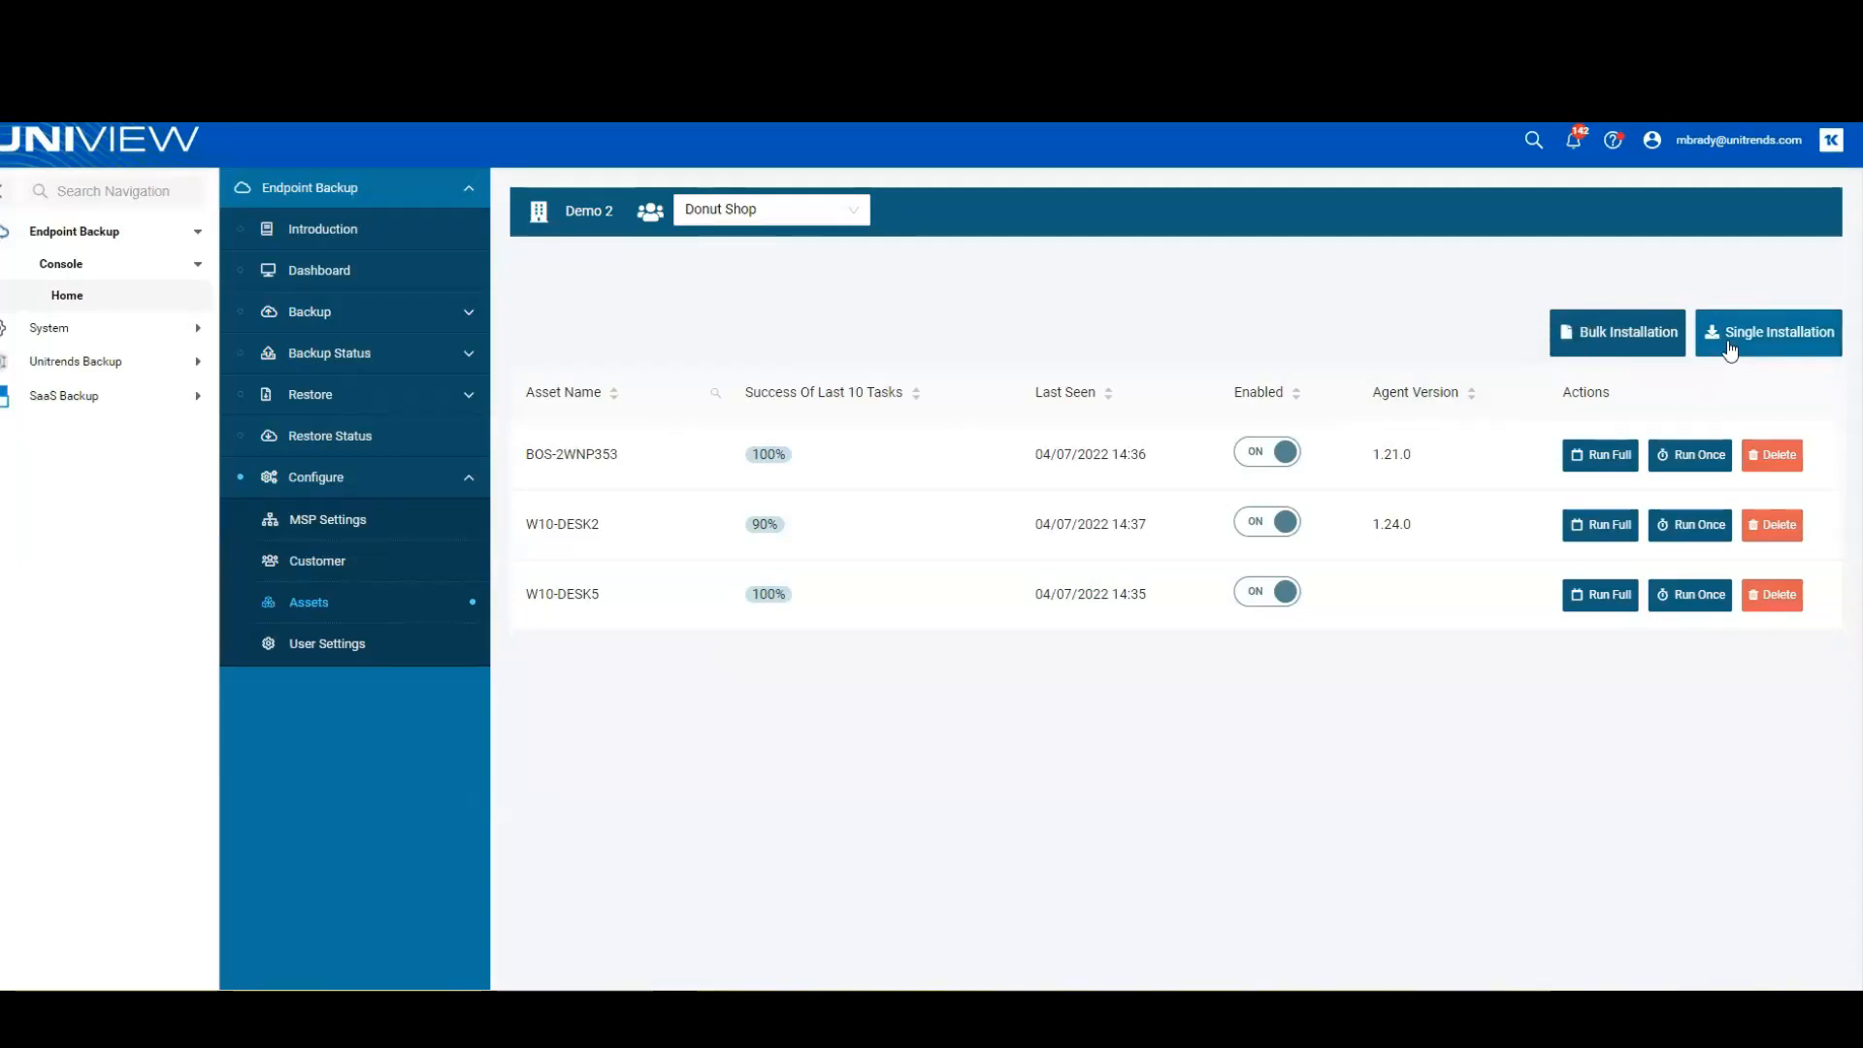
mouse_move(1651, 341)
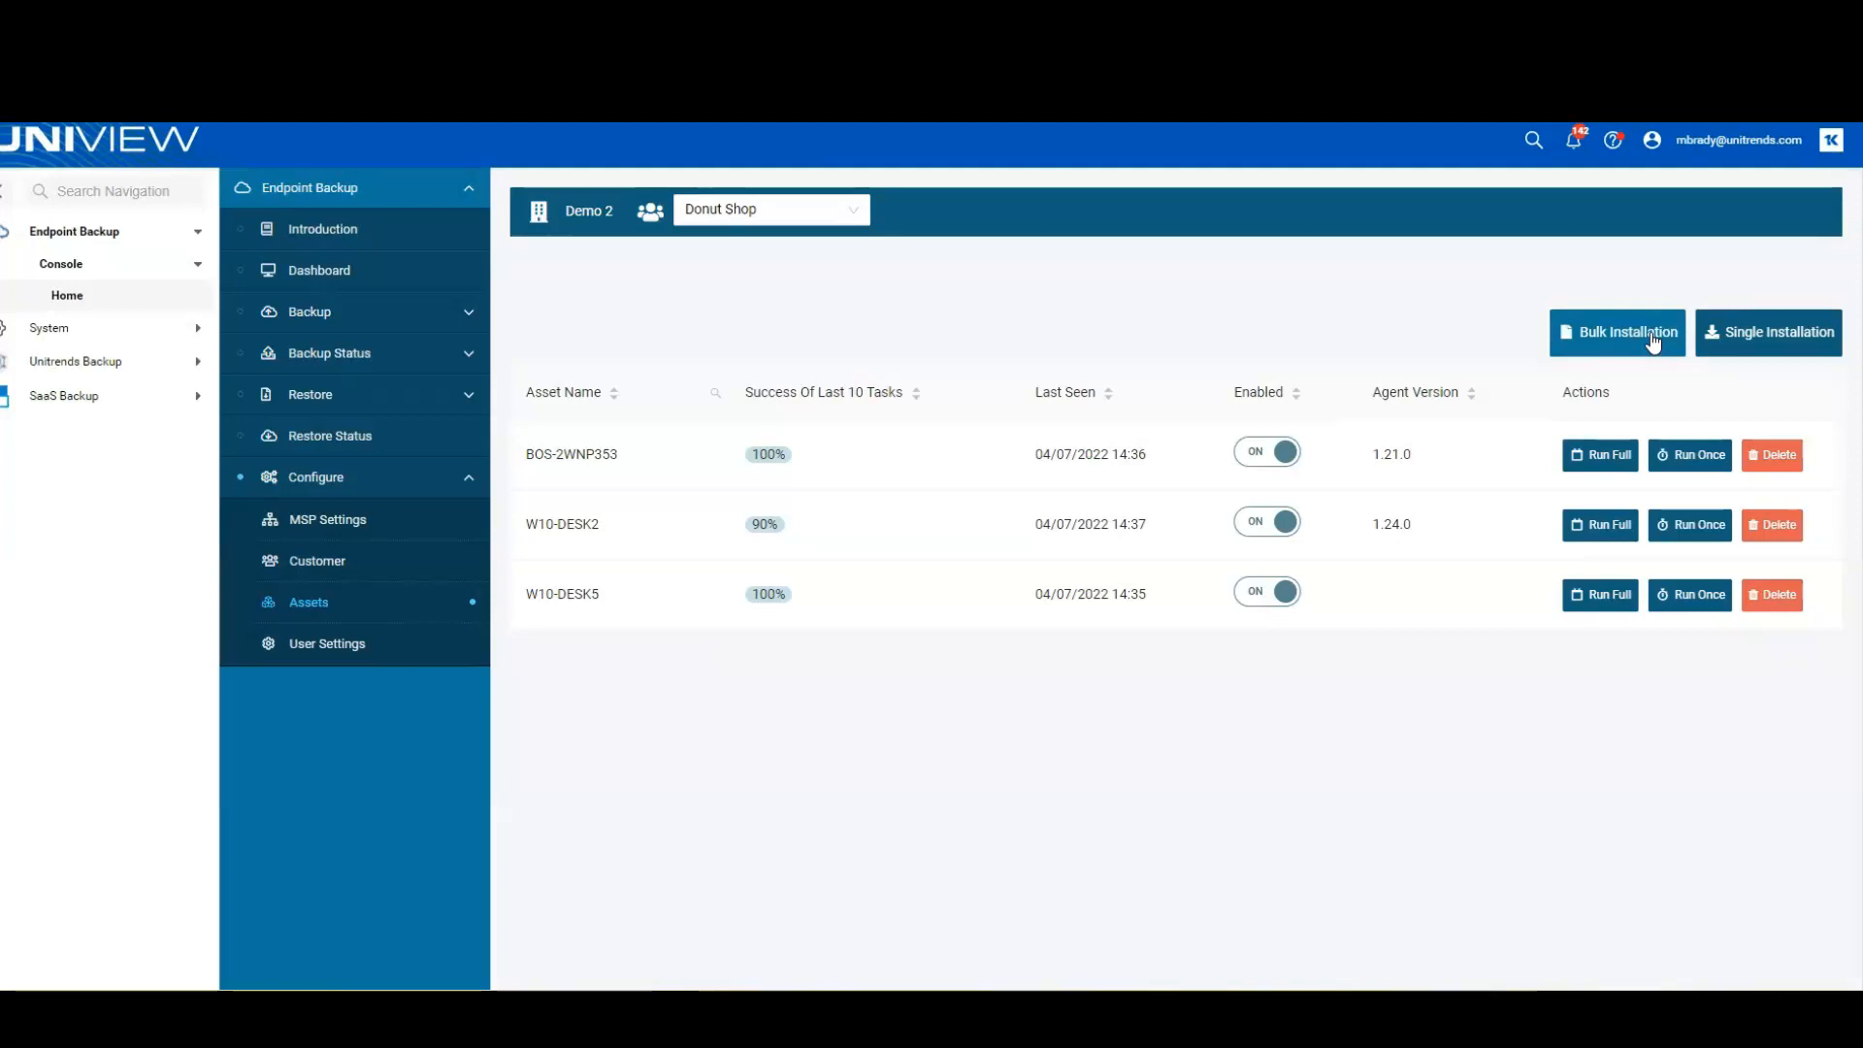
mouse_move(339, 312)
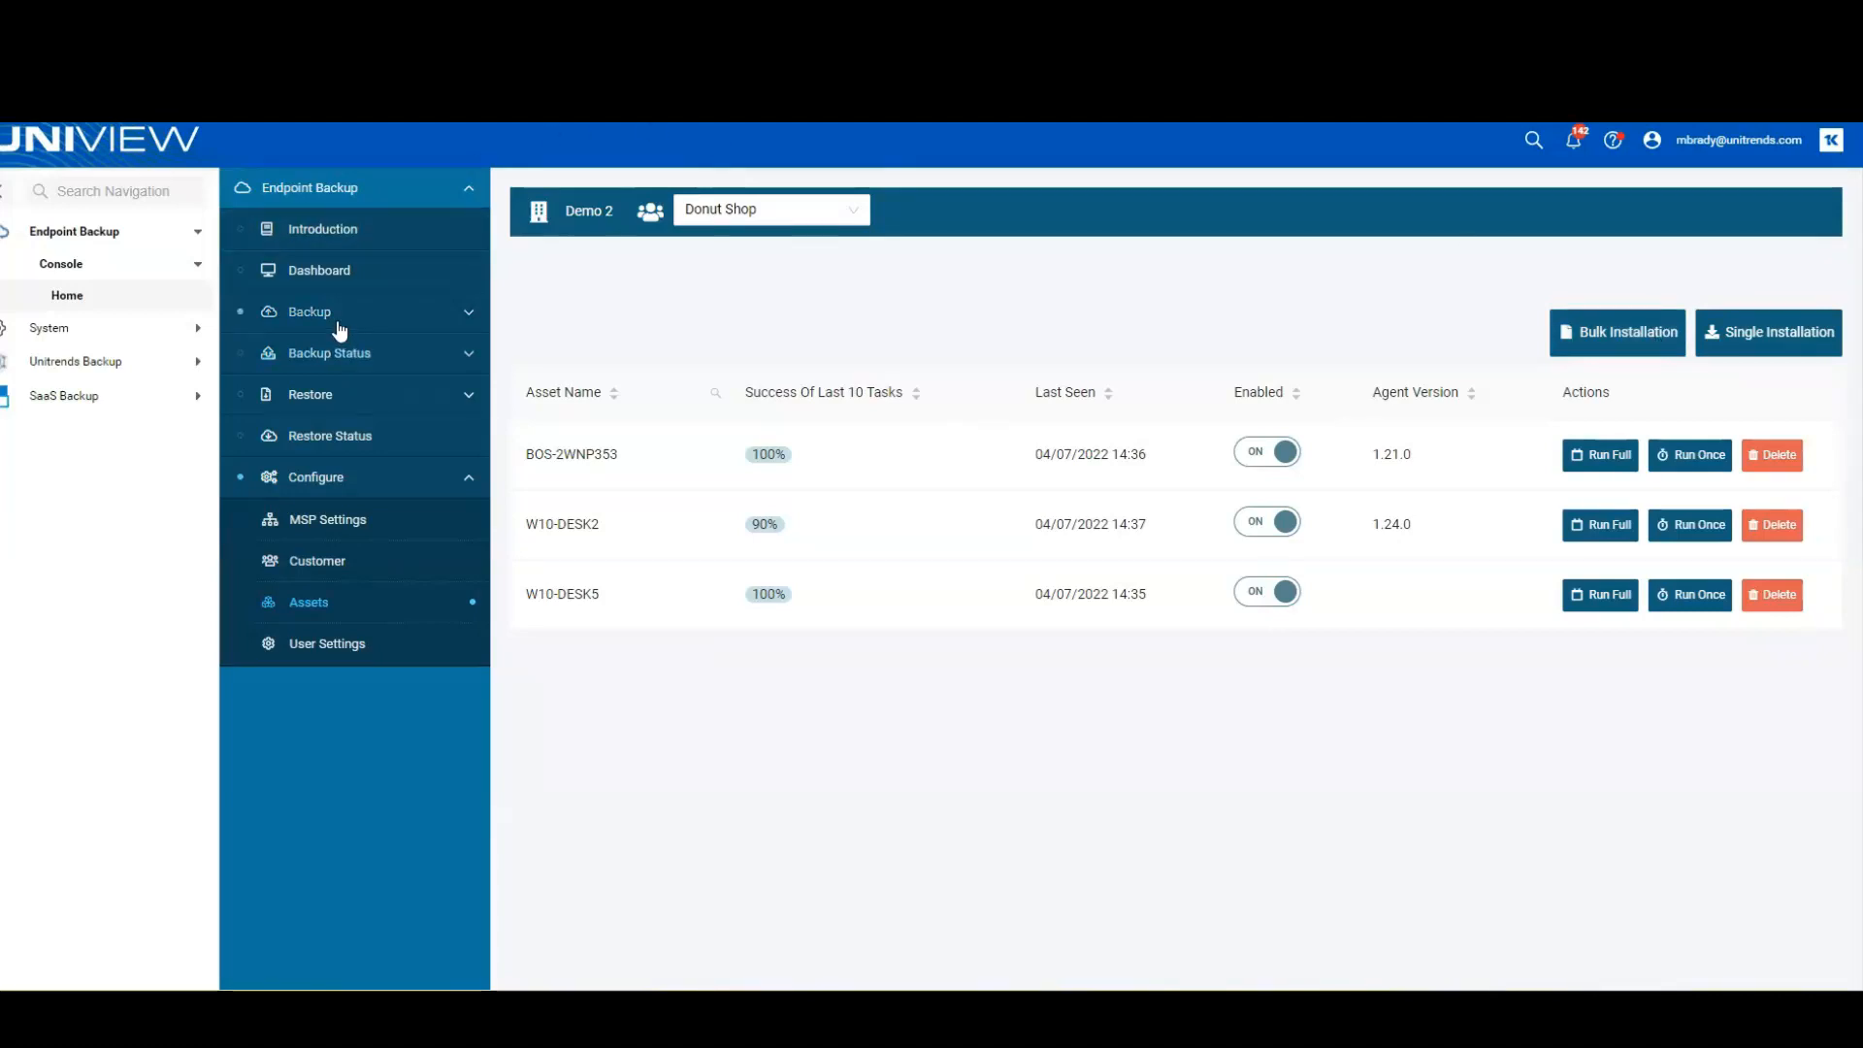
Start a new profile from the Backup Profile page.
left_click(308, 311)
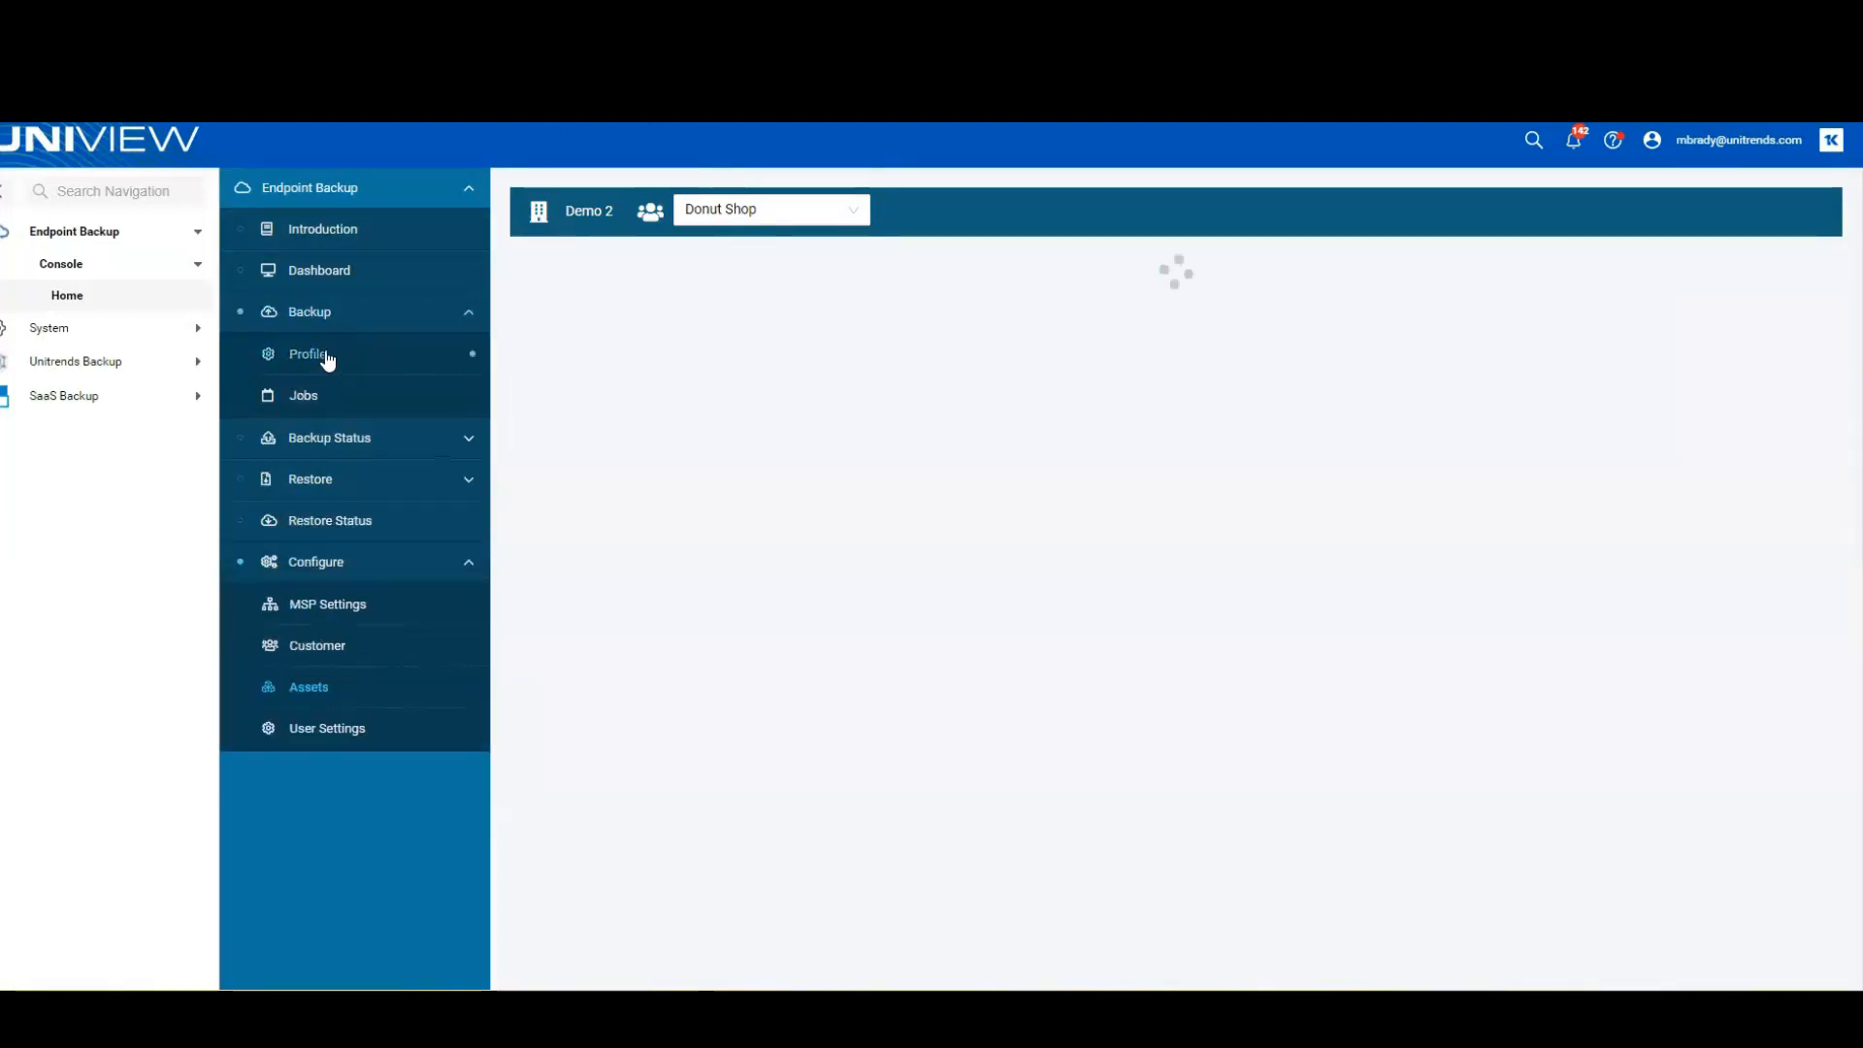
left_click(309, 353)
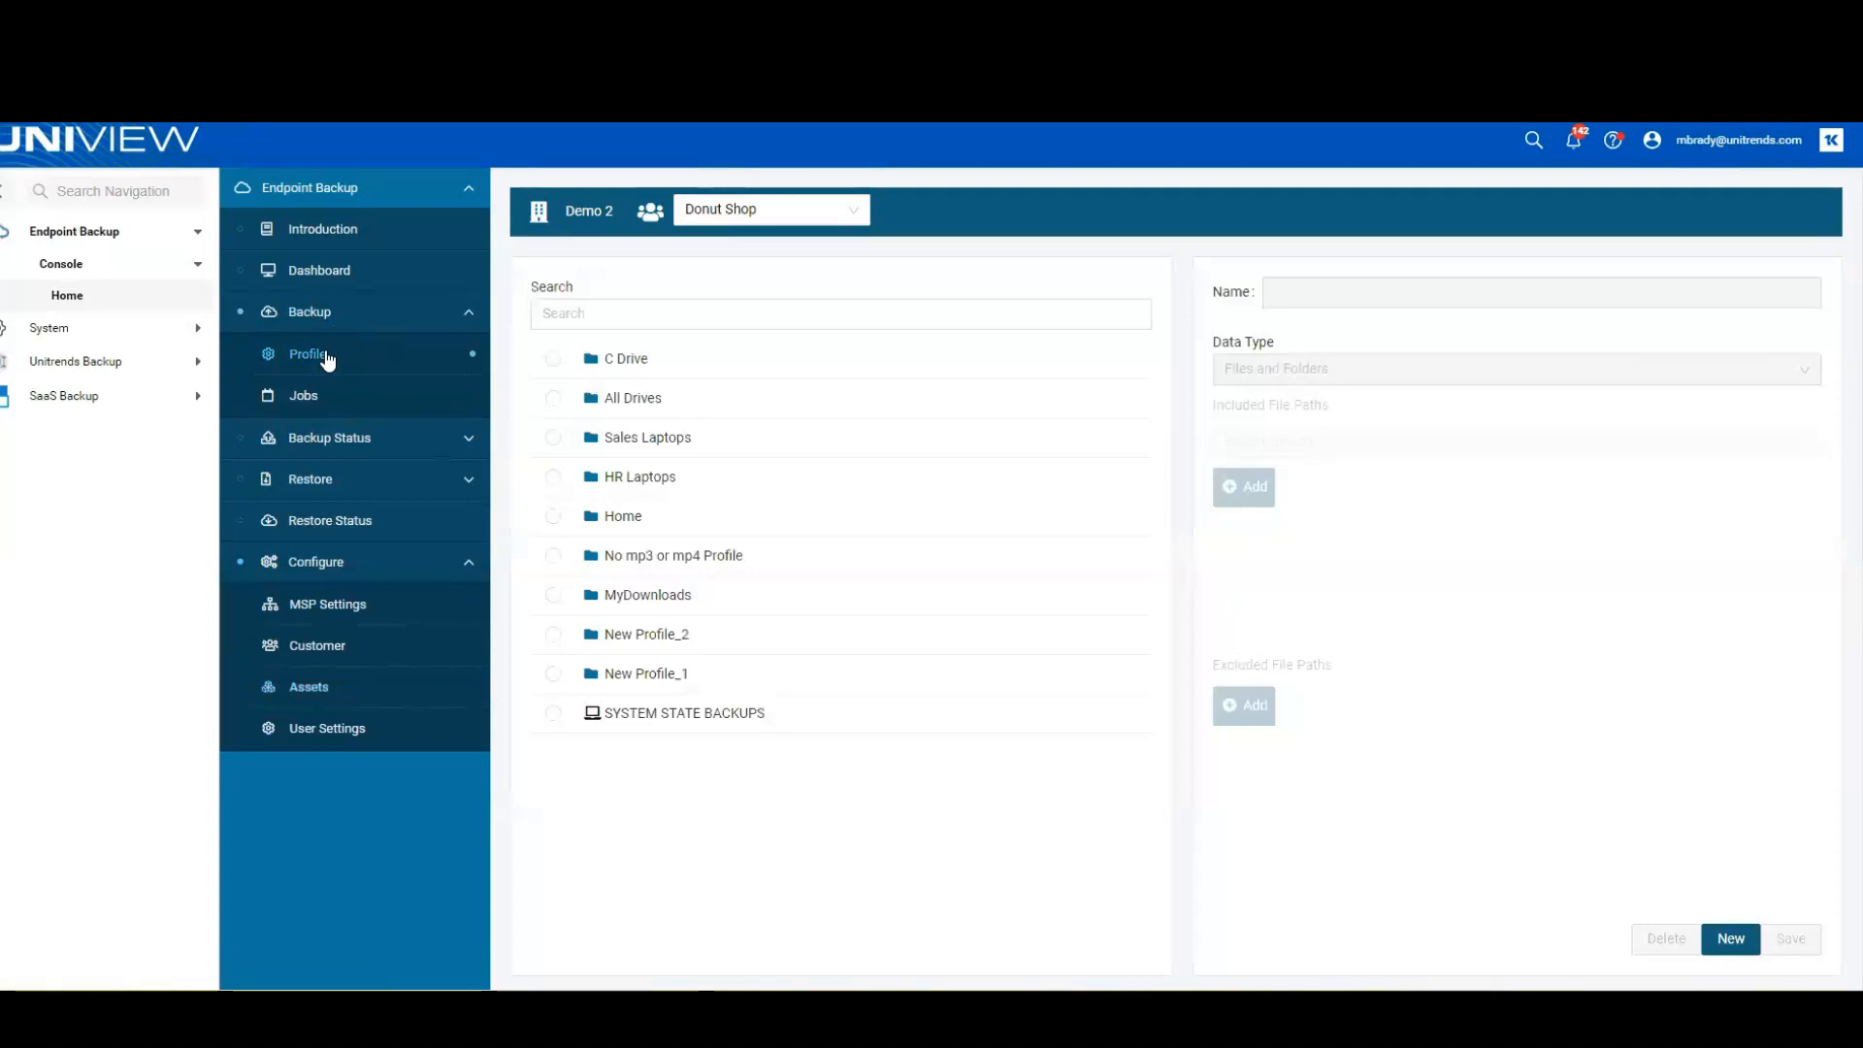
left_click(1729, 938)
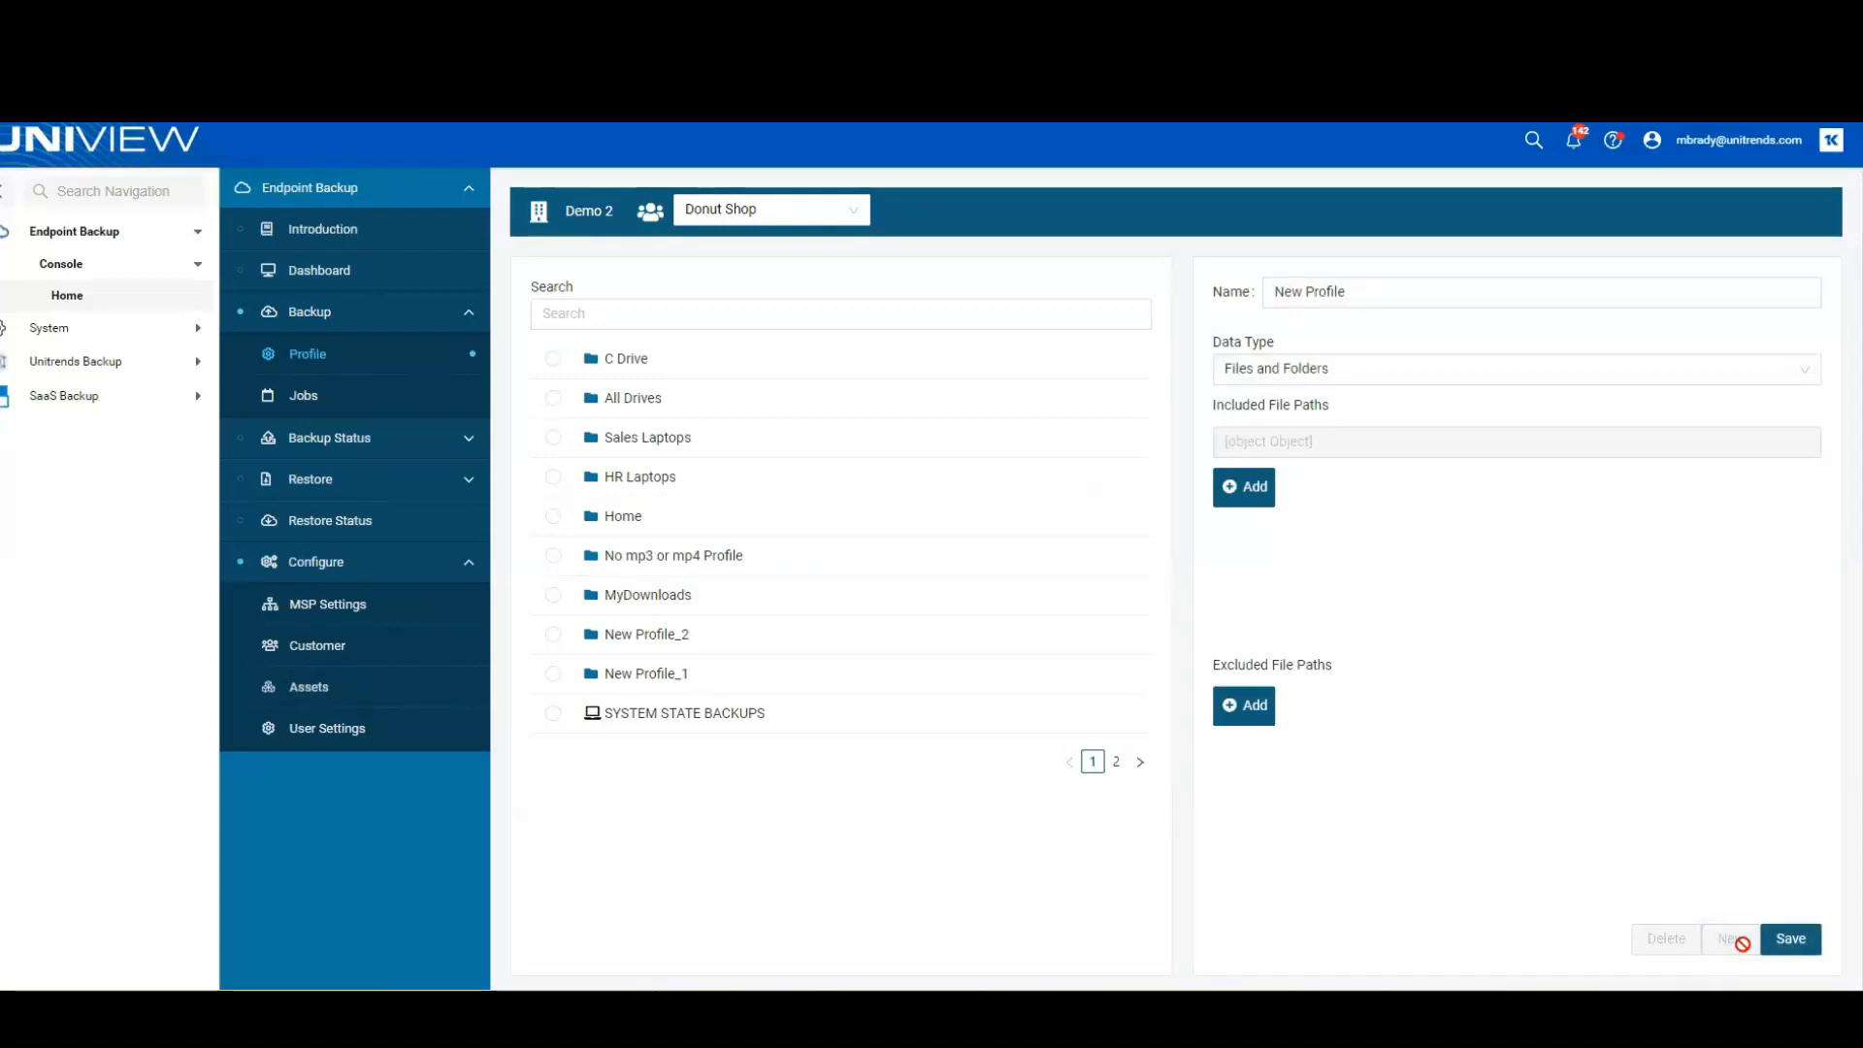
Include c:\ and exclude c:\temp in the new profile's file paths.
left_click(1243, 488)
type("c")
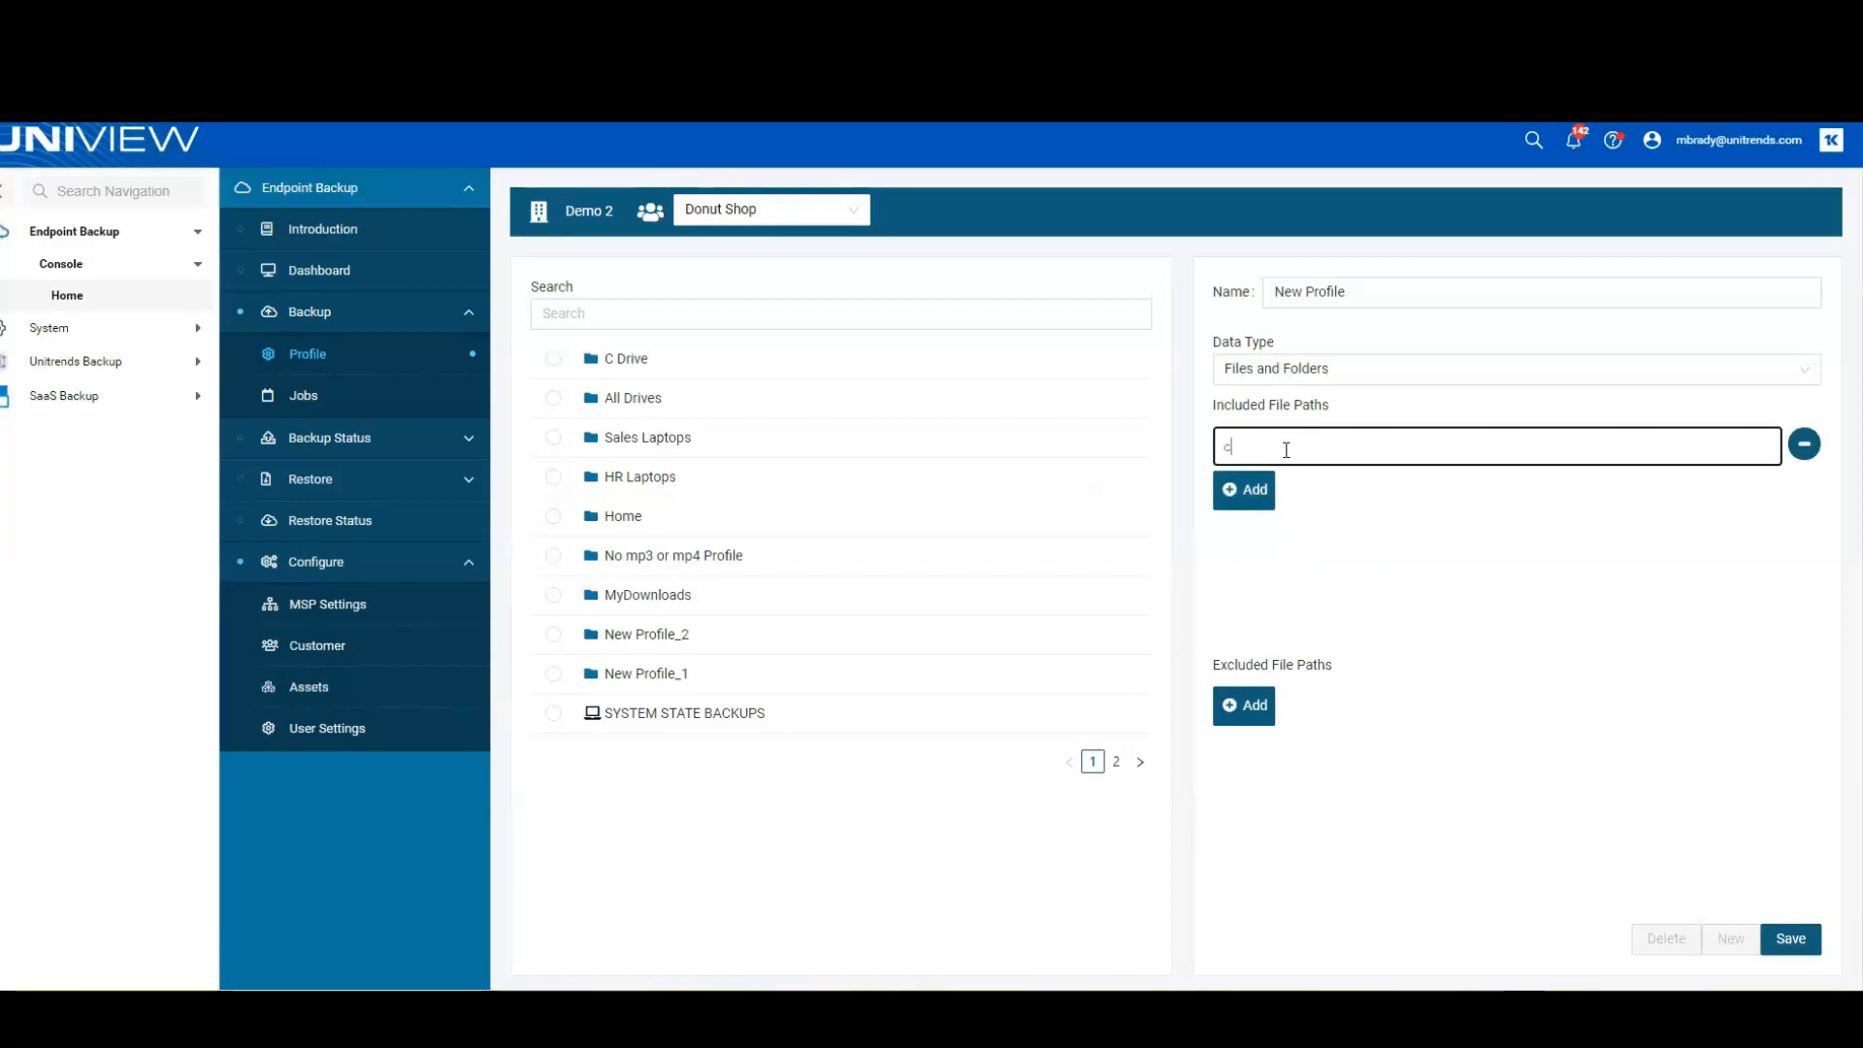
type(":\\")
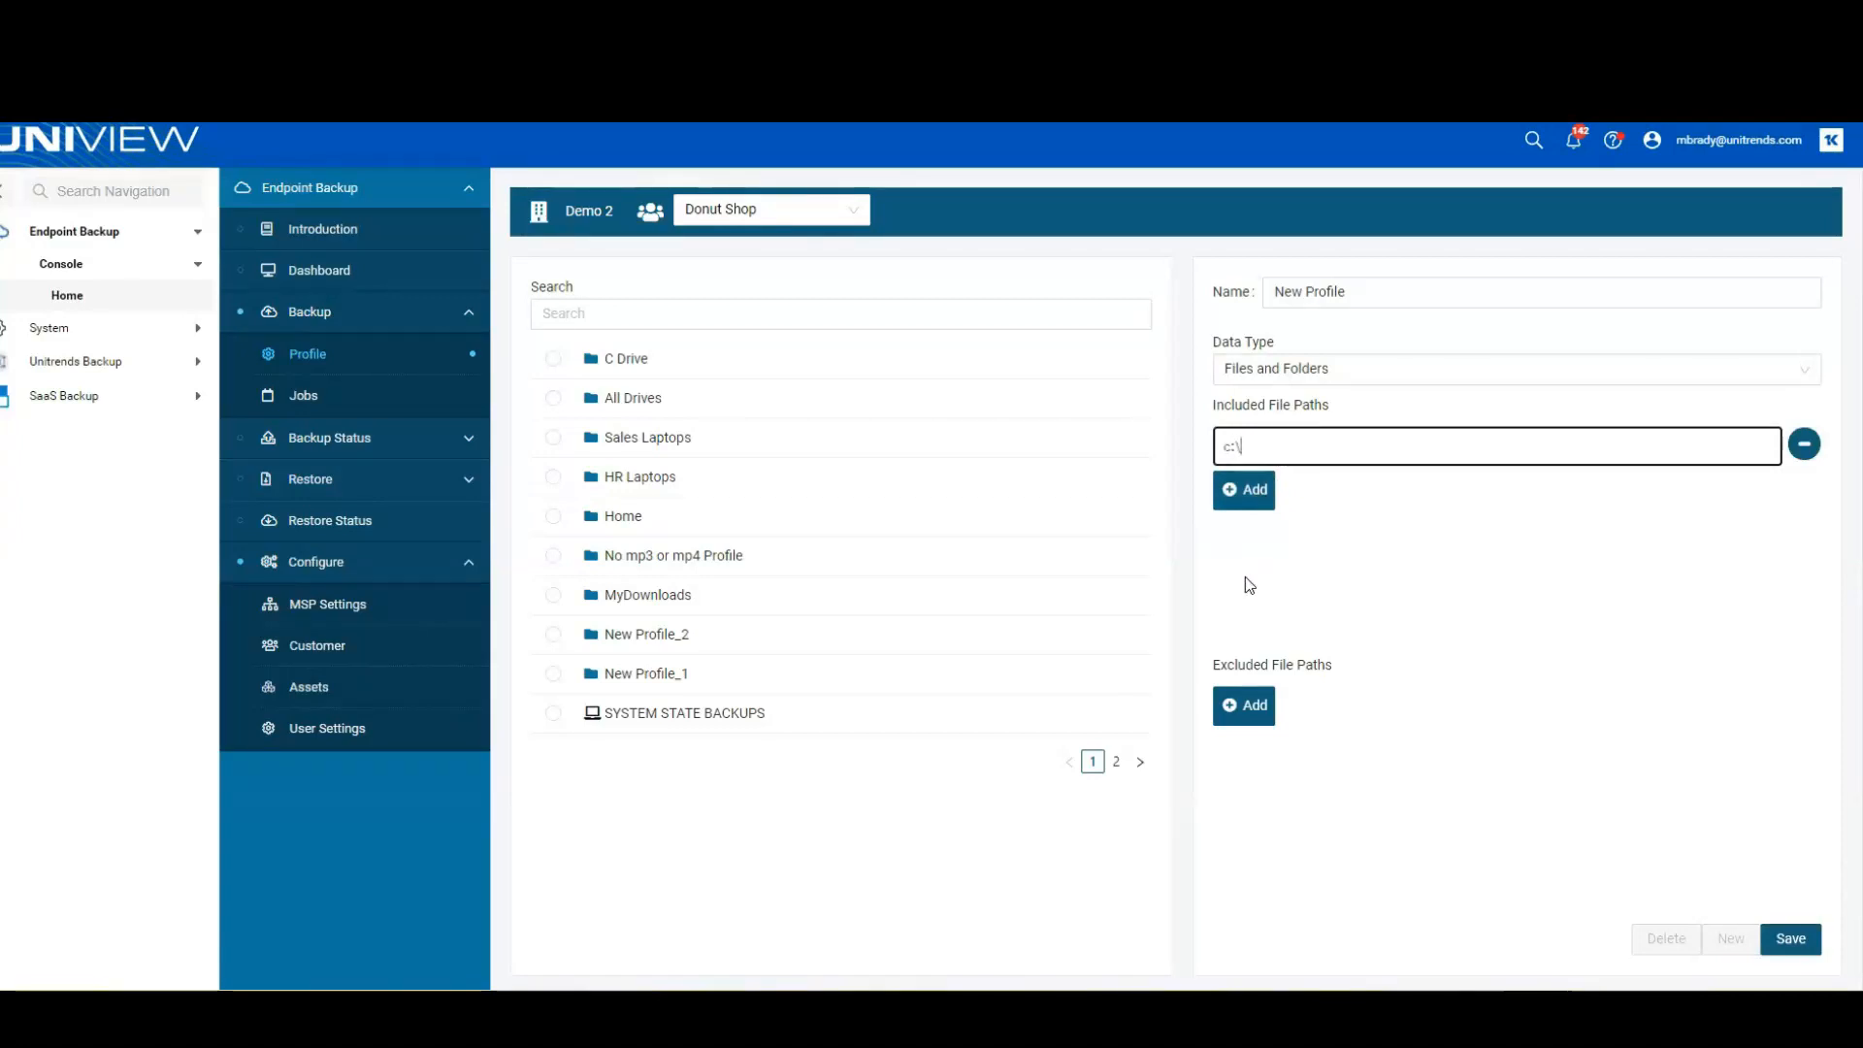
left_click(1243, 706)
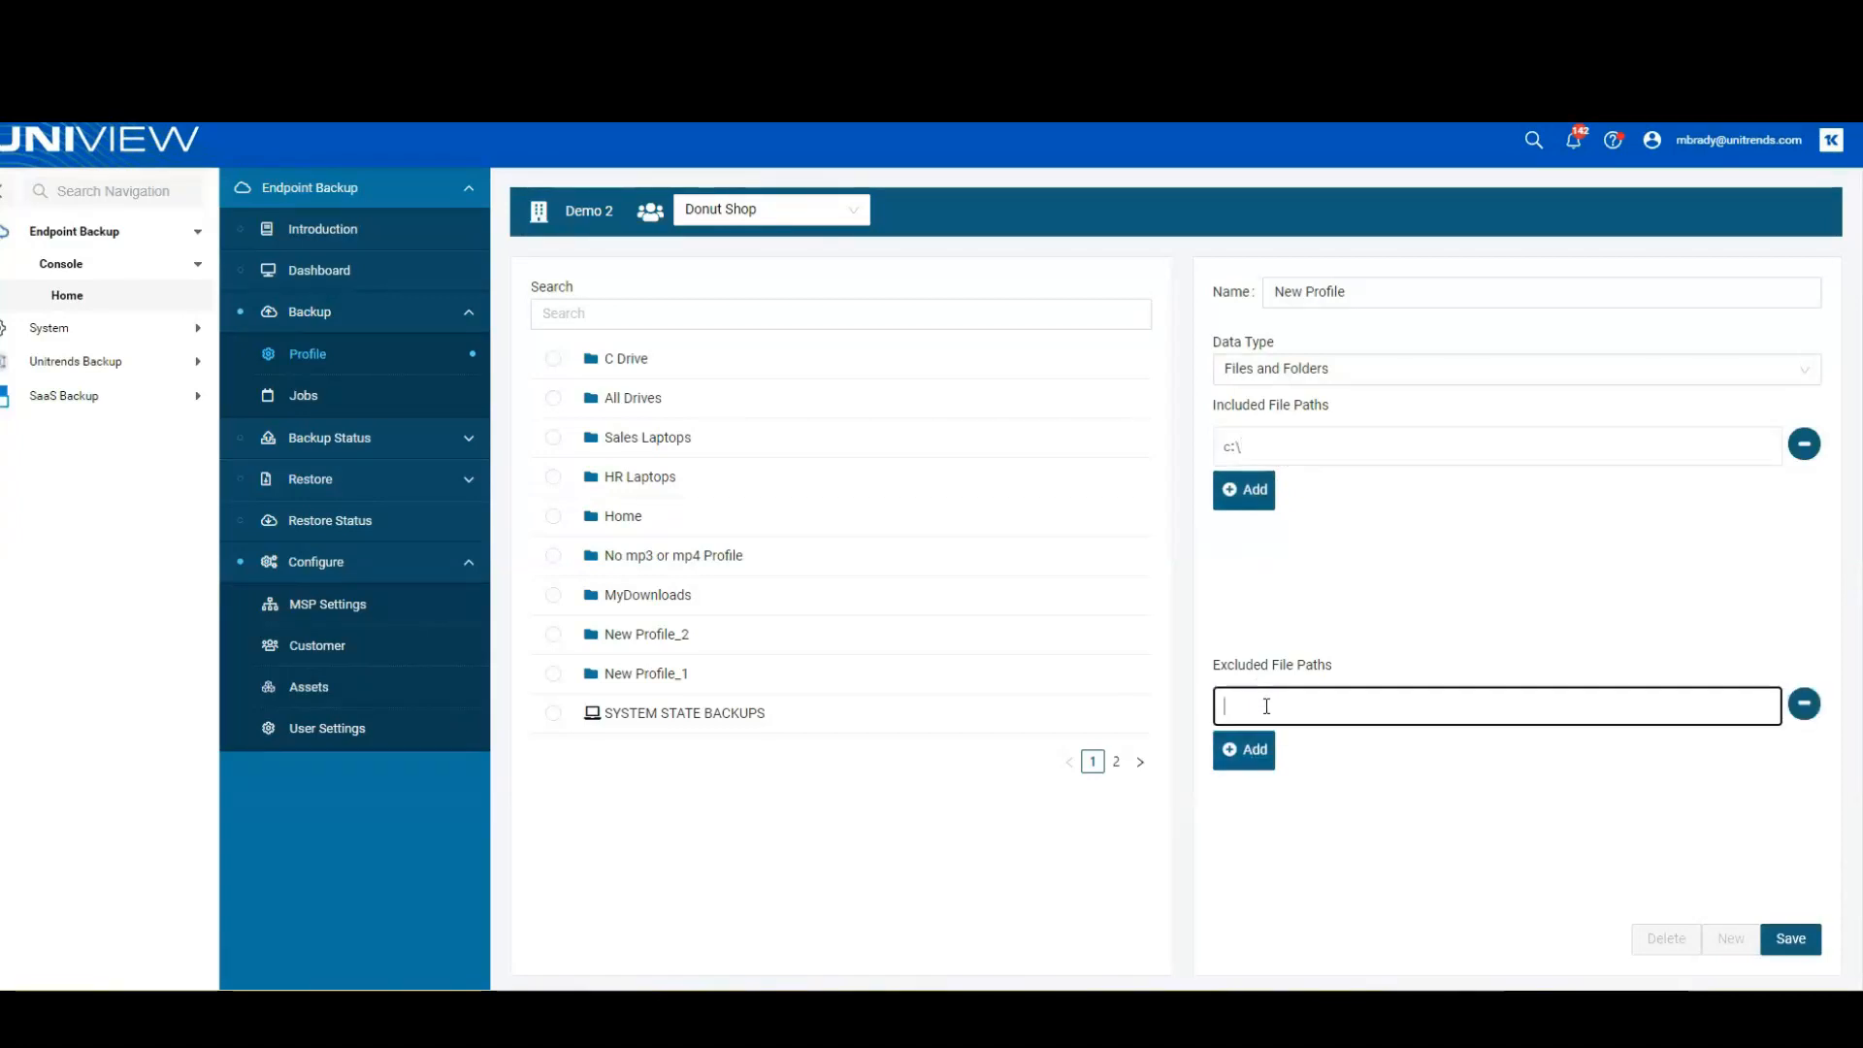
type("c:\\")
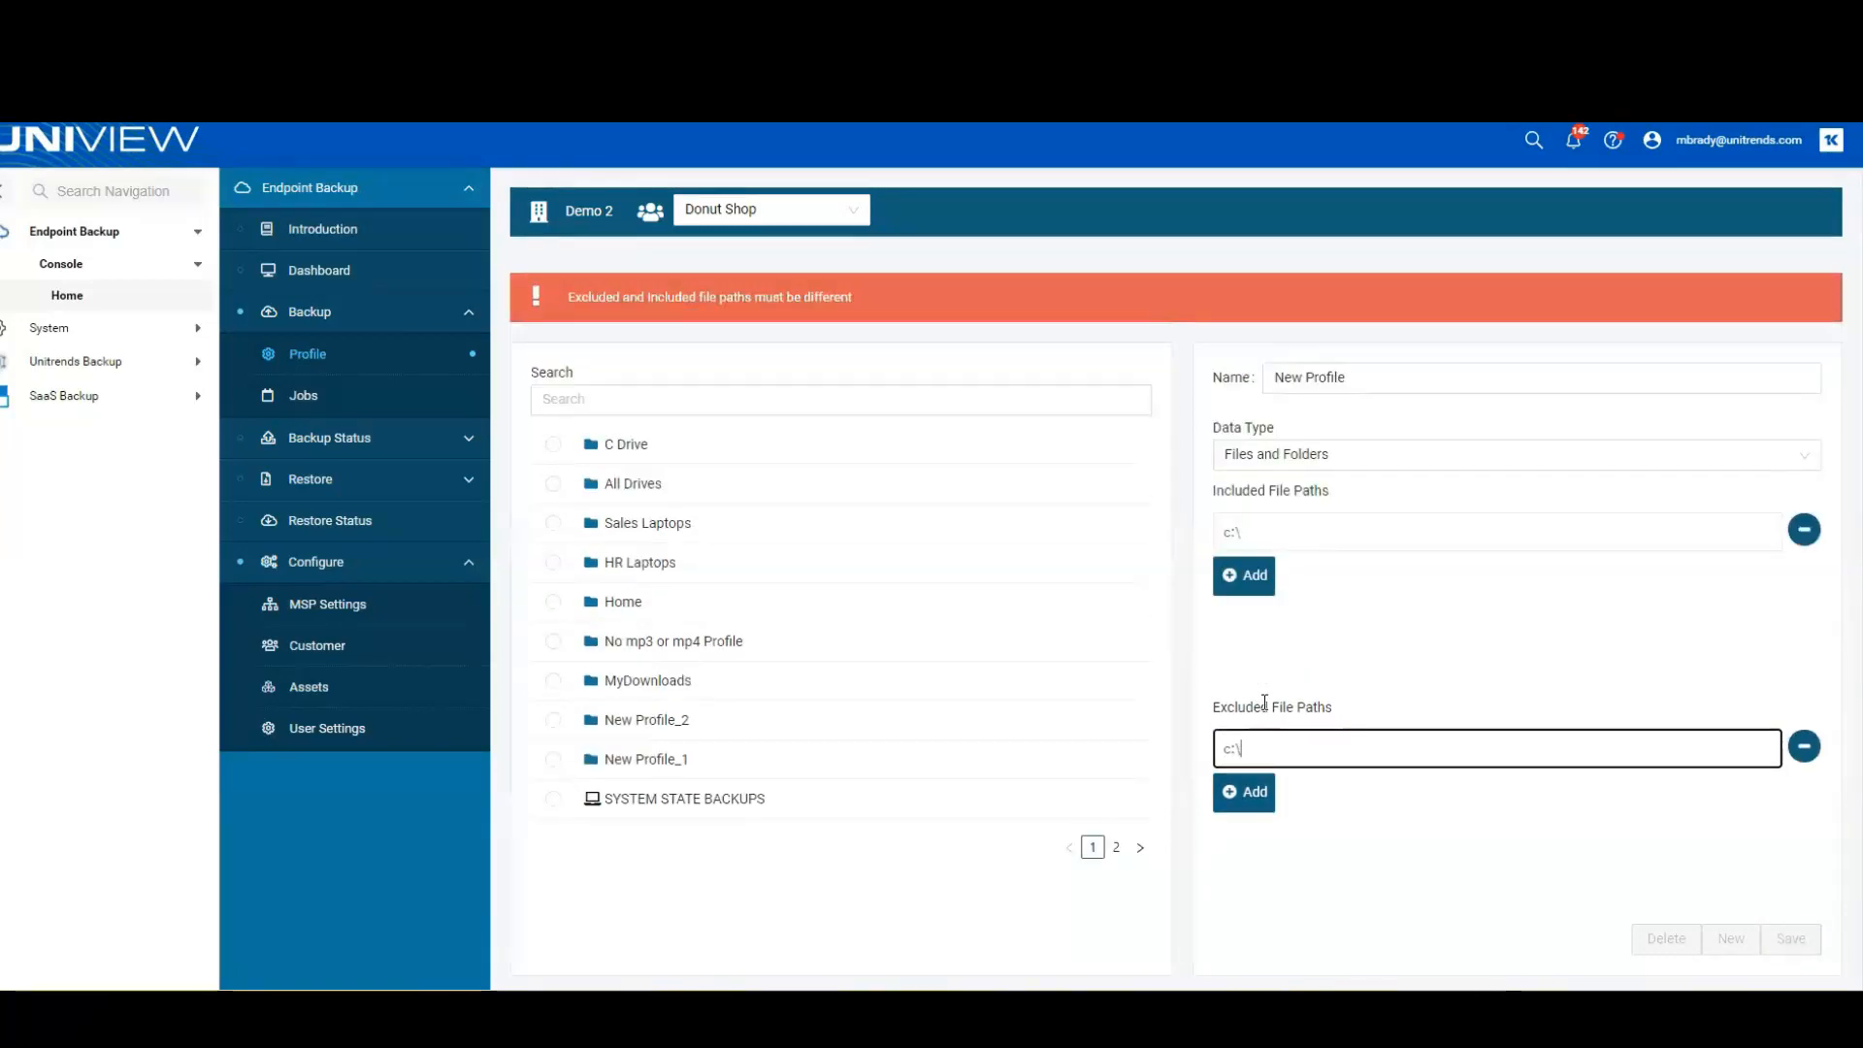
type("temp")
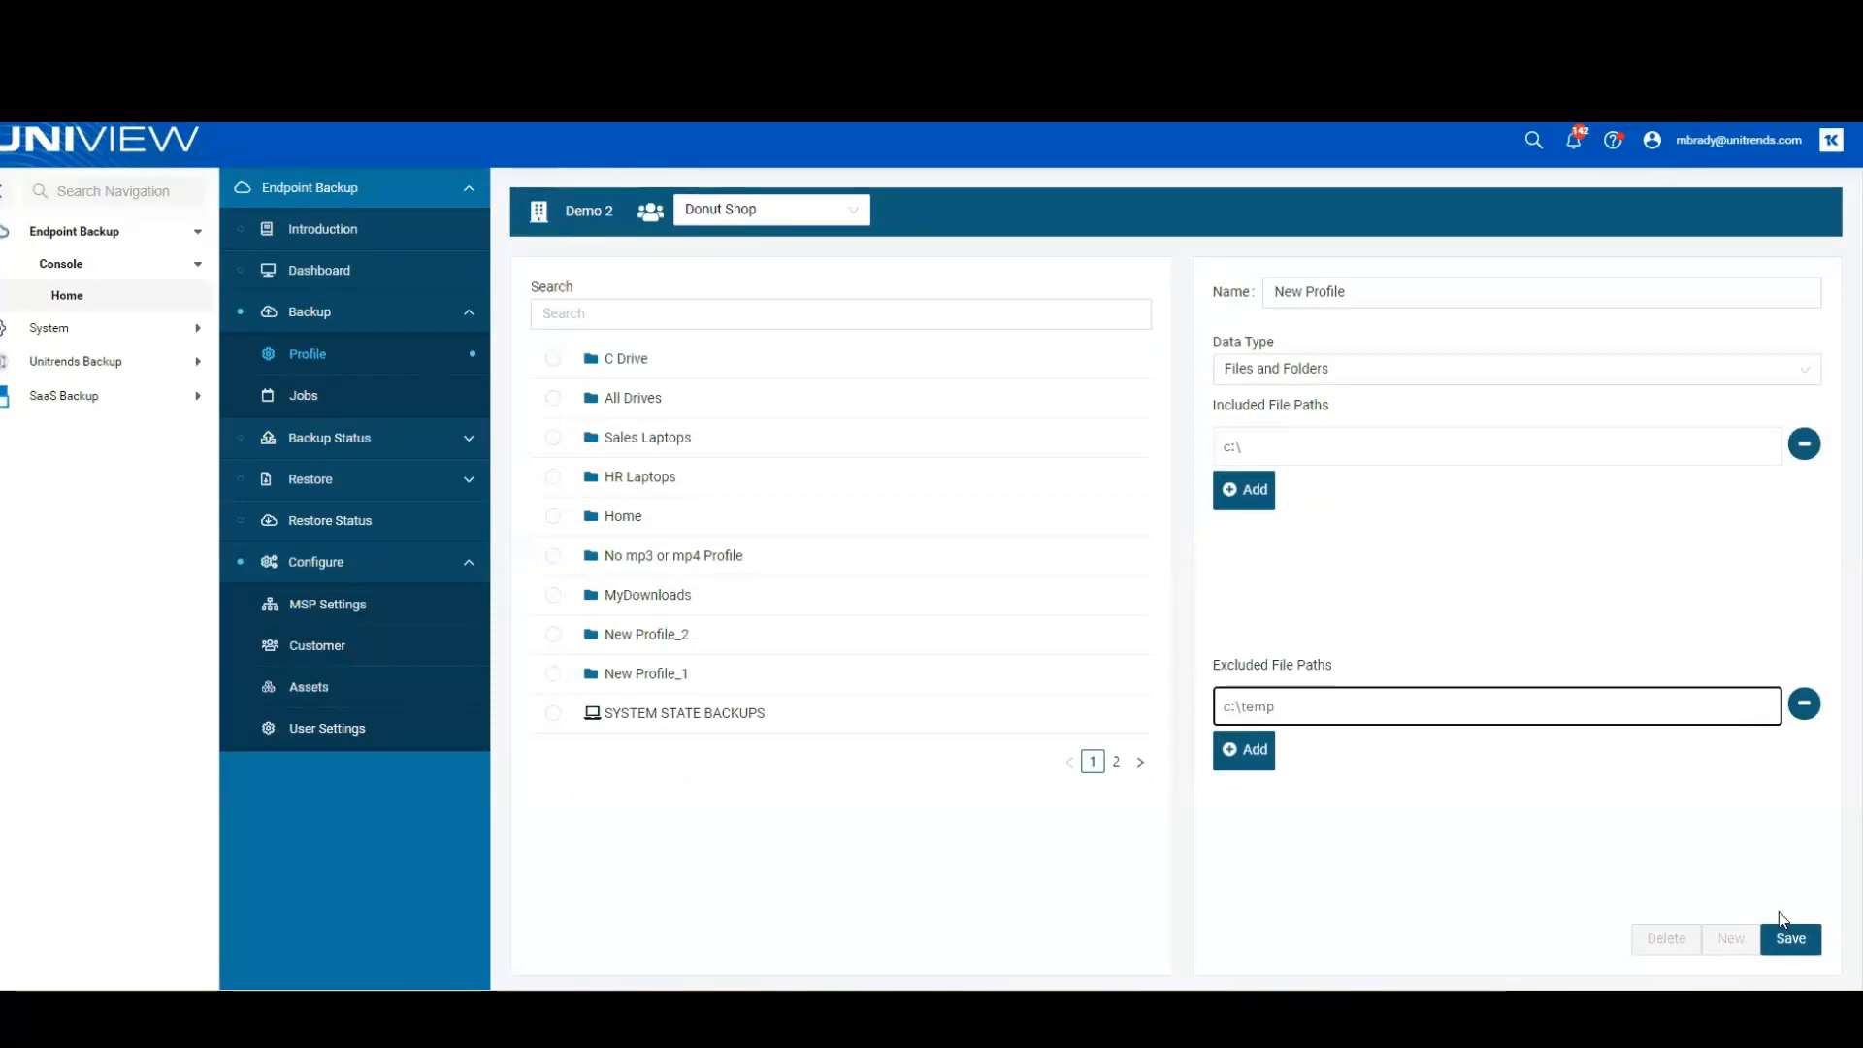
mouse_move(1824, 538)
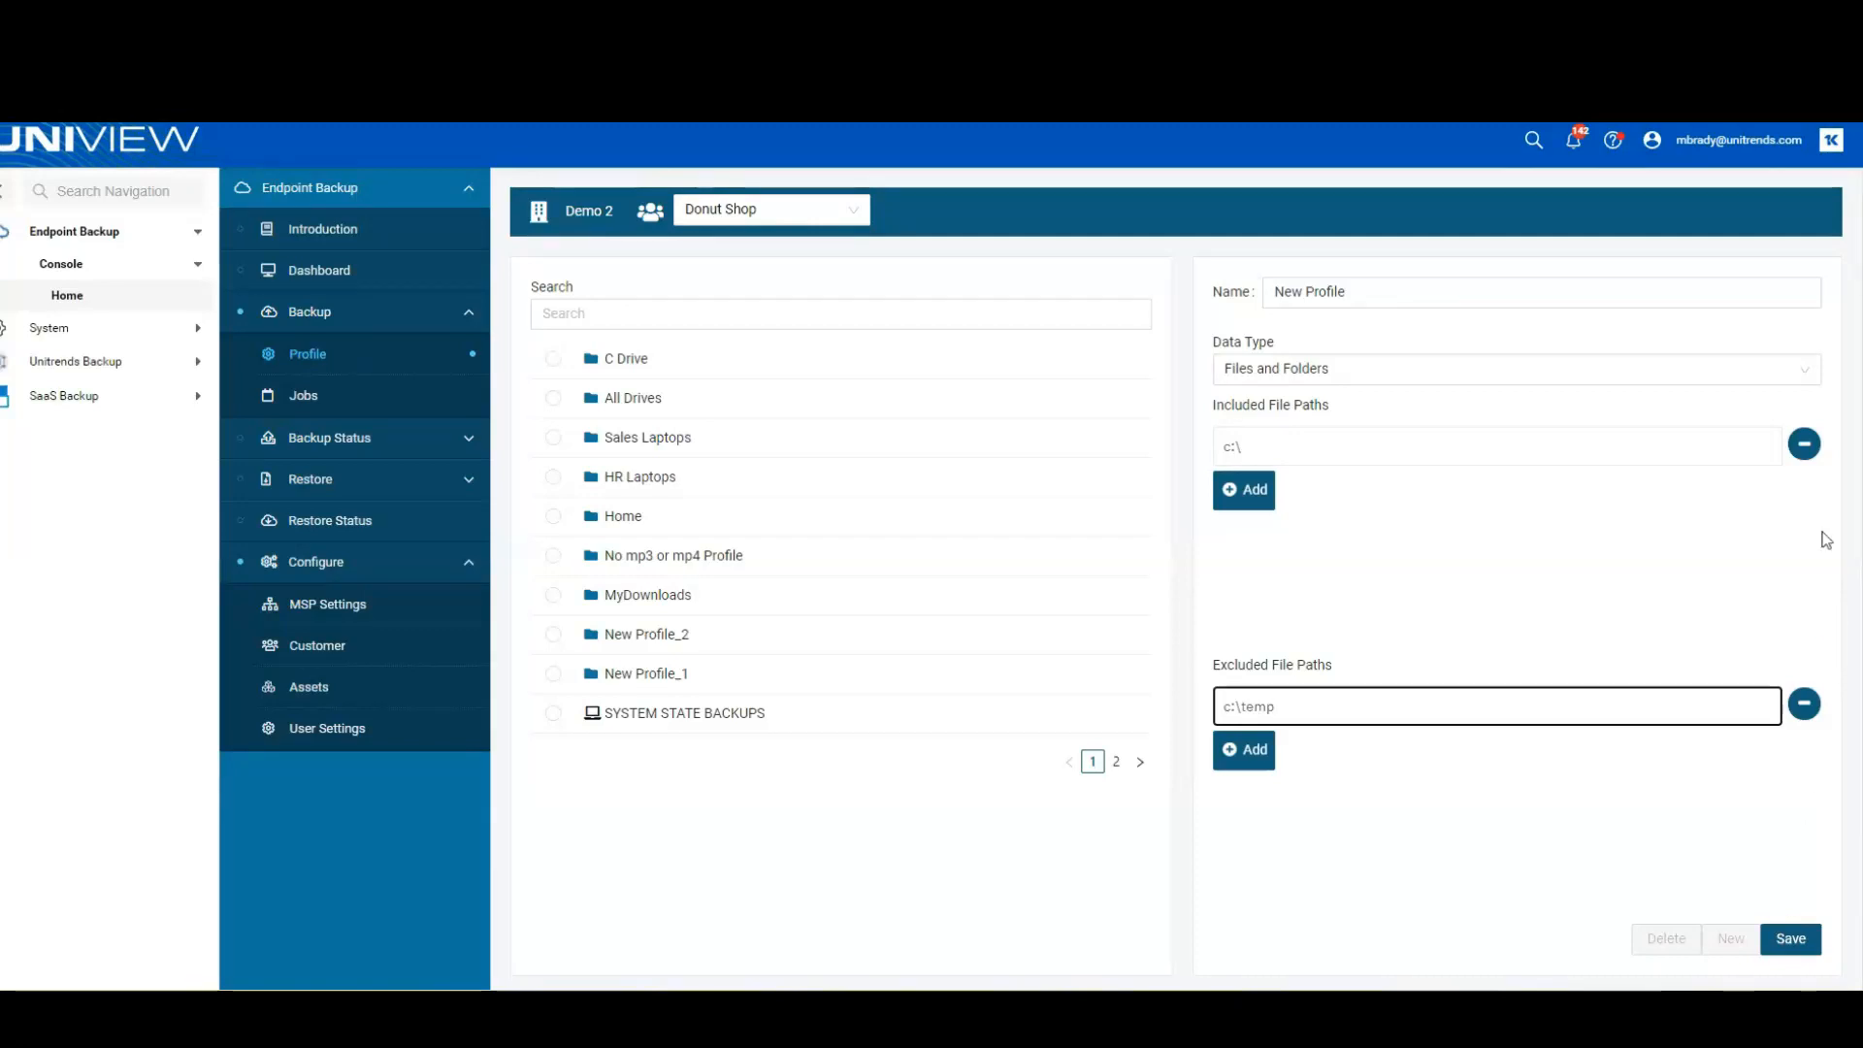
Set the draft profile's data type to System State, keeping the C:\temp exclusion.
left_click(1509, 369)
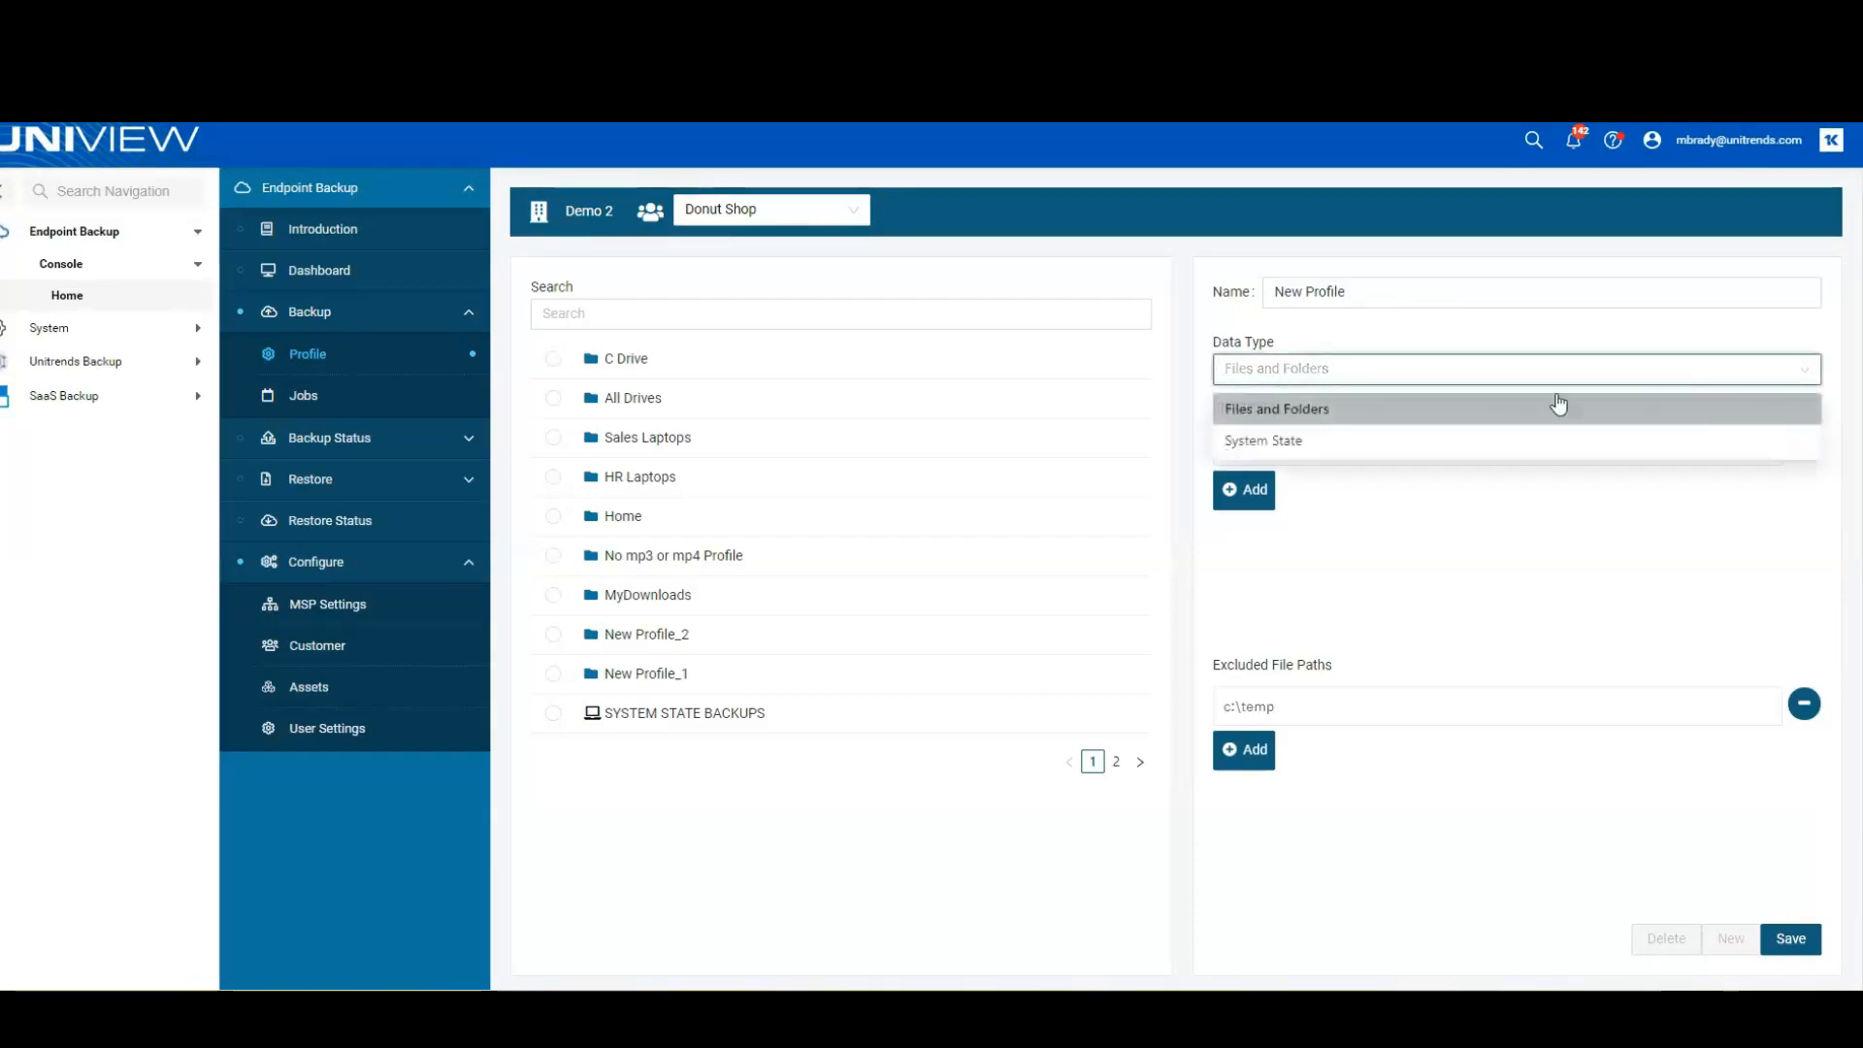
left_click(1263, 440)
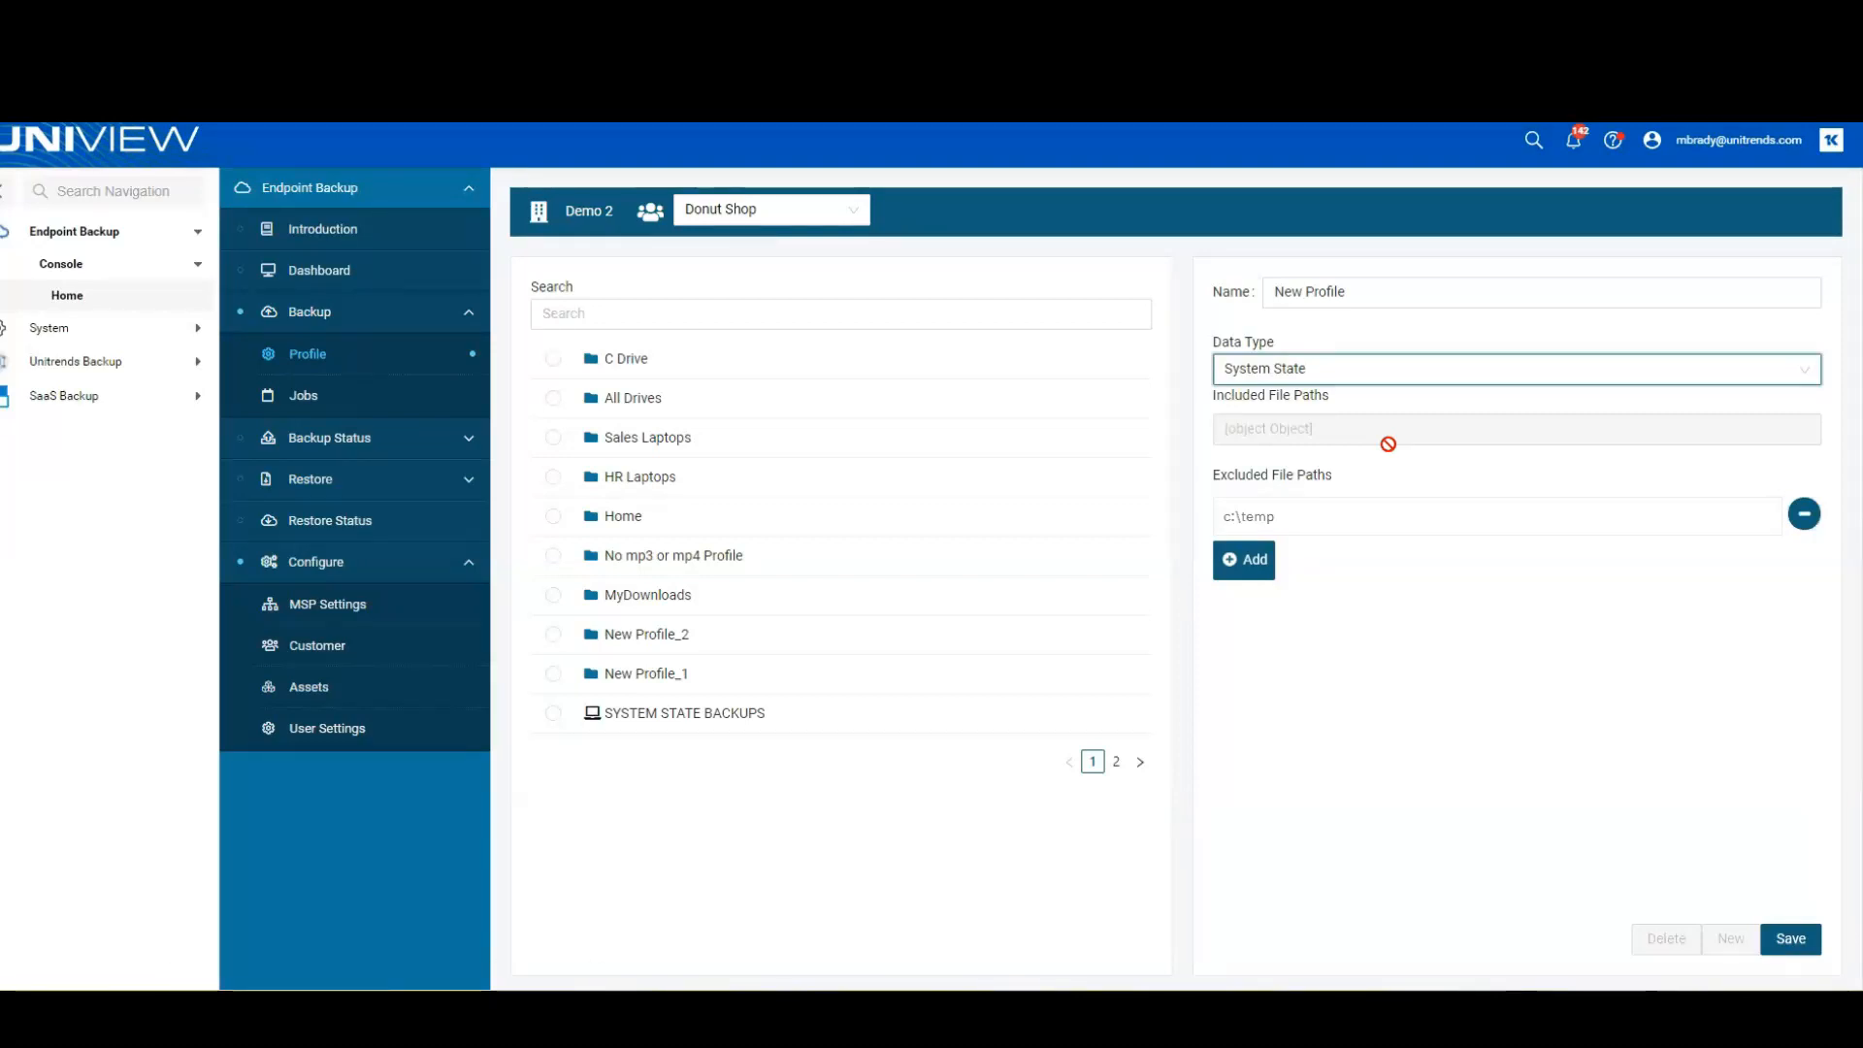
mouse_move(1407, 402)
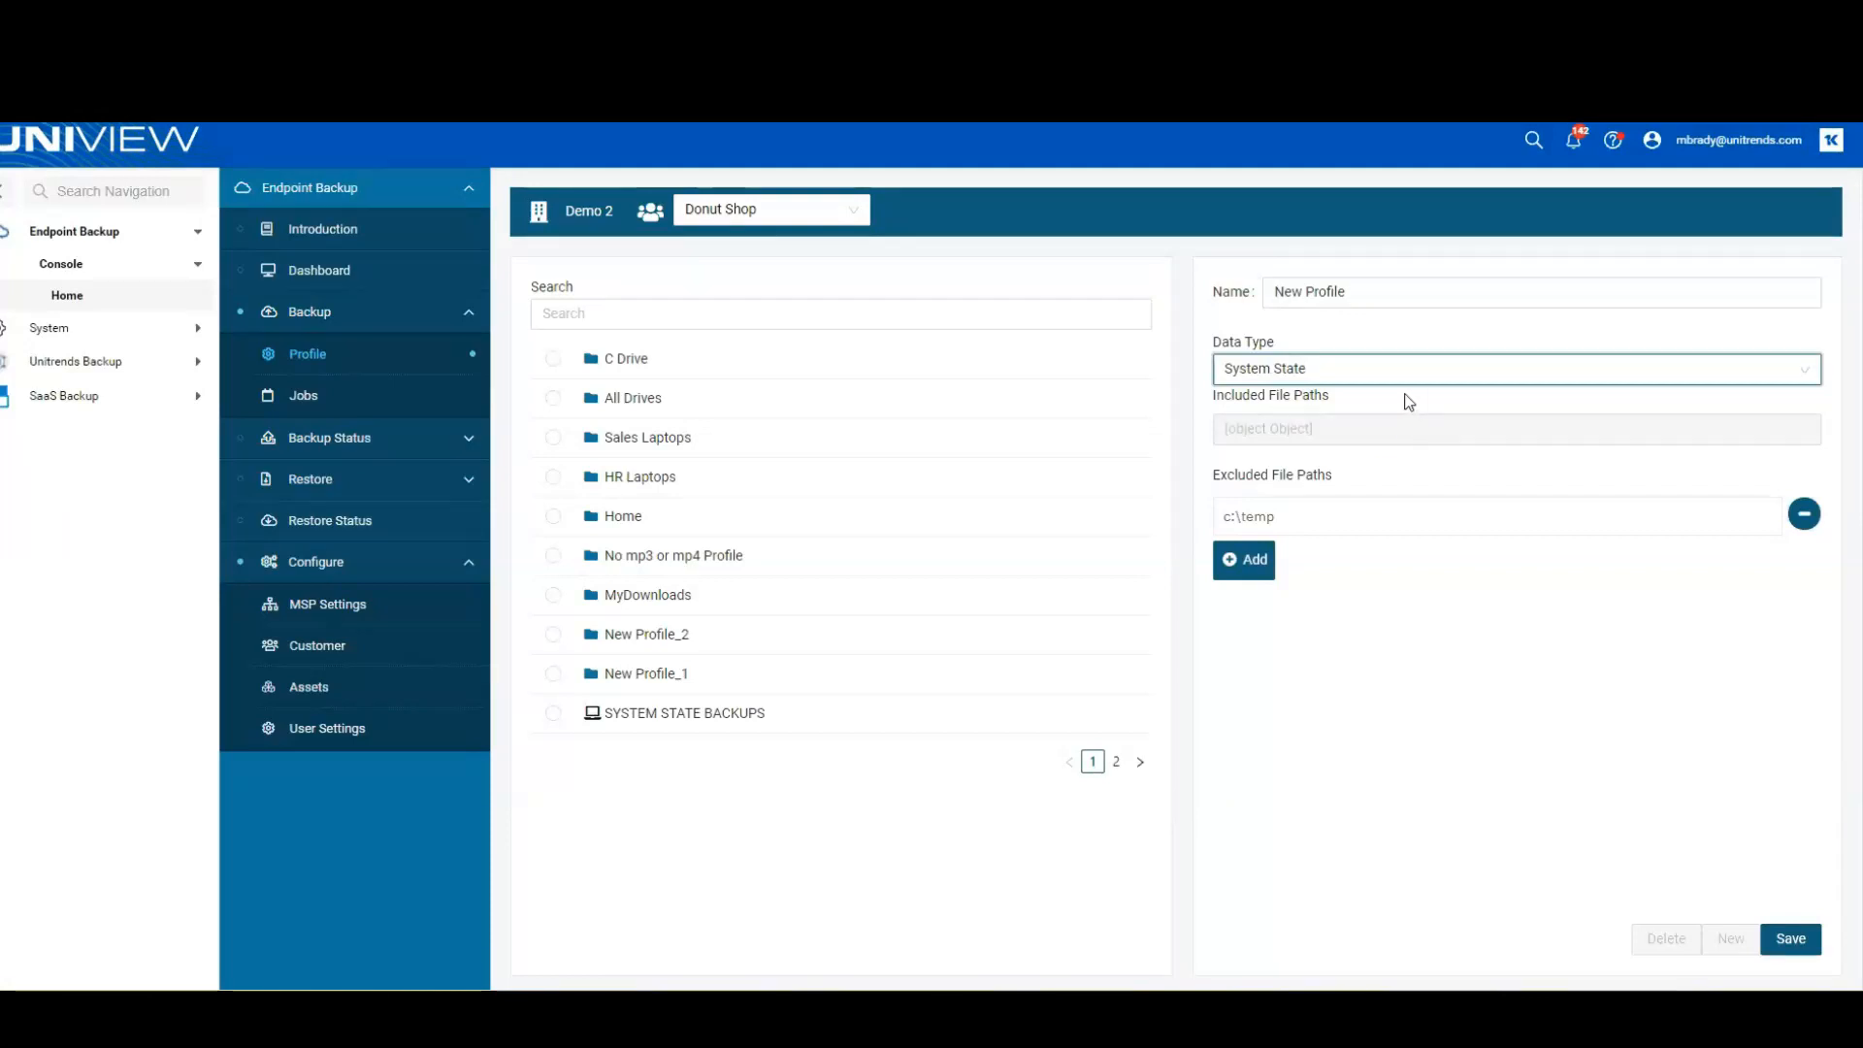
mouse_move(1322, 513)
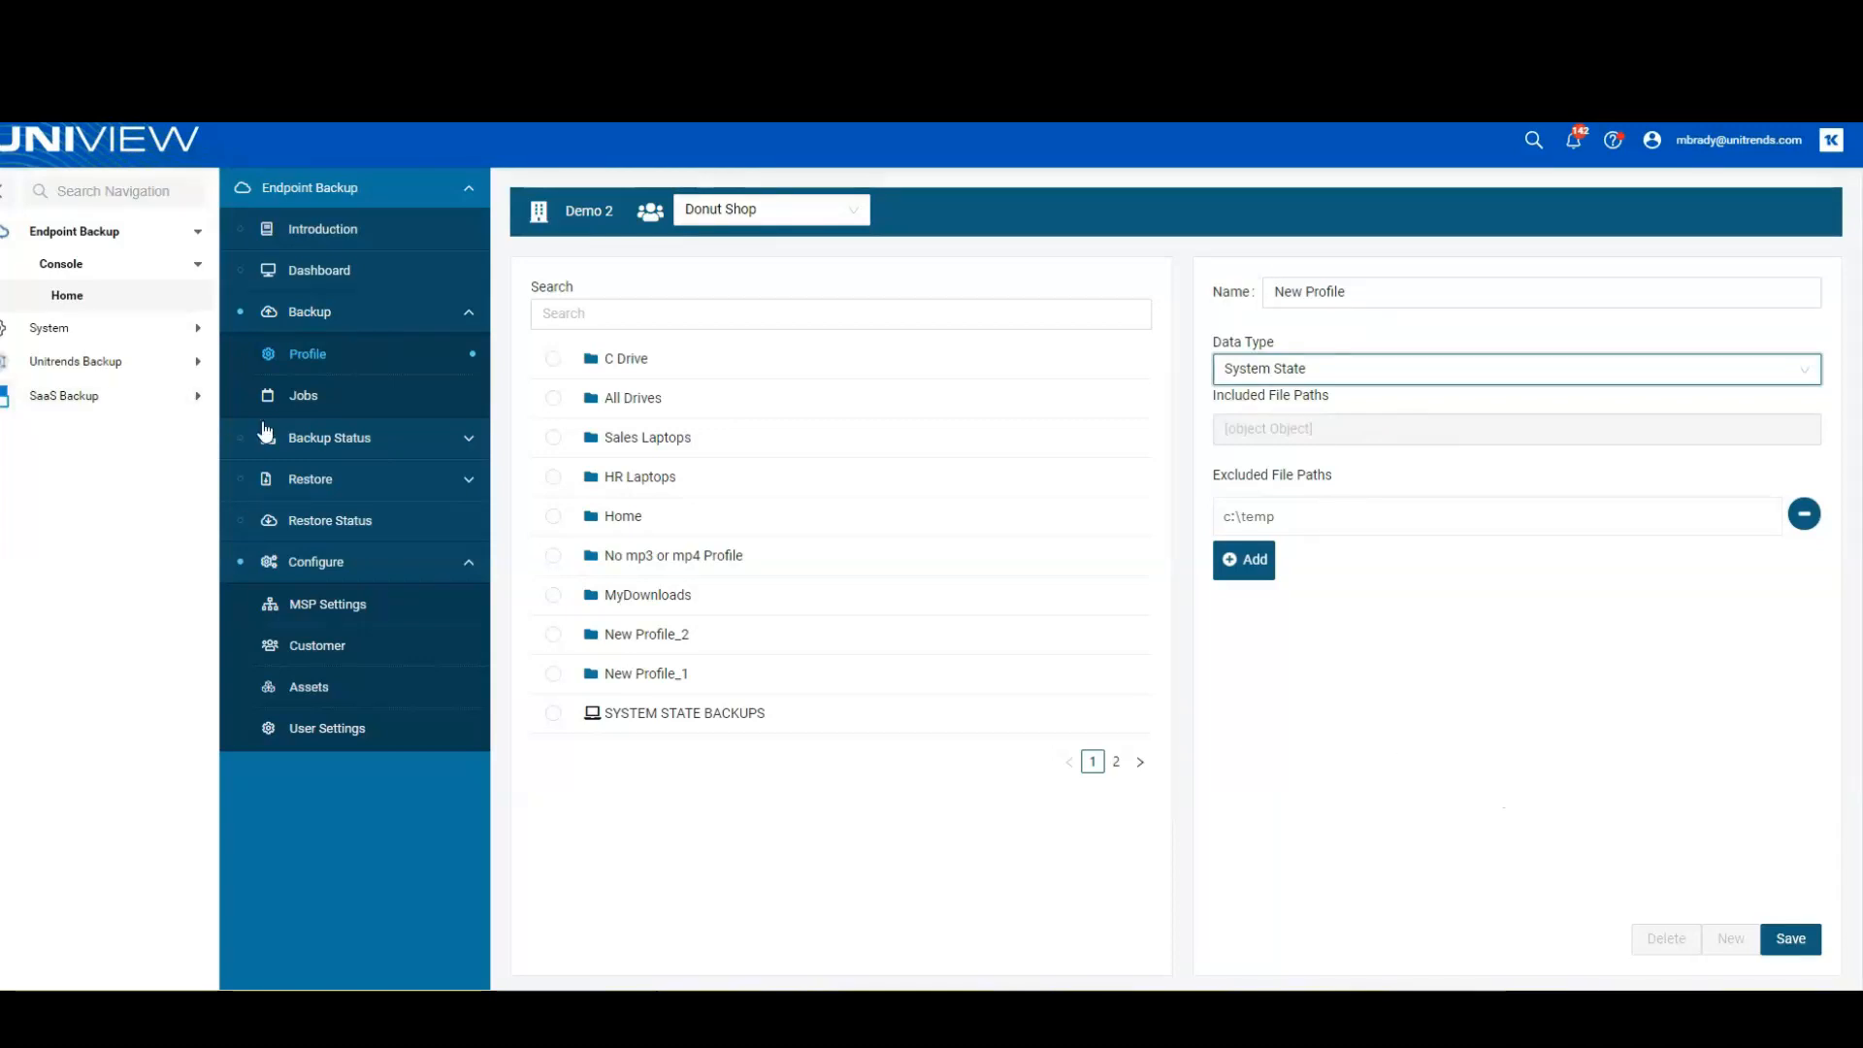
Discard the draft profile on leaving for Jobs and edit the SE Workstations job.
left_click(304, 395)
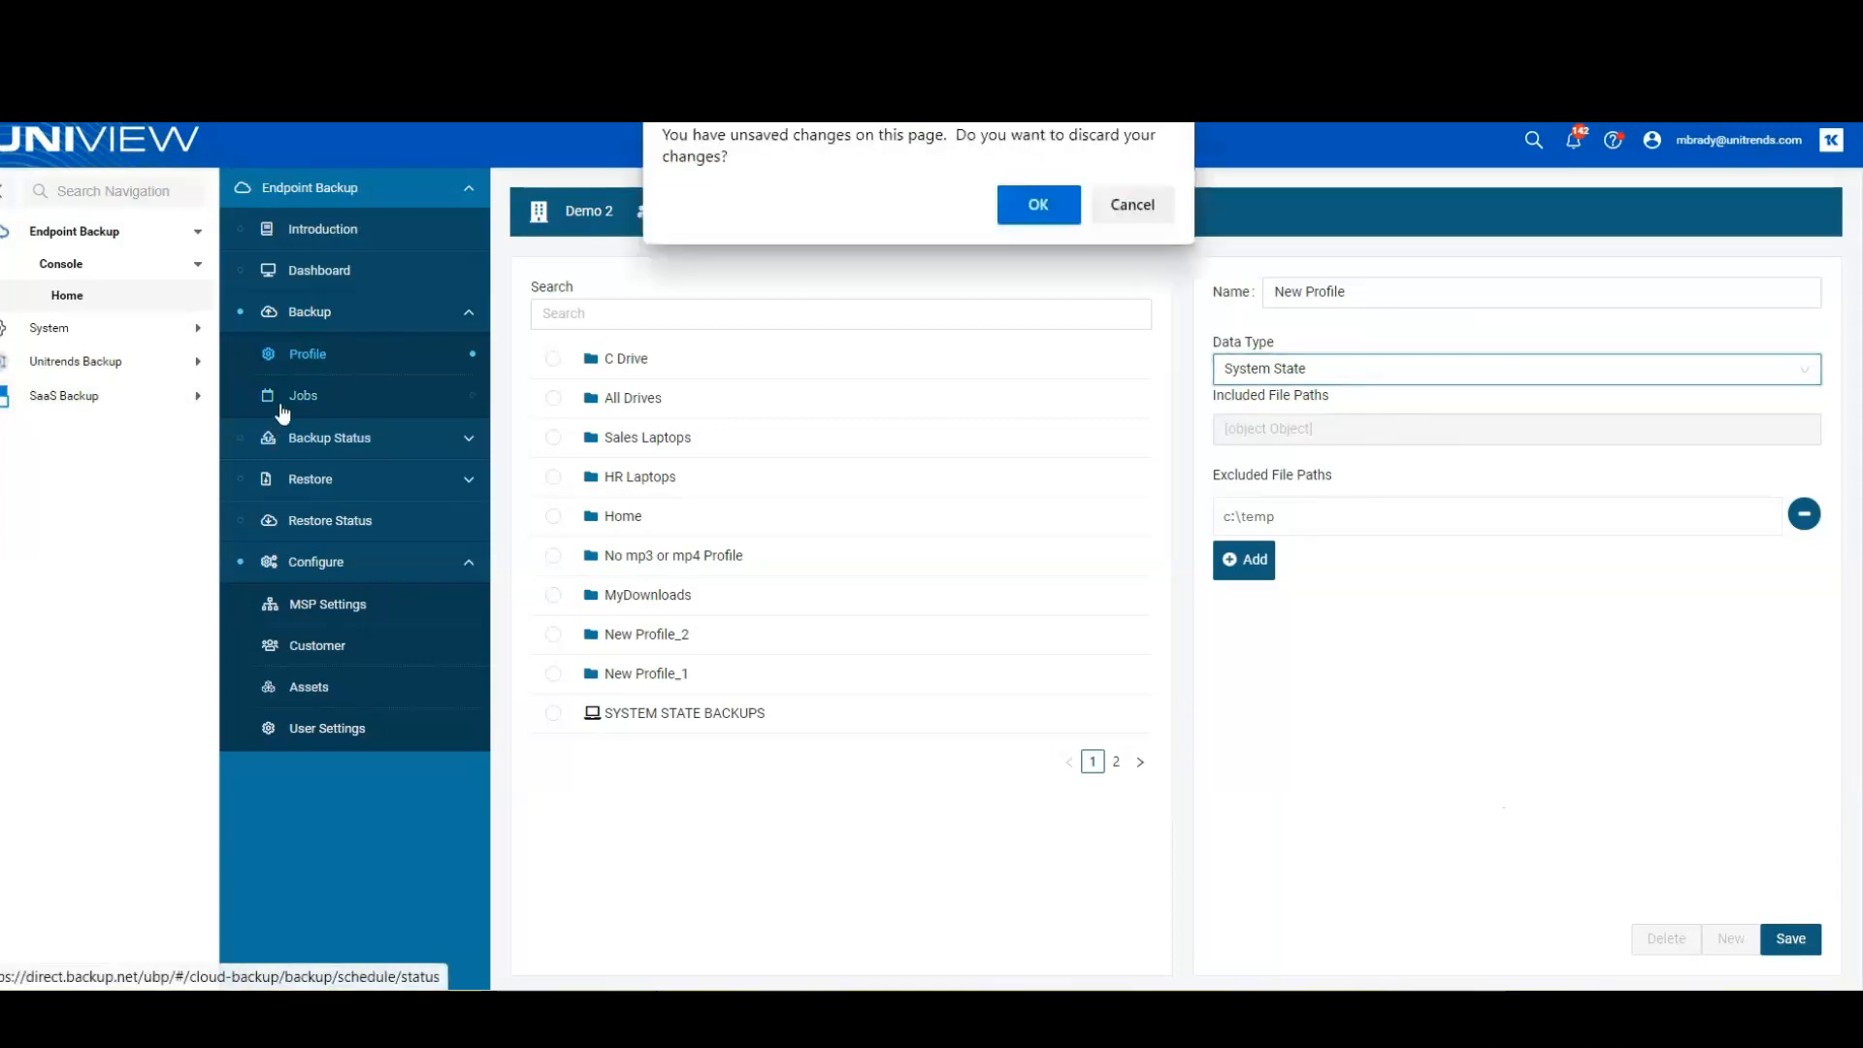
left_click(1036, 205)
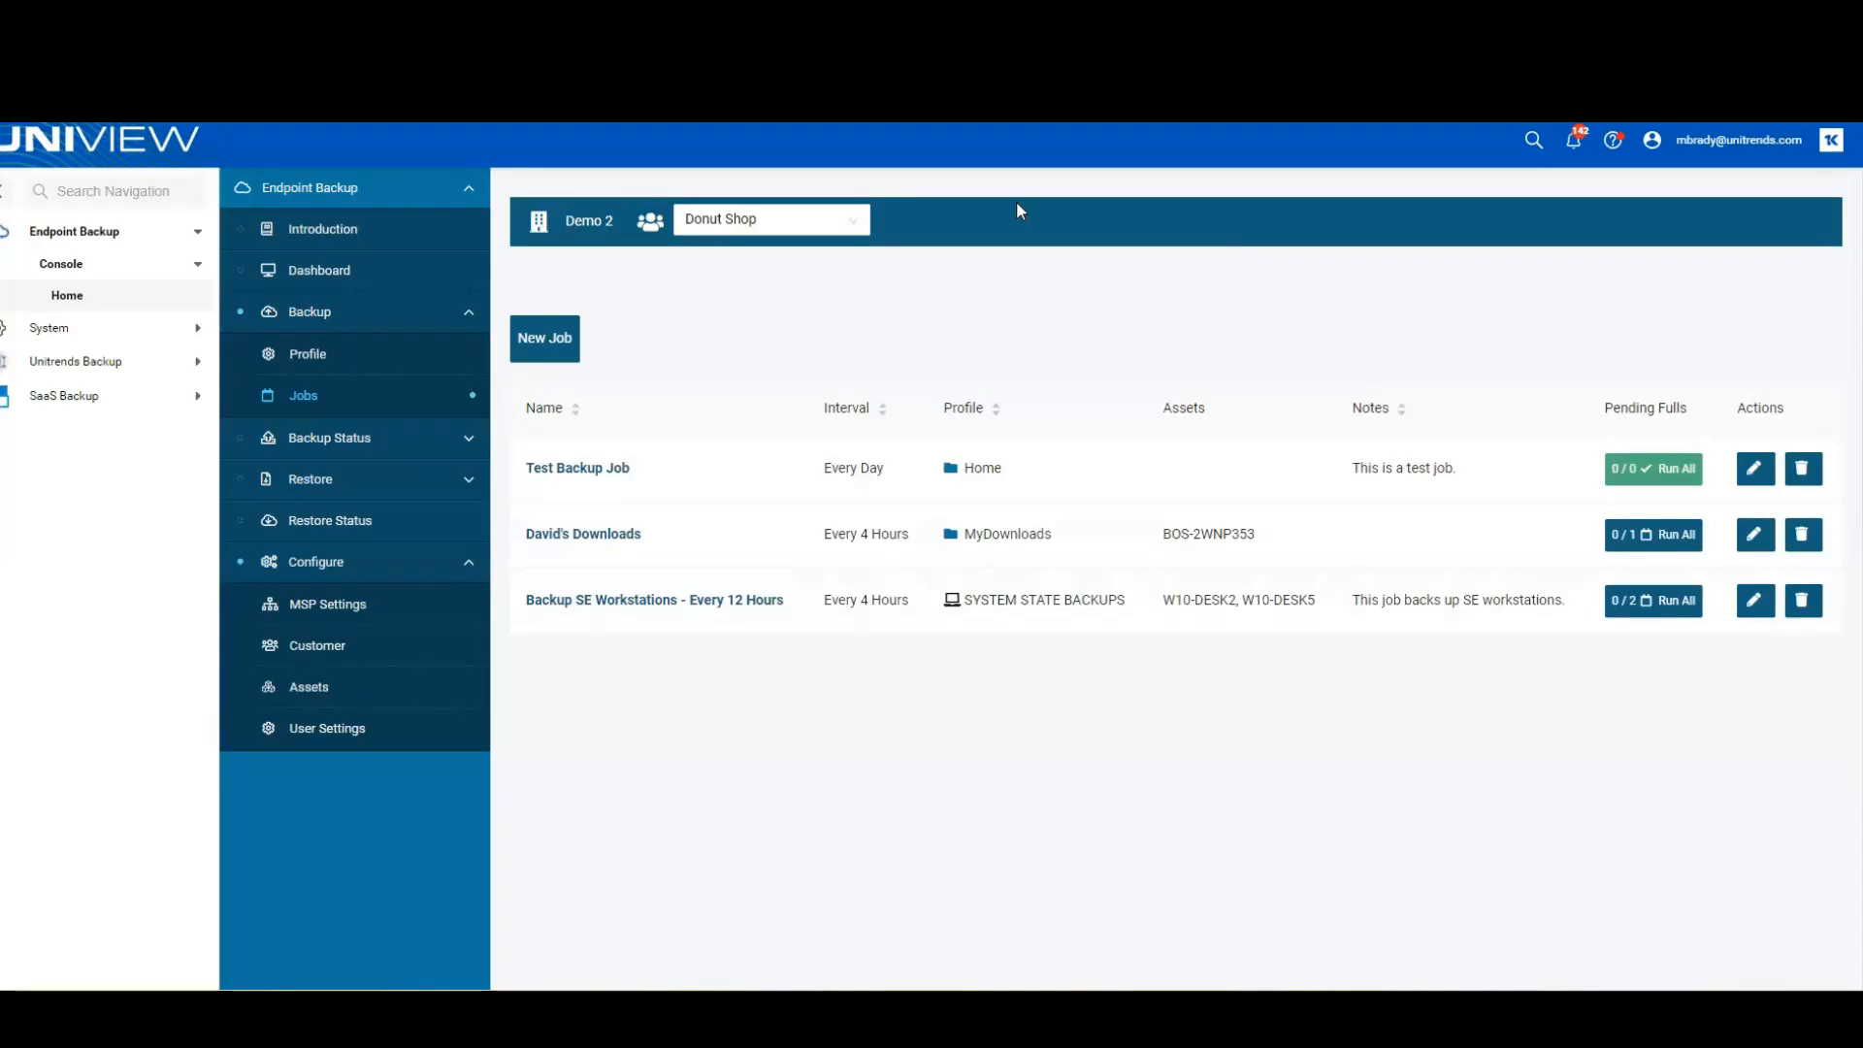
mouse_move(1317, 557)
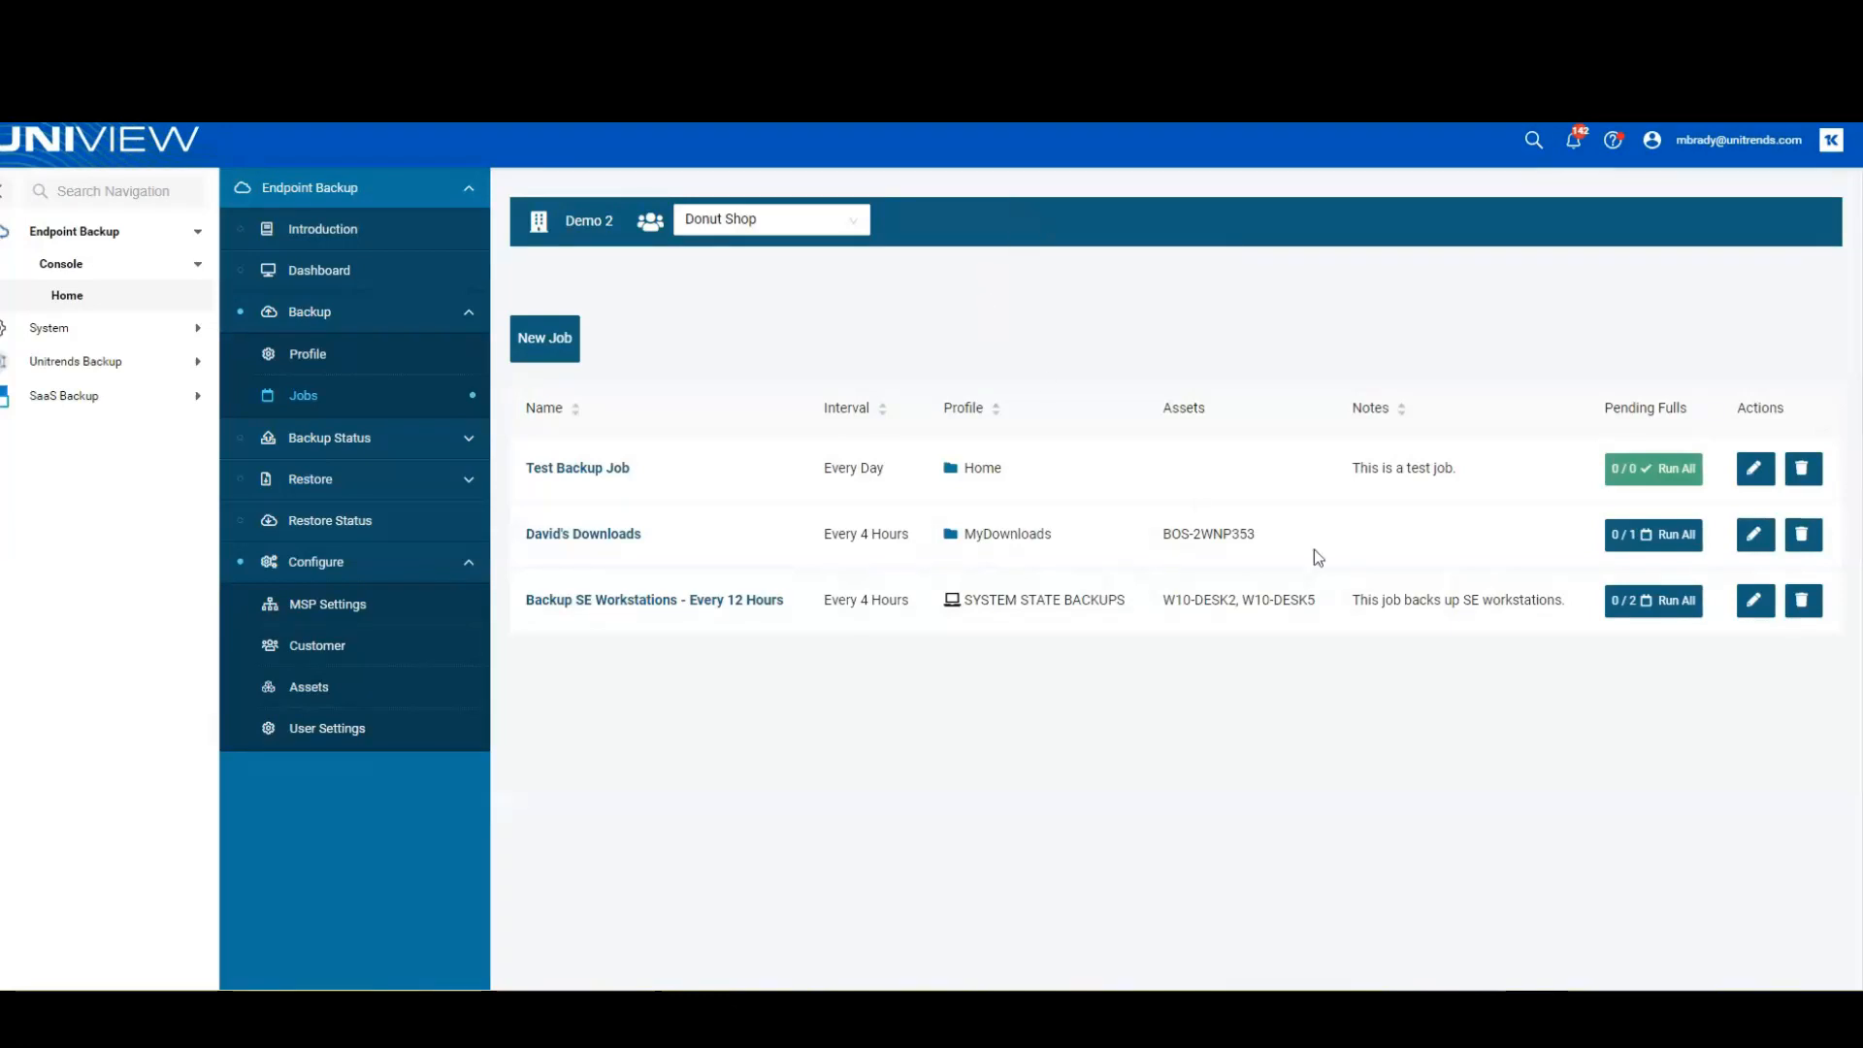
left_click(545, 339)
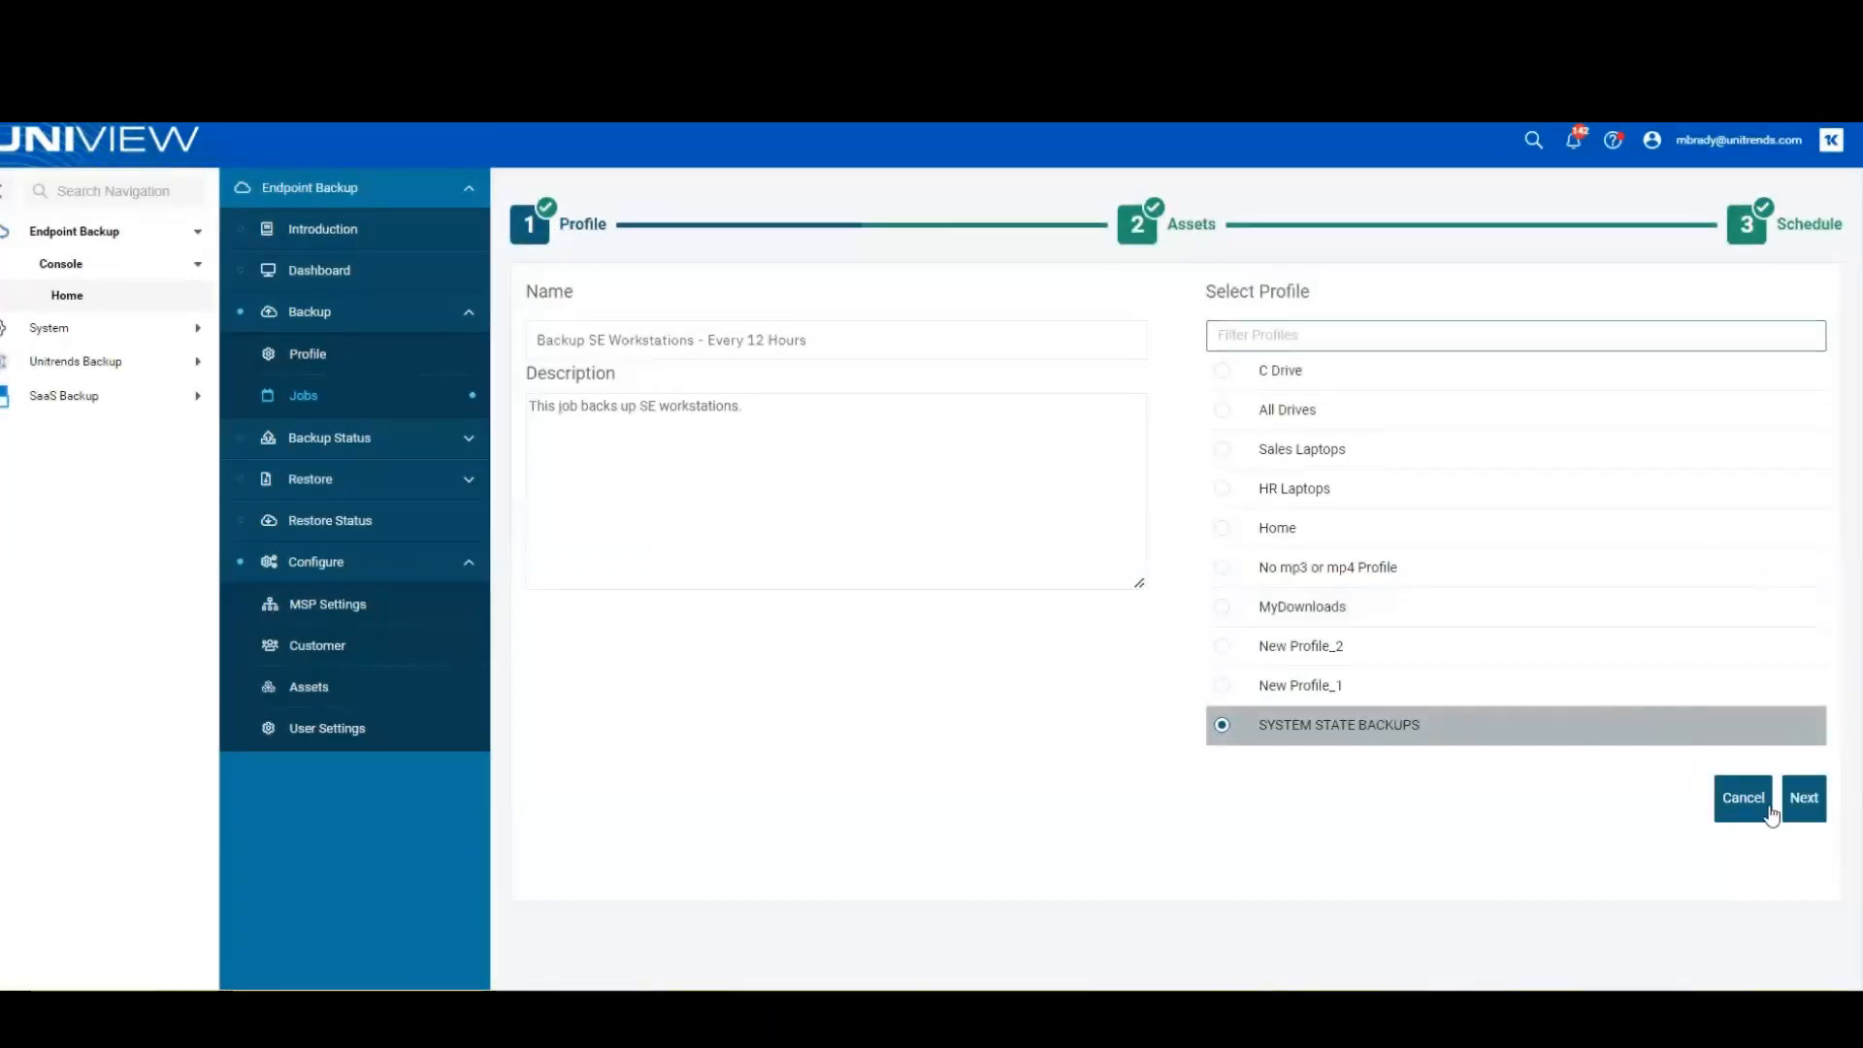
Advance the SE Workstations job past assets W10-DESK2 and W10-DESK5 to Schedule.
left_click(1803, 797)
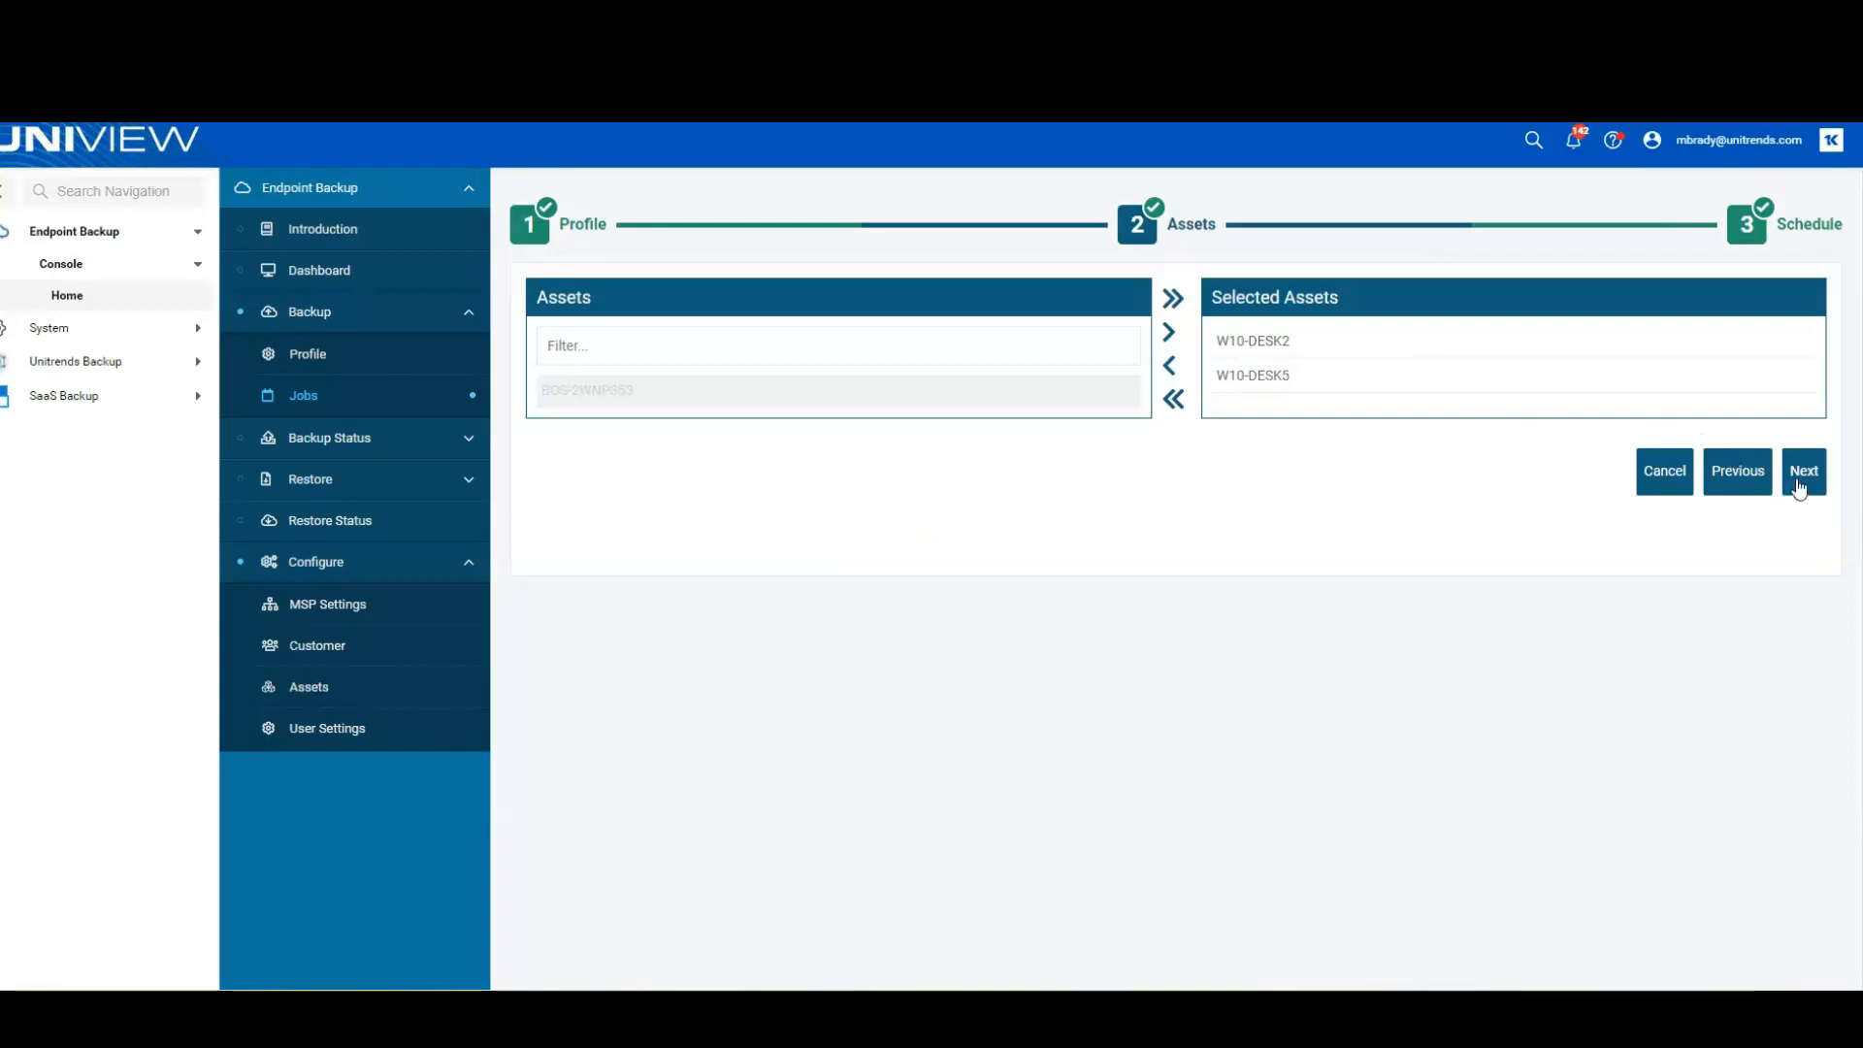
left_click(1803, 471)
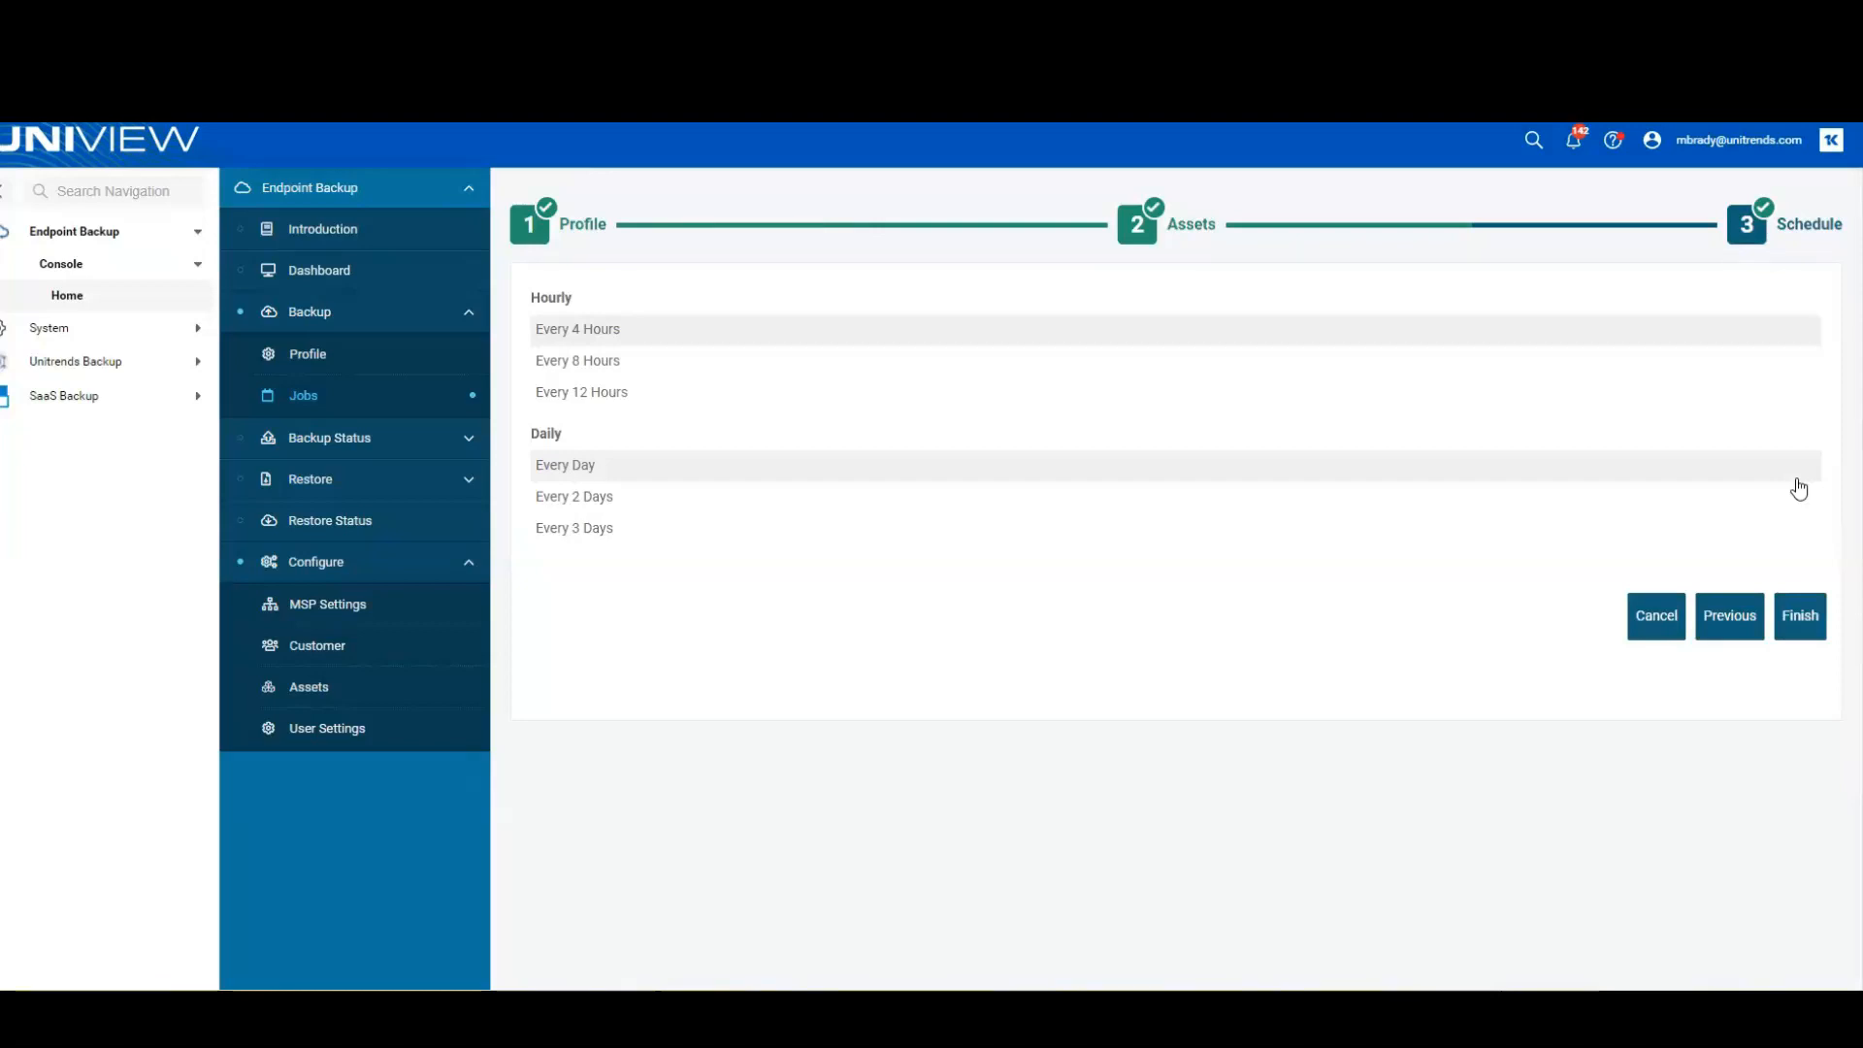
mouse_move(1798, 615)
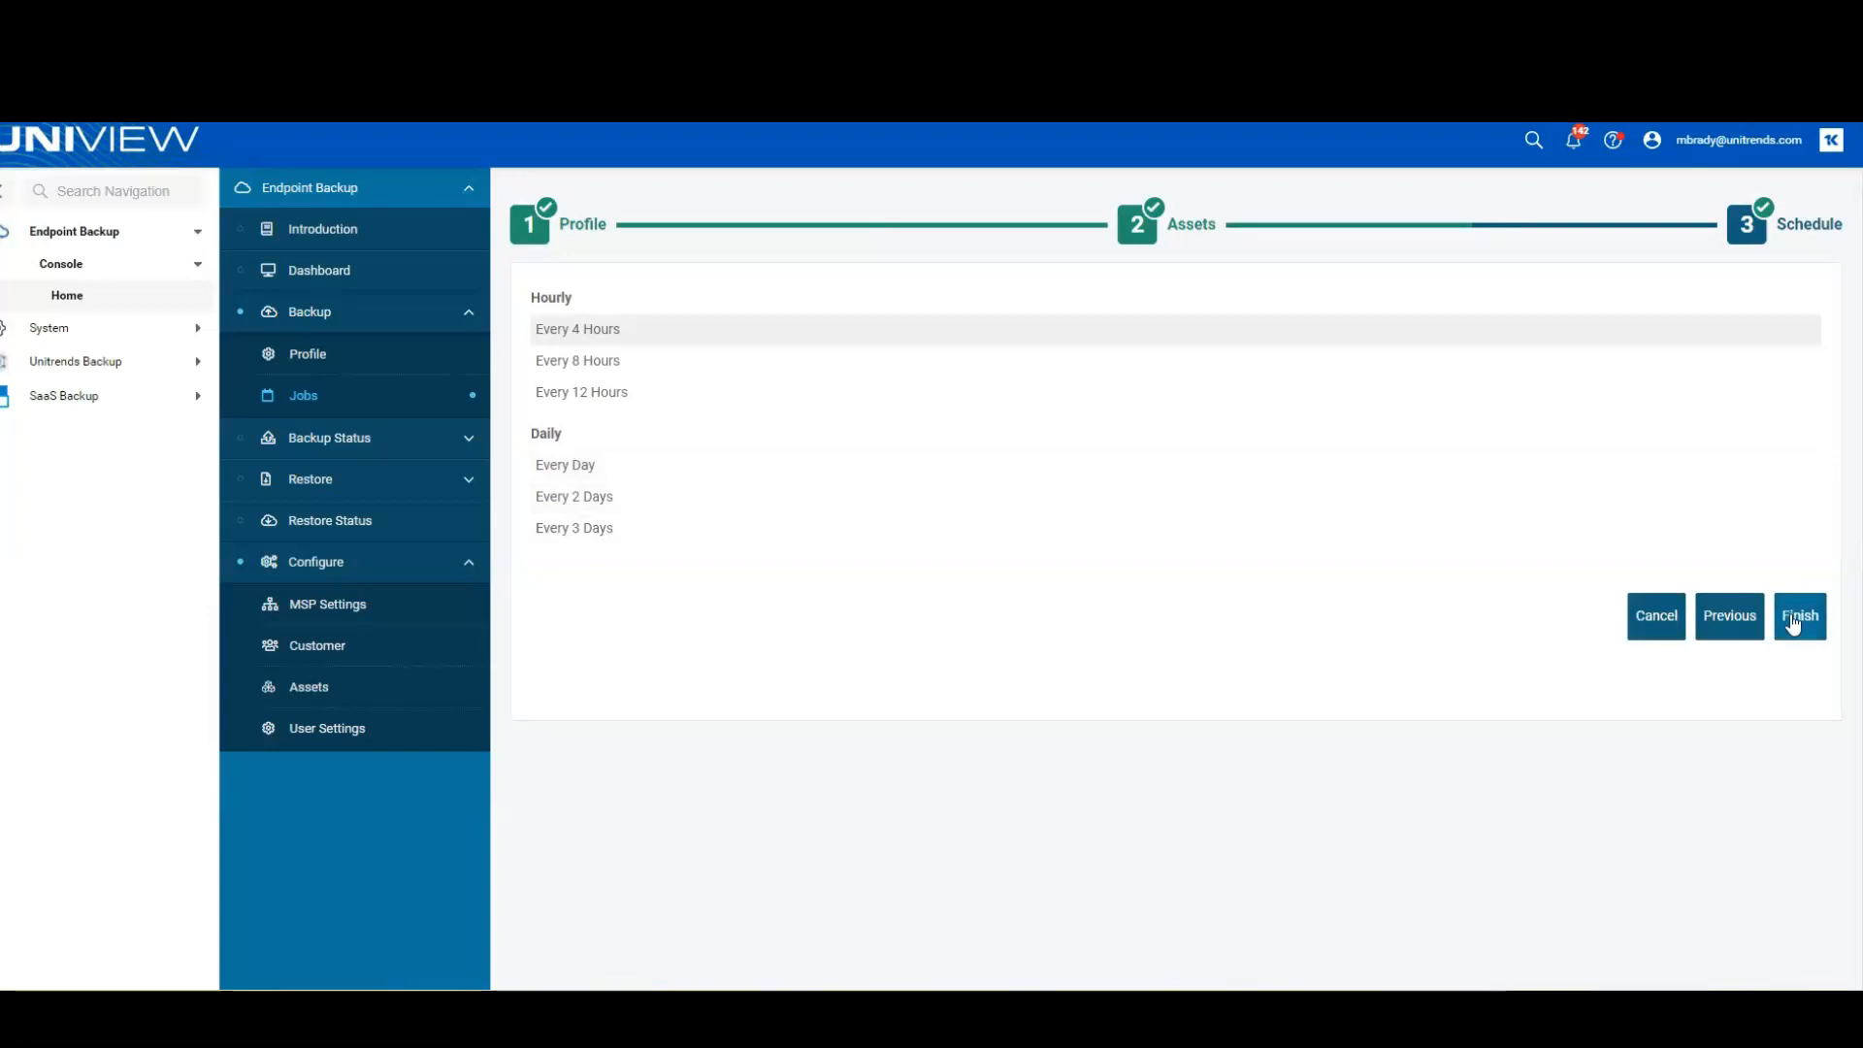
mouse_move(1648, 634)
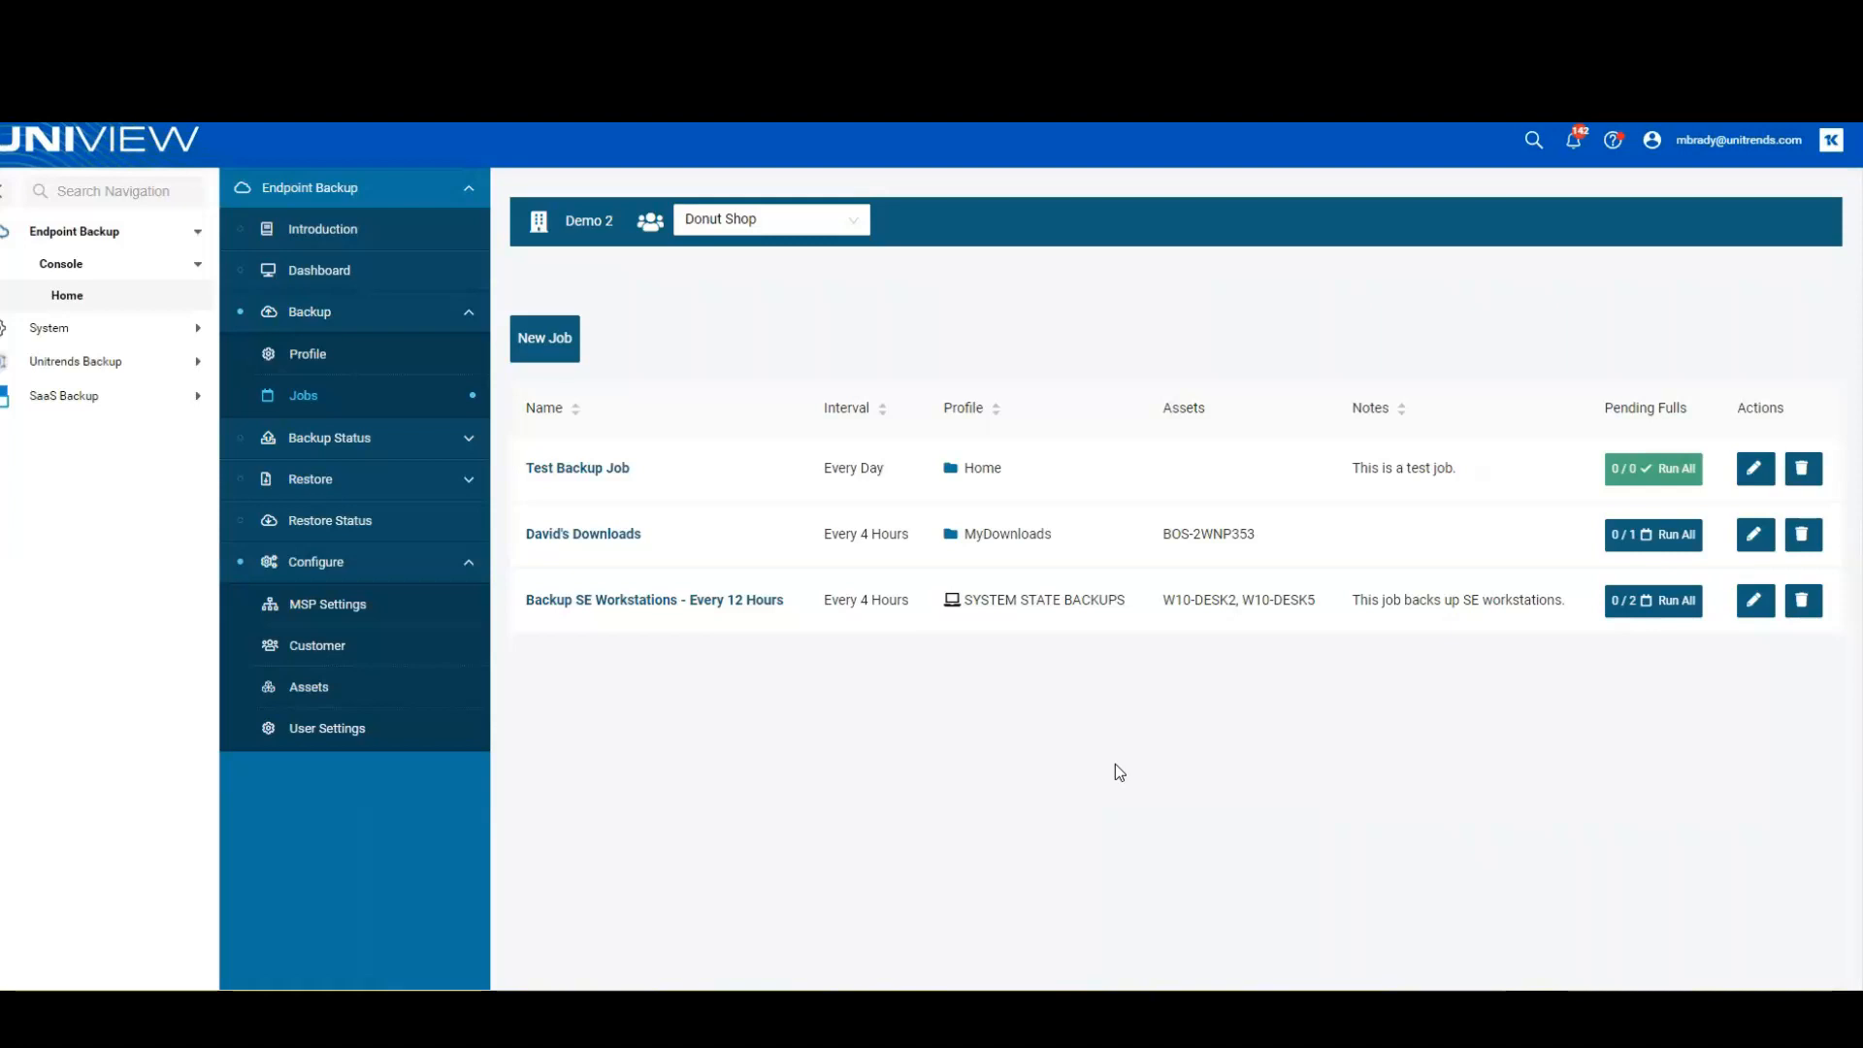
mouse_move(410, 488)
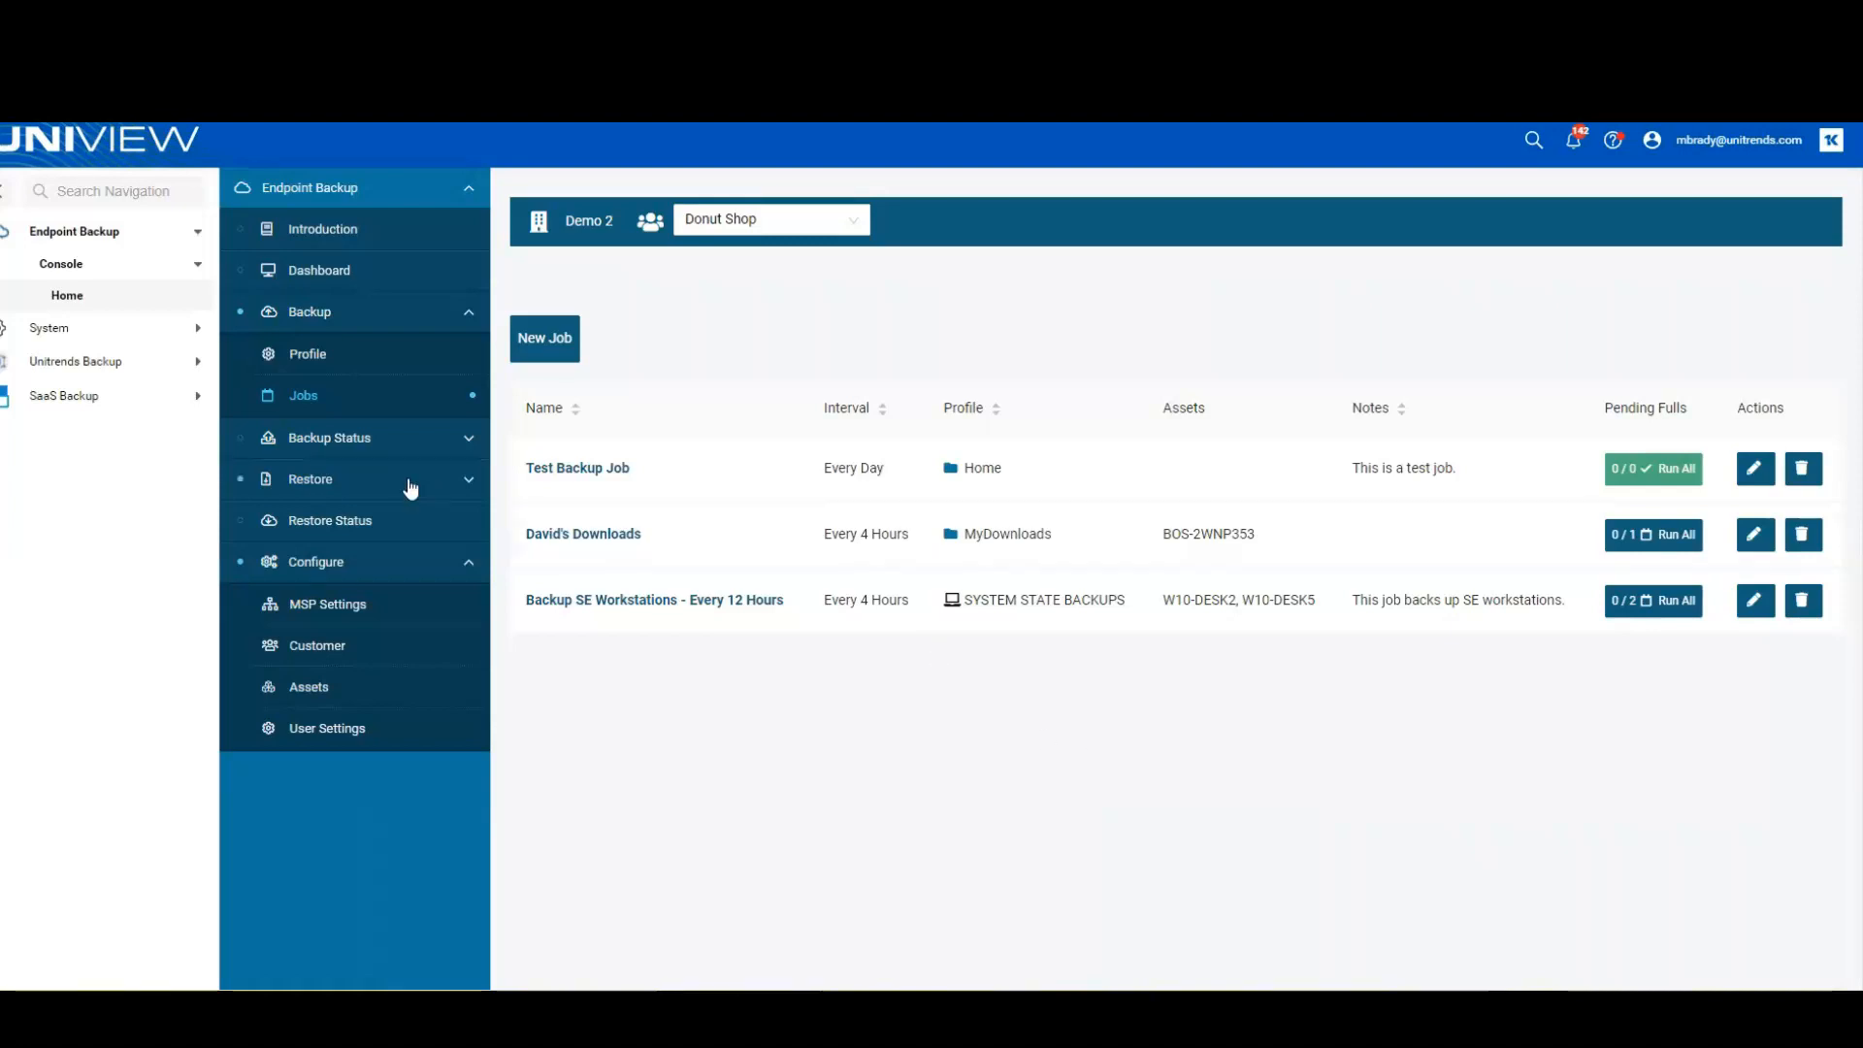
Open Recover Files and select W10-DESK5's Thu, Apr 7, 2022 2:29 PM backup.
left_click(310, 478)
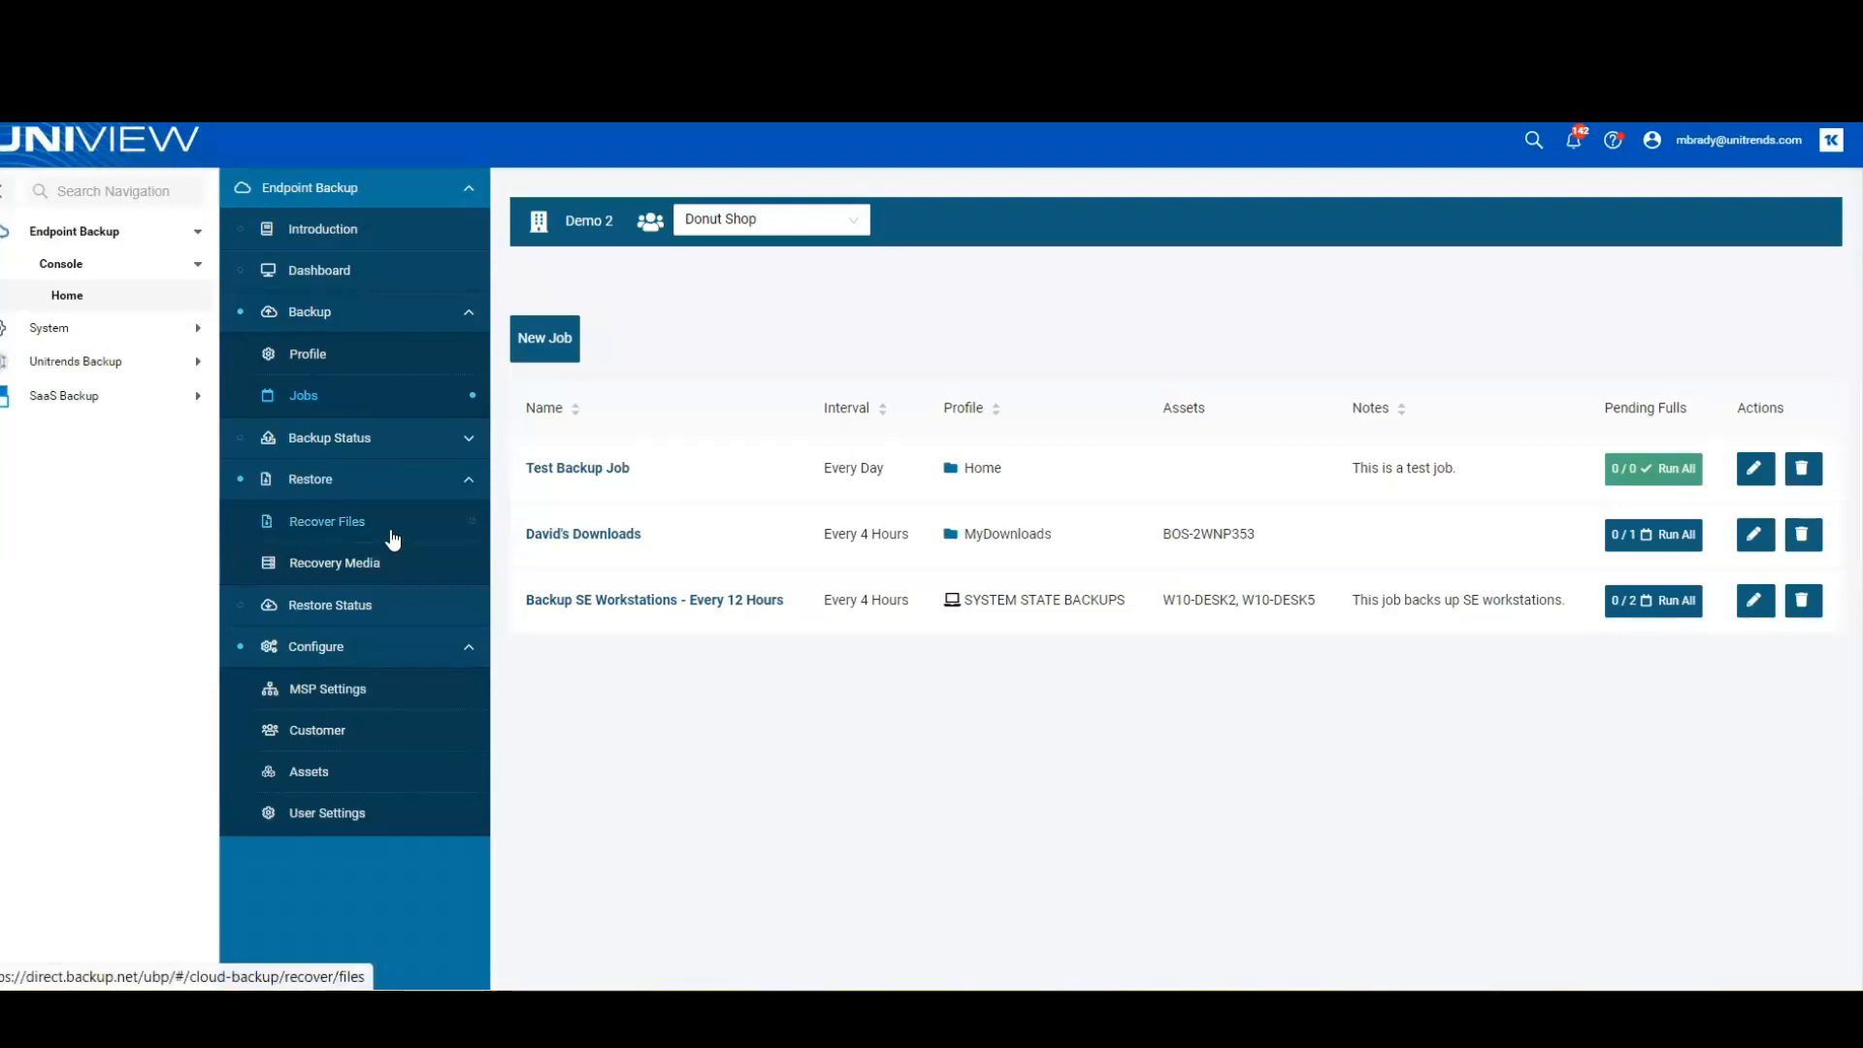
left_click(326, 520)
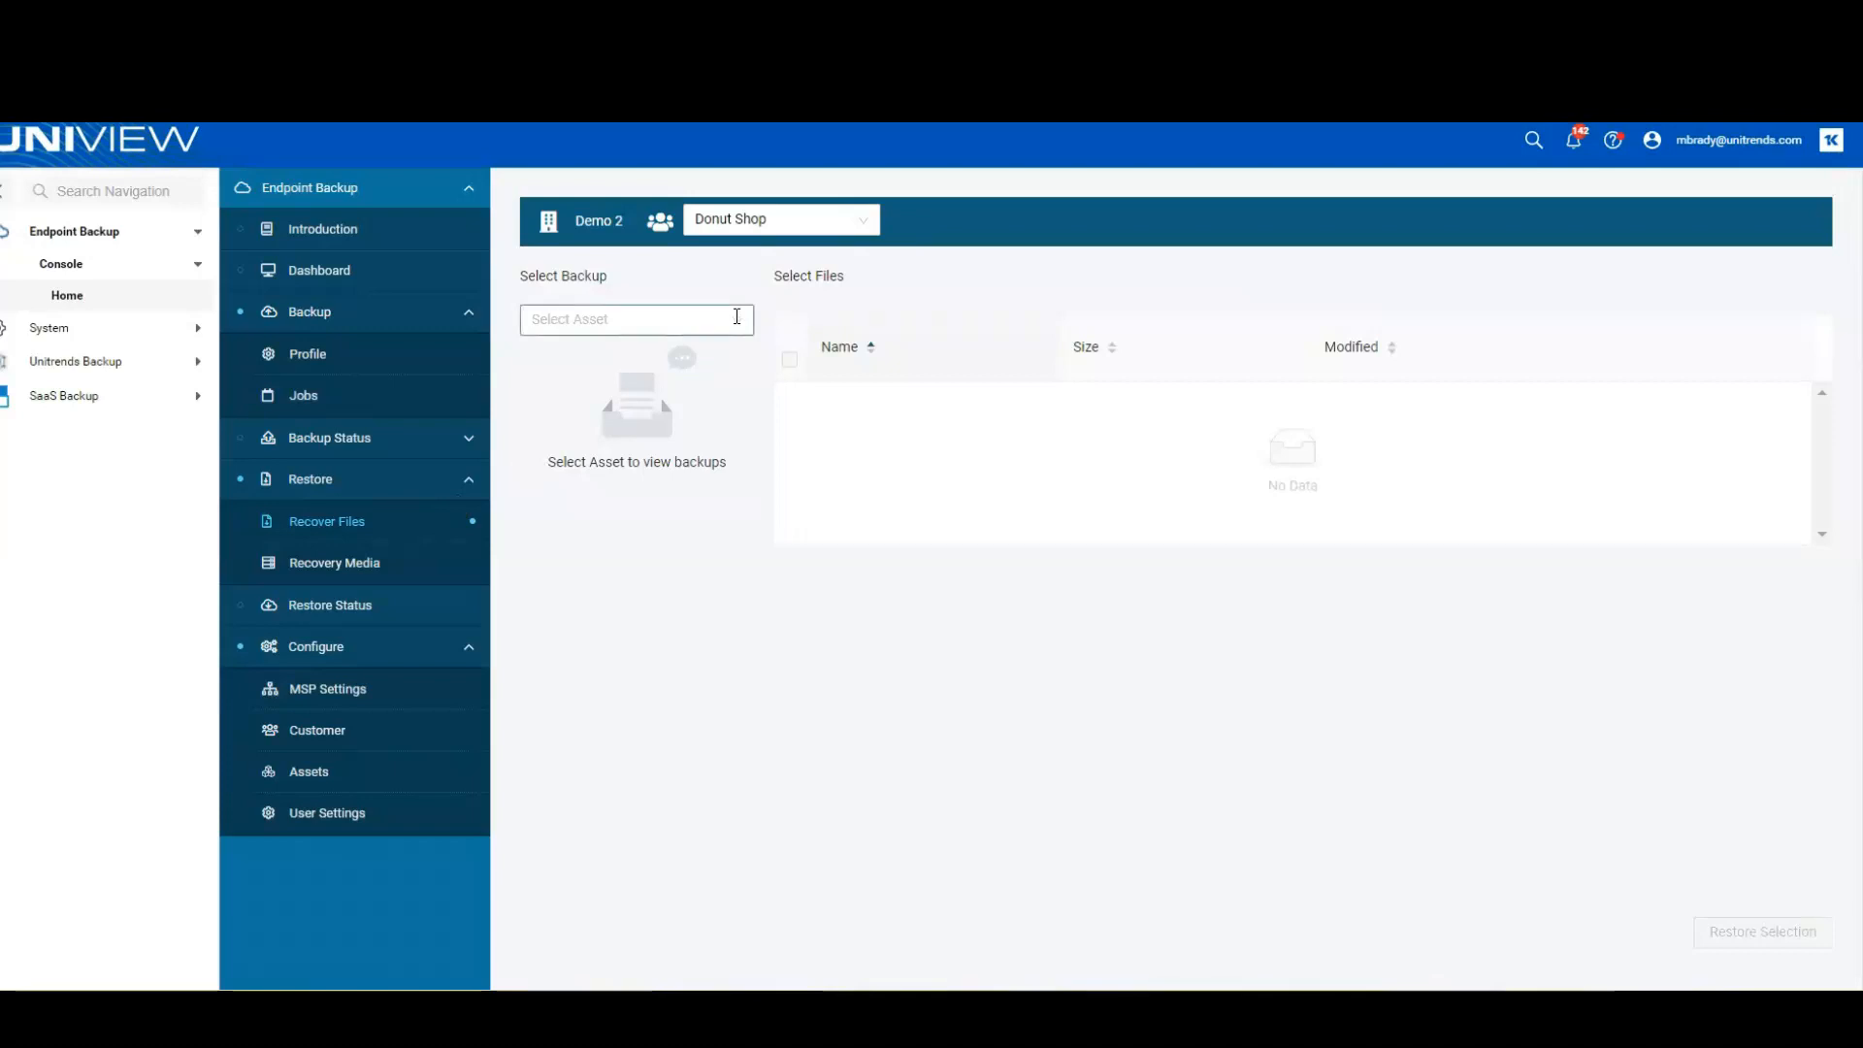
left_click(636, 319)
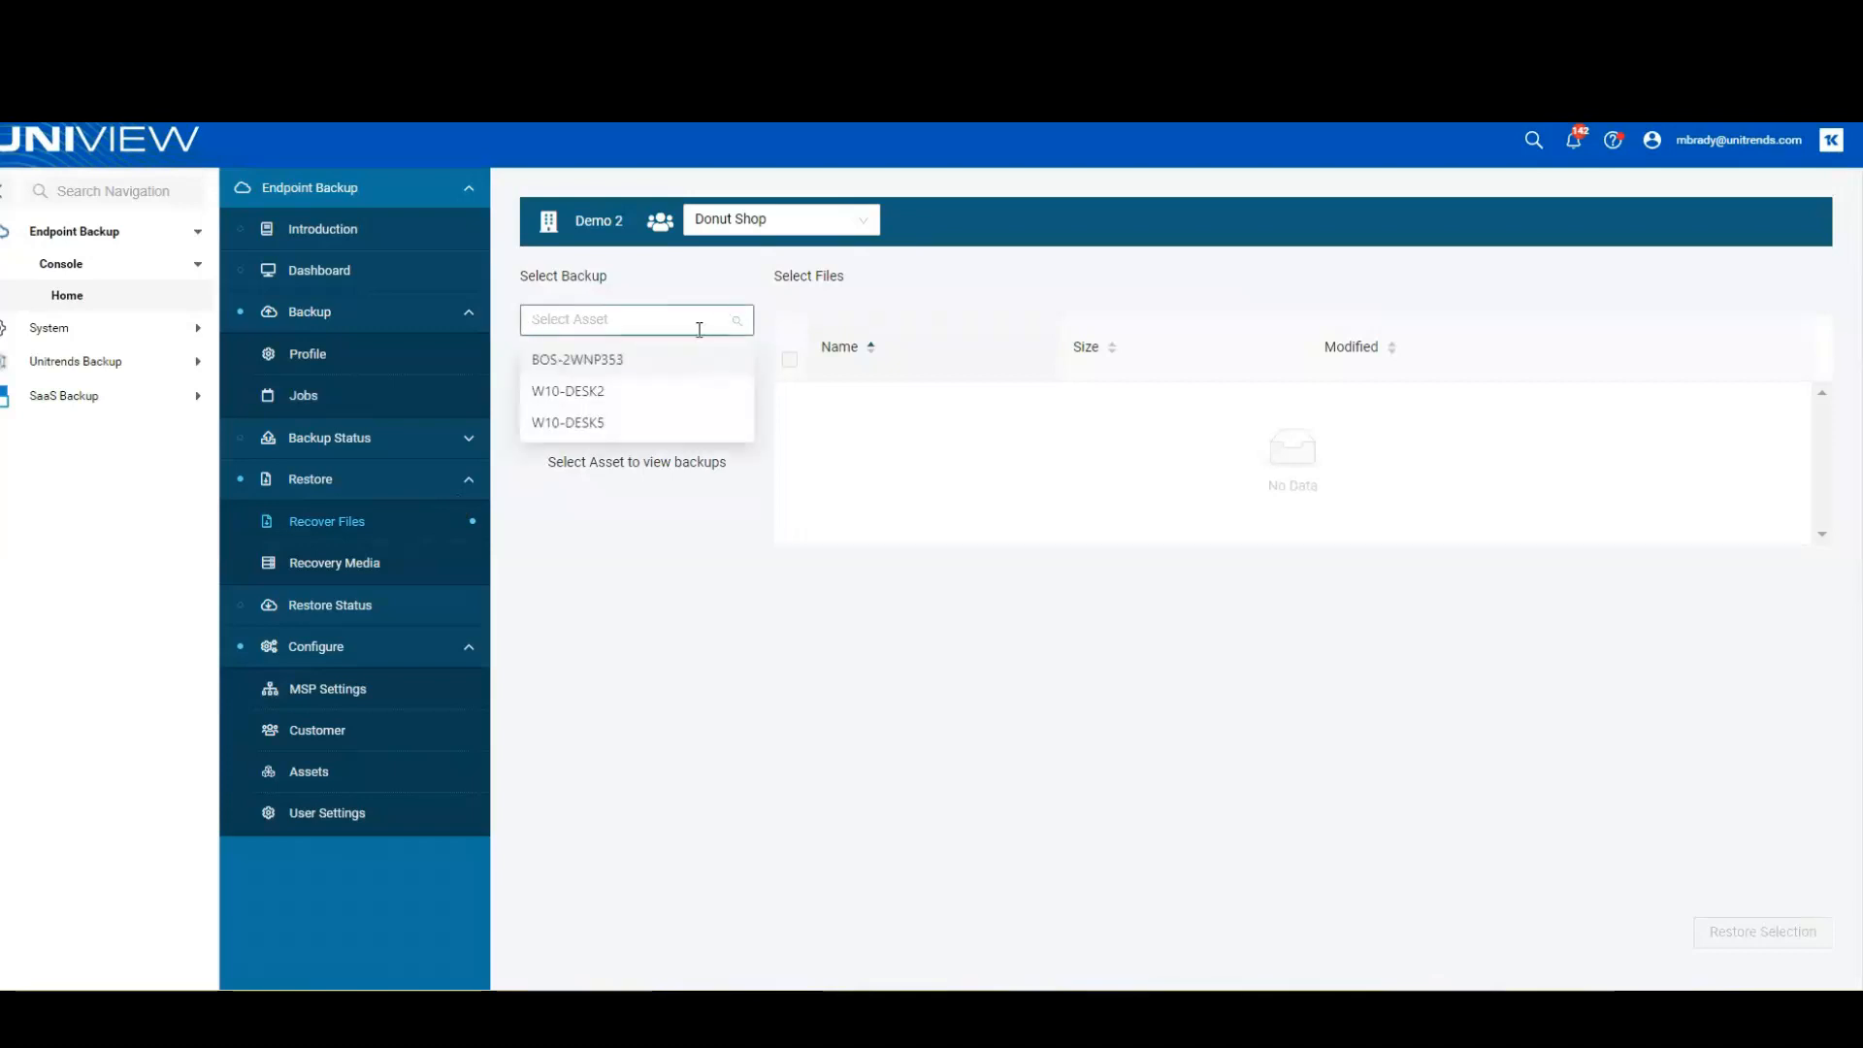
mouse_move(567, 423)
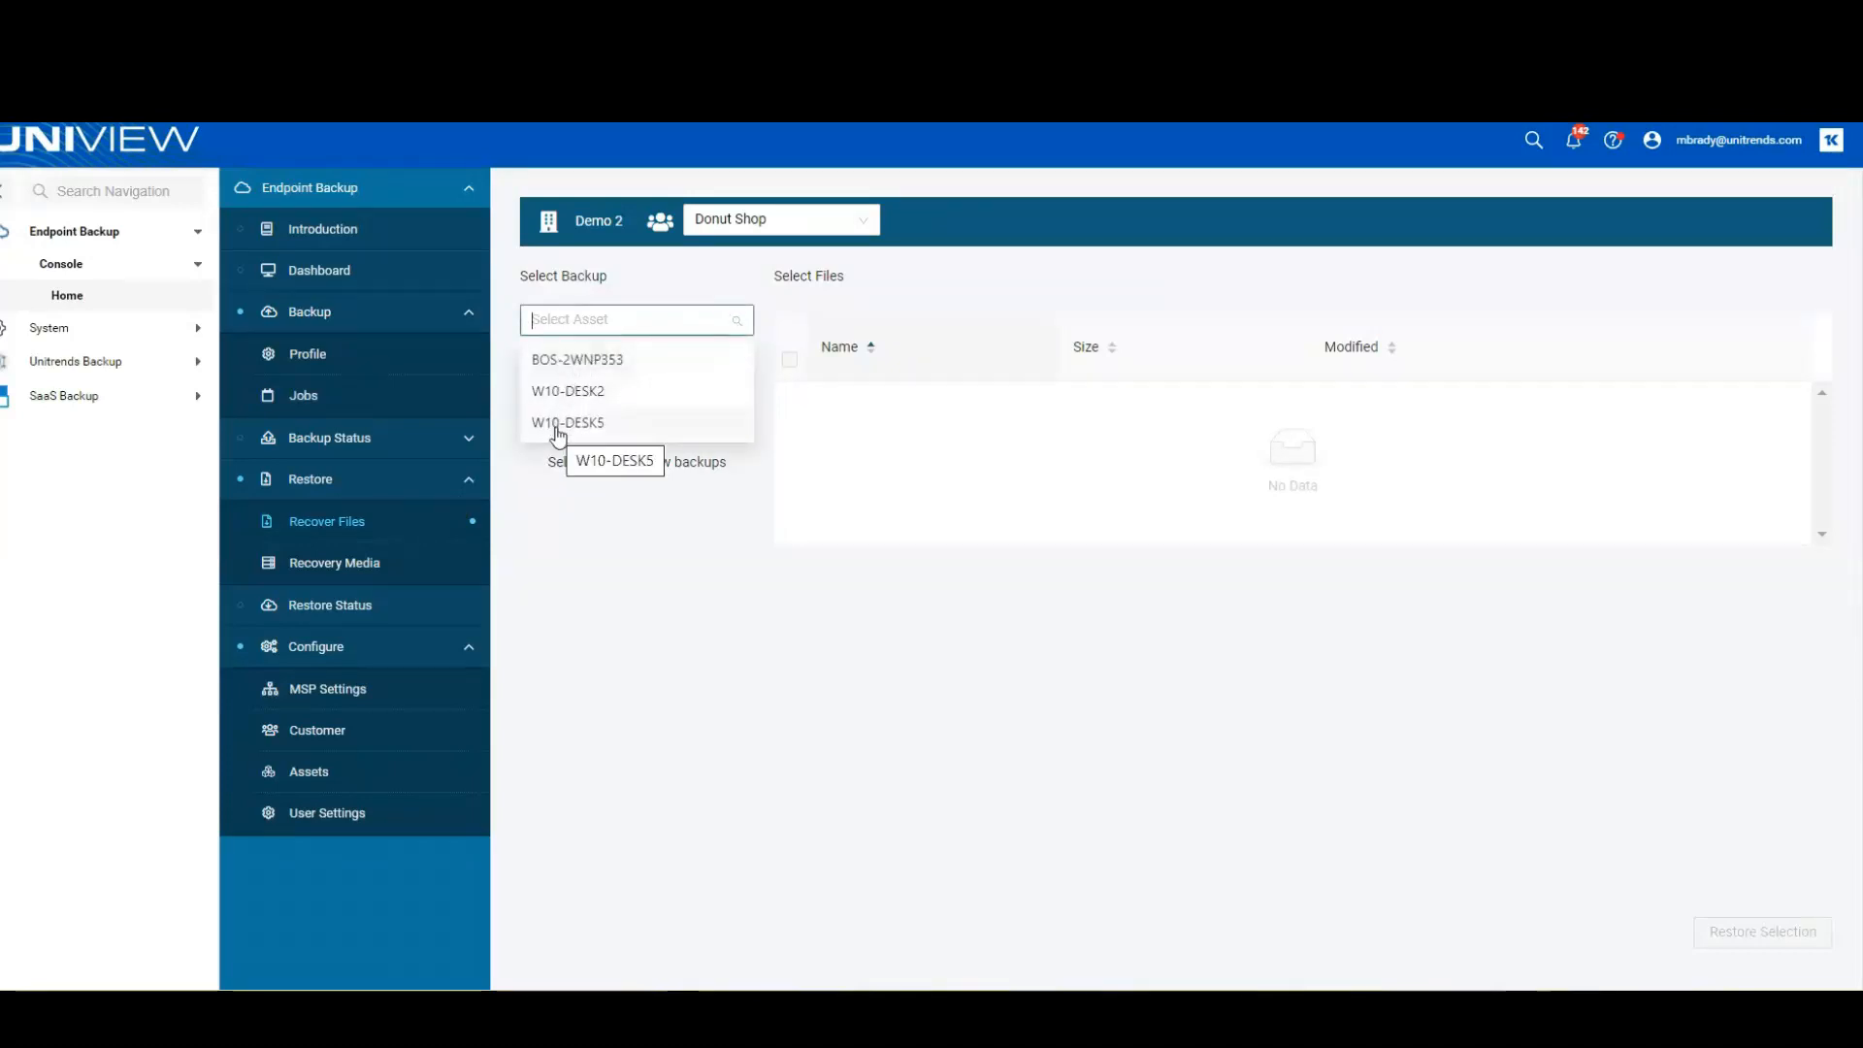
left_click(567, 422)
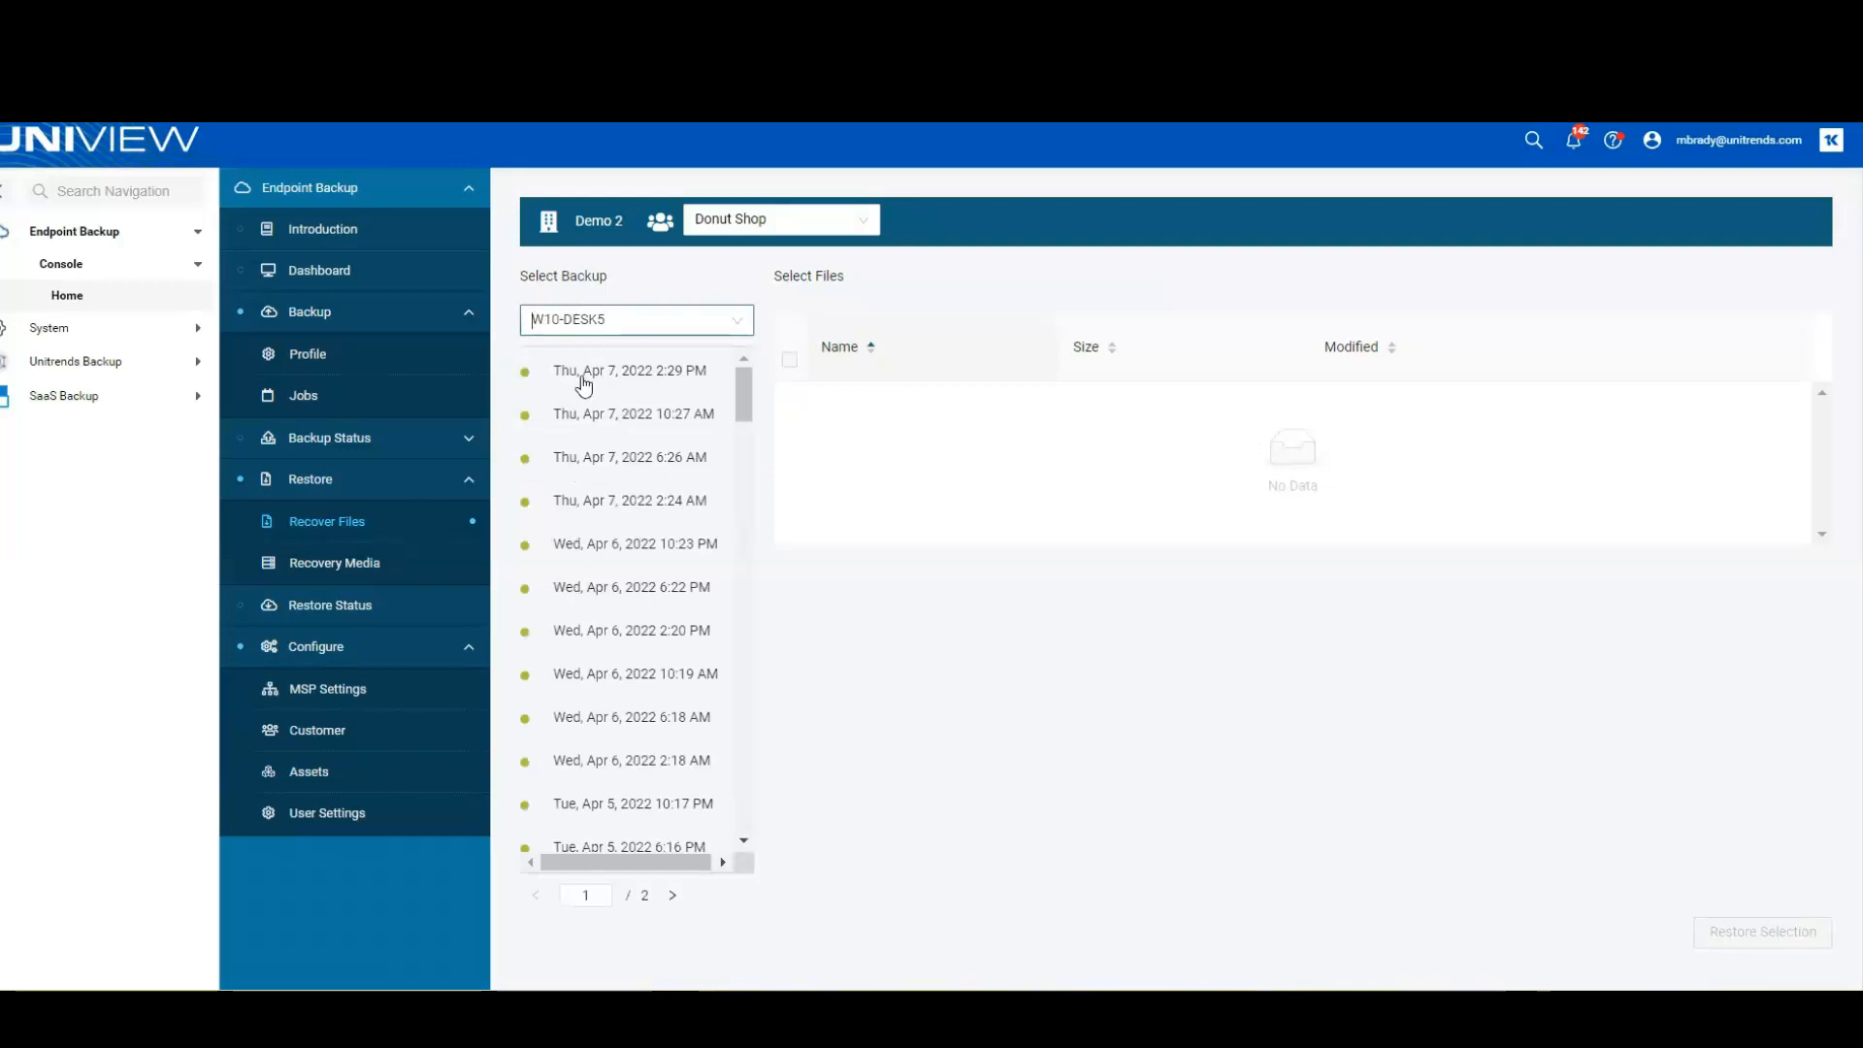
left_click(628, 369)
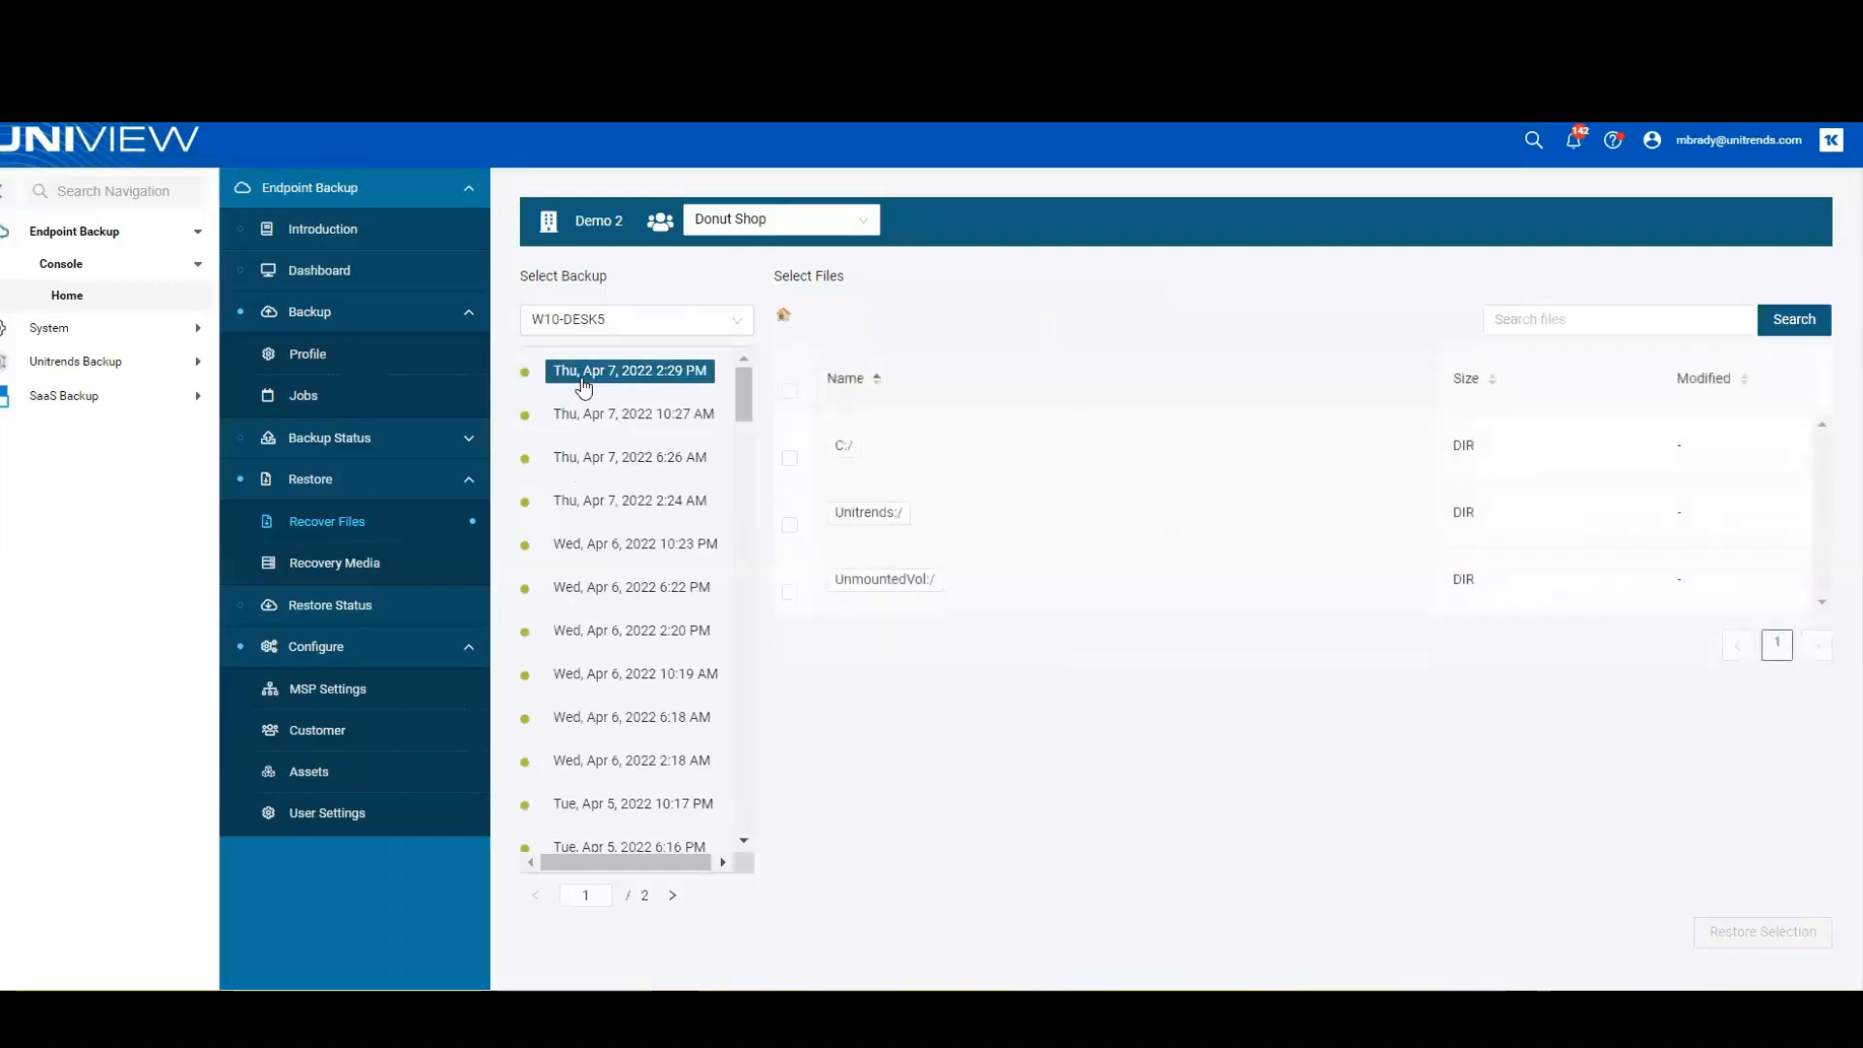
mouse_move(730, 489)
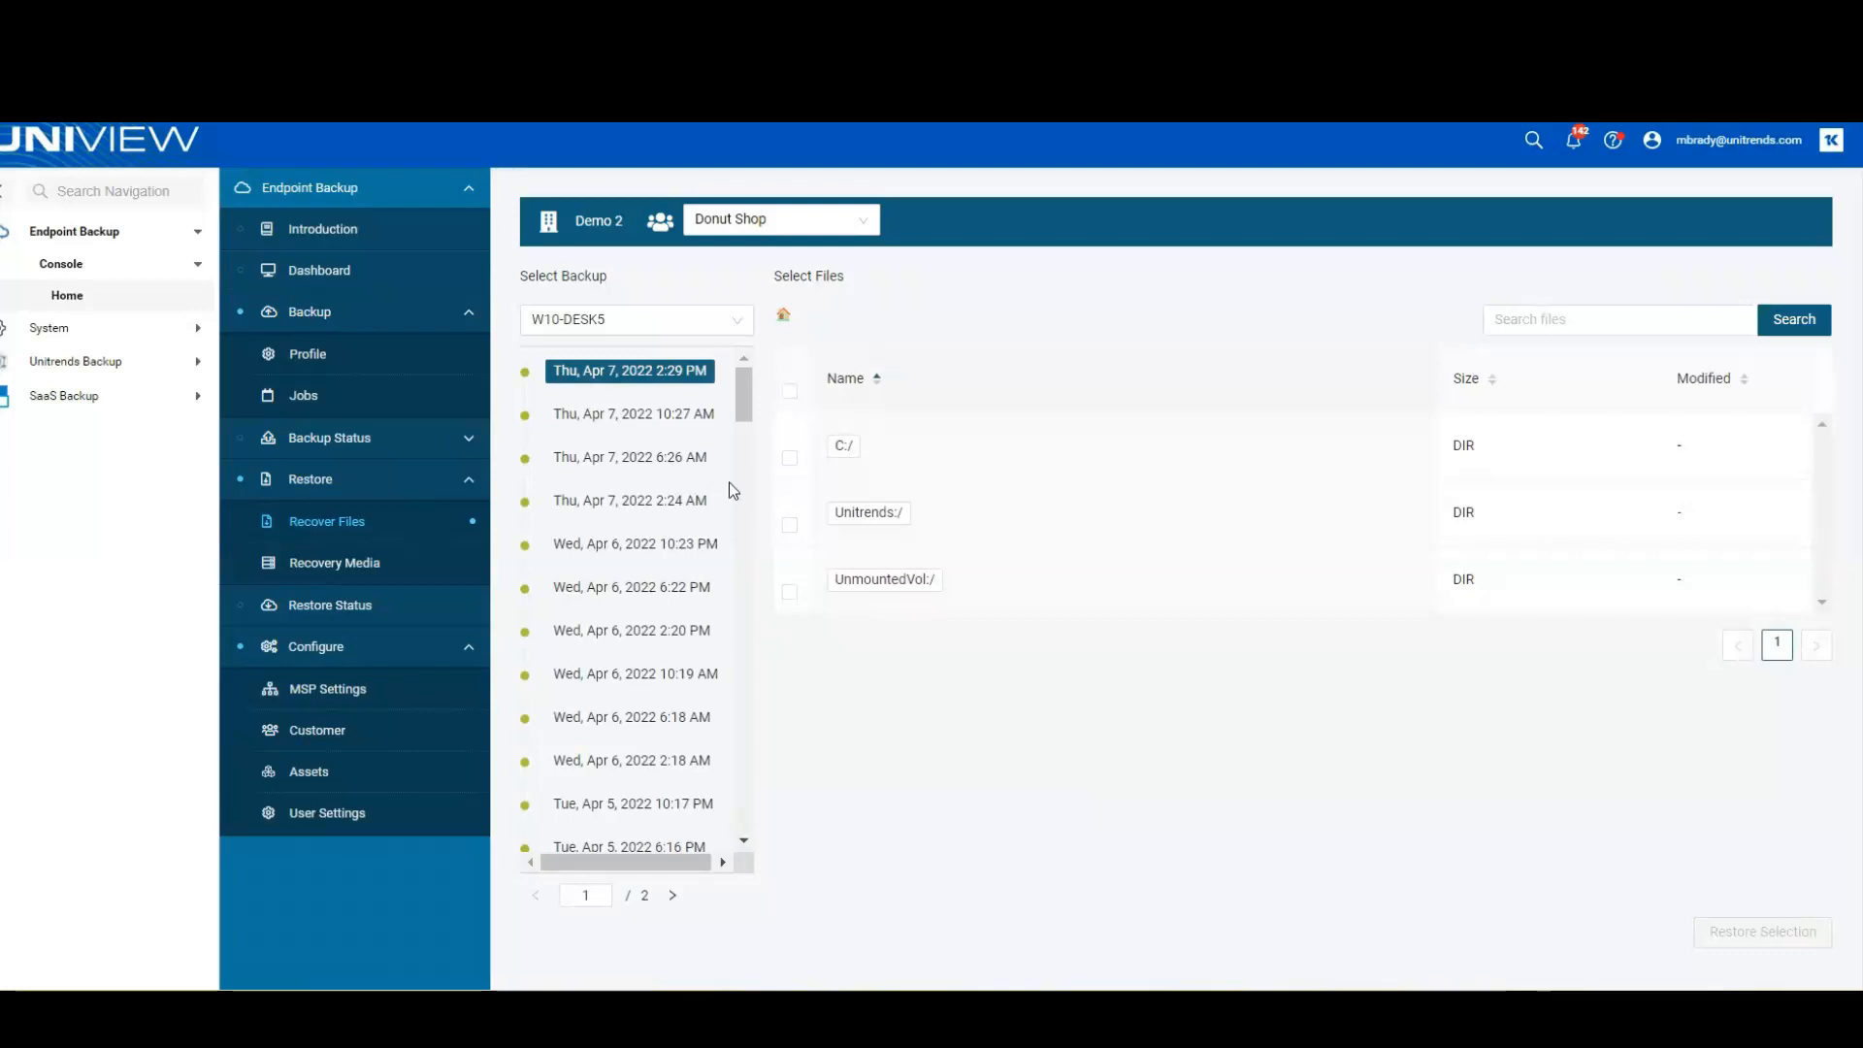
Select C:/kworking for restore, review the restore options, then cancel.
left_click(842, 444)
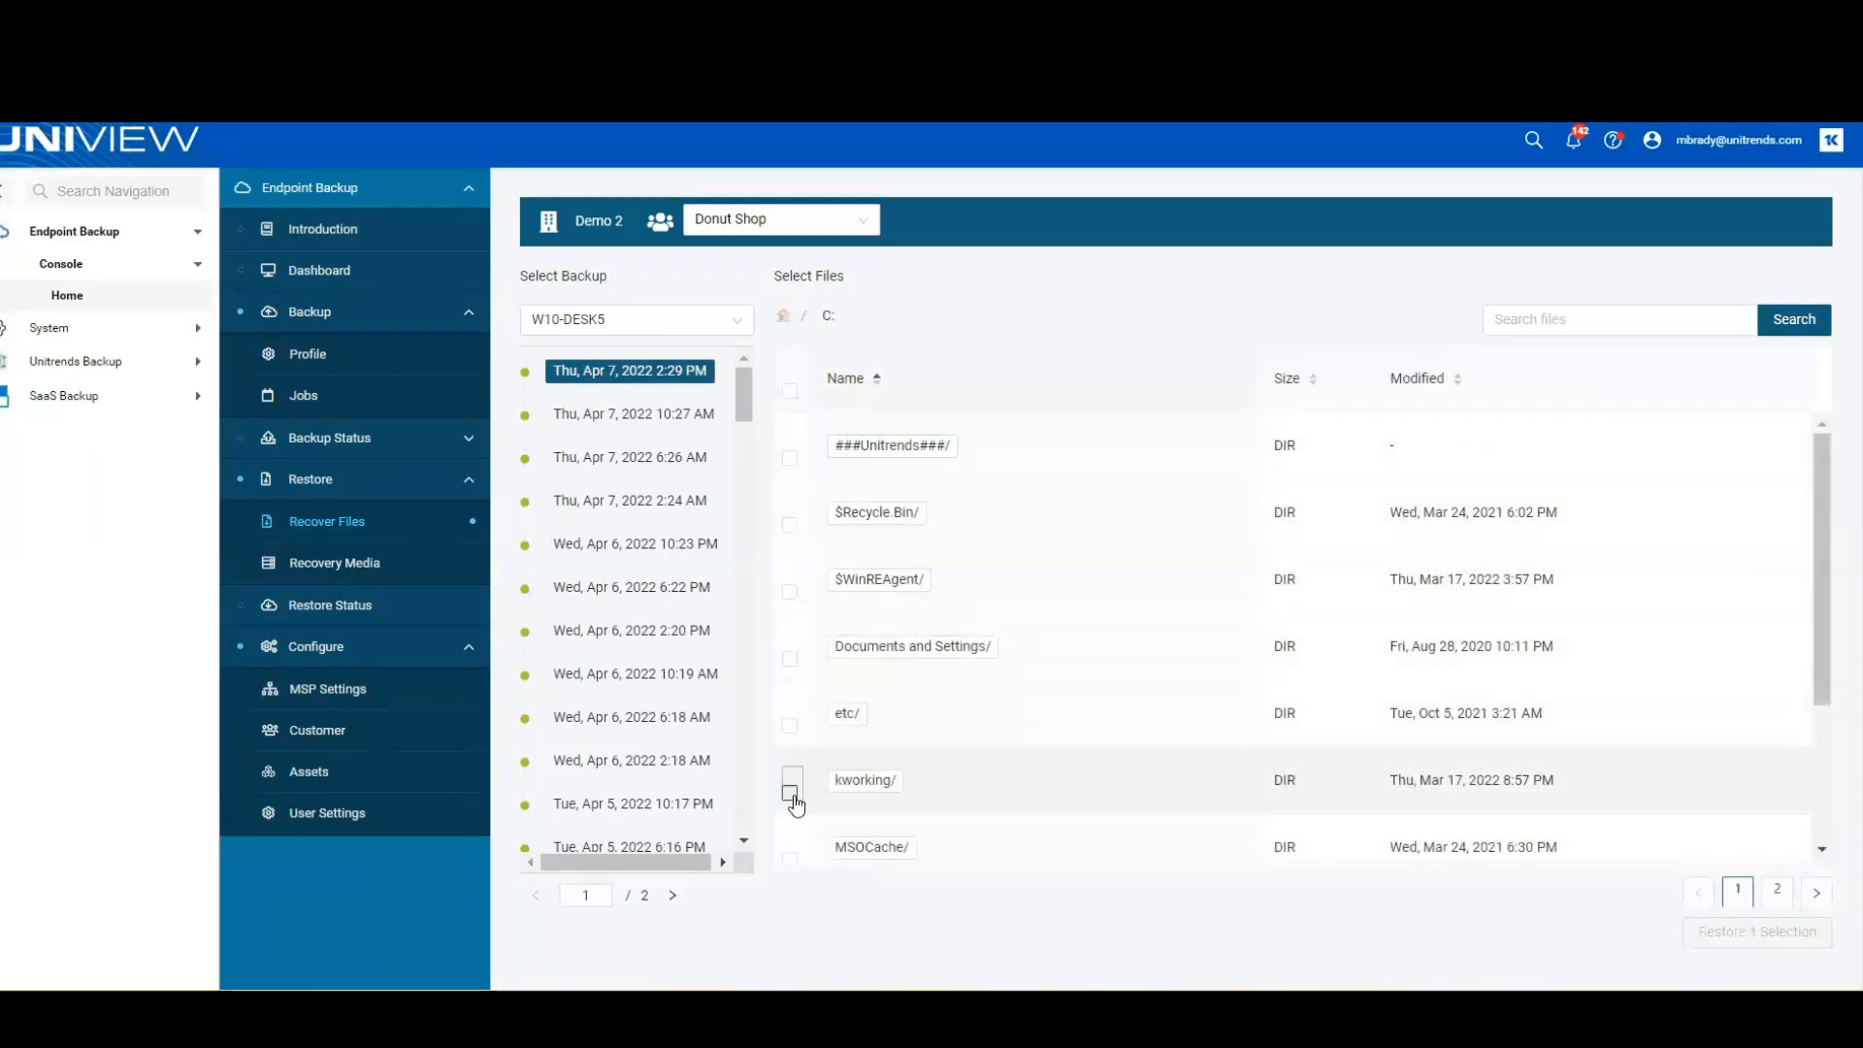
left_click(789, 793)
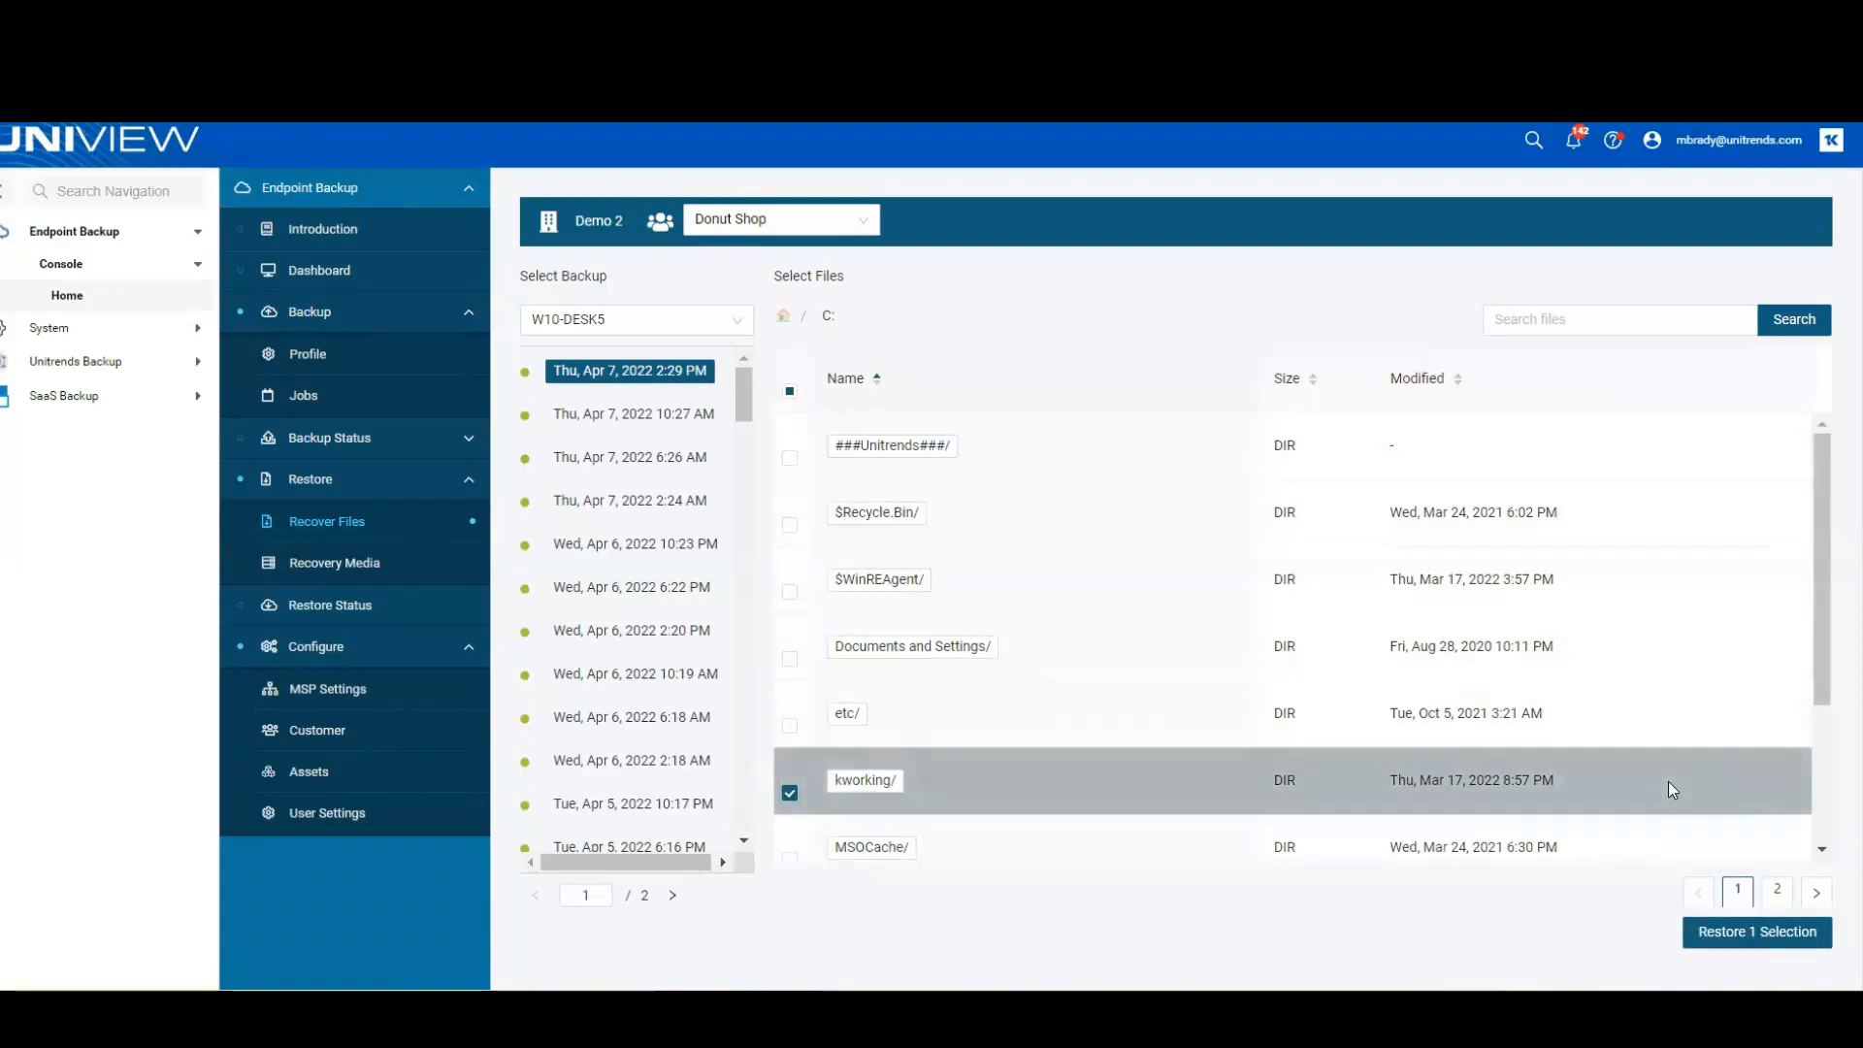
mouse_move(1731, 944)
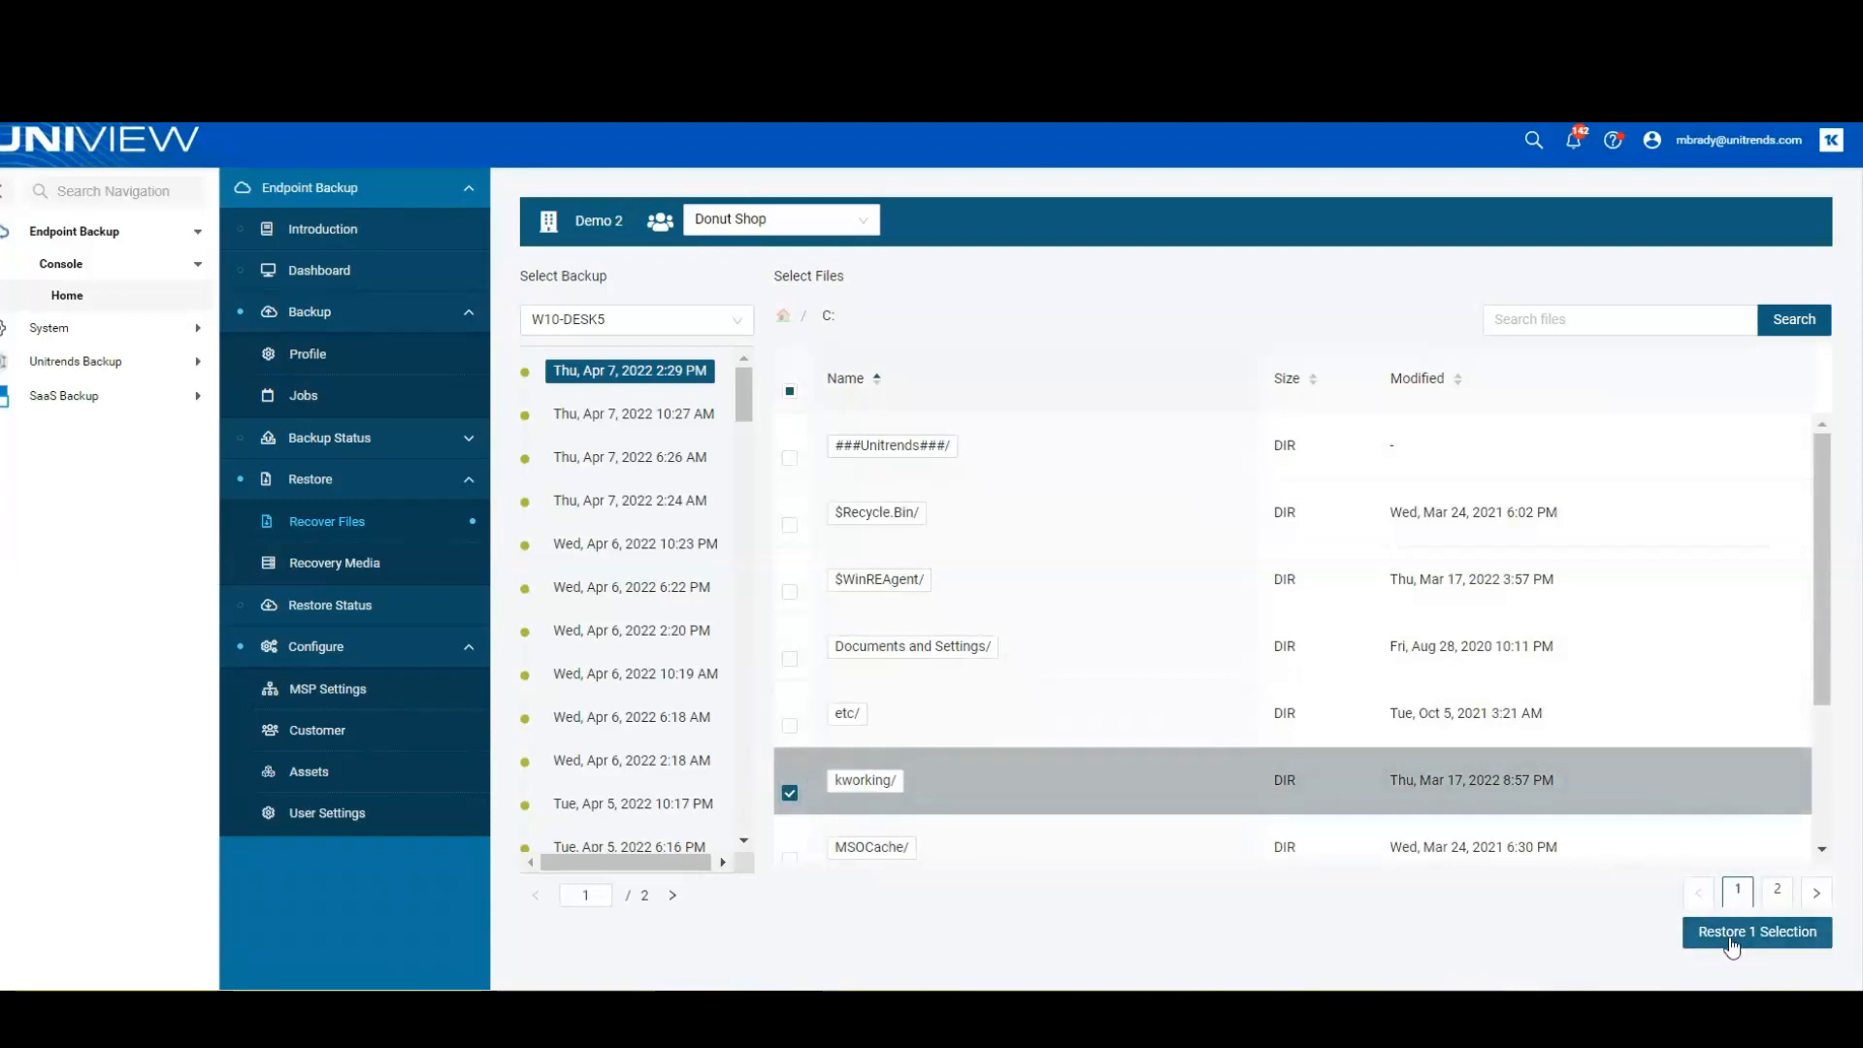
left_click(1756, 931)
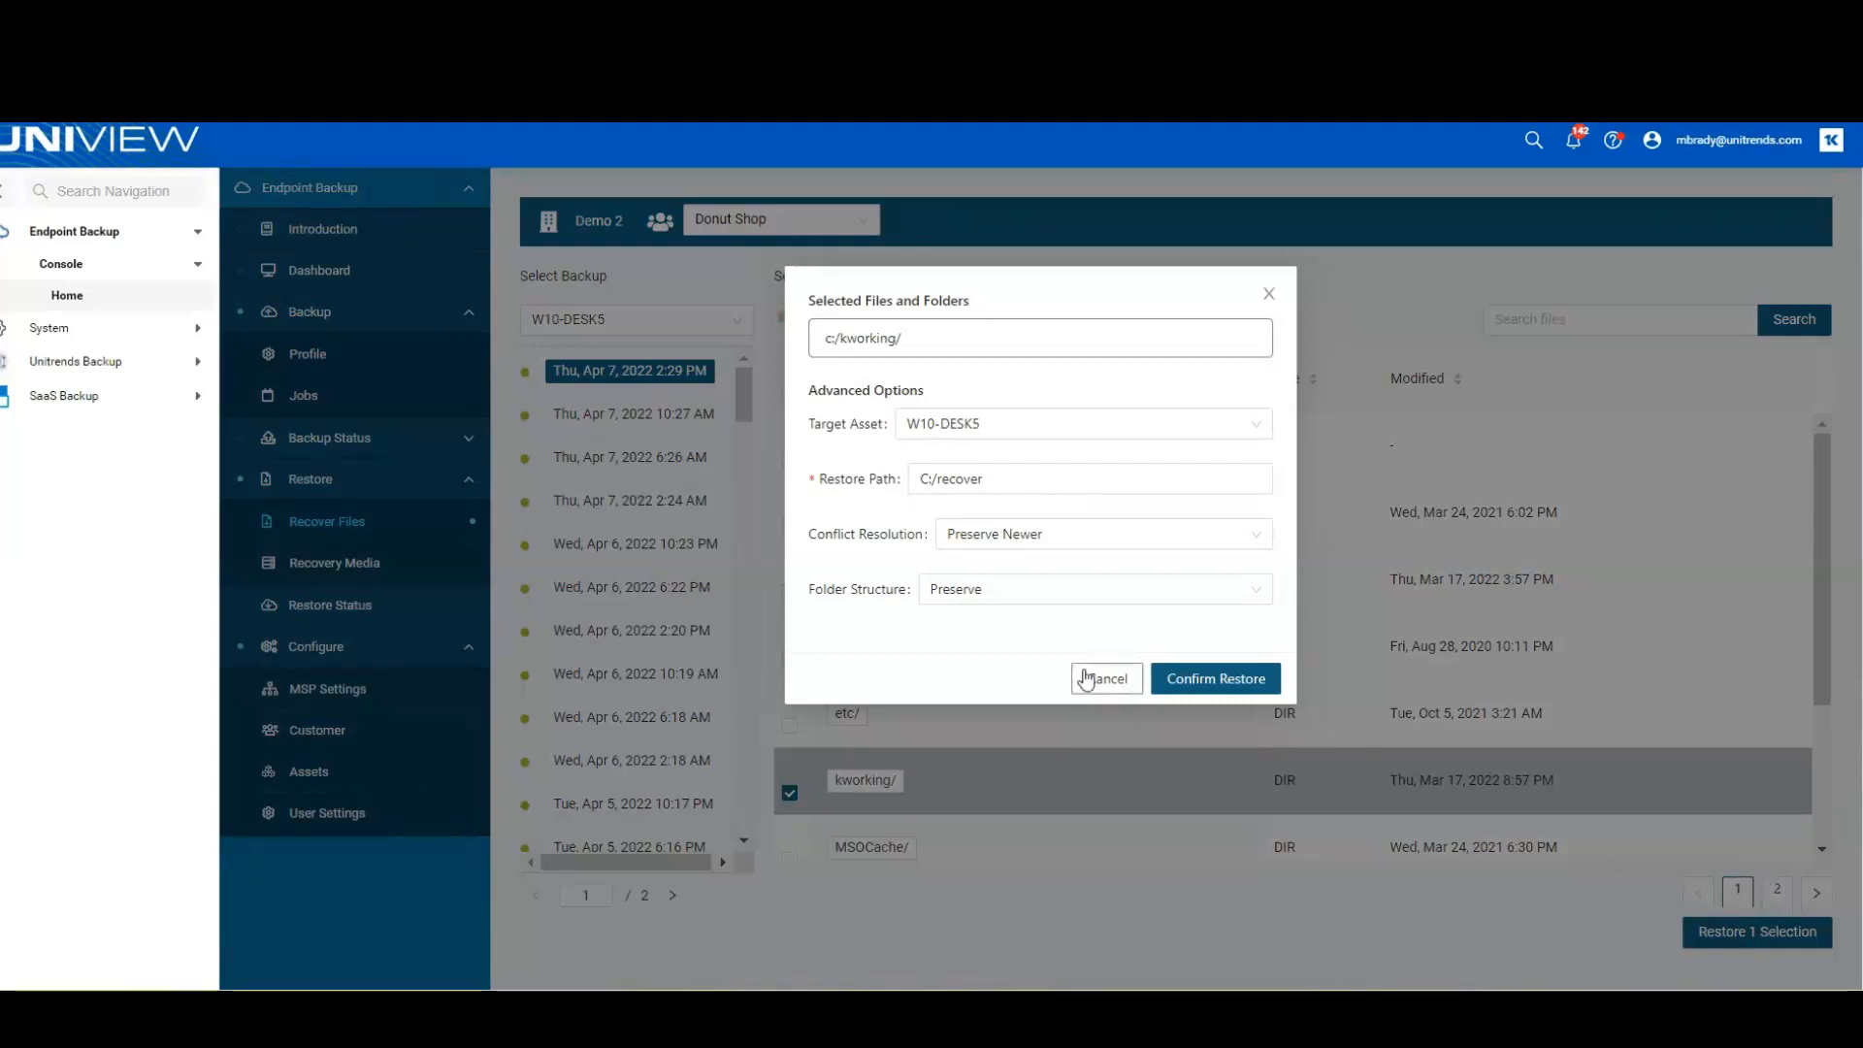
left_click(1104, 678)
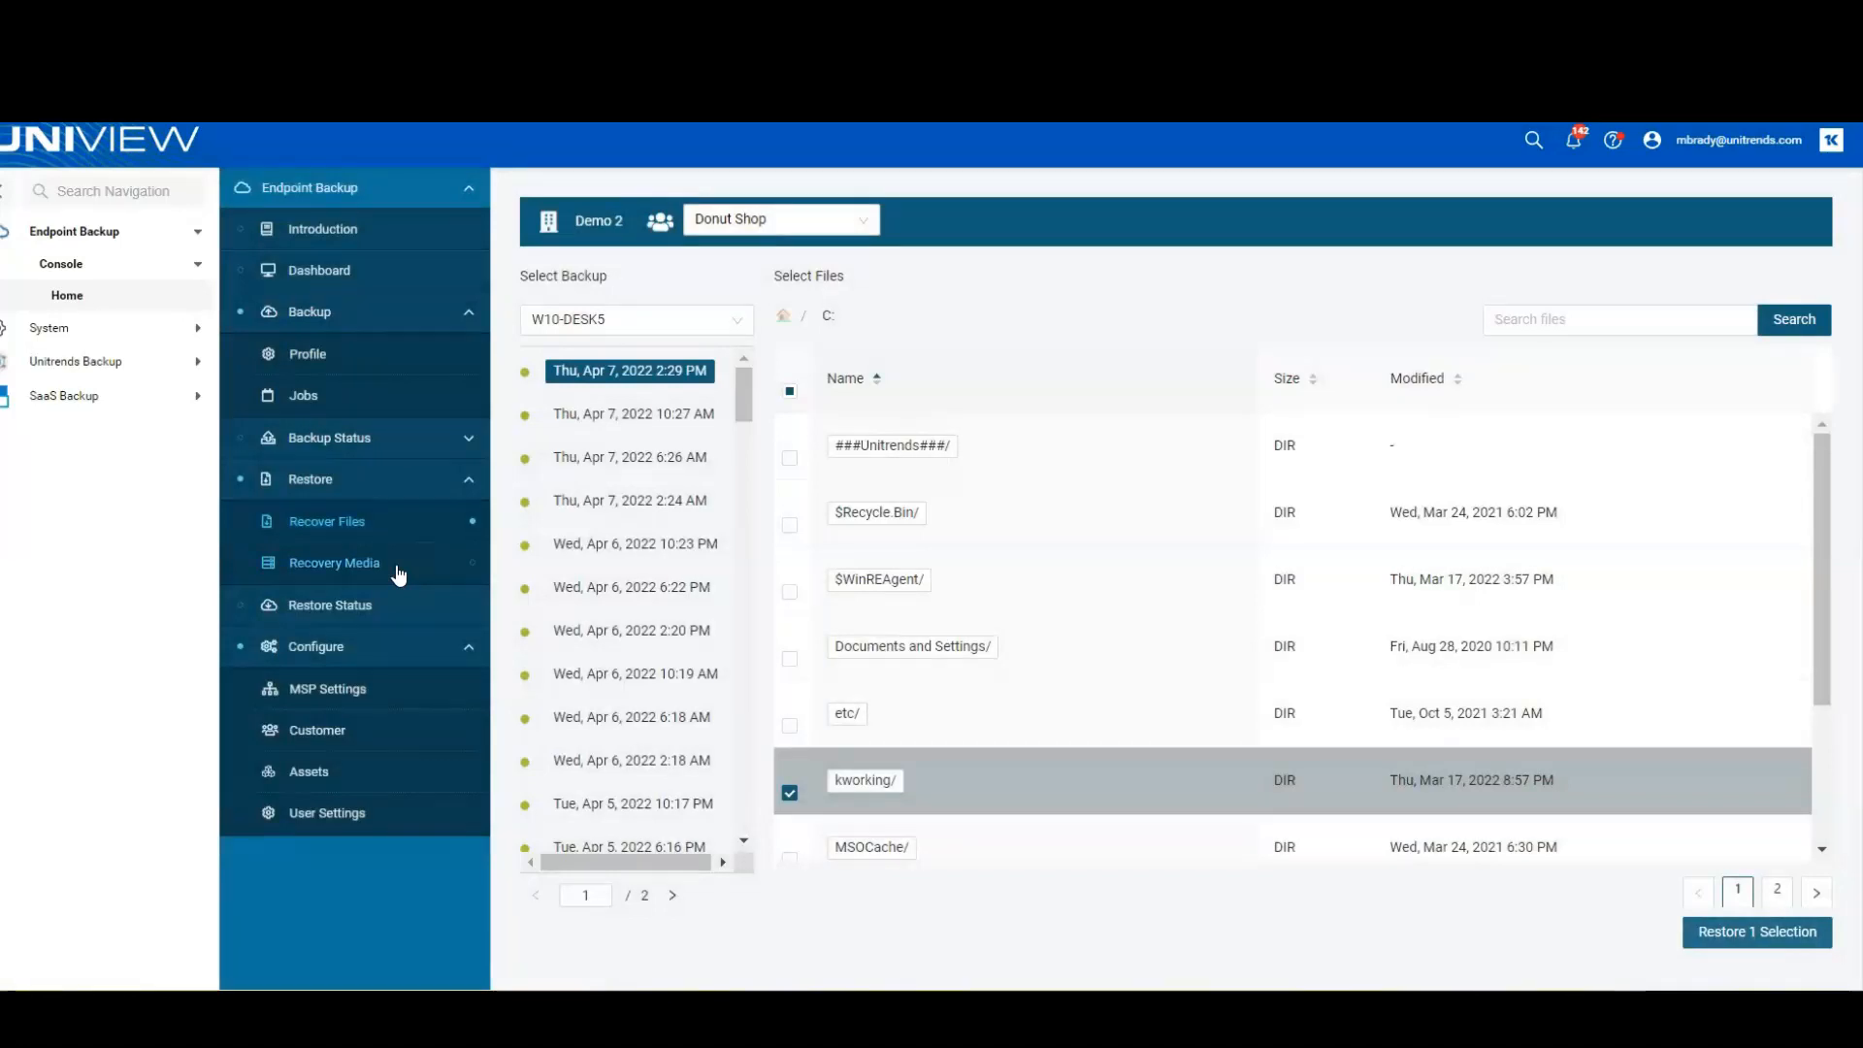
Start a bare metal restore from the first Recovery Media session.
left_click(334, 562)
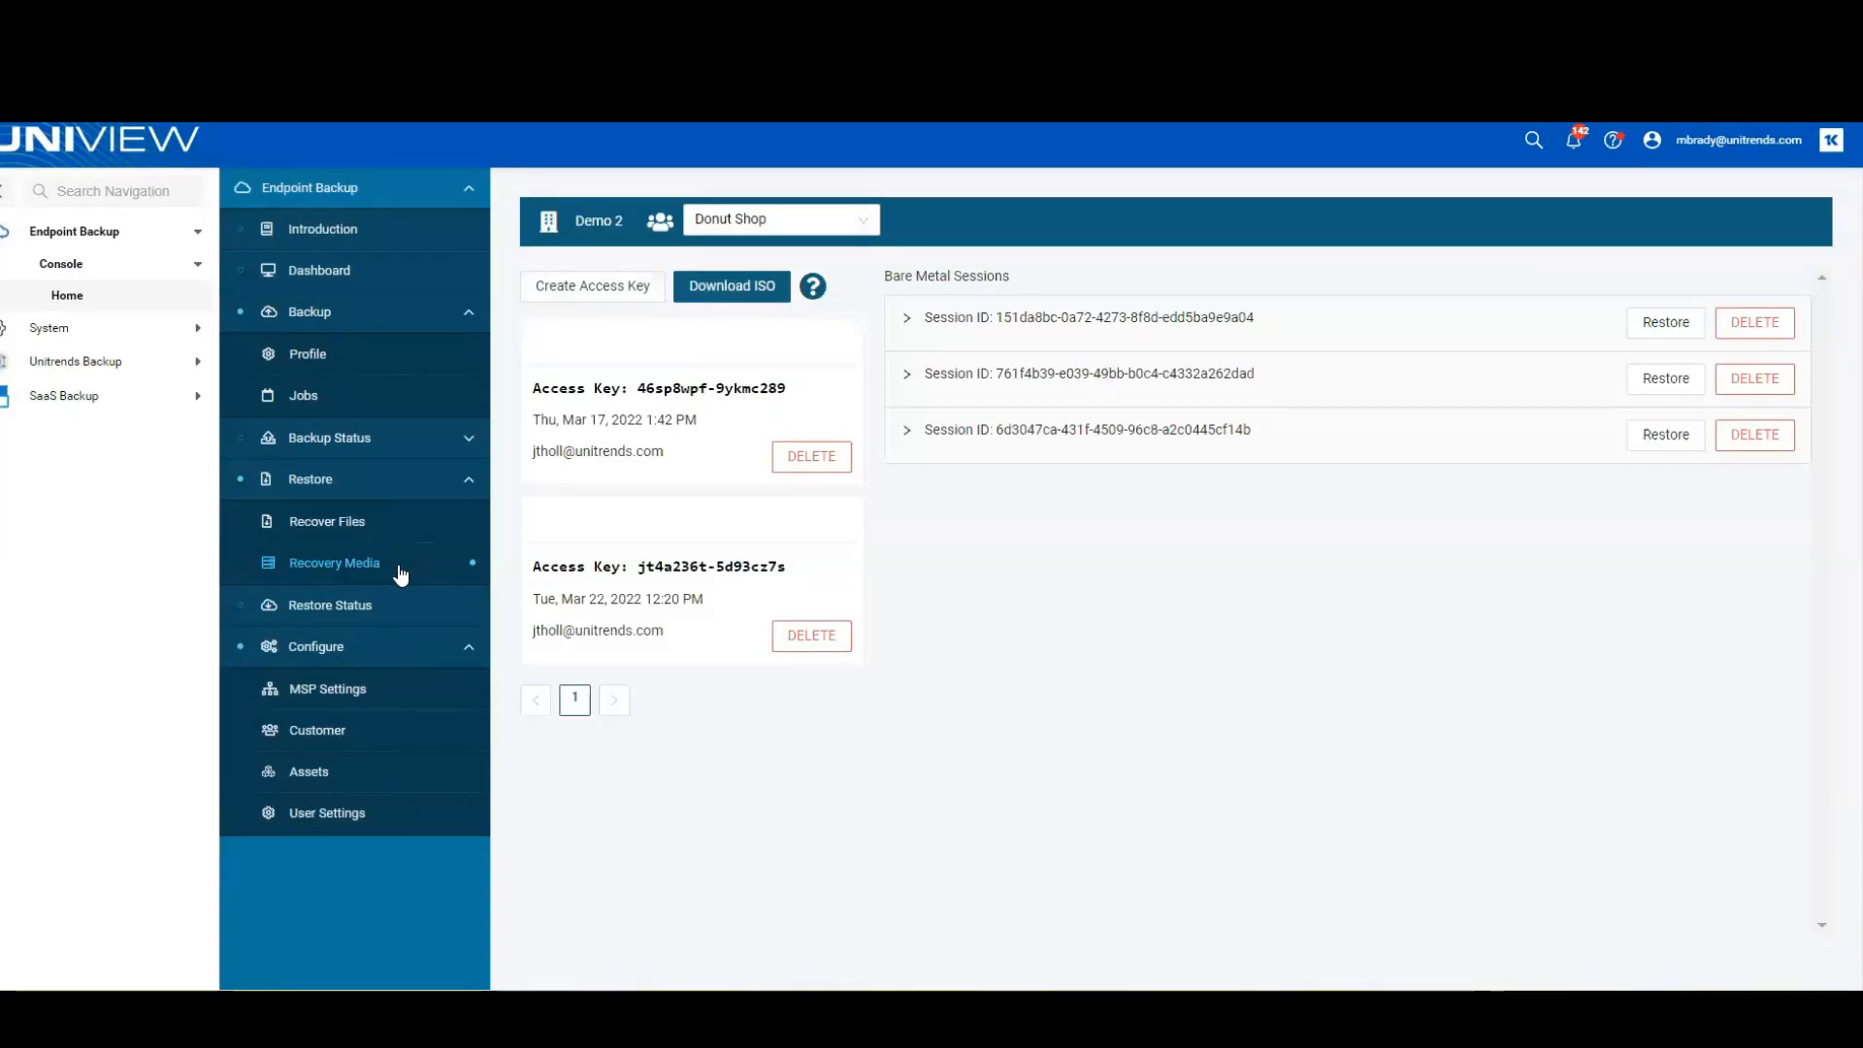
mouse_move(972, 330)
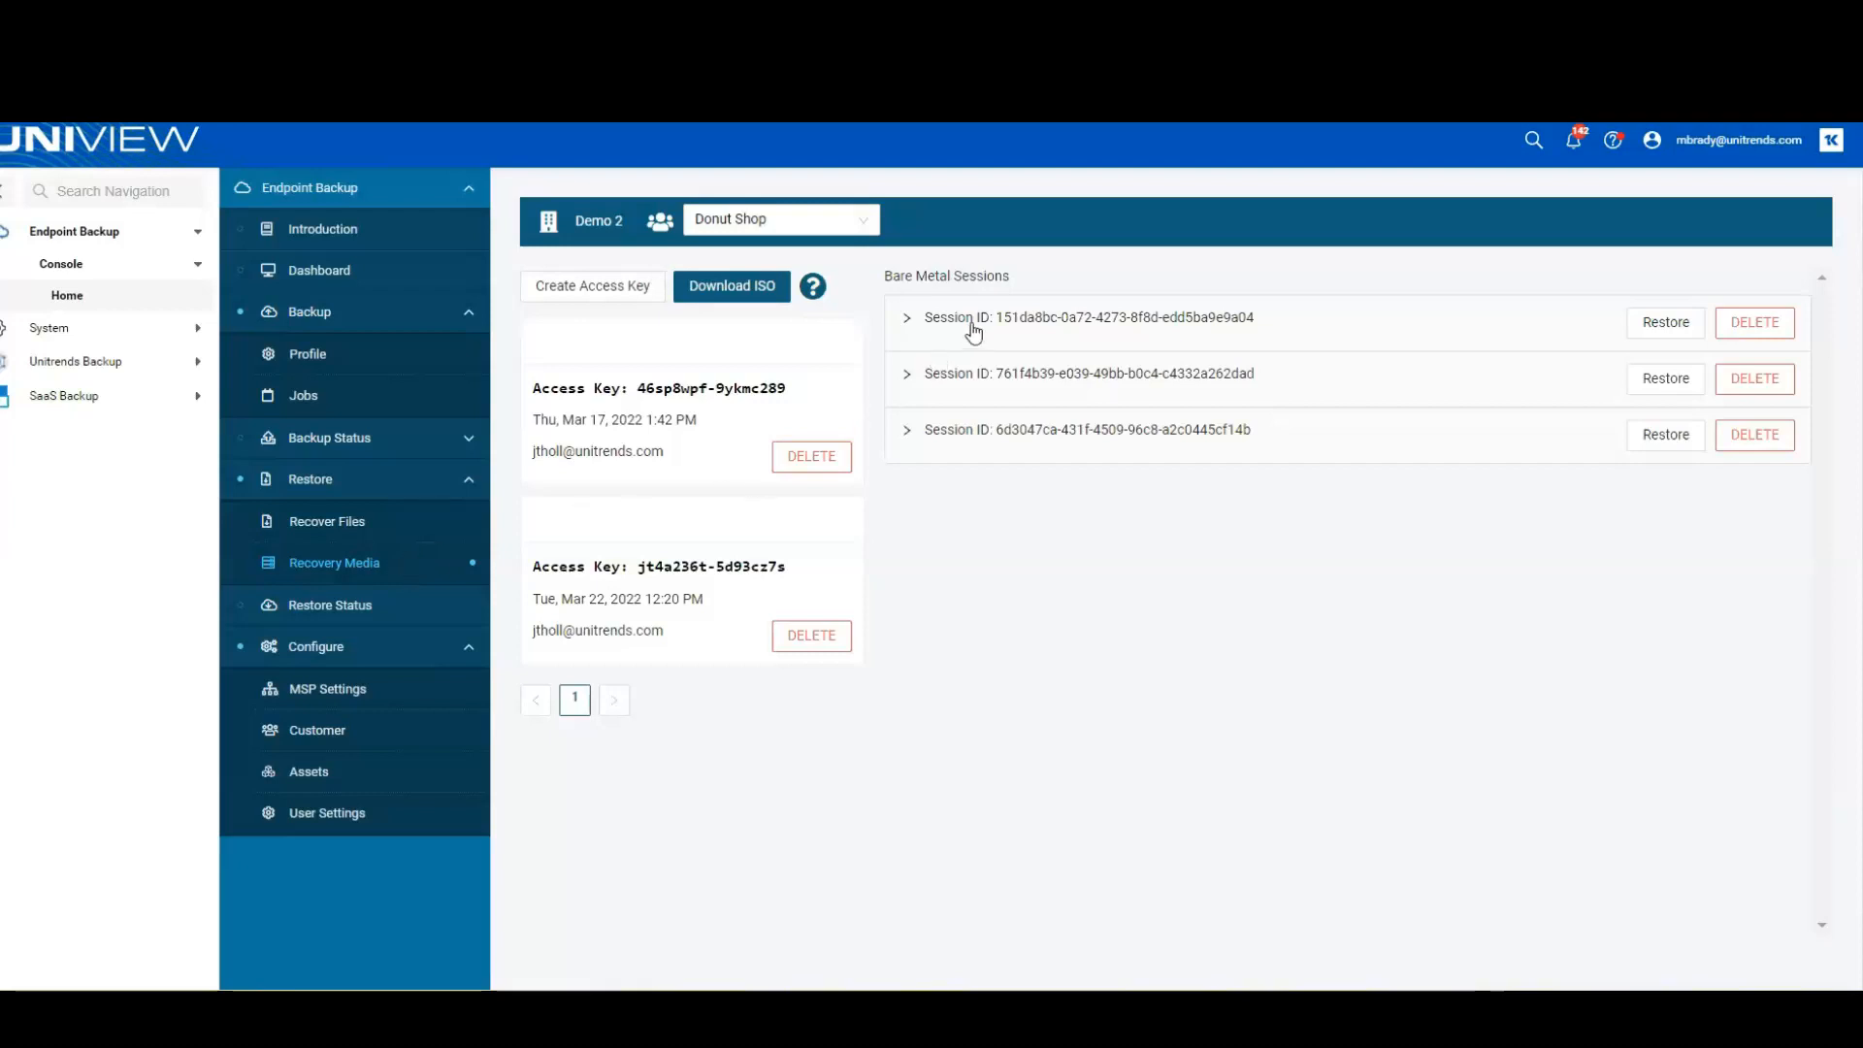
mouse_move(1664, 322)
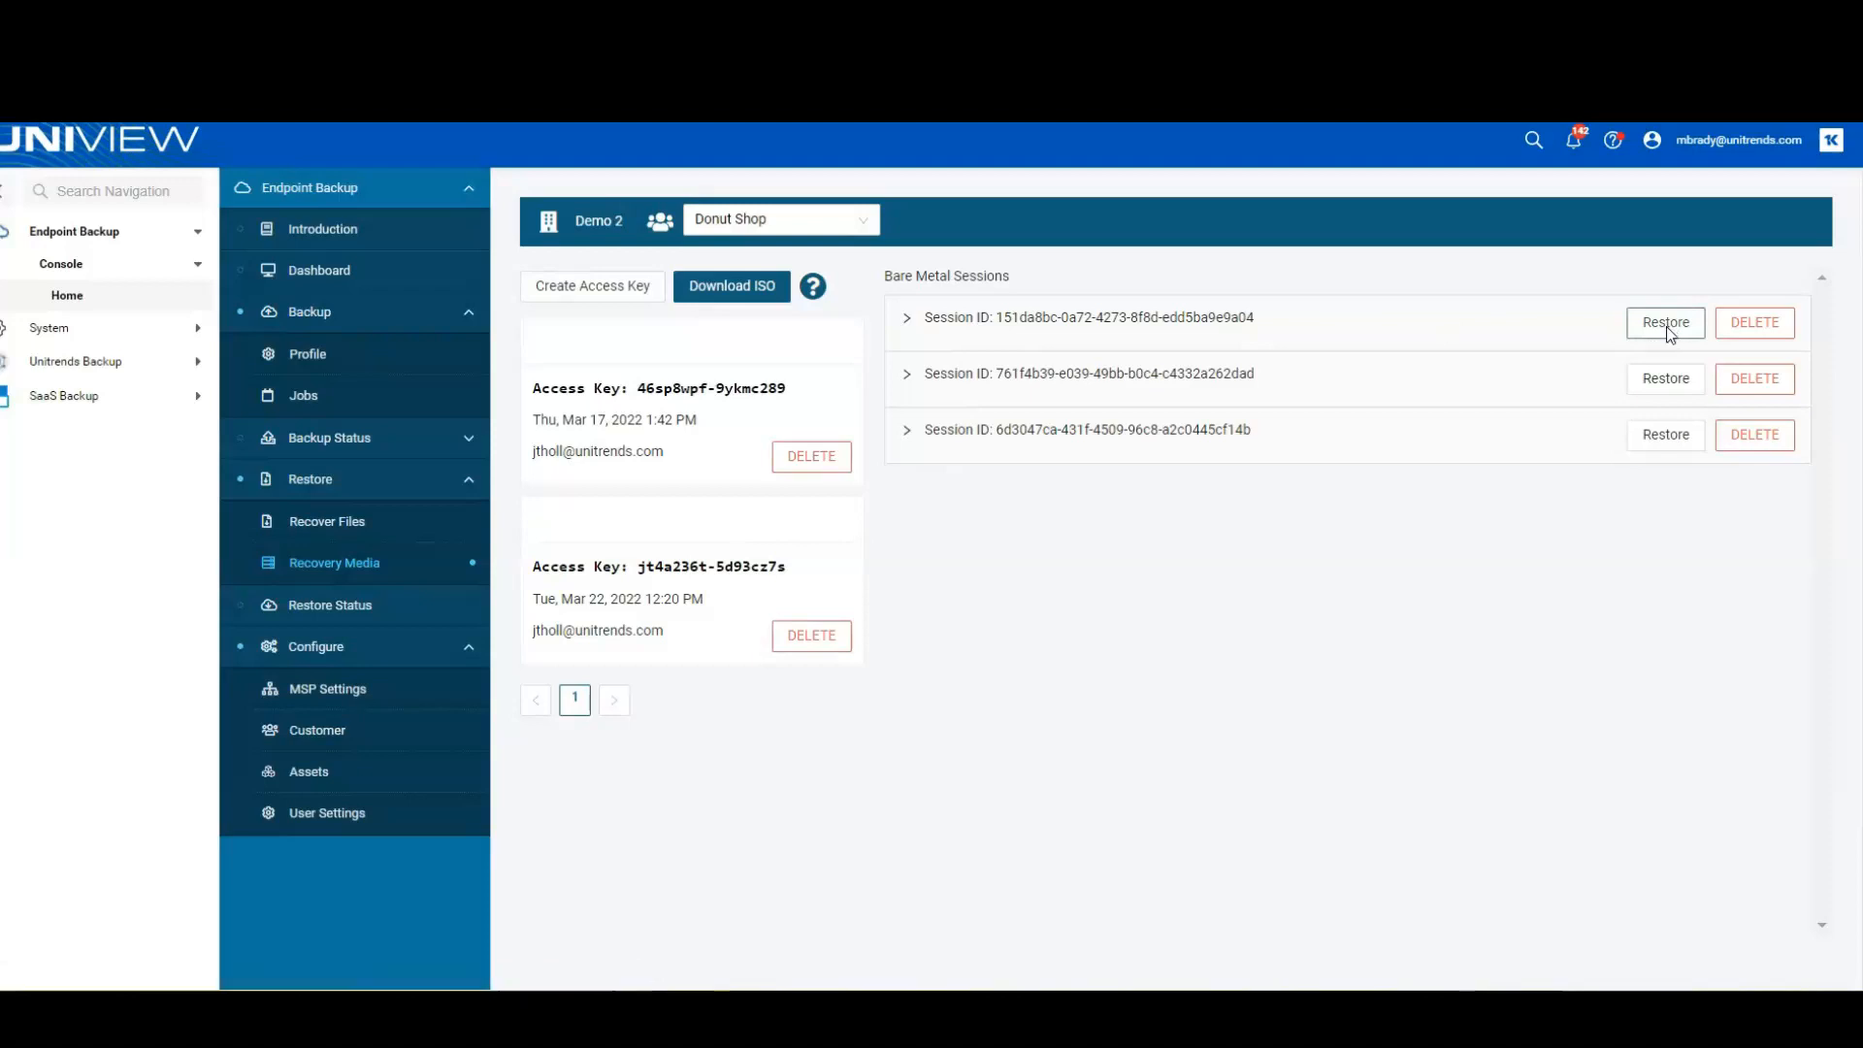
left_click(1663, 322)
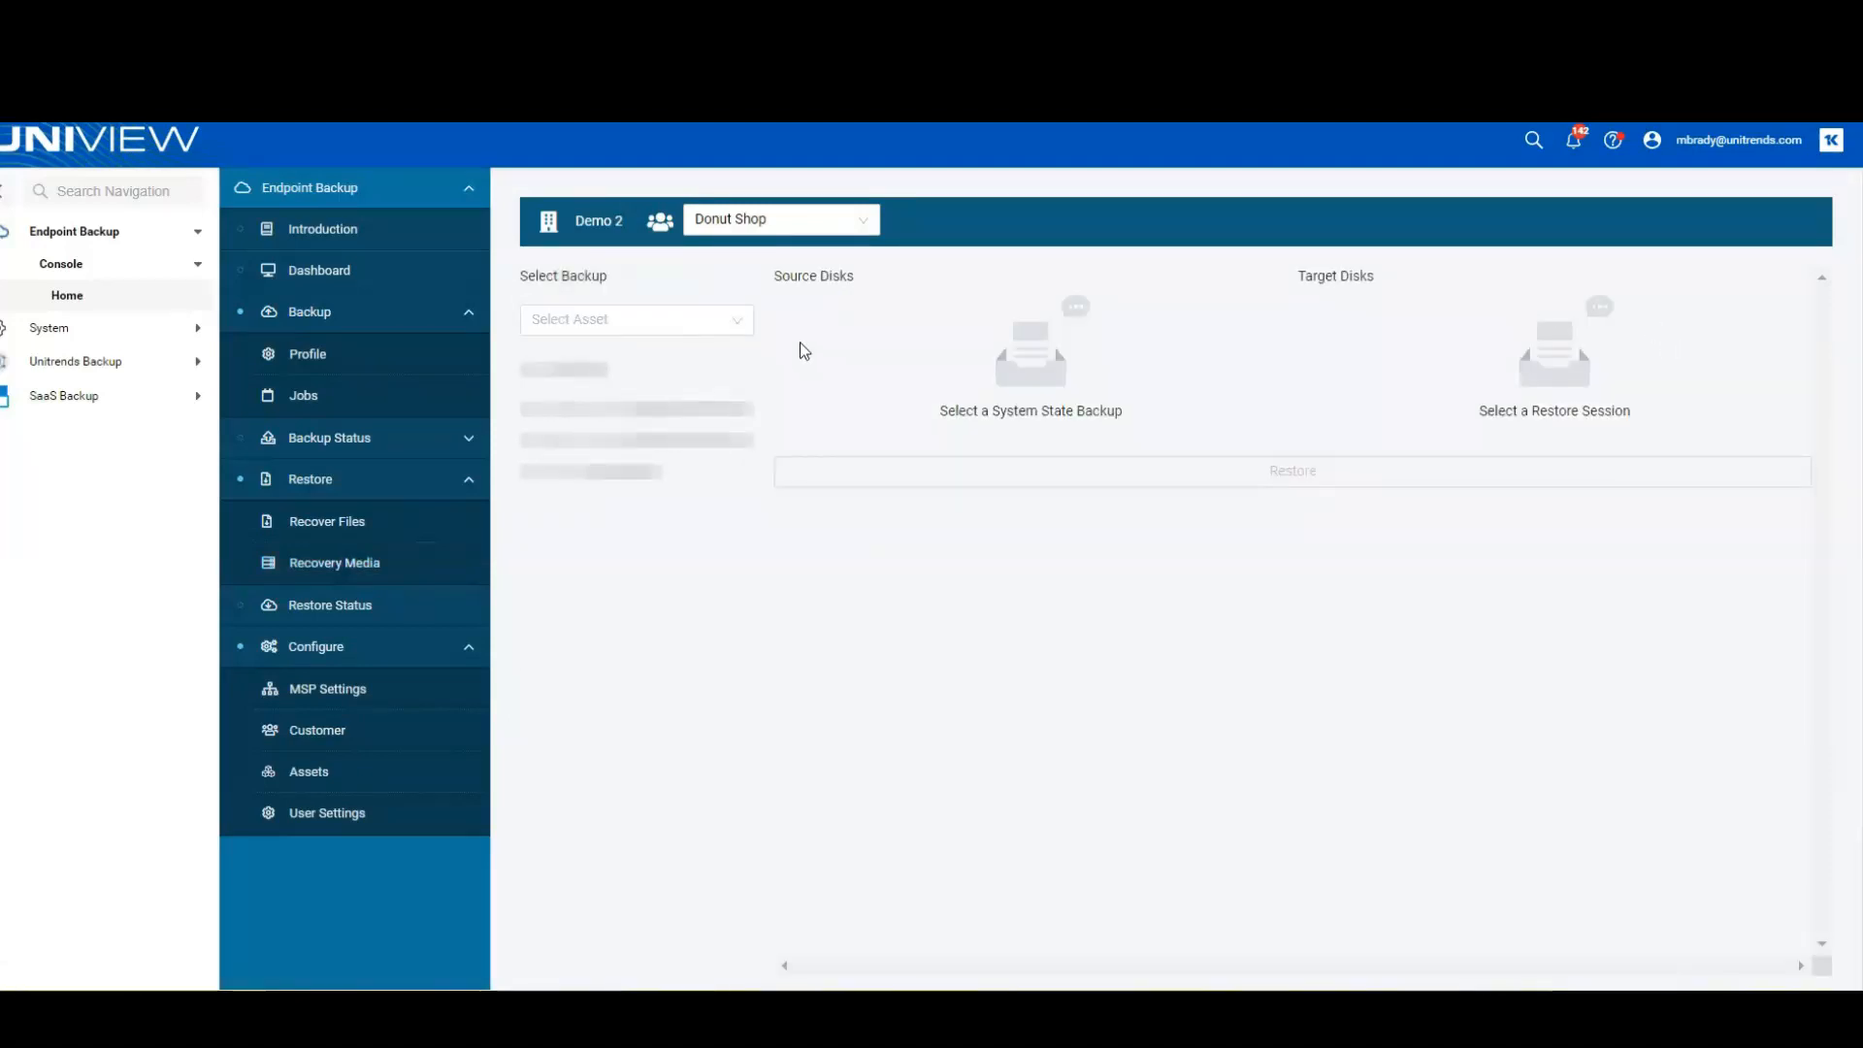
Map W10-DESK5's Apr 7 2:29 PM backup disk onto the VMware target, then back out.
left_click(635, 318)
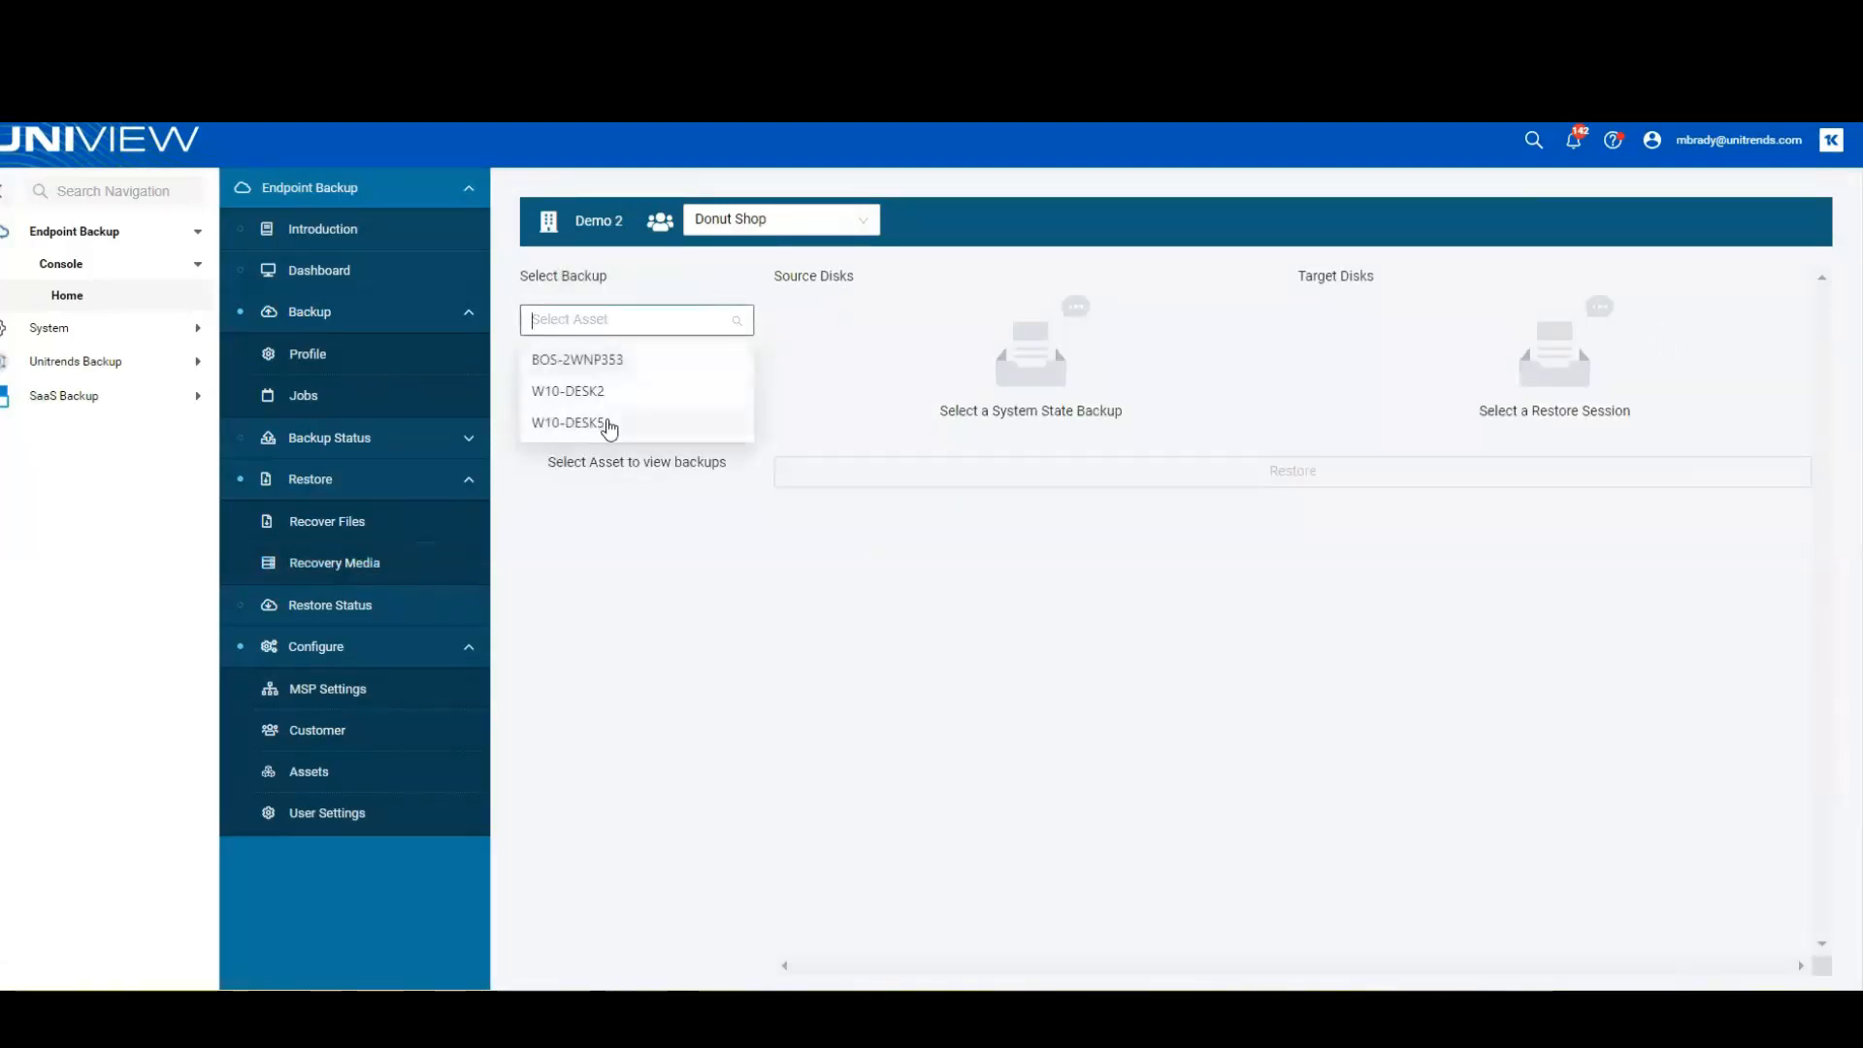
left_click(573, 422)
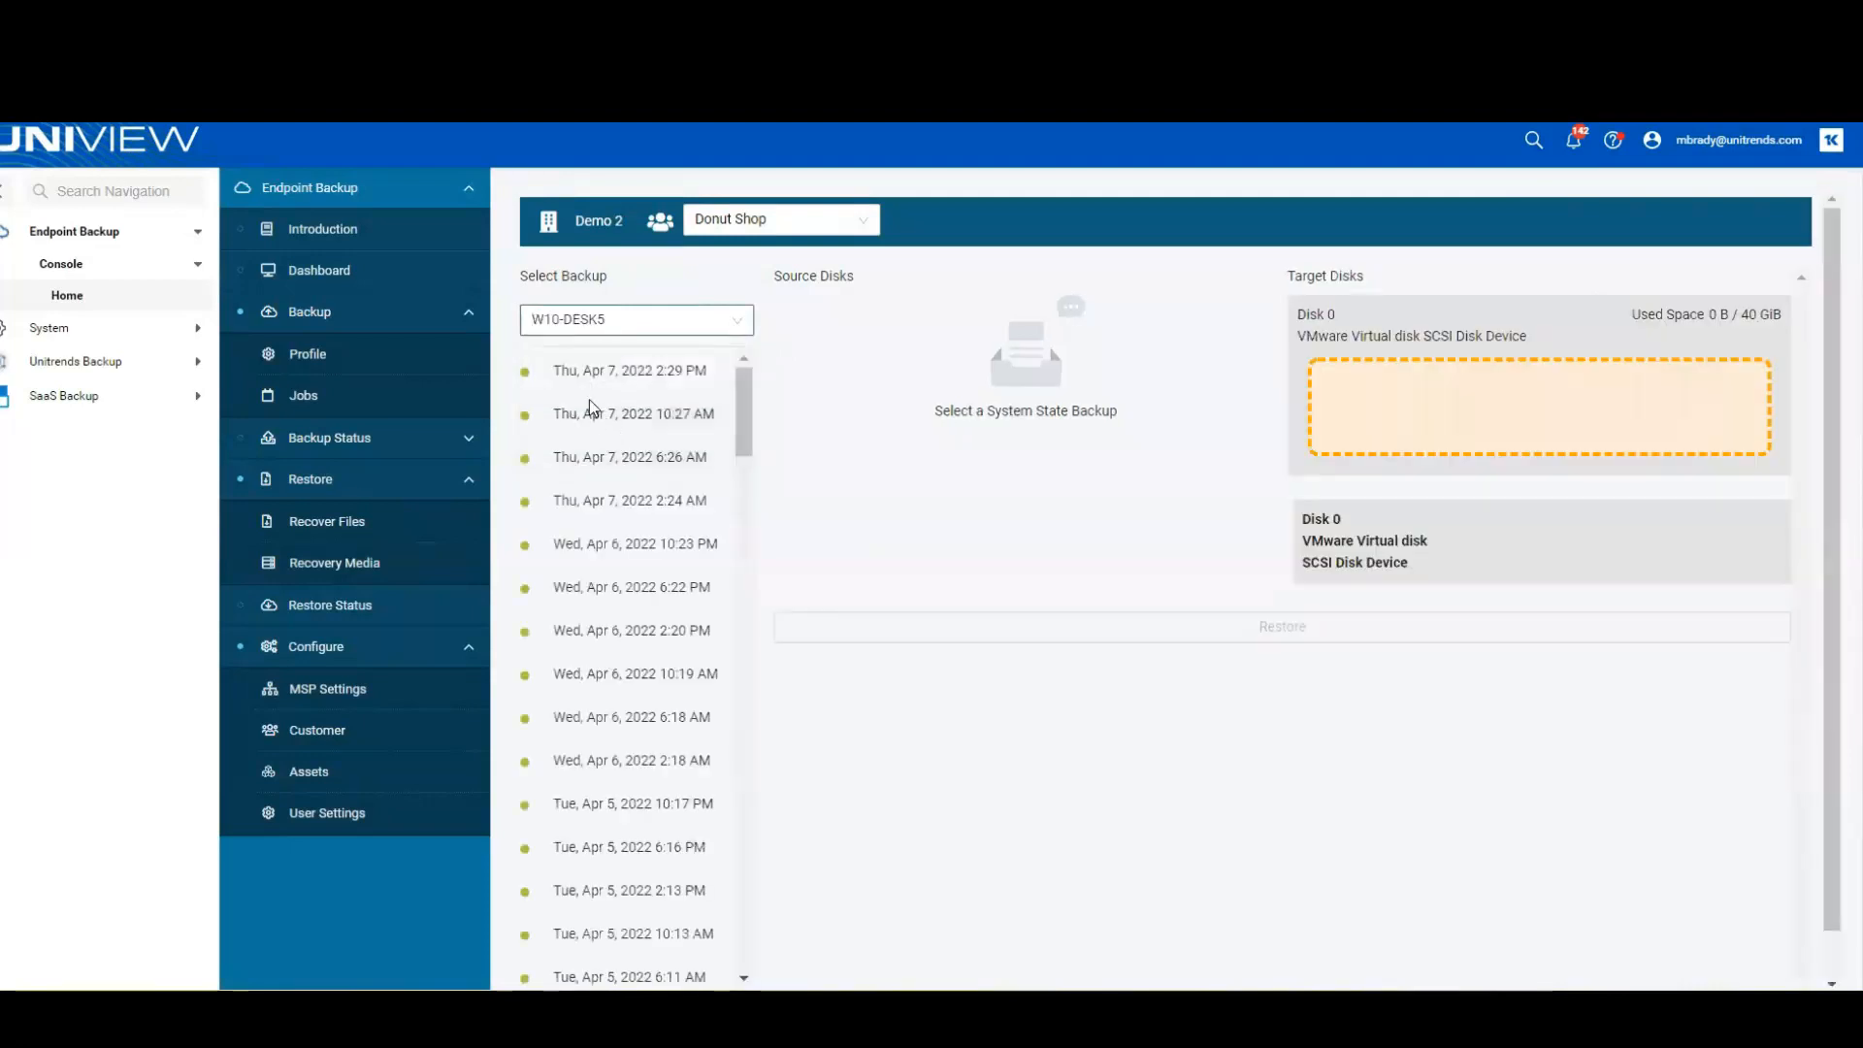
left_click(629, 370)
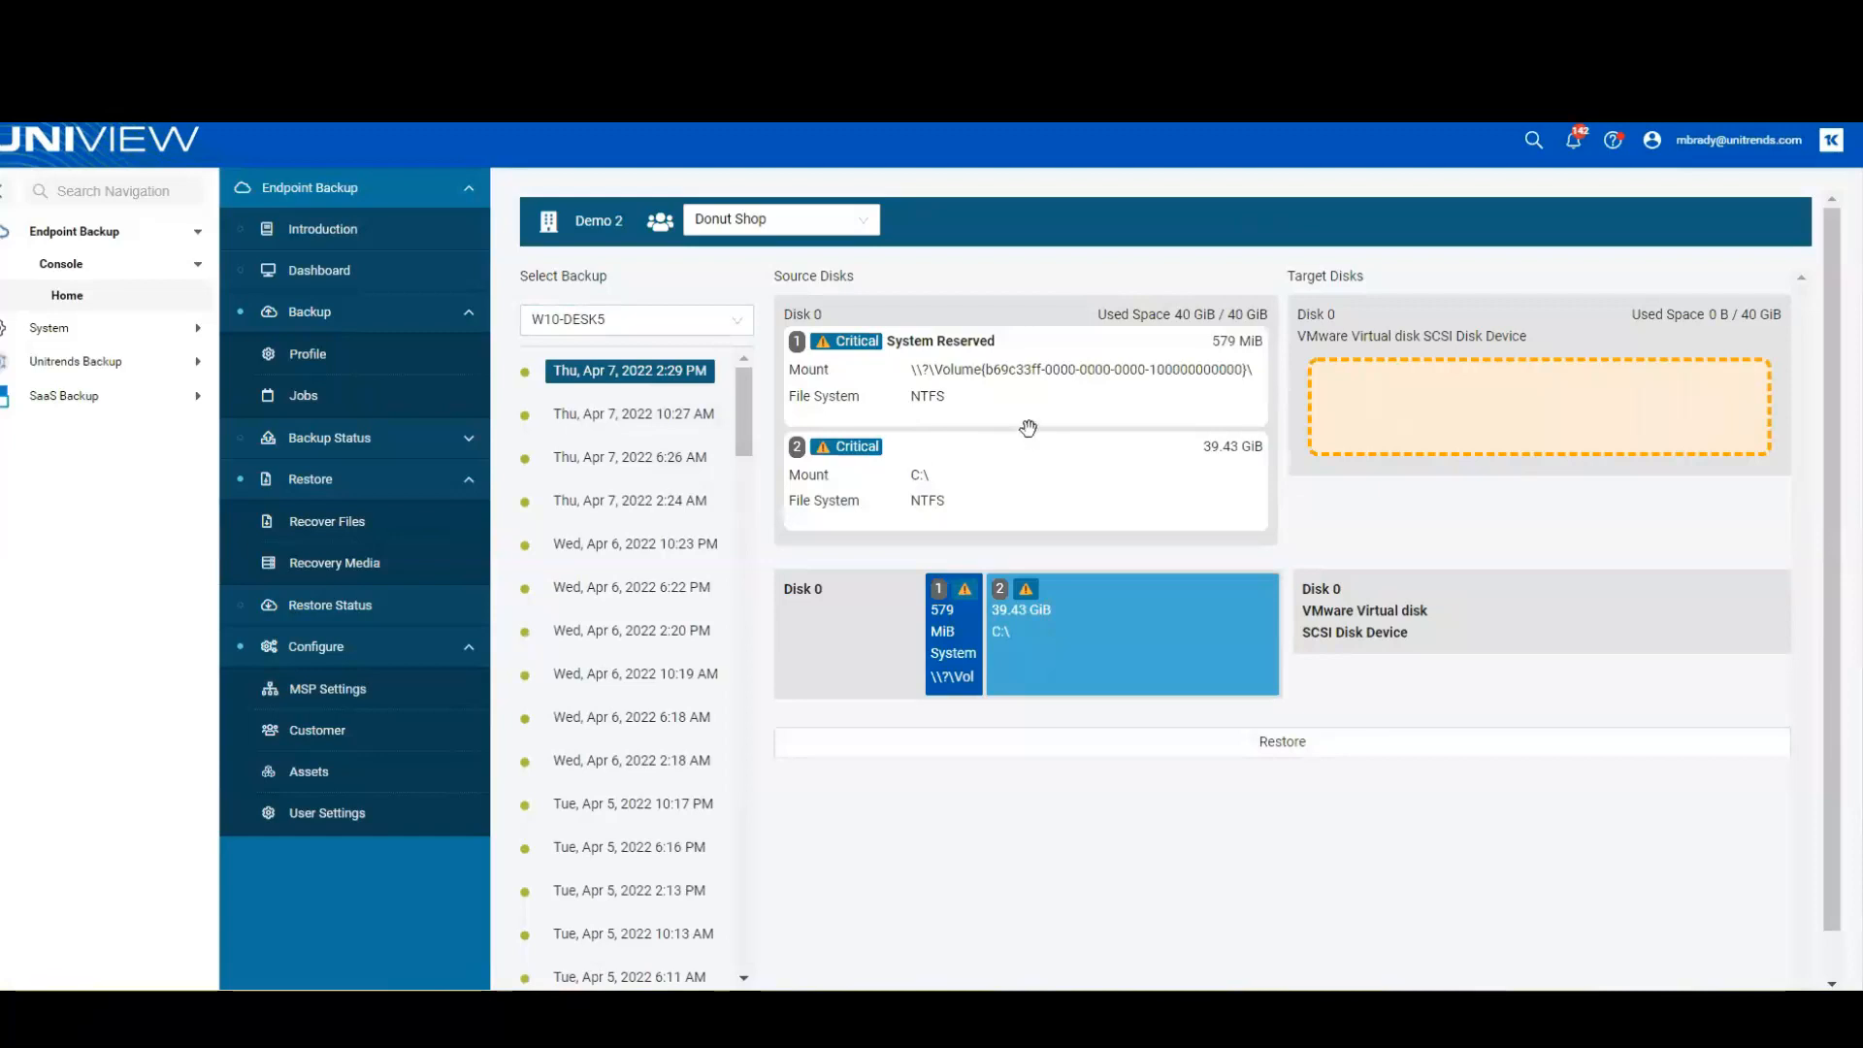
mouse_move(1041, 388)
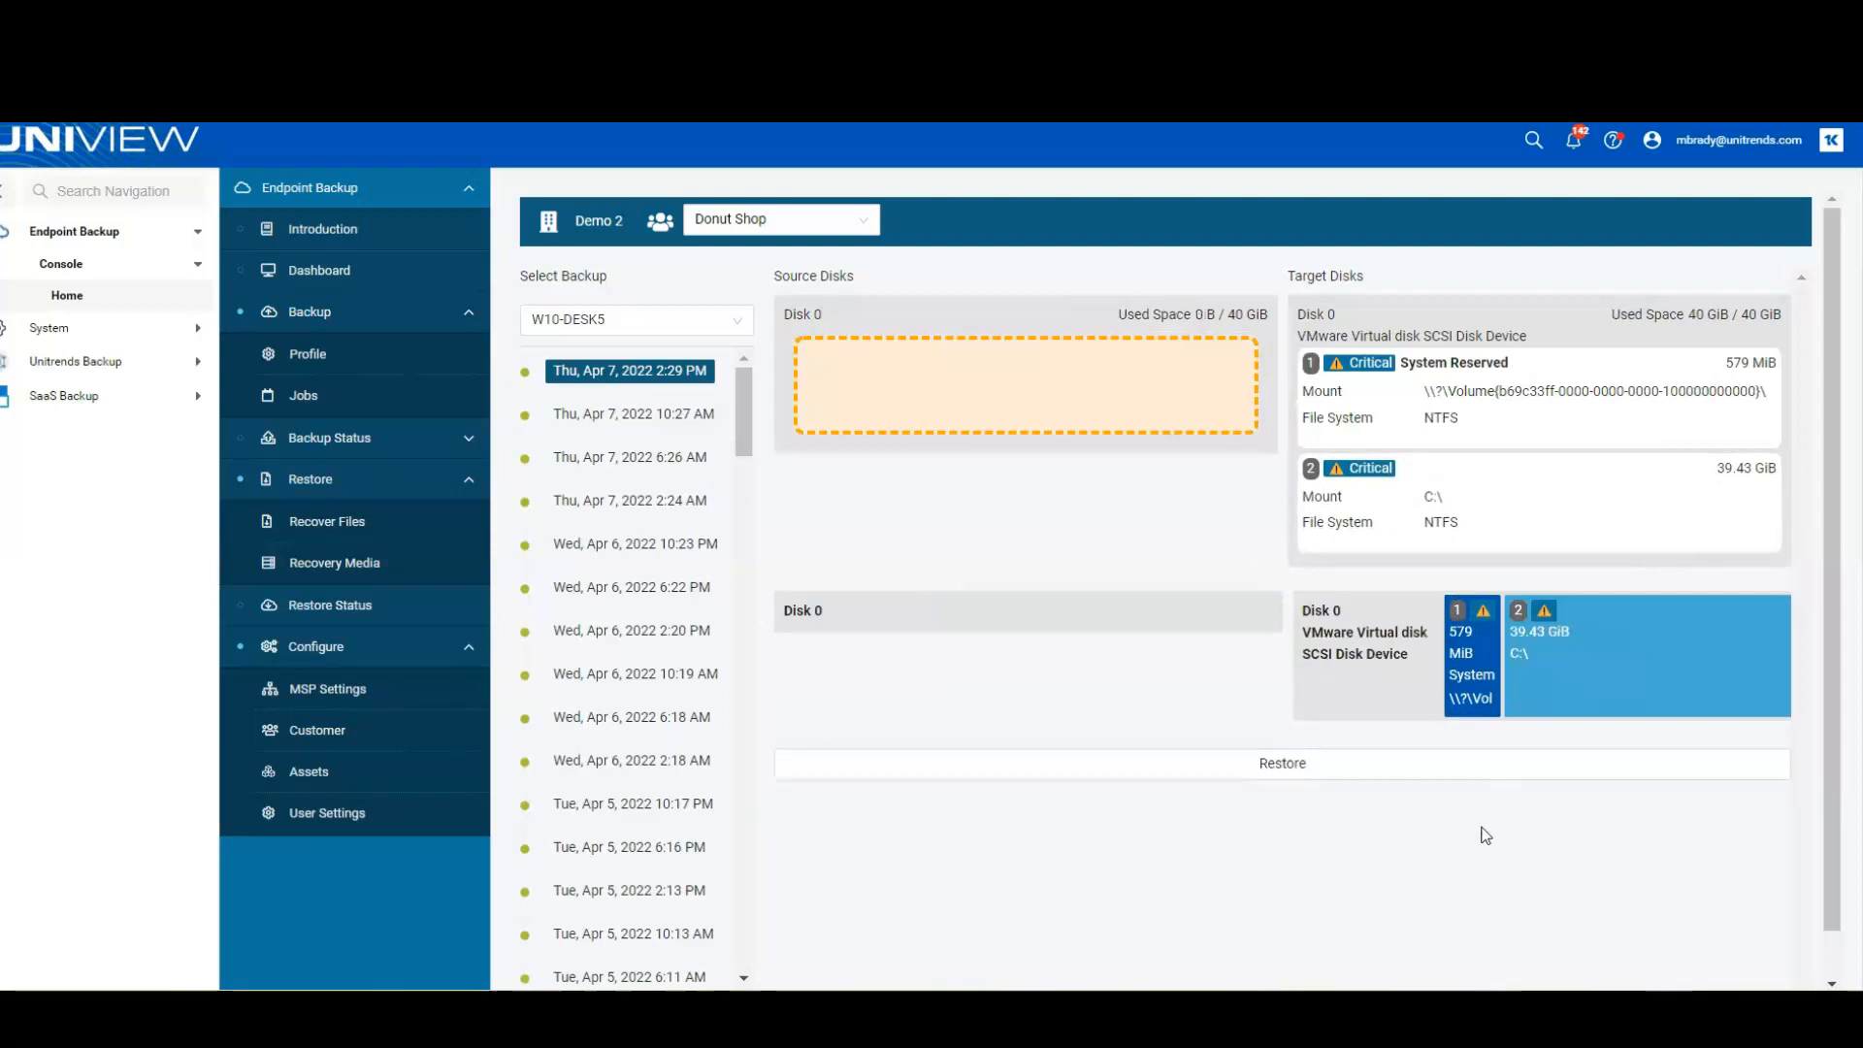
left_click(1282, 762)
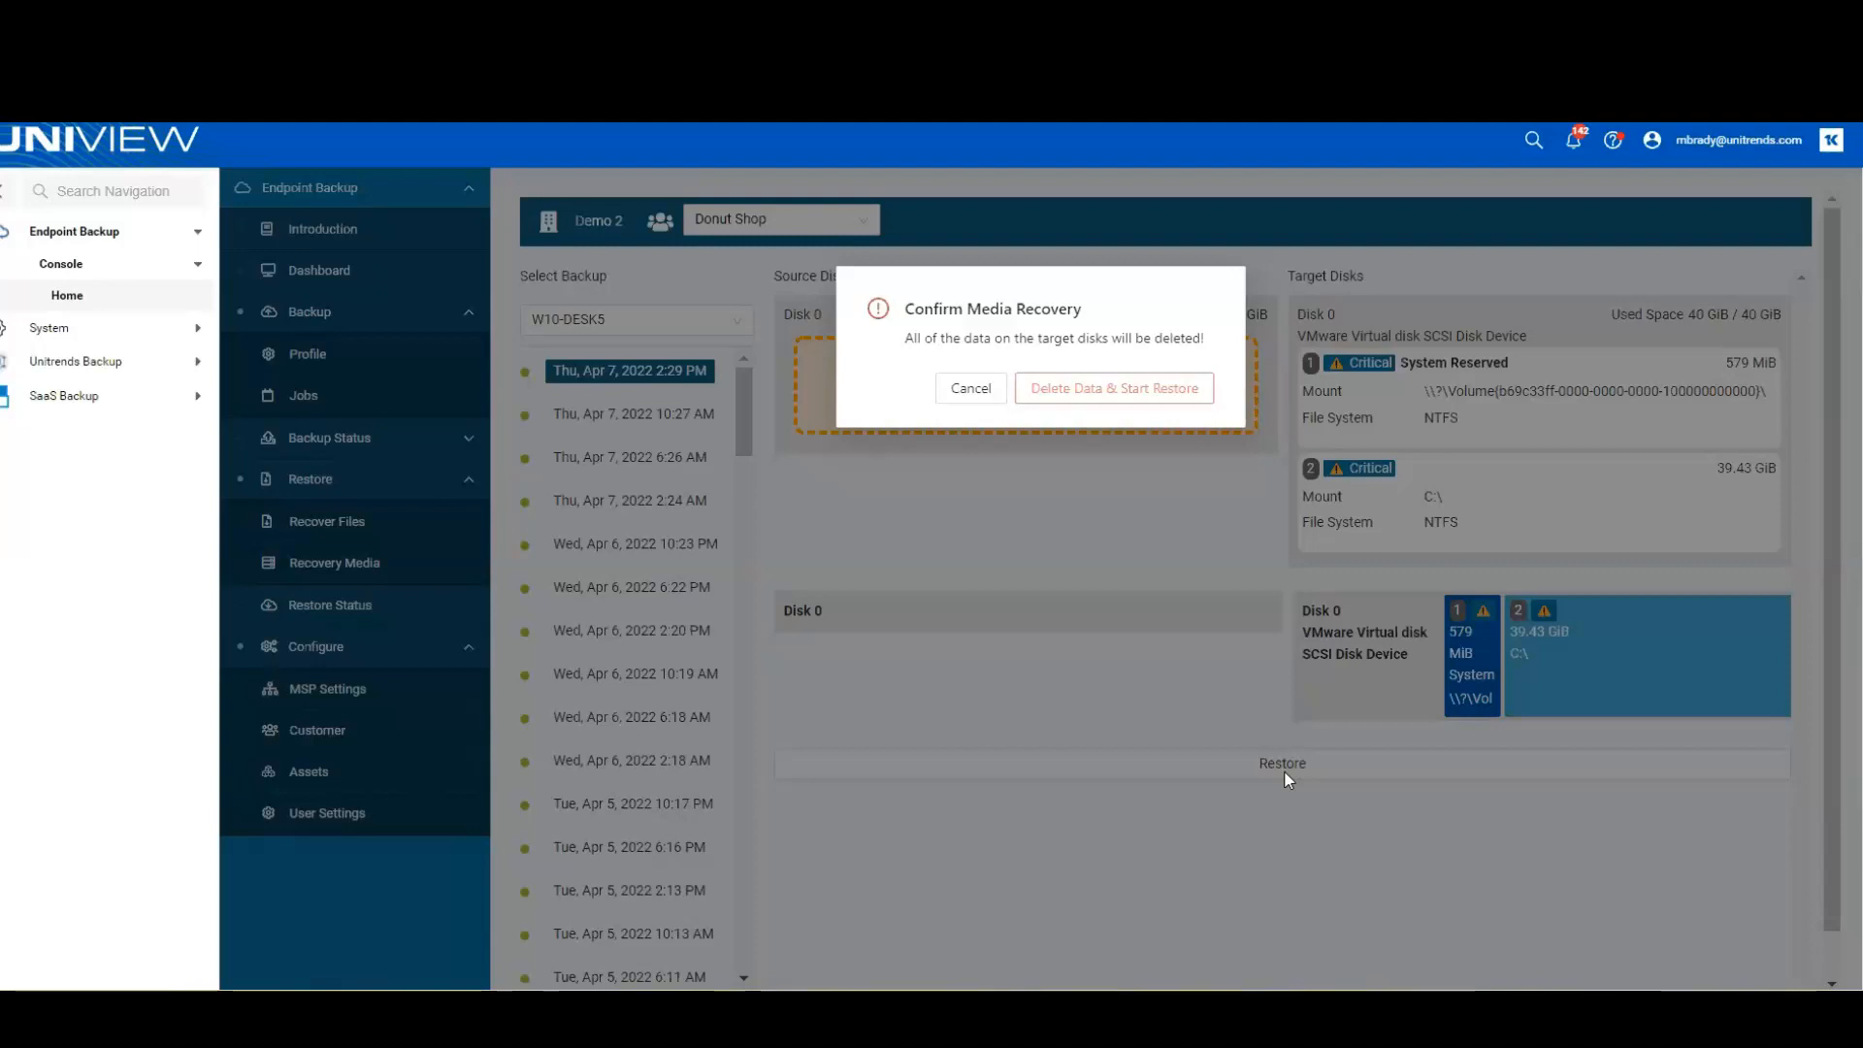
mouse_move(1089, 429)
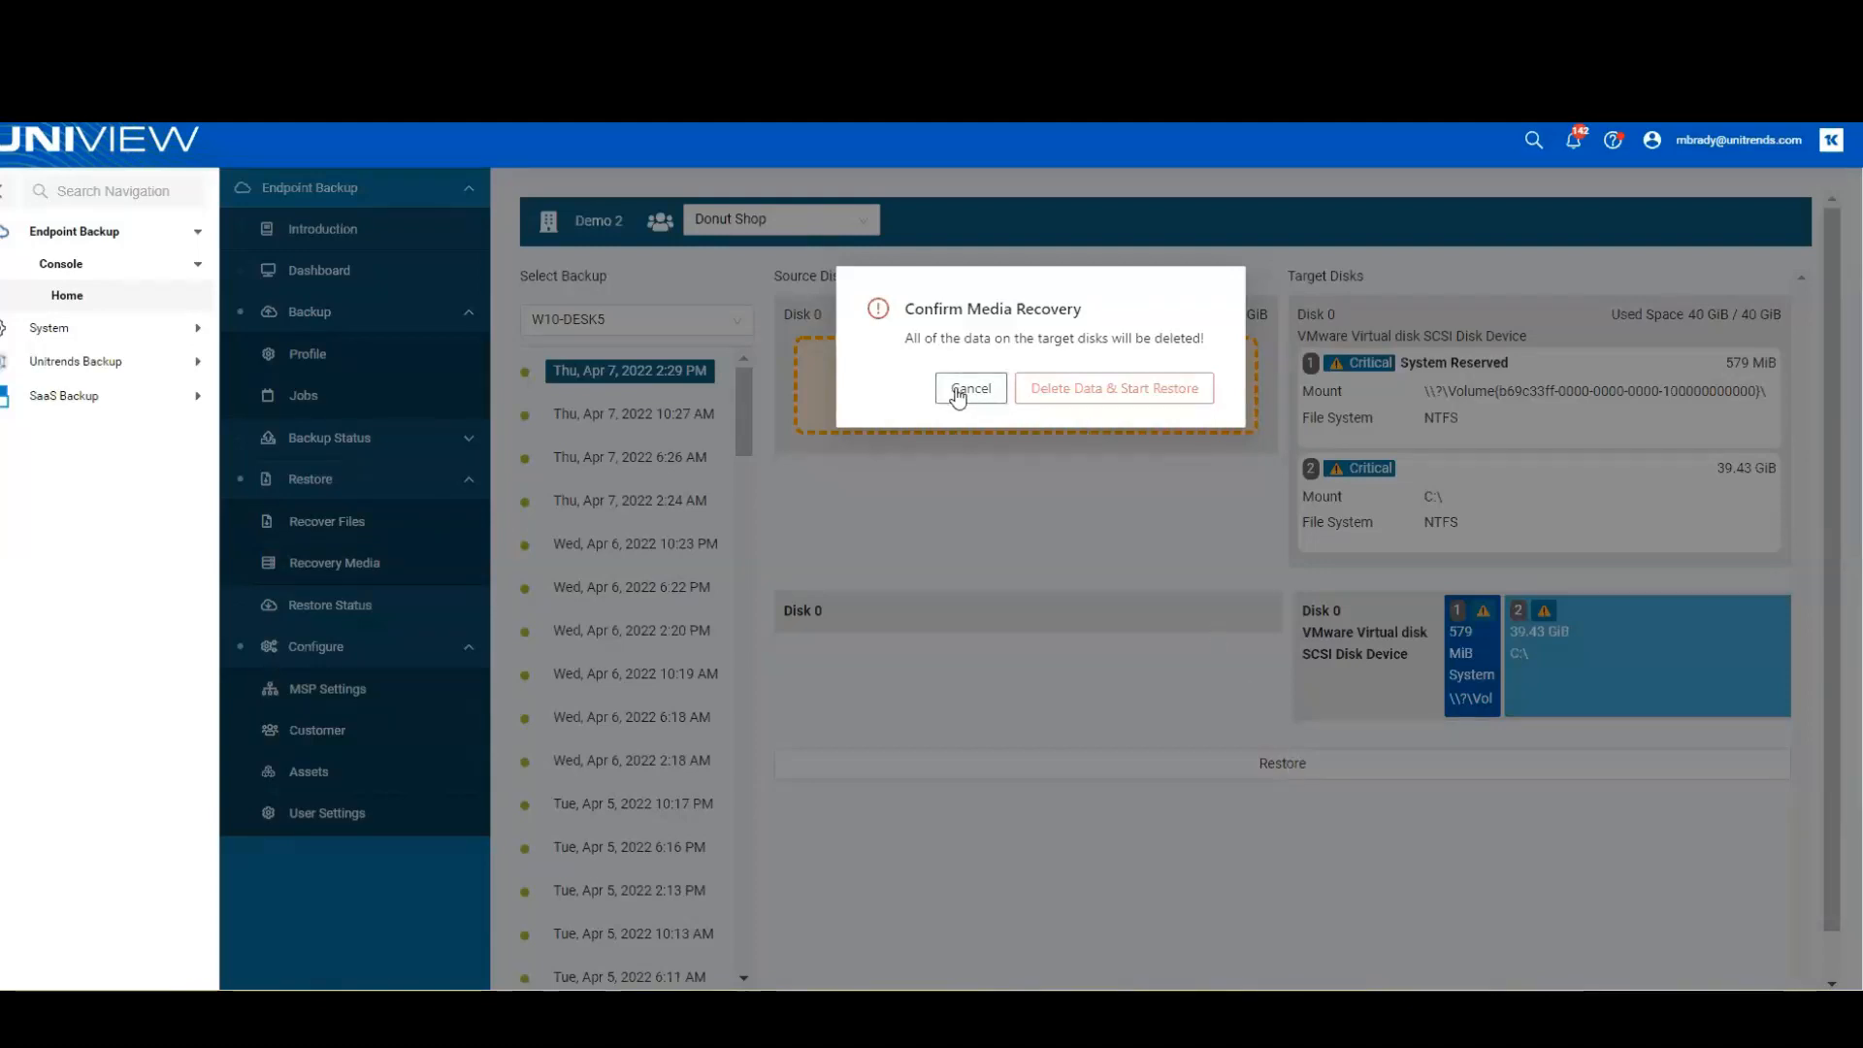
left_click(969, 390)
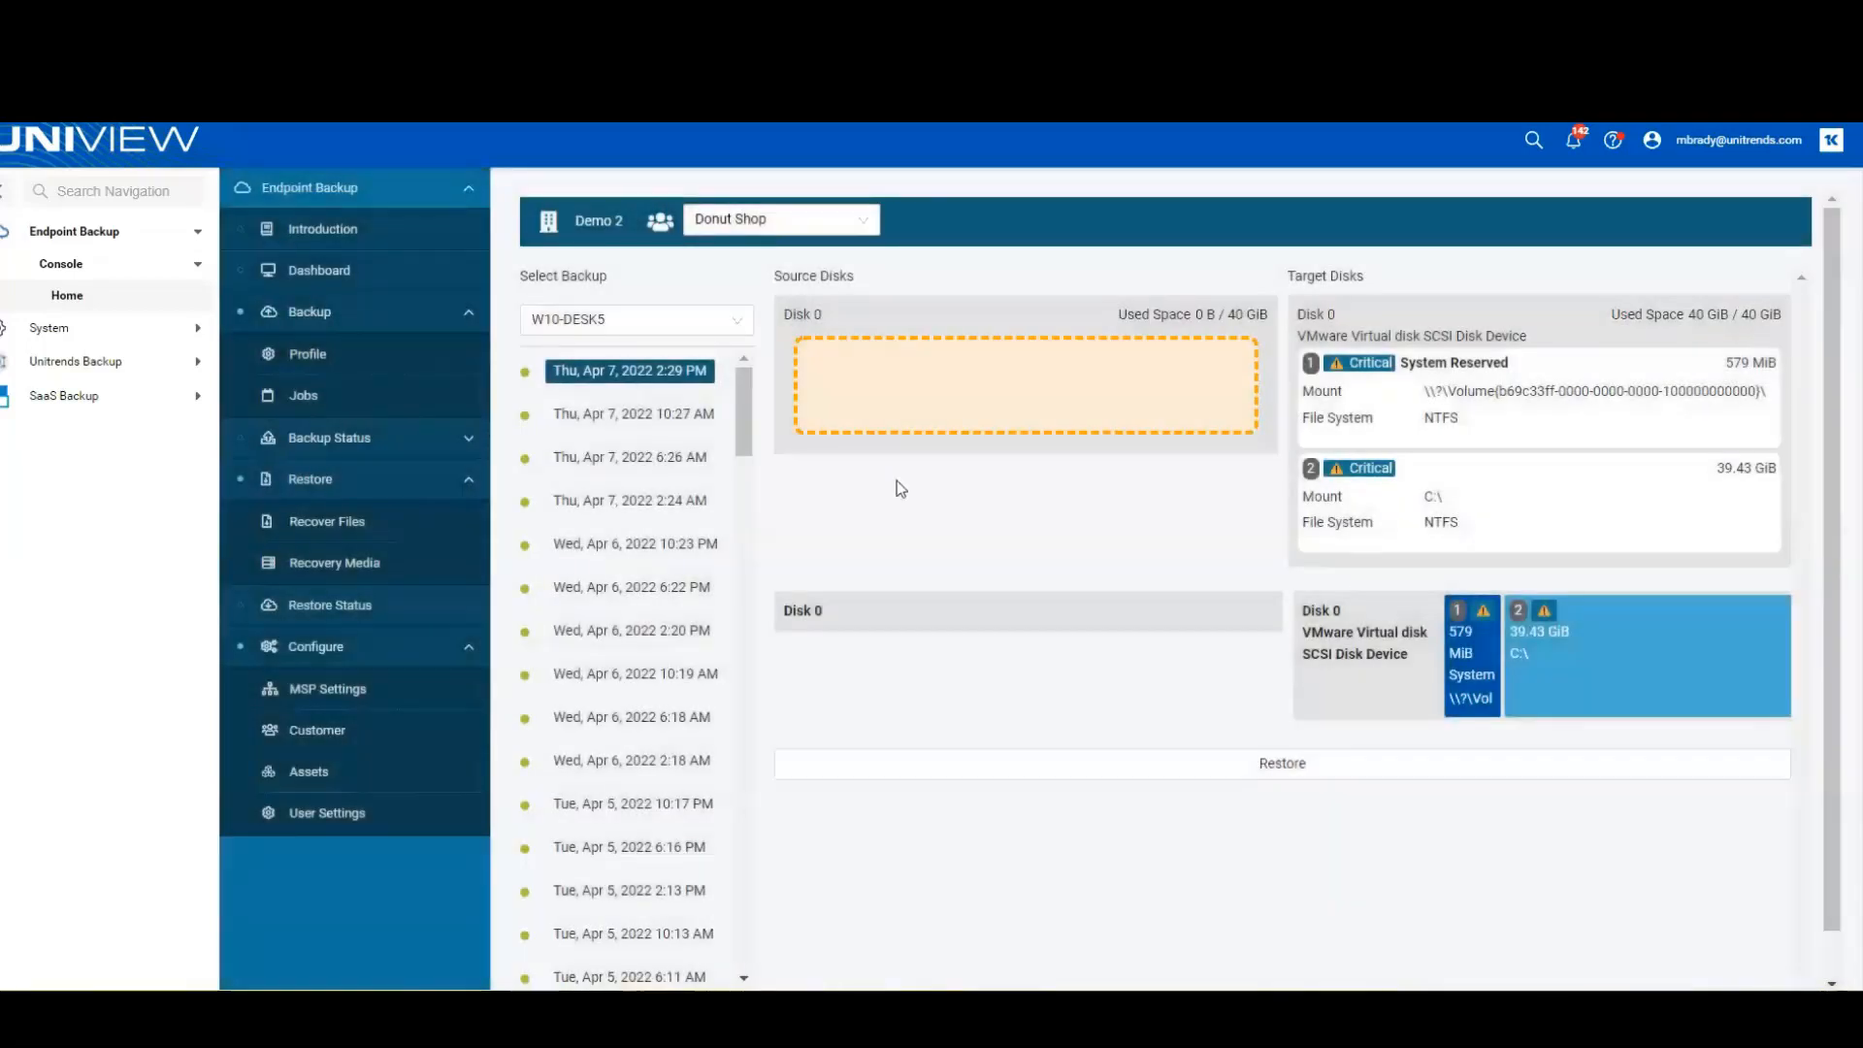
mouse_move(877, 509)
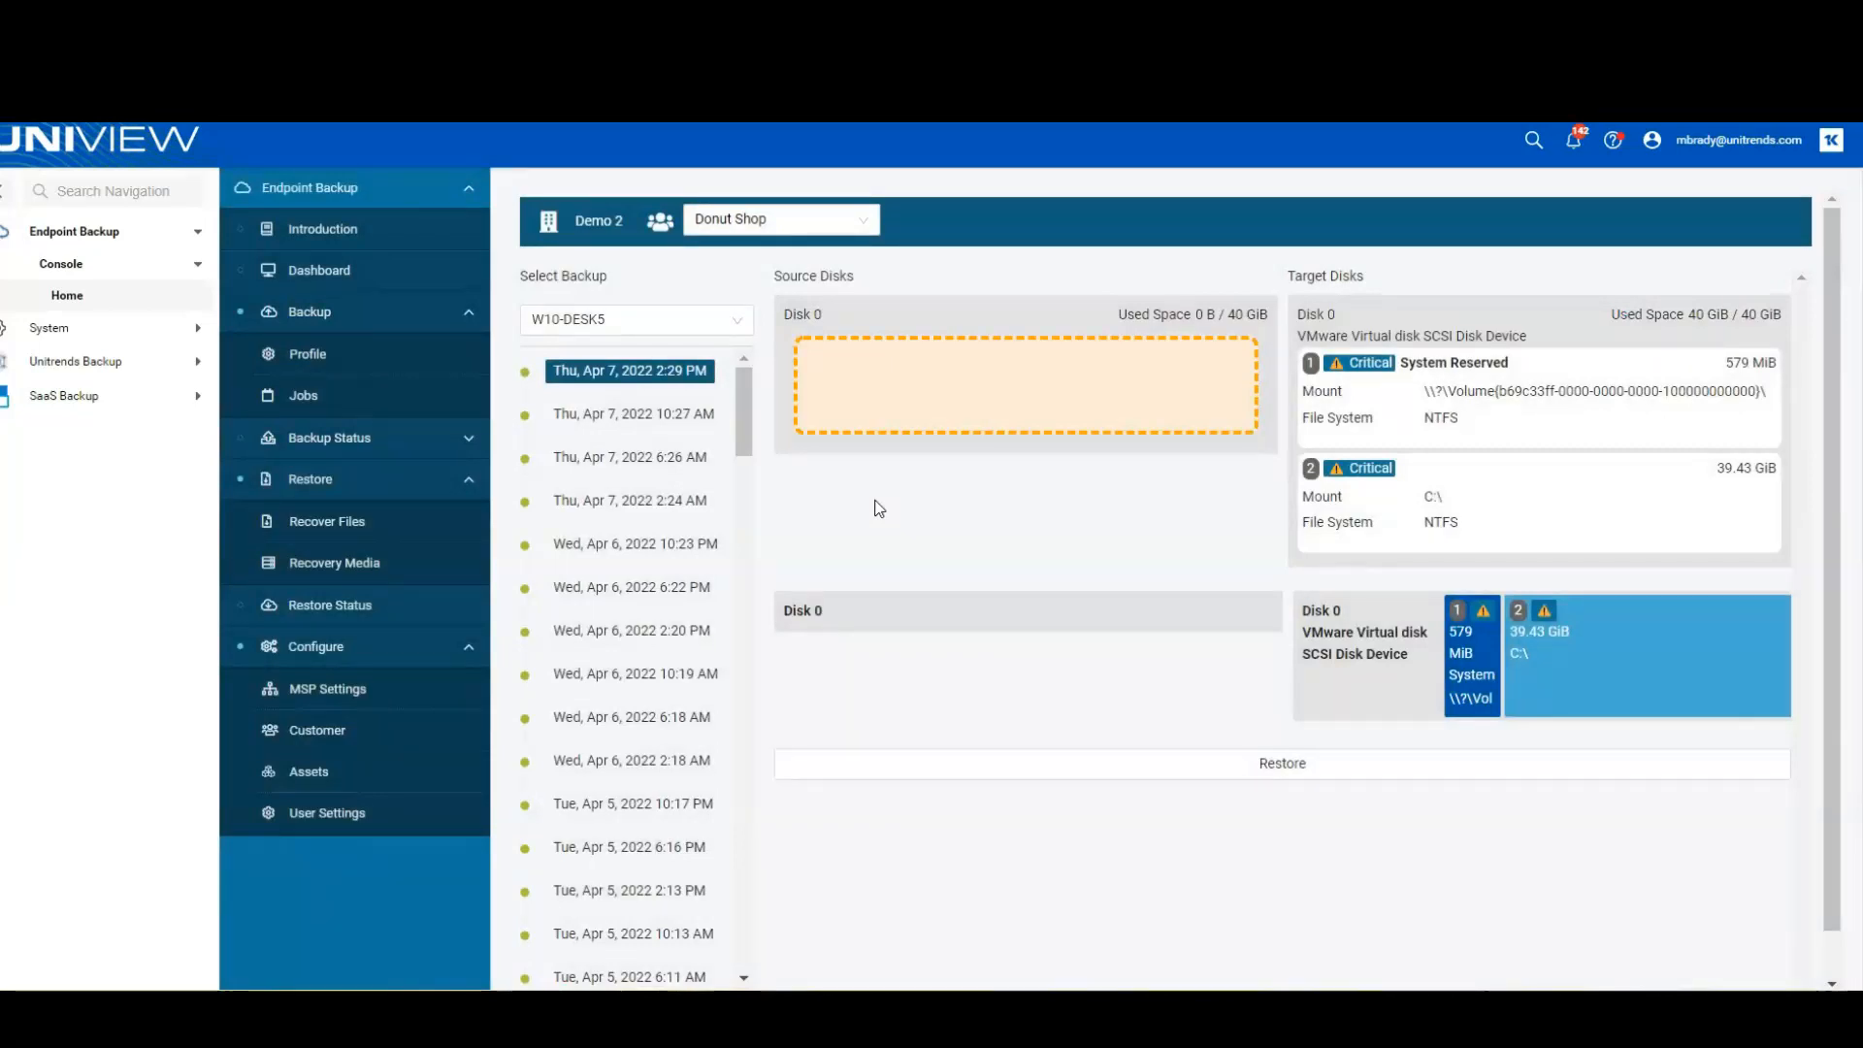
mouse_move(371, 446)
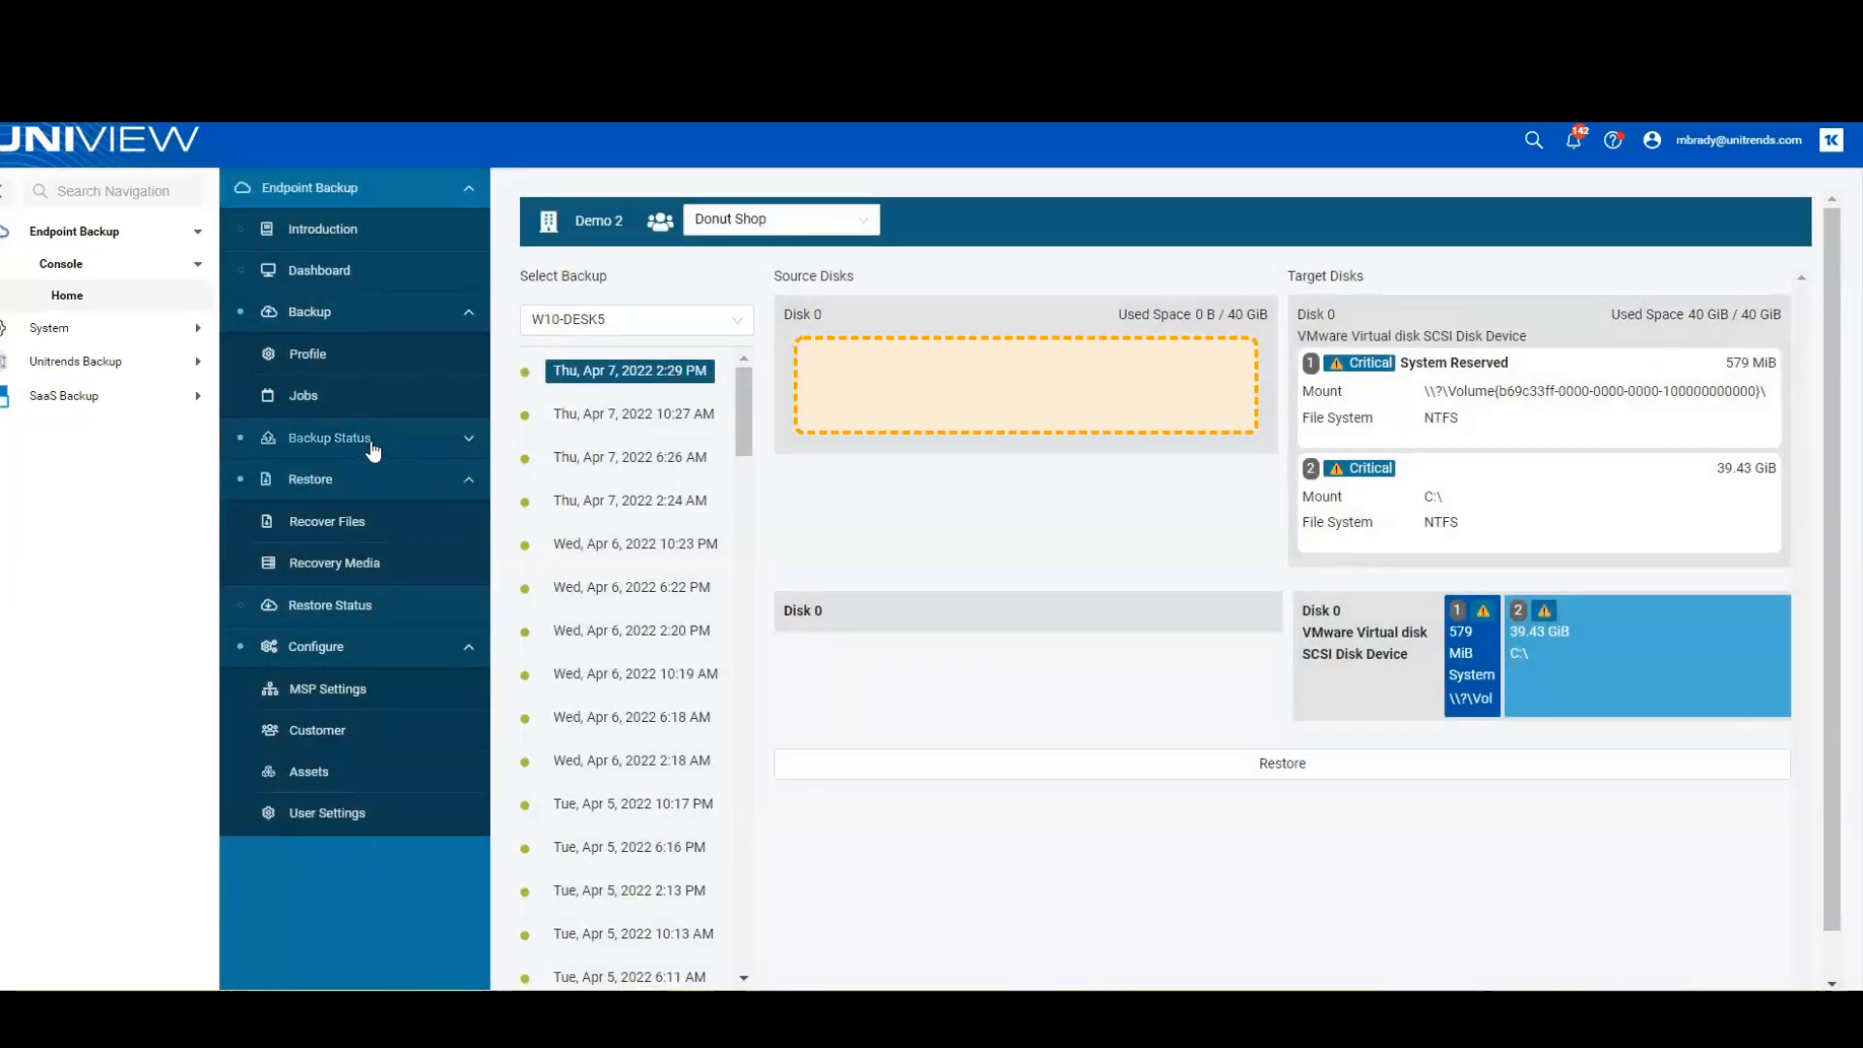
Open Backup Status Summary View showing daily results for BOS-2WNP353, W10-DESK2 and W10-DESK5.
left_click(328, 438)
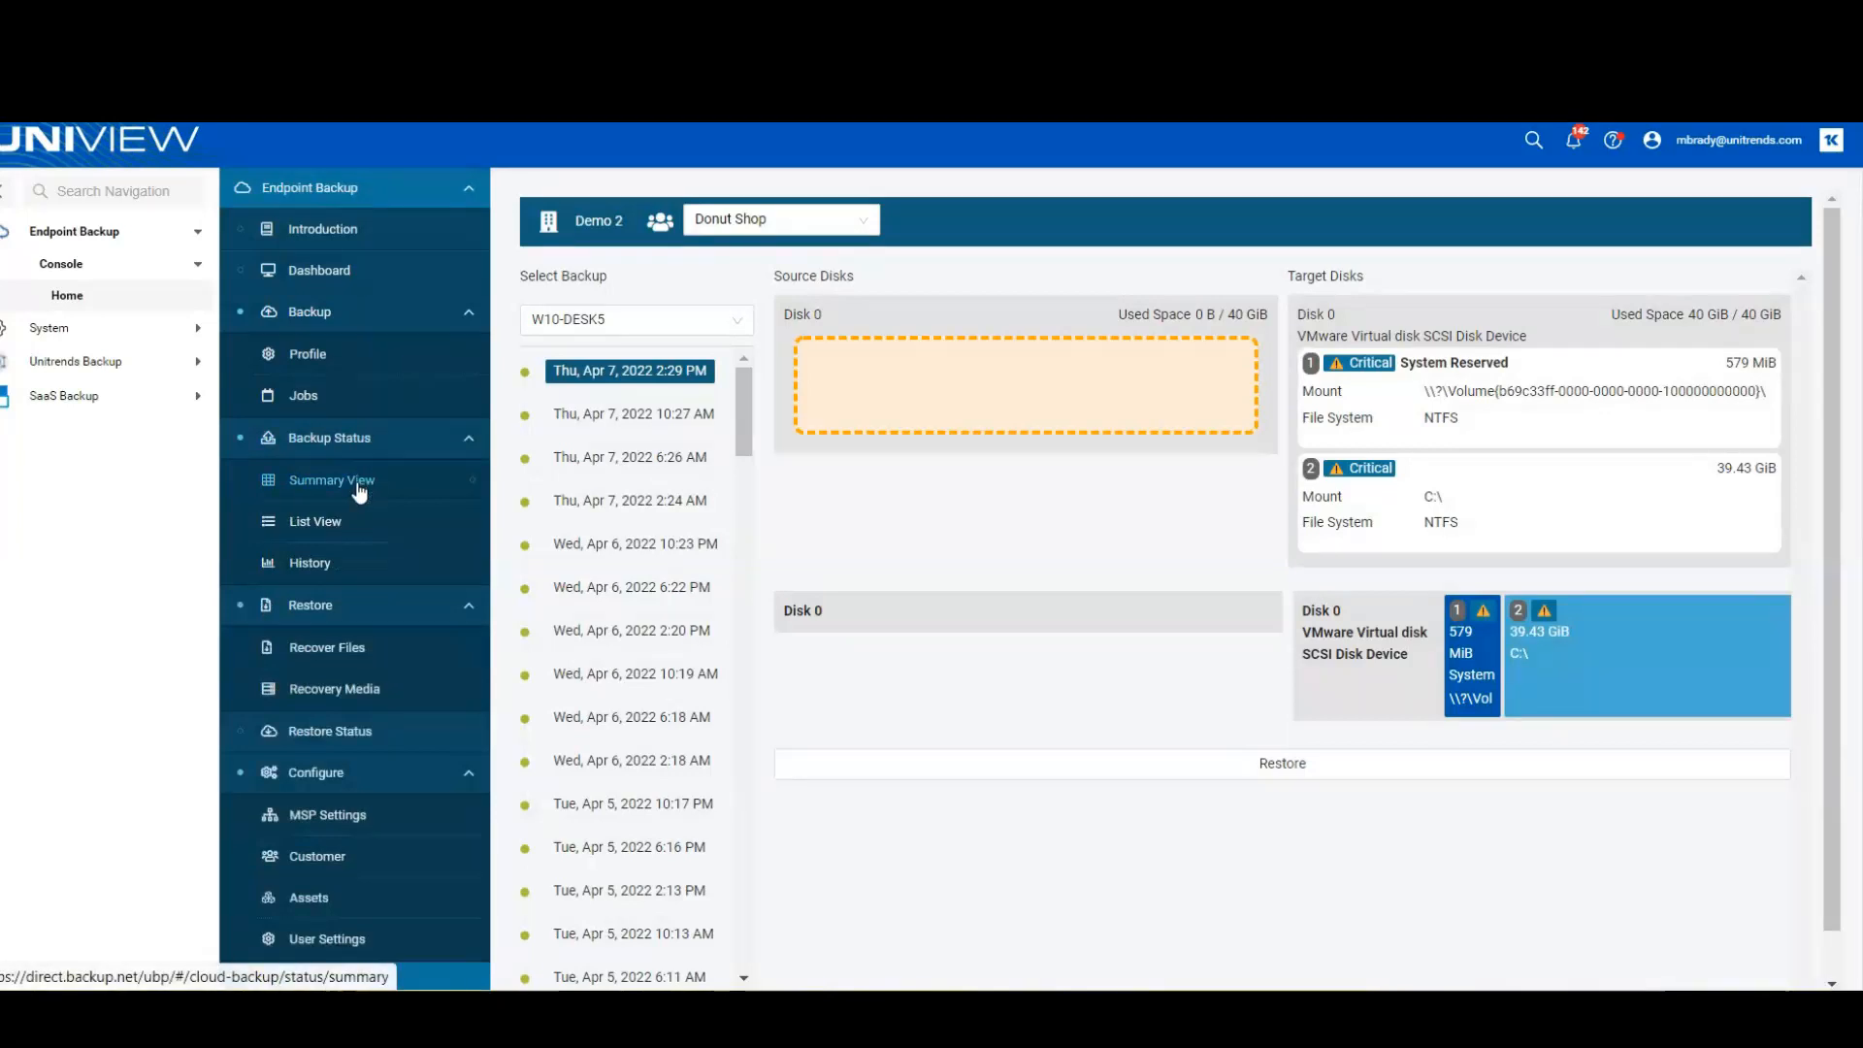
left_click(332, 480)
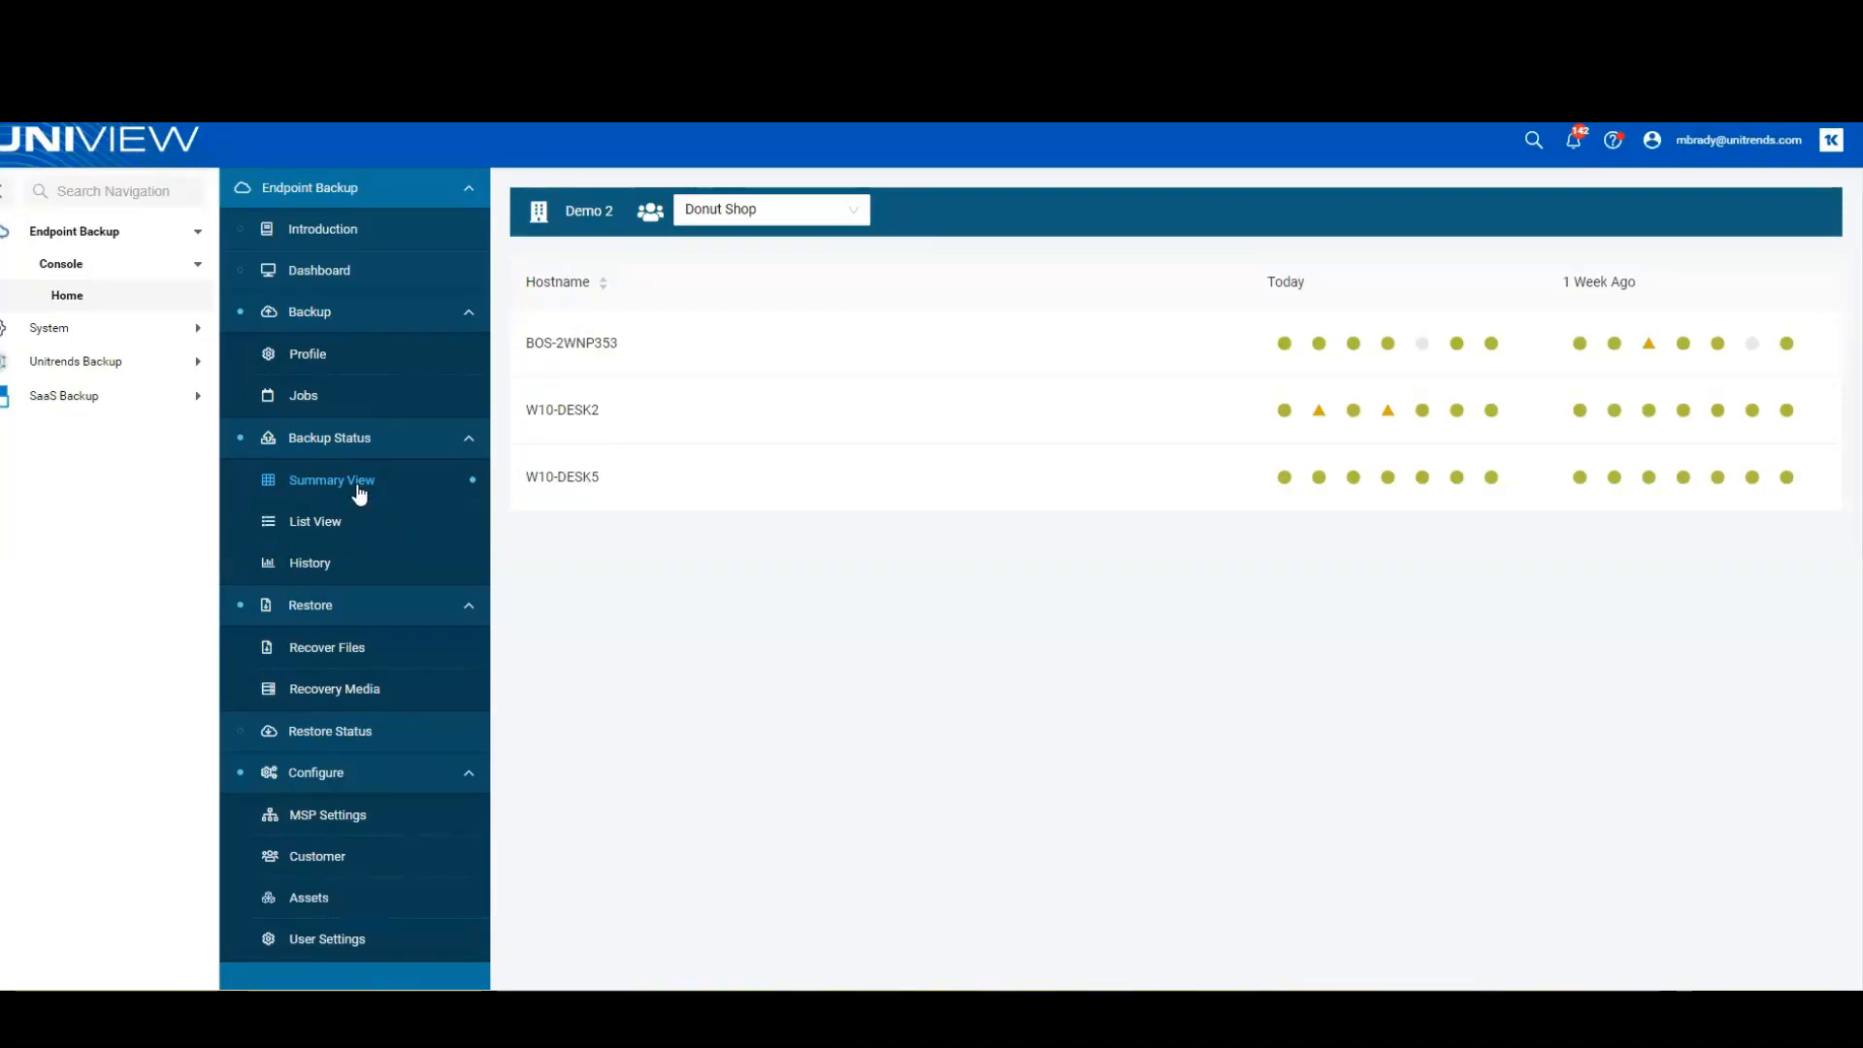
mouse_move(1290, 348)
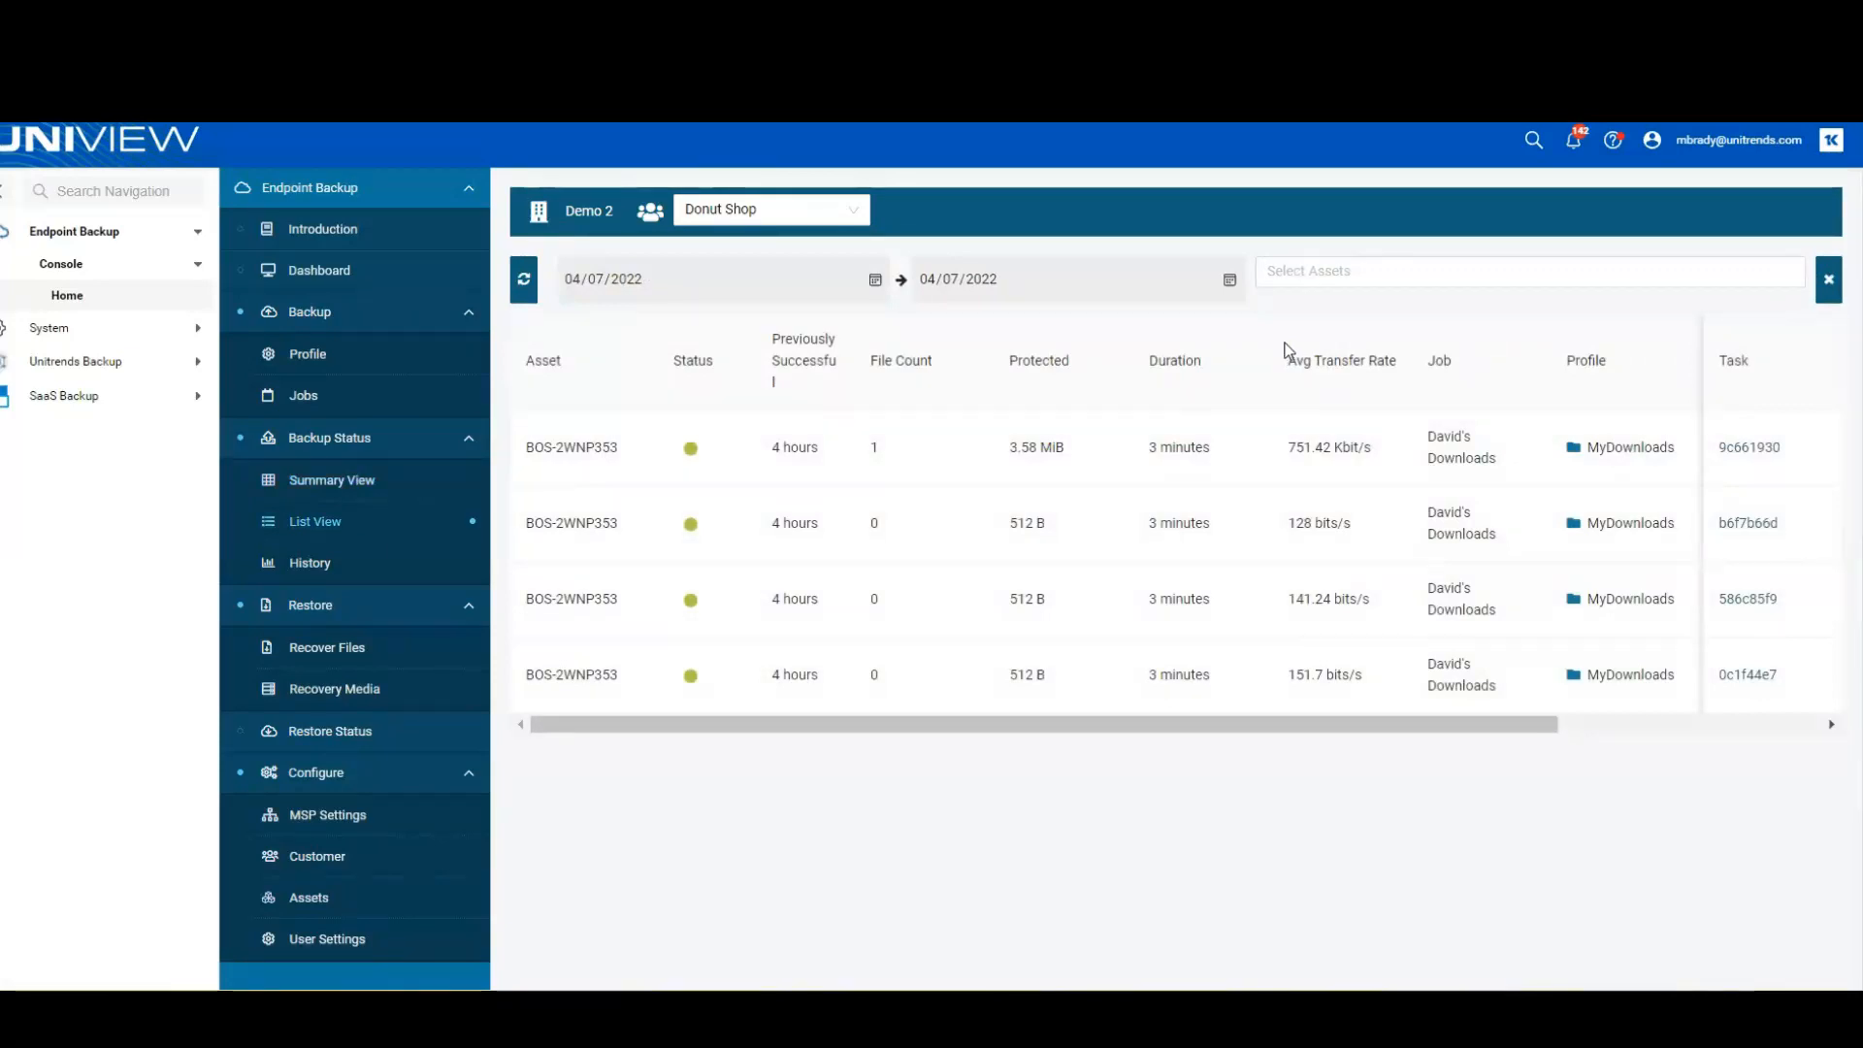
mouse_move(332, 478)
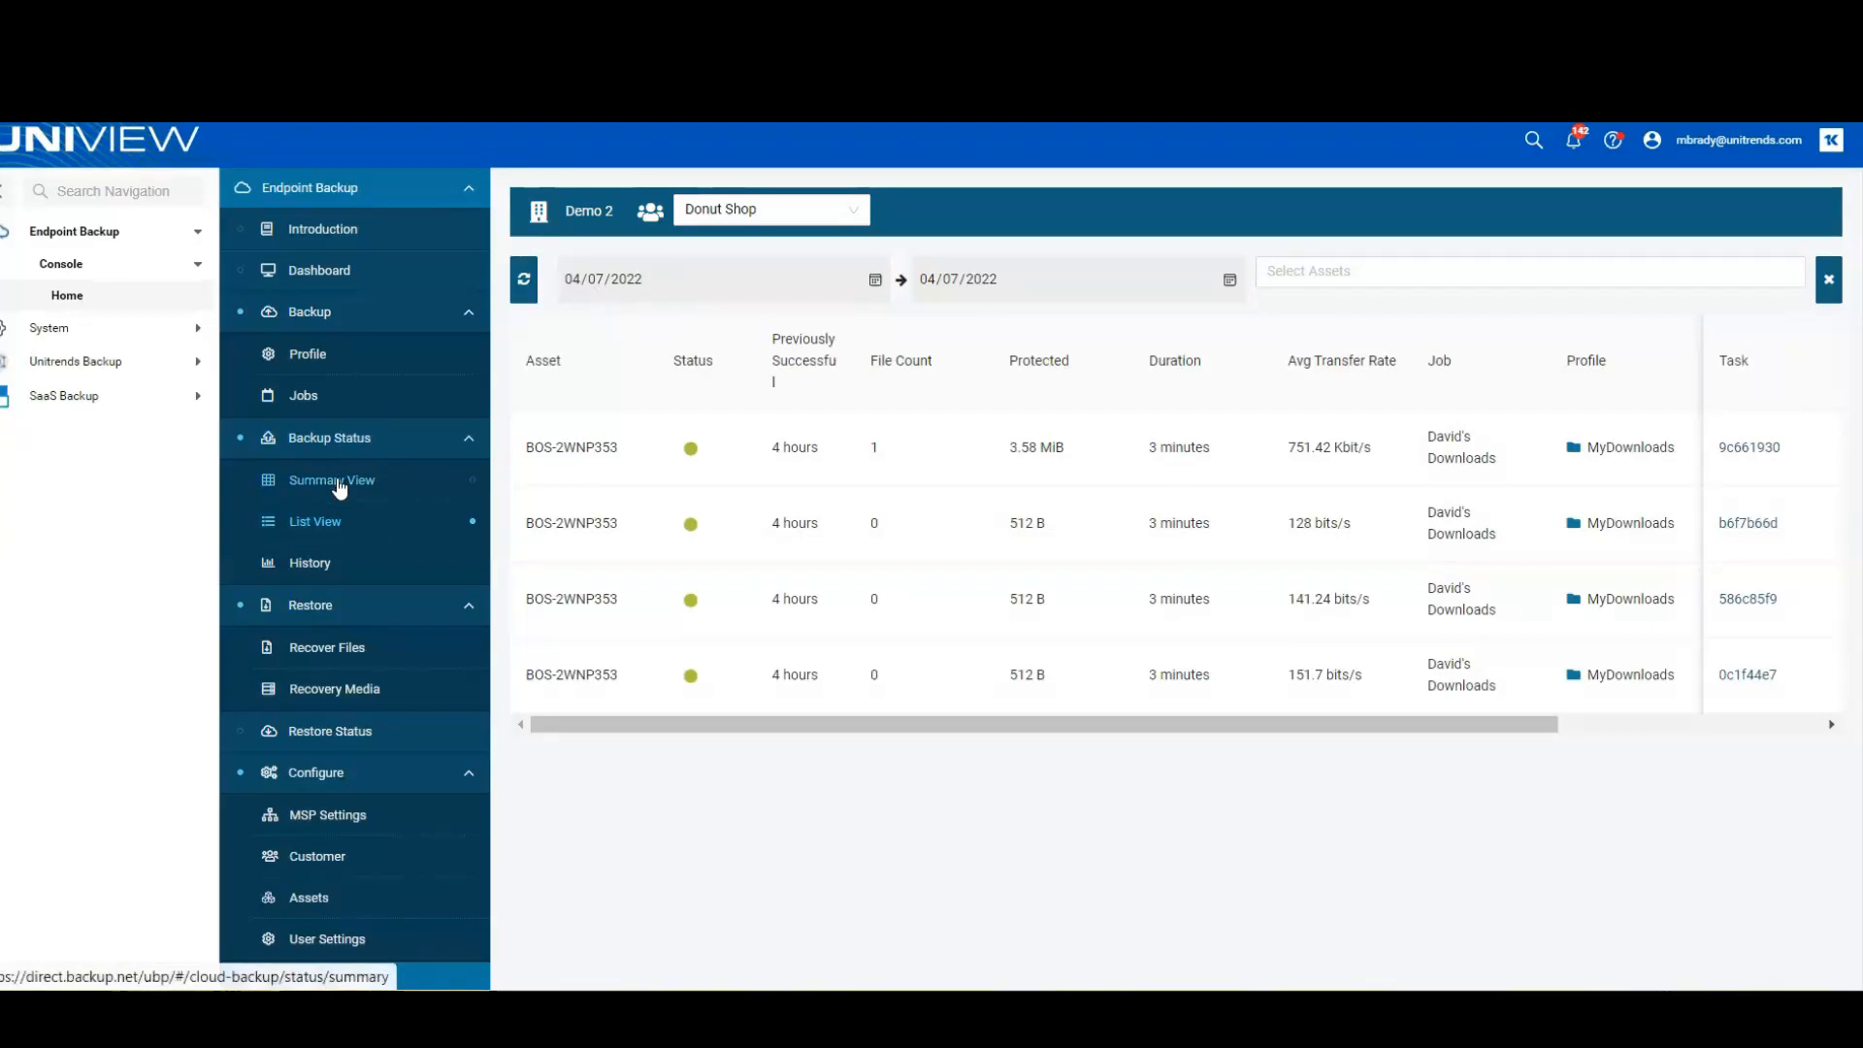
left_click(331, 480)
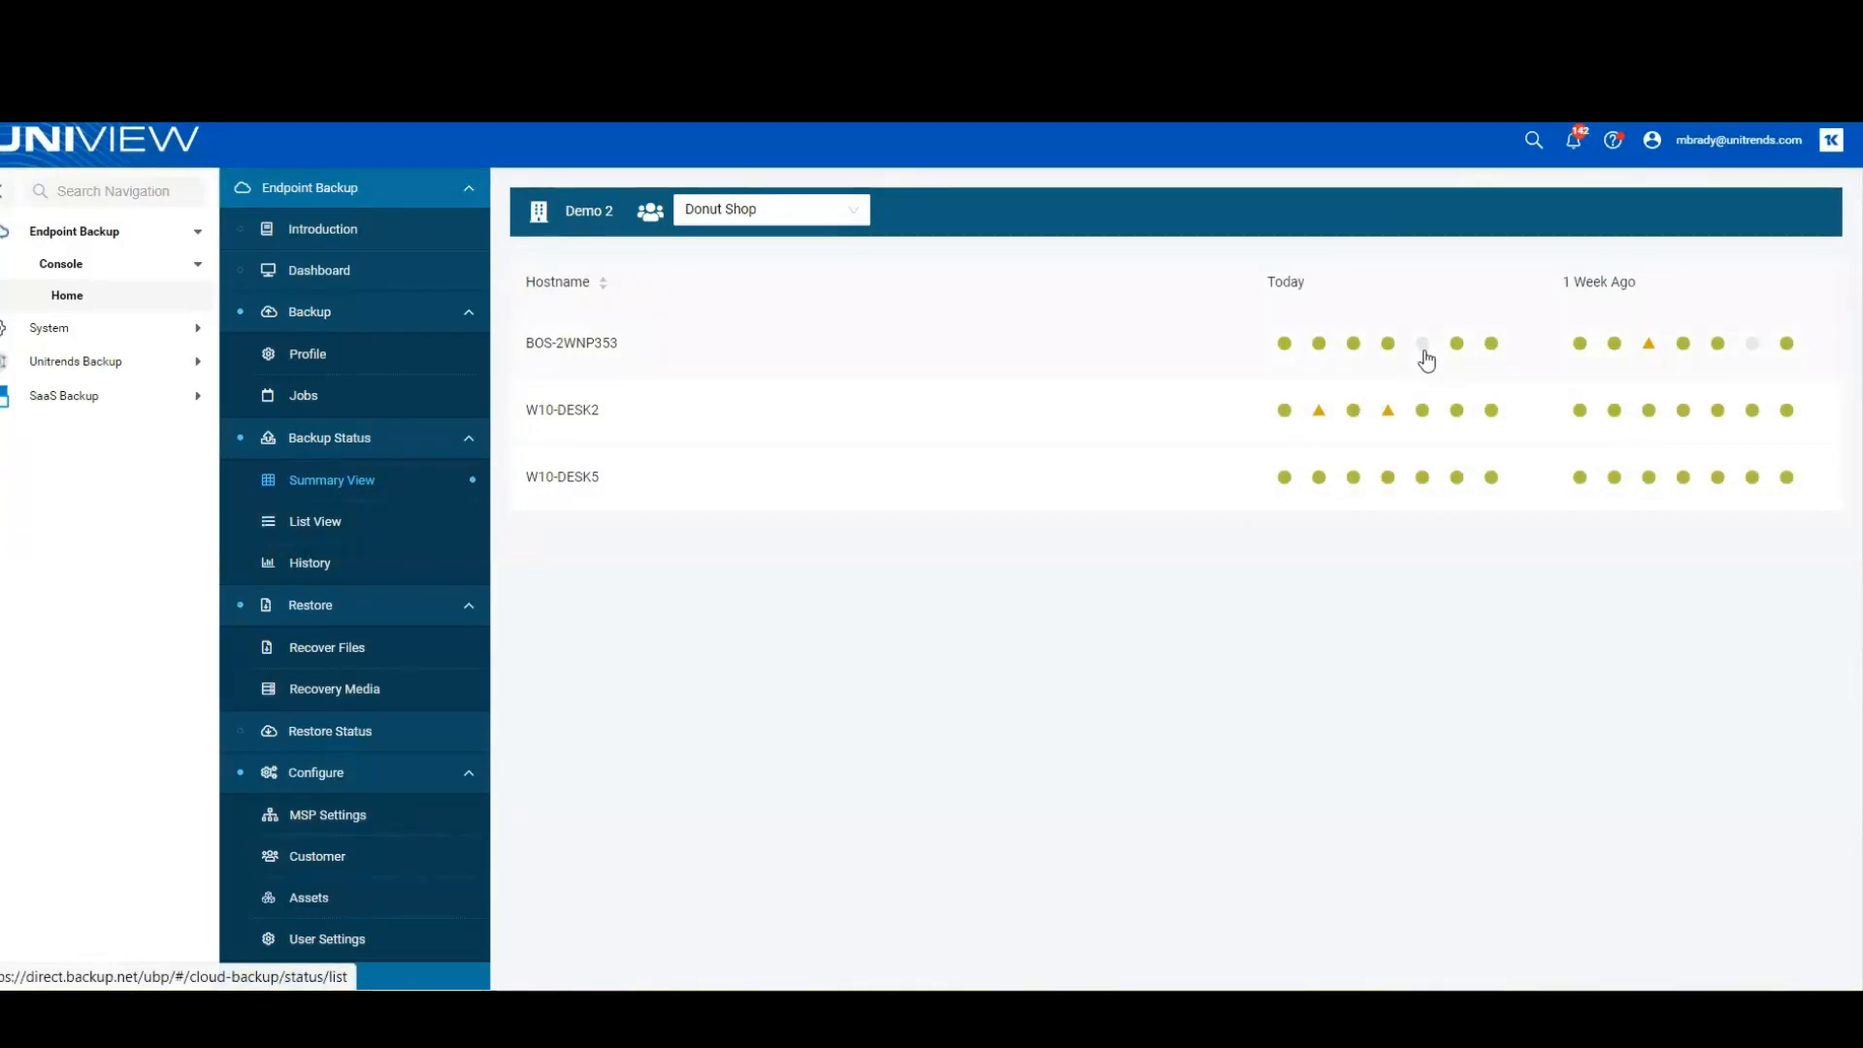
mouse_move(1651, 354)
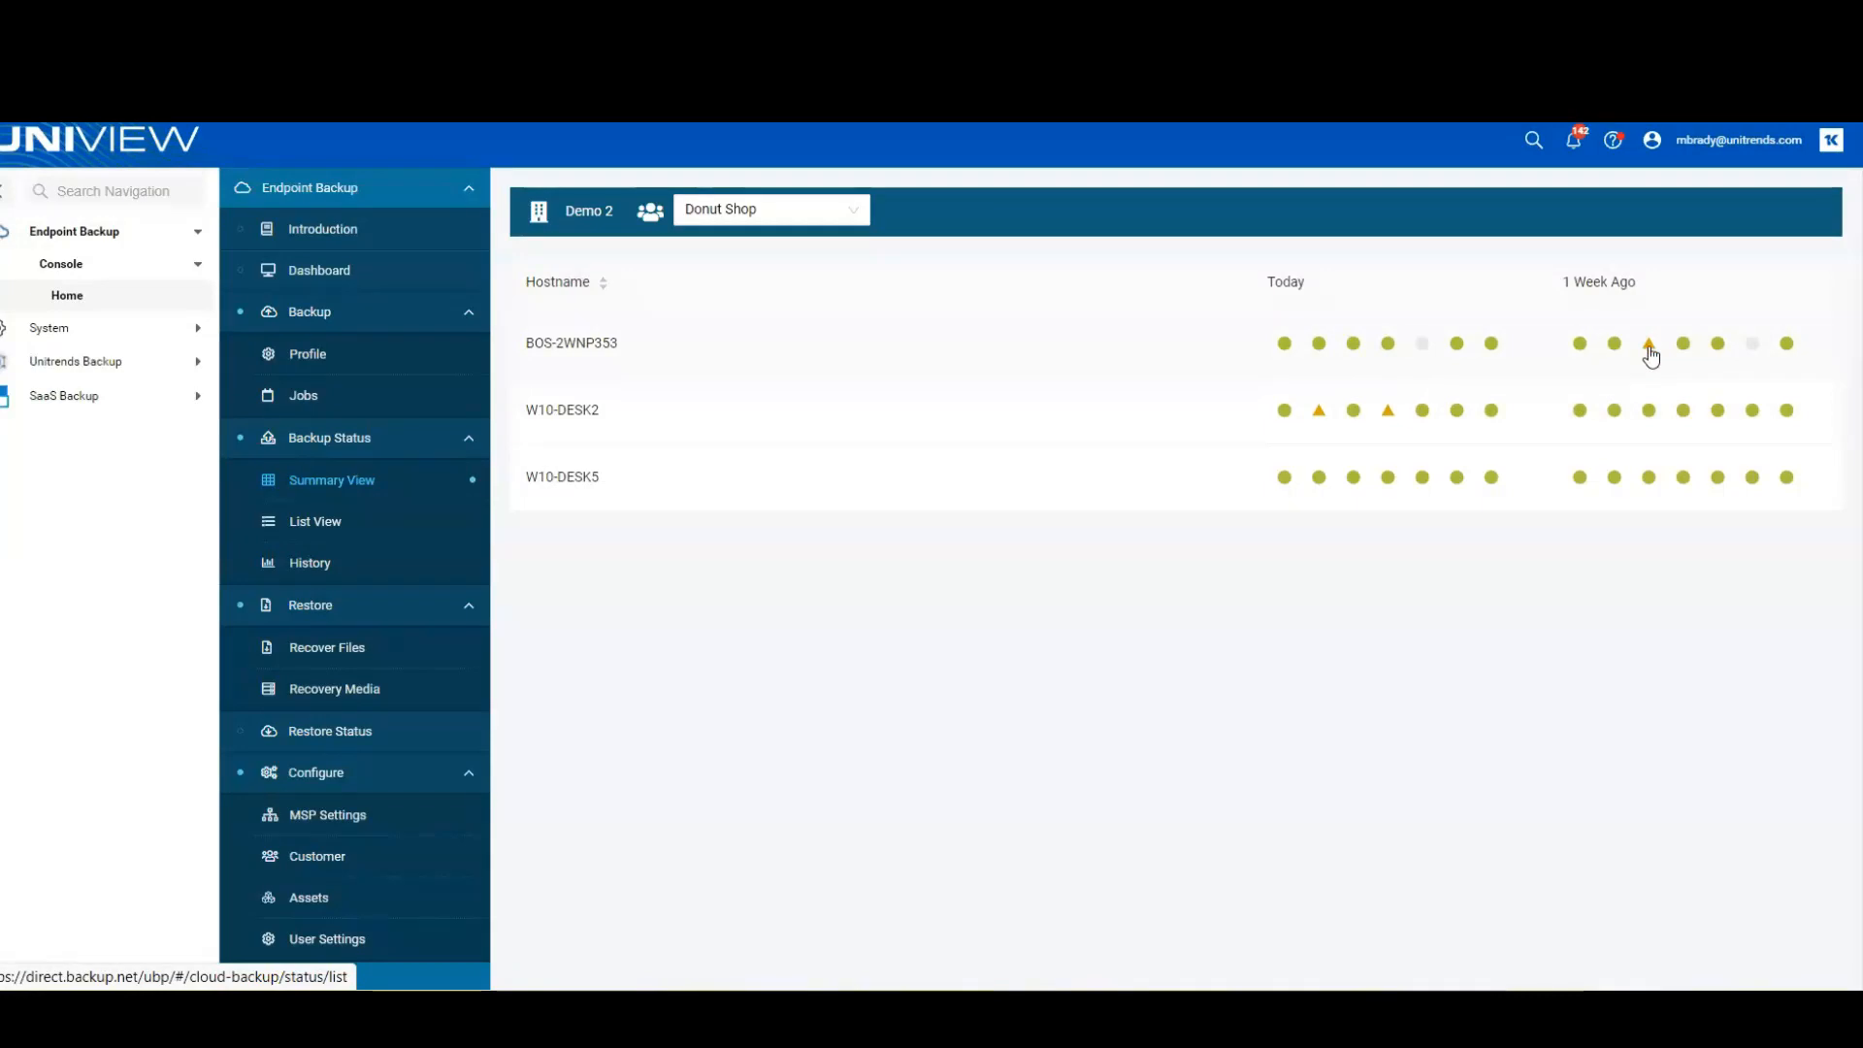
Open BOS-2WNP353's 03/29/2022 warning day to list its jobs, including the failed one.
left_click(314, 520)
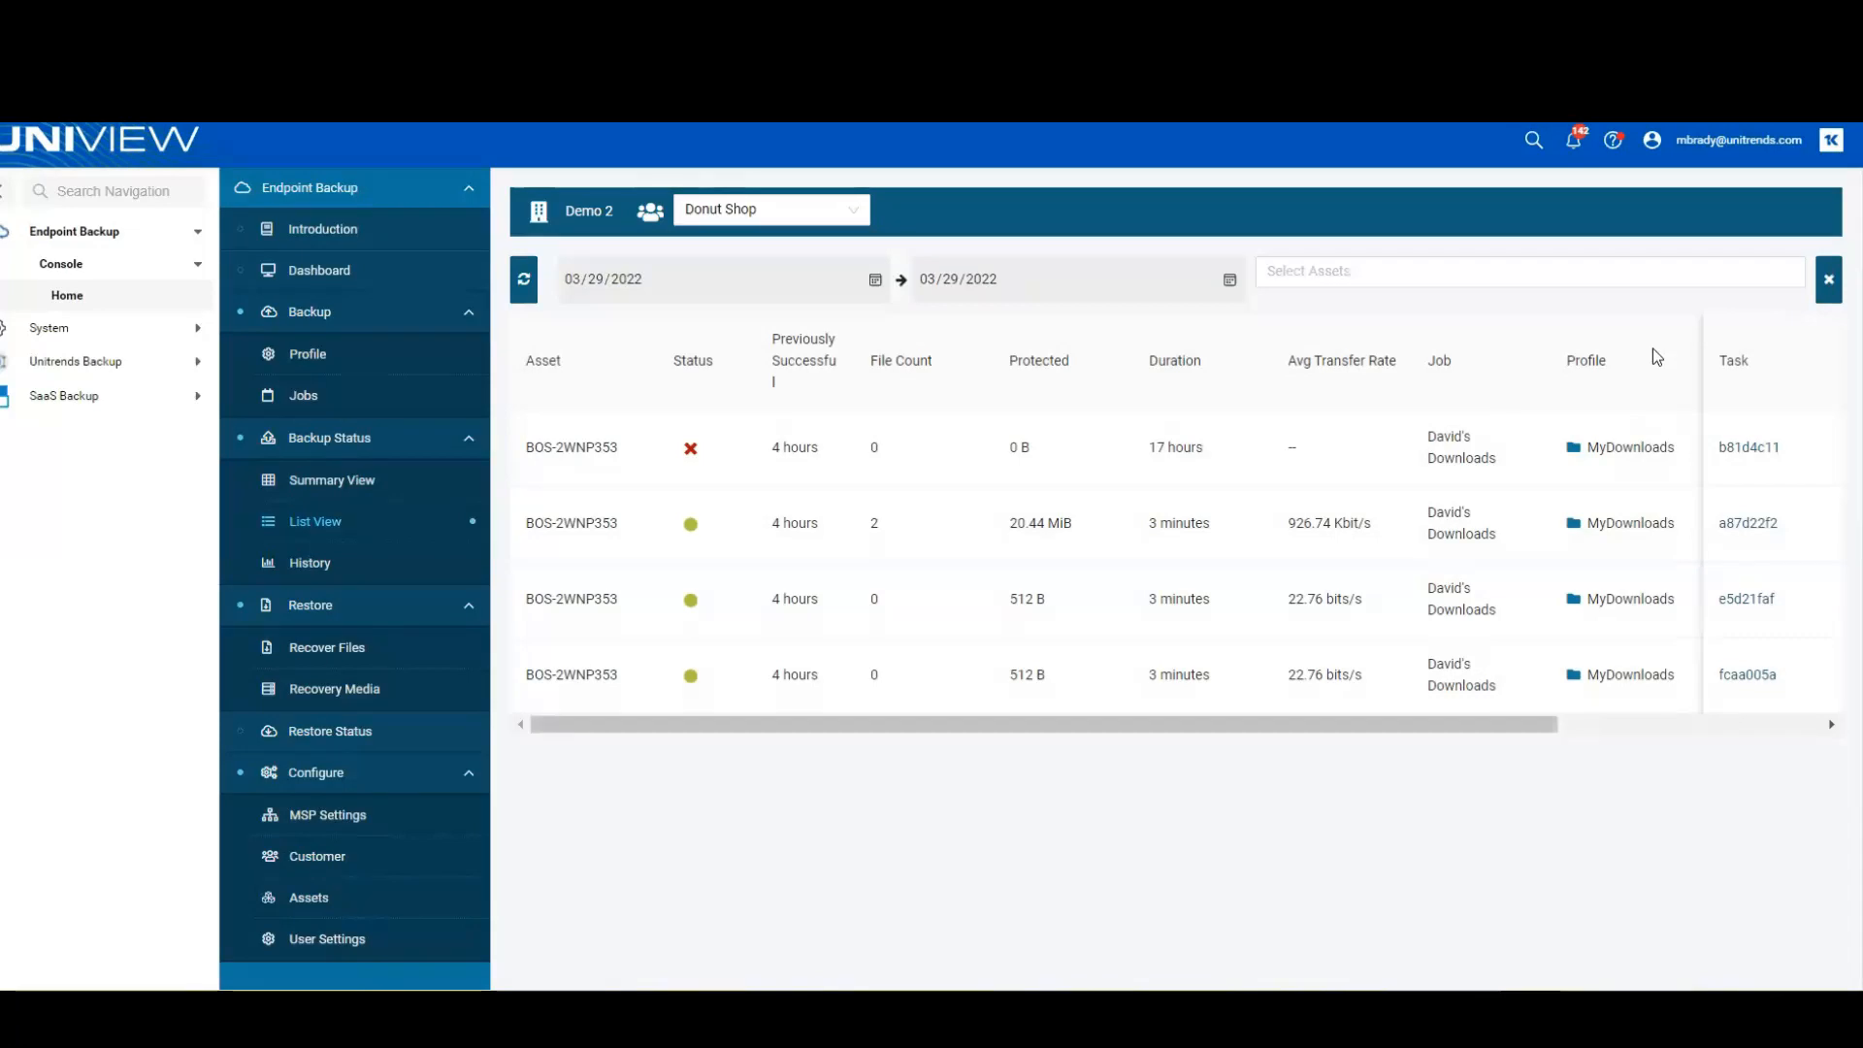
mouse_move(951, 461)
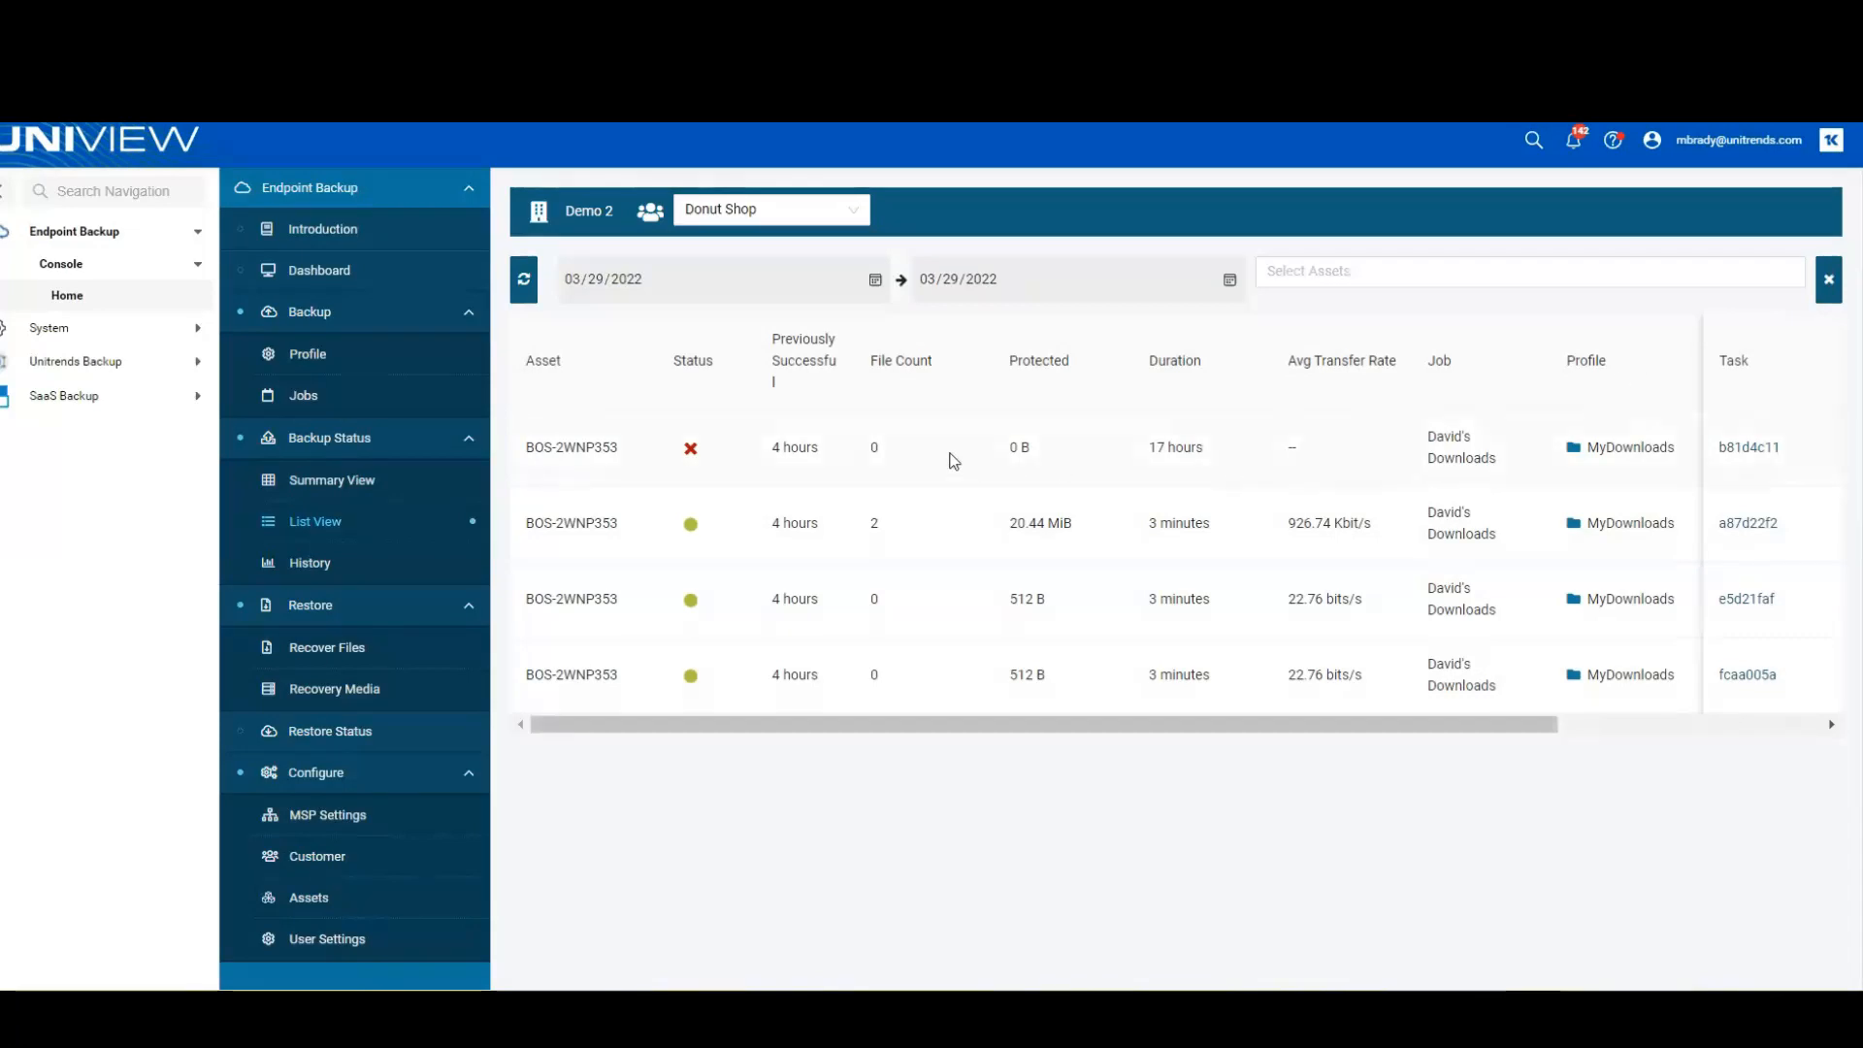
mouse_move(751, 459)
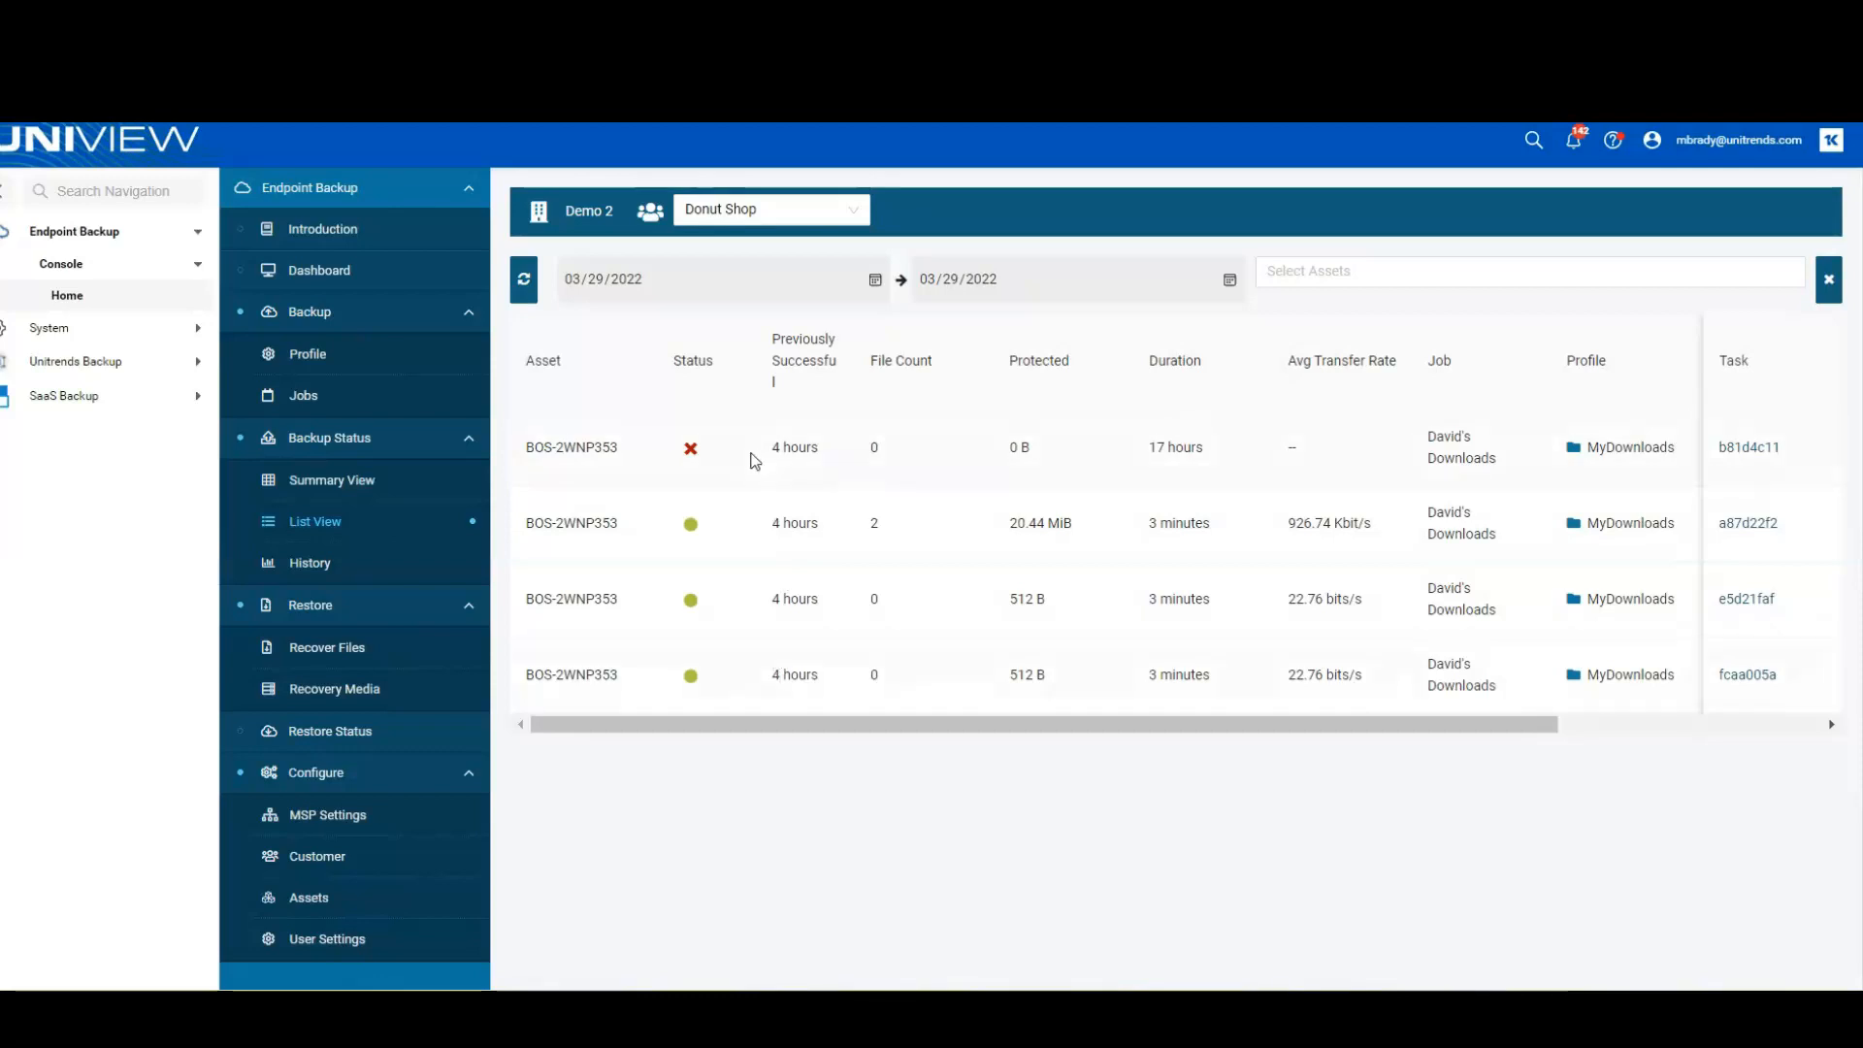
mouse_move(875, 714)
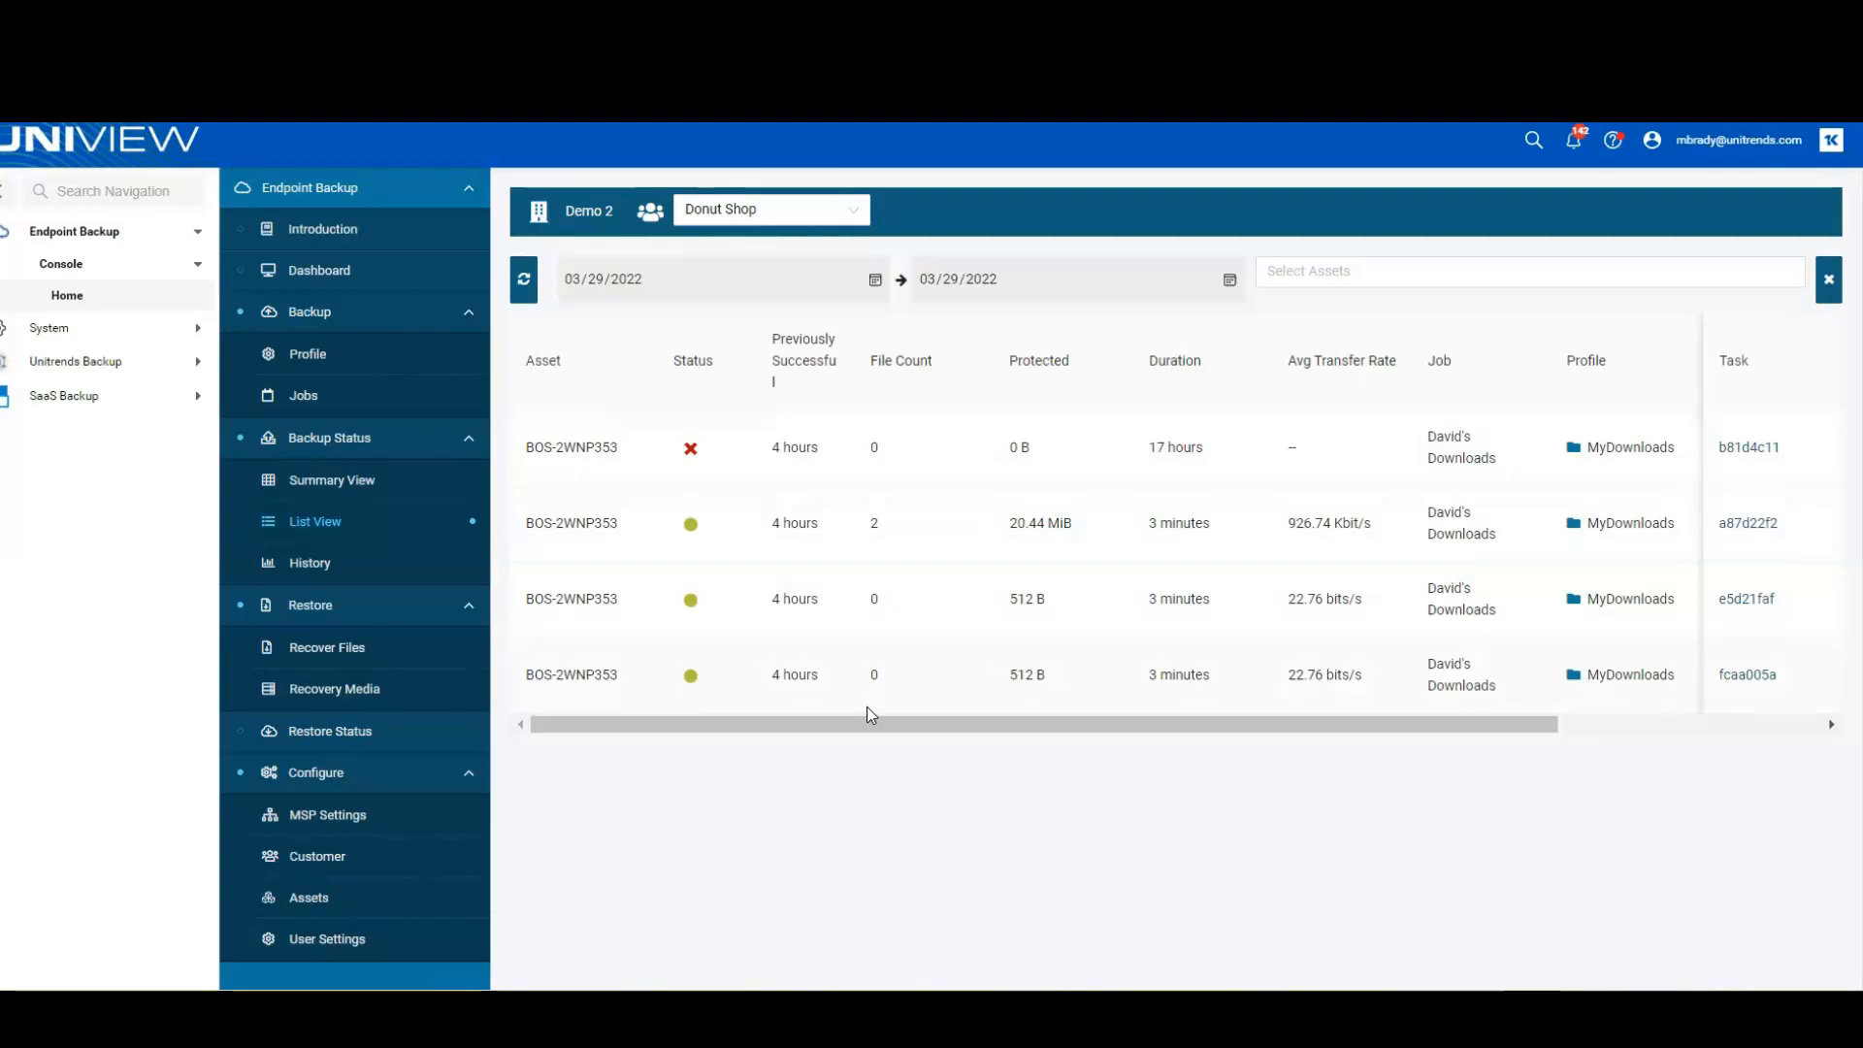
mouse_move(332, 478)
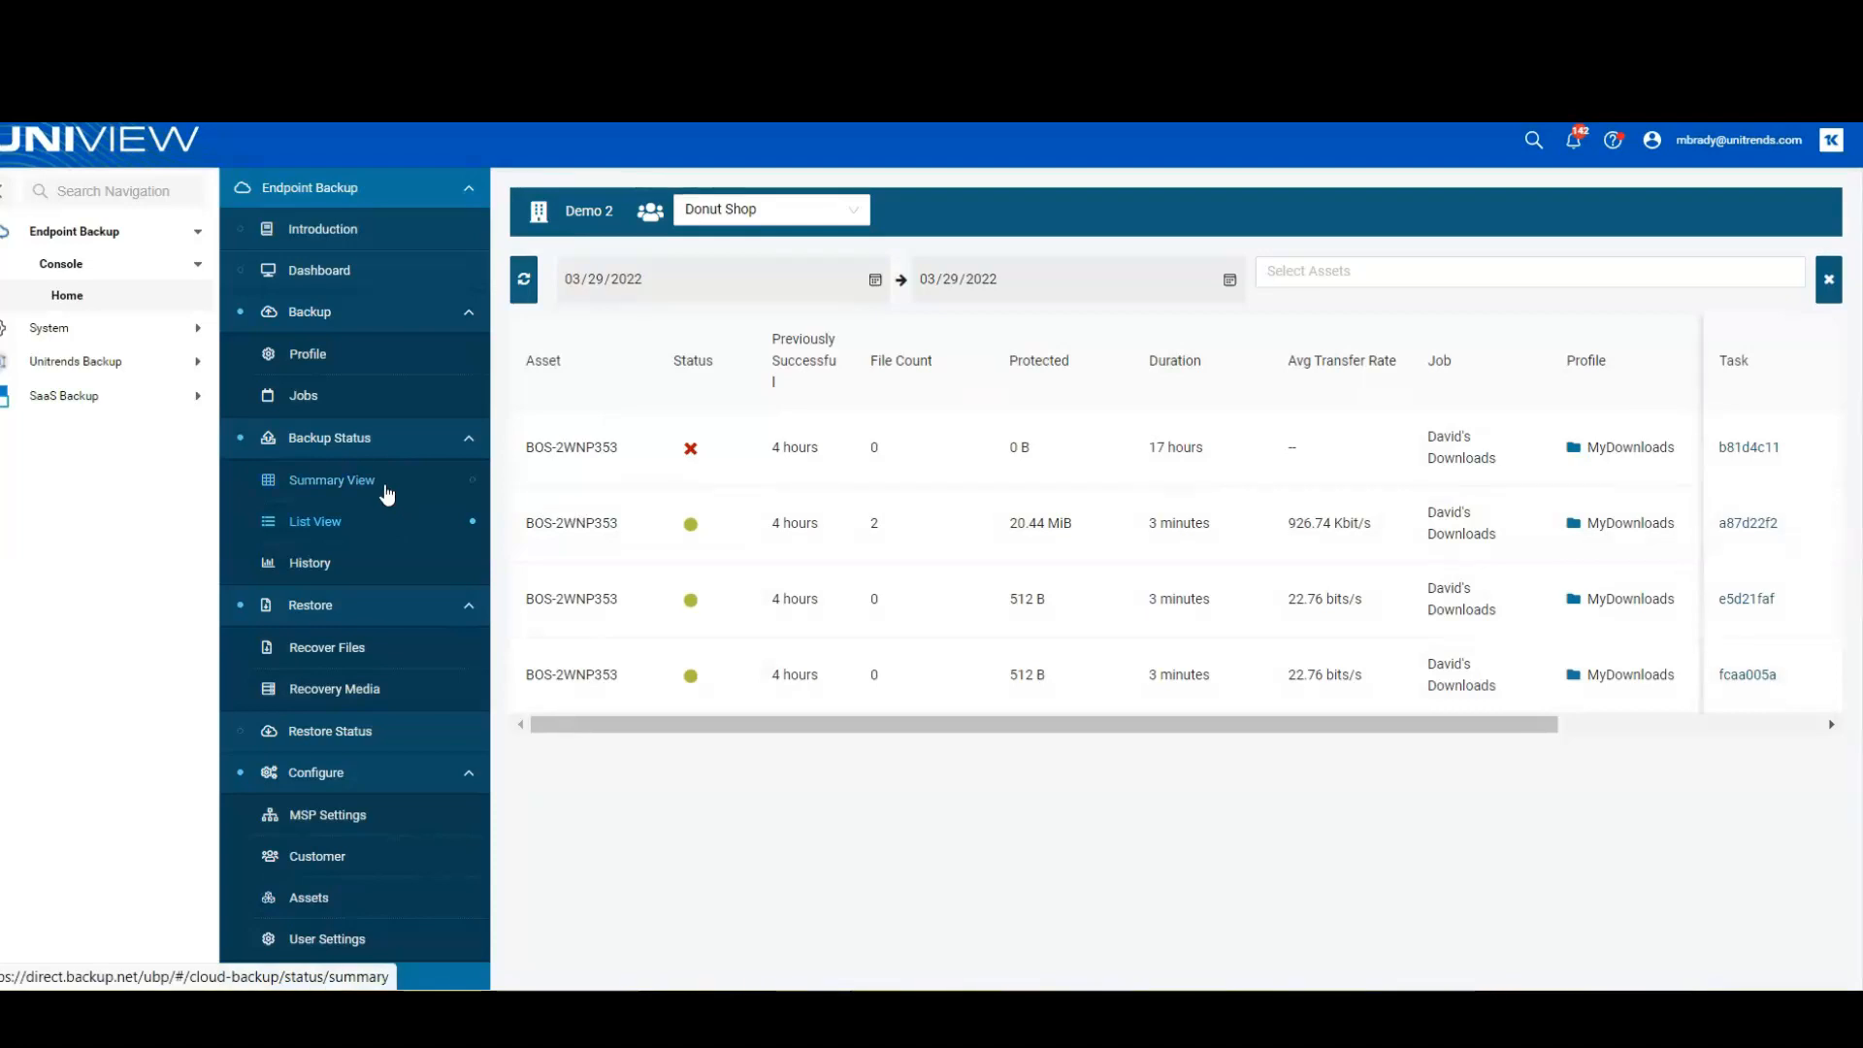
mouse_move(330, 238)
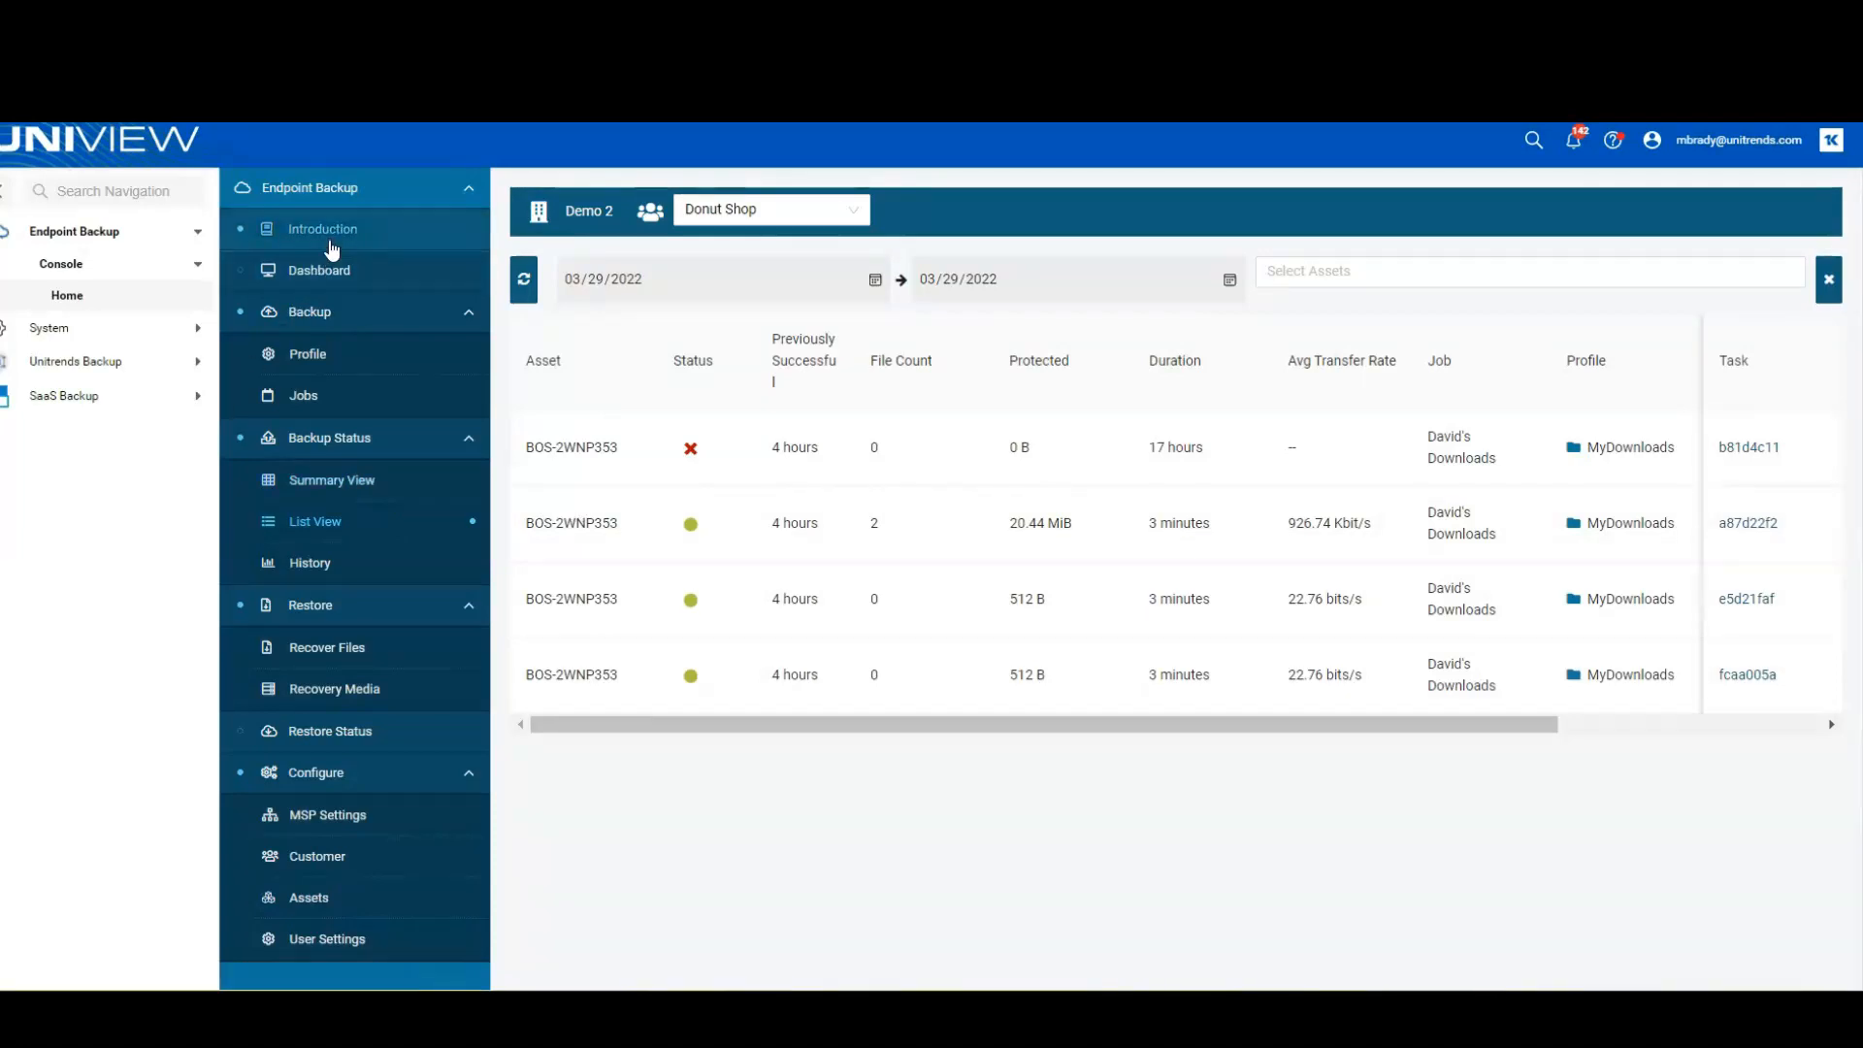
Show the Endpoint Backup Introduction page, scrolled to the March 2022 updates entry.
left_click(322, 228)
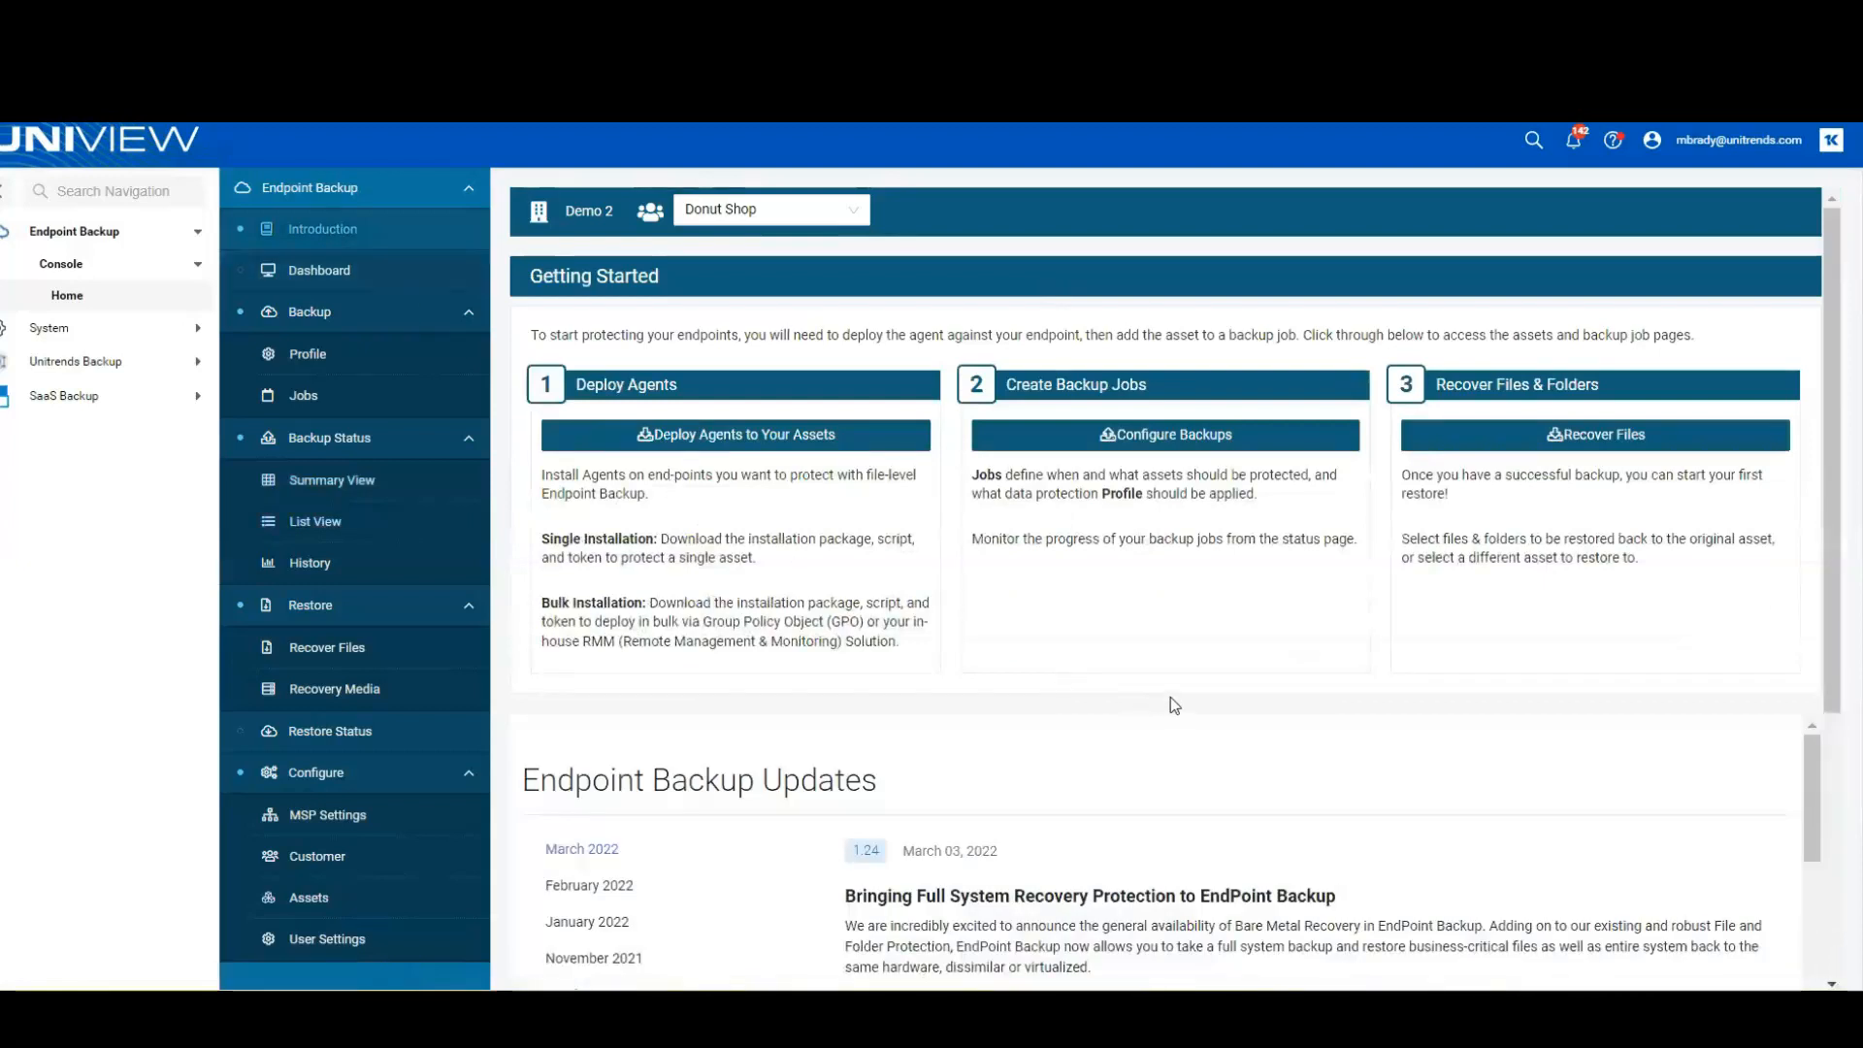
scroll("down", 3)
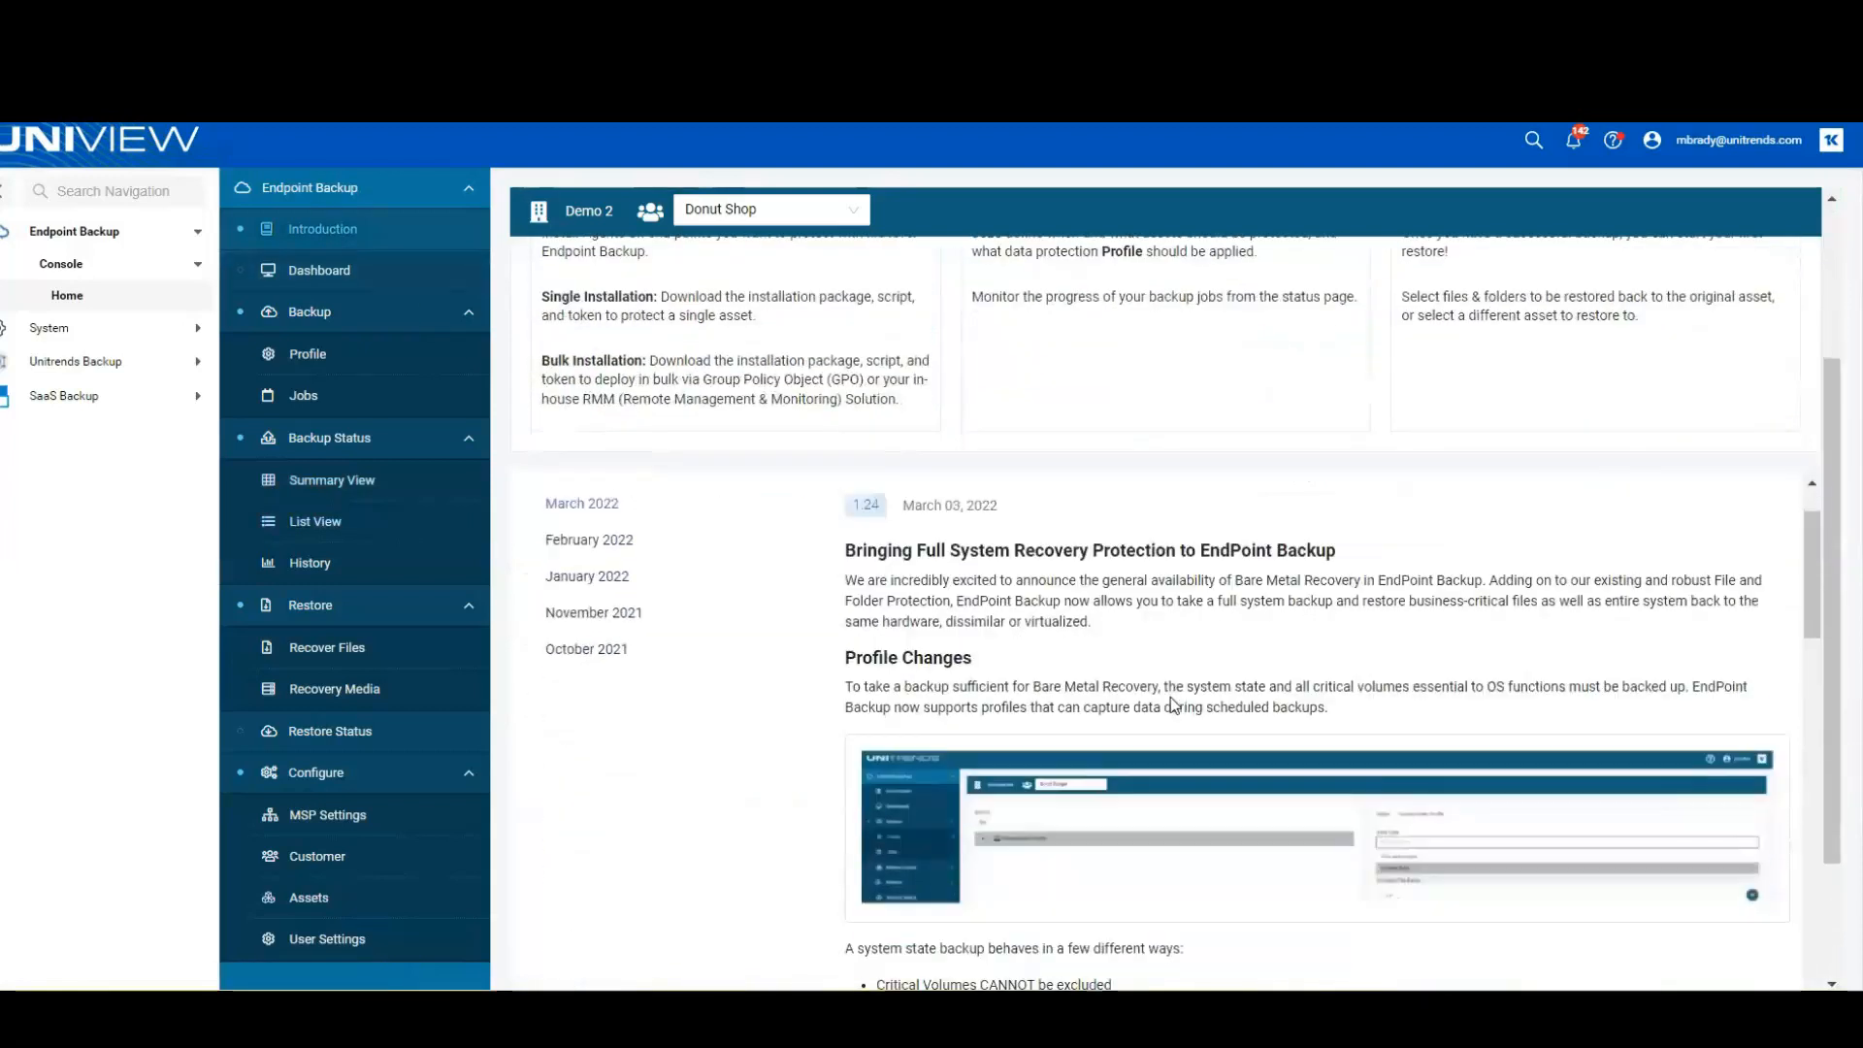
mouse_move(1227, 671)
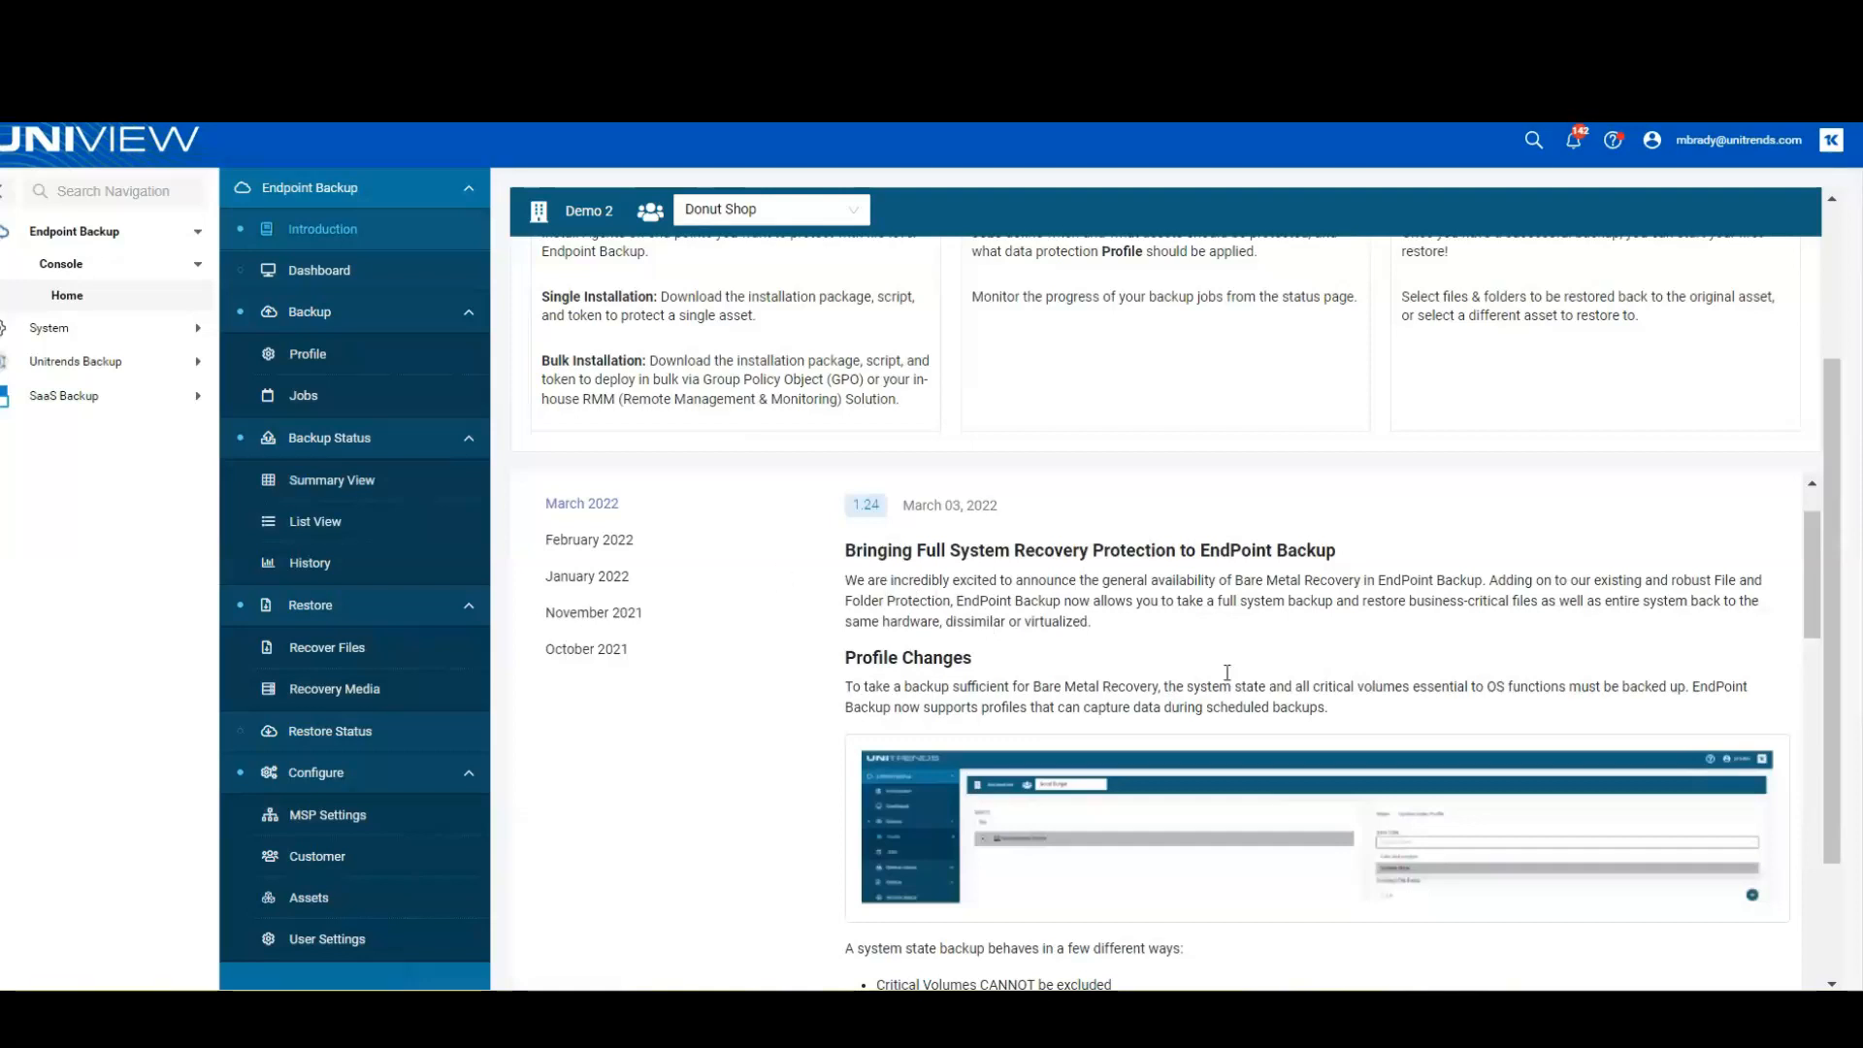
mouse_move(1280, 809)
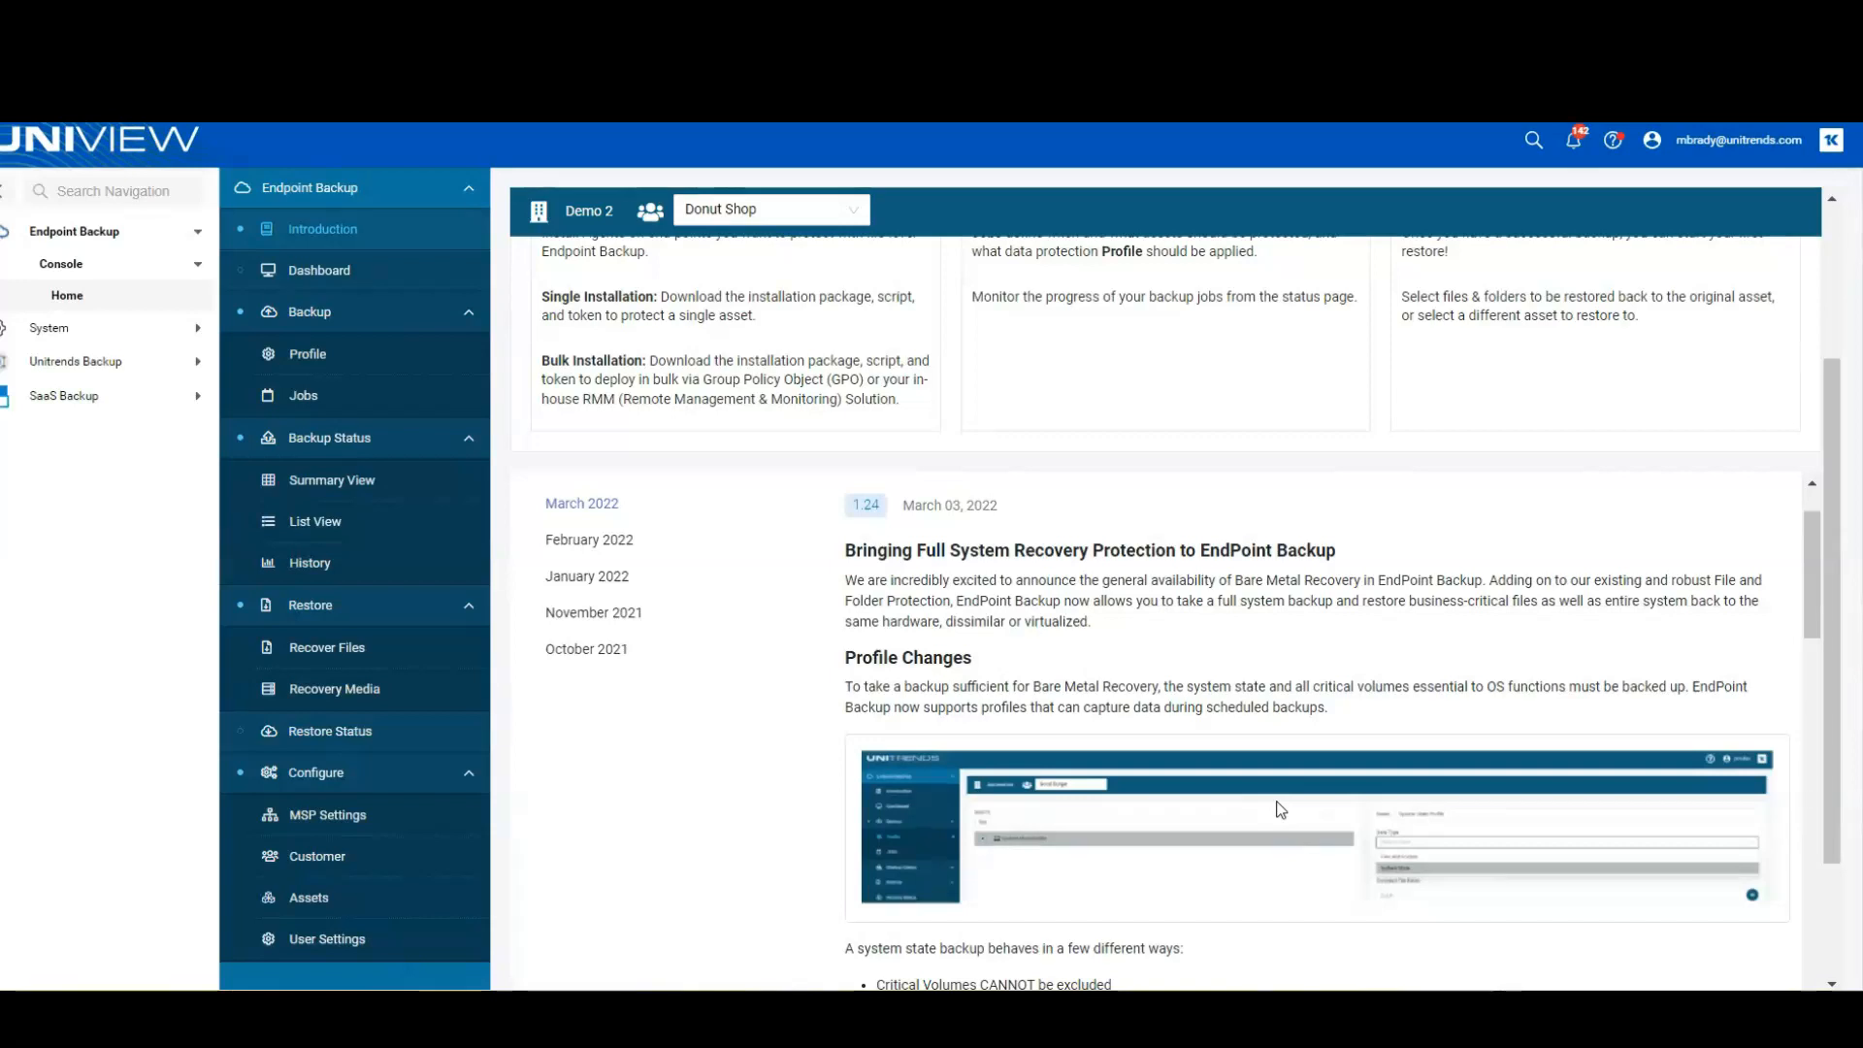
mouse_move(1229, 761)
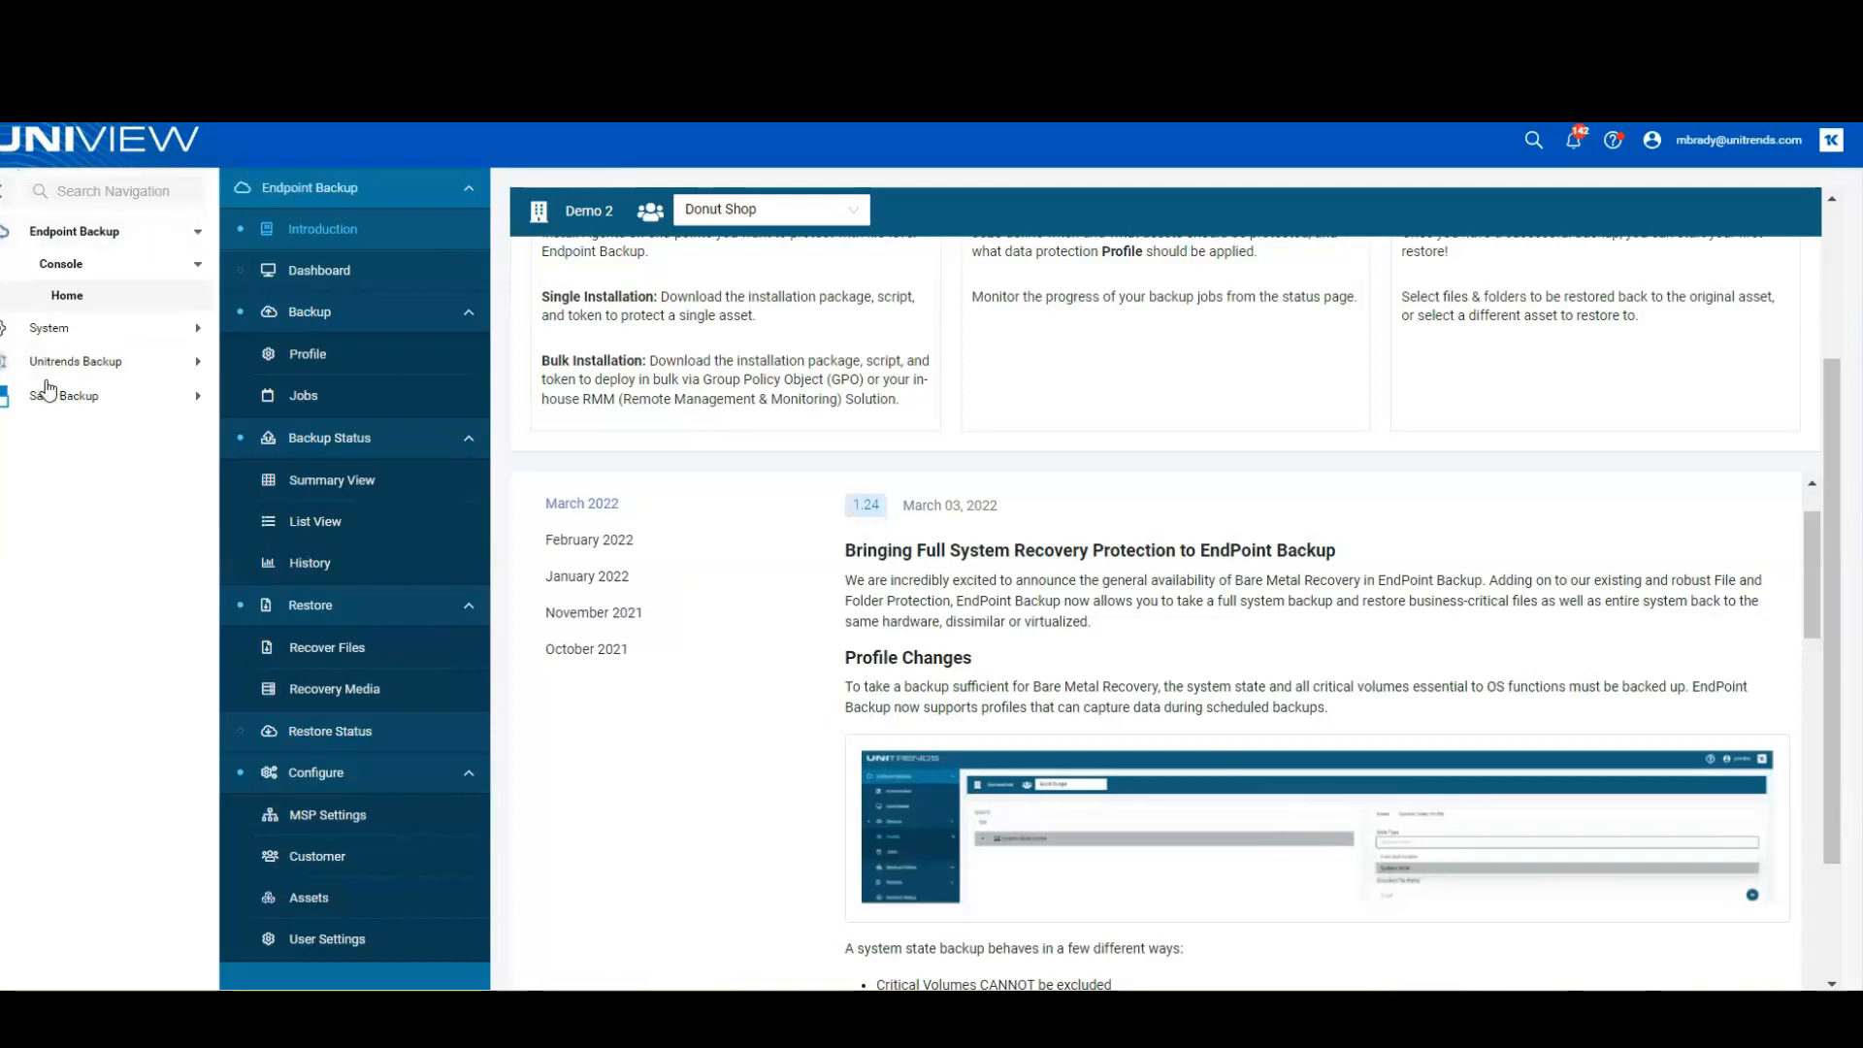
left_click(75, 361)
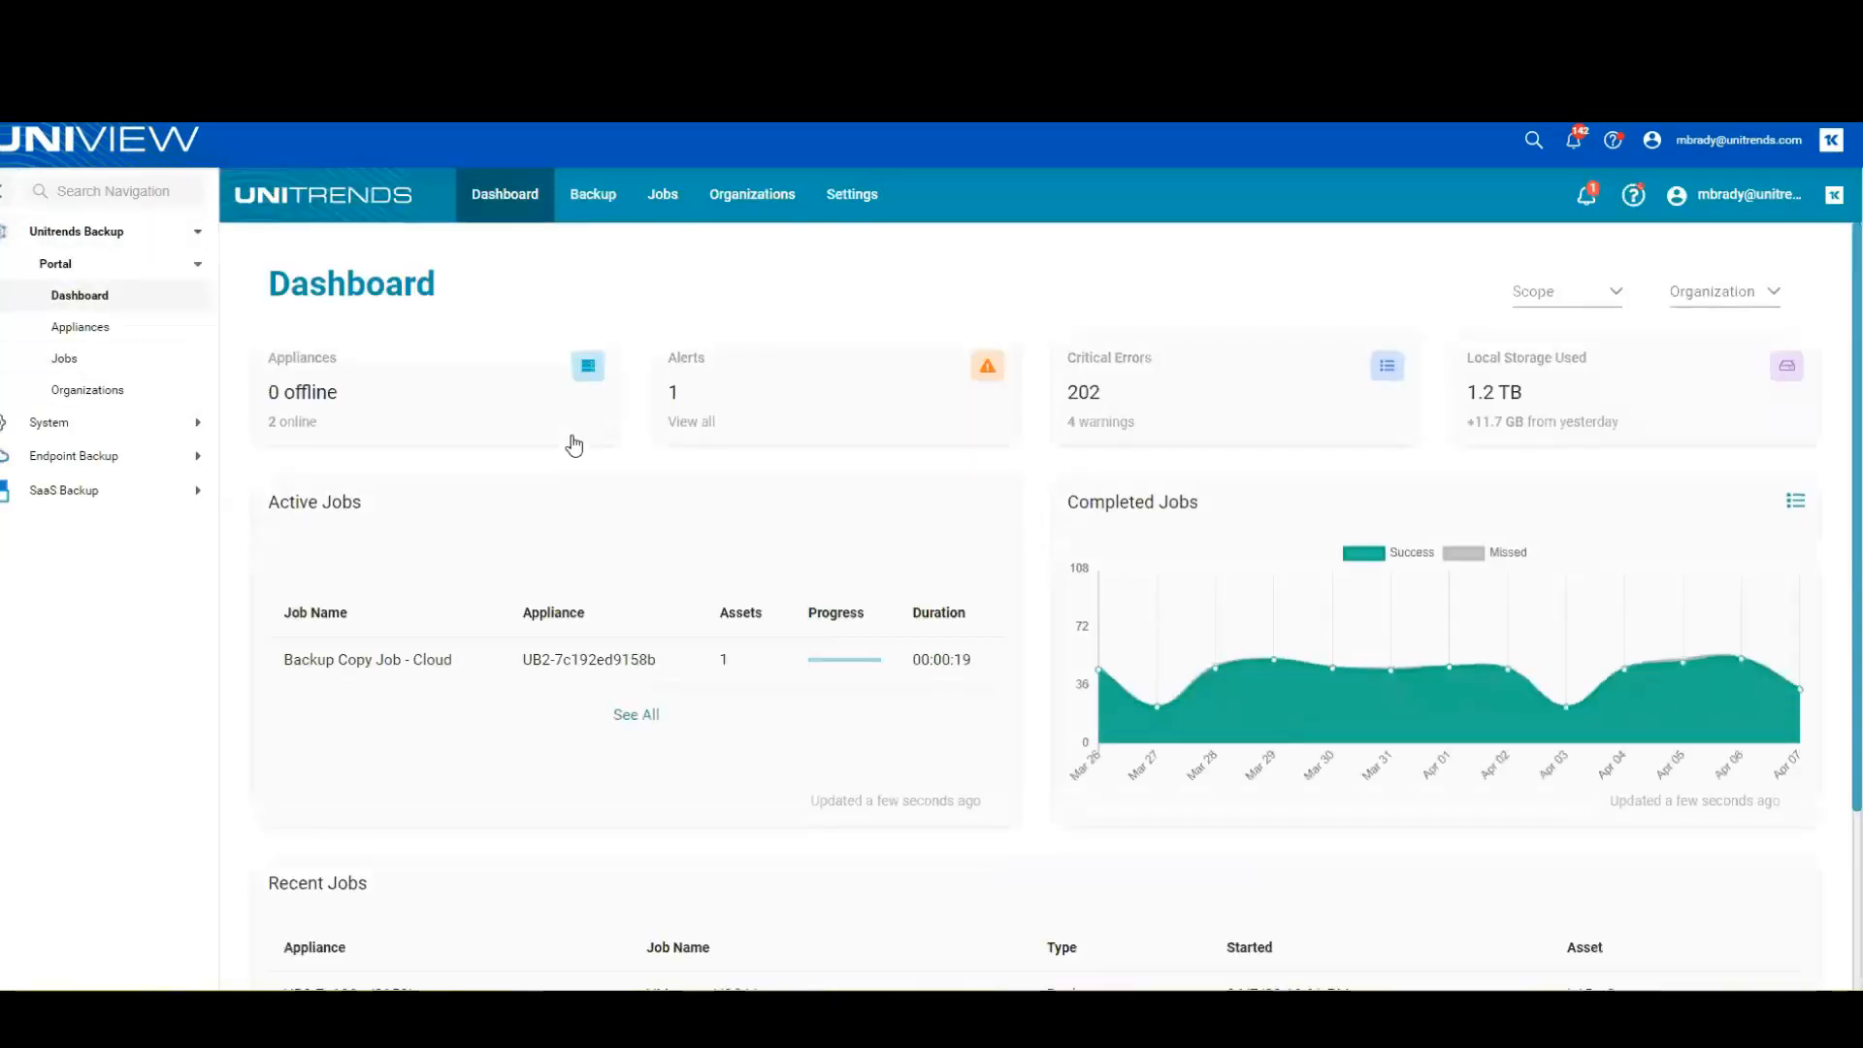
left_click(63, 489)
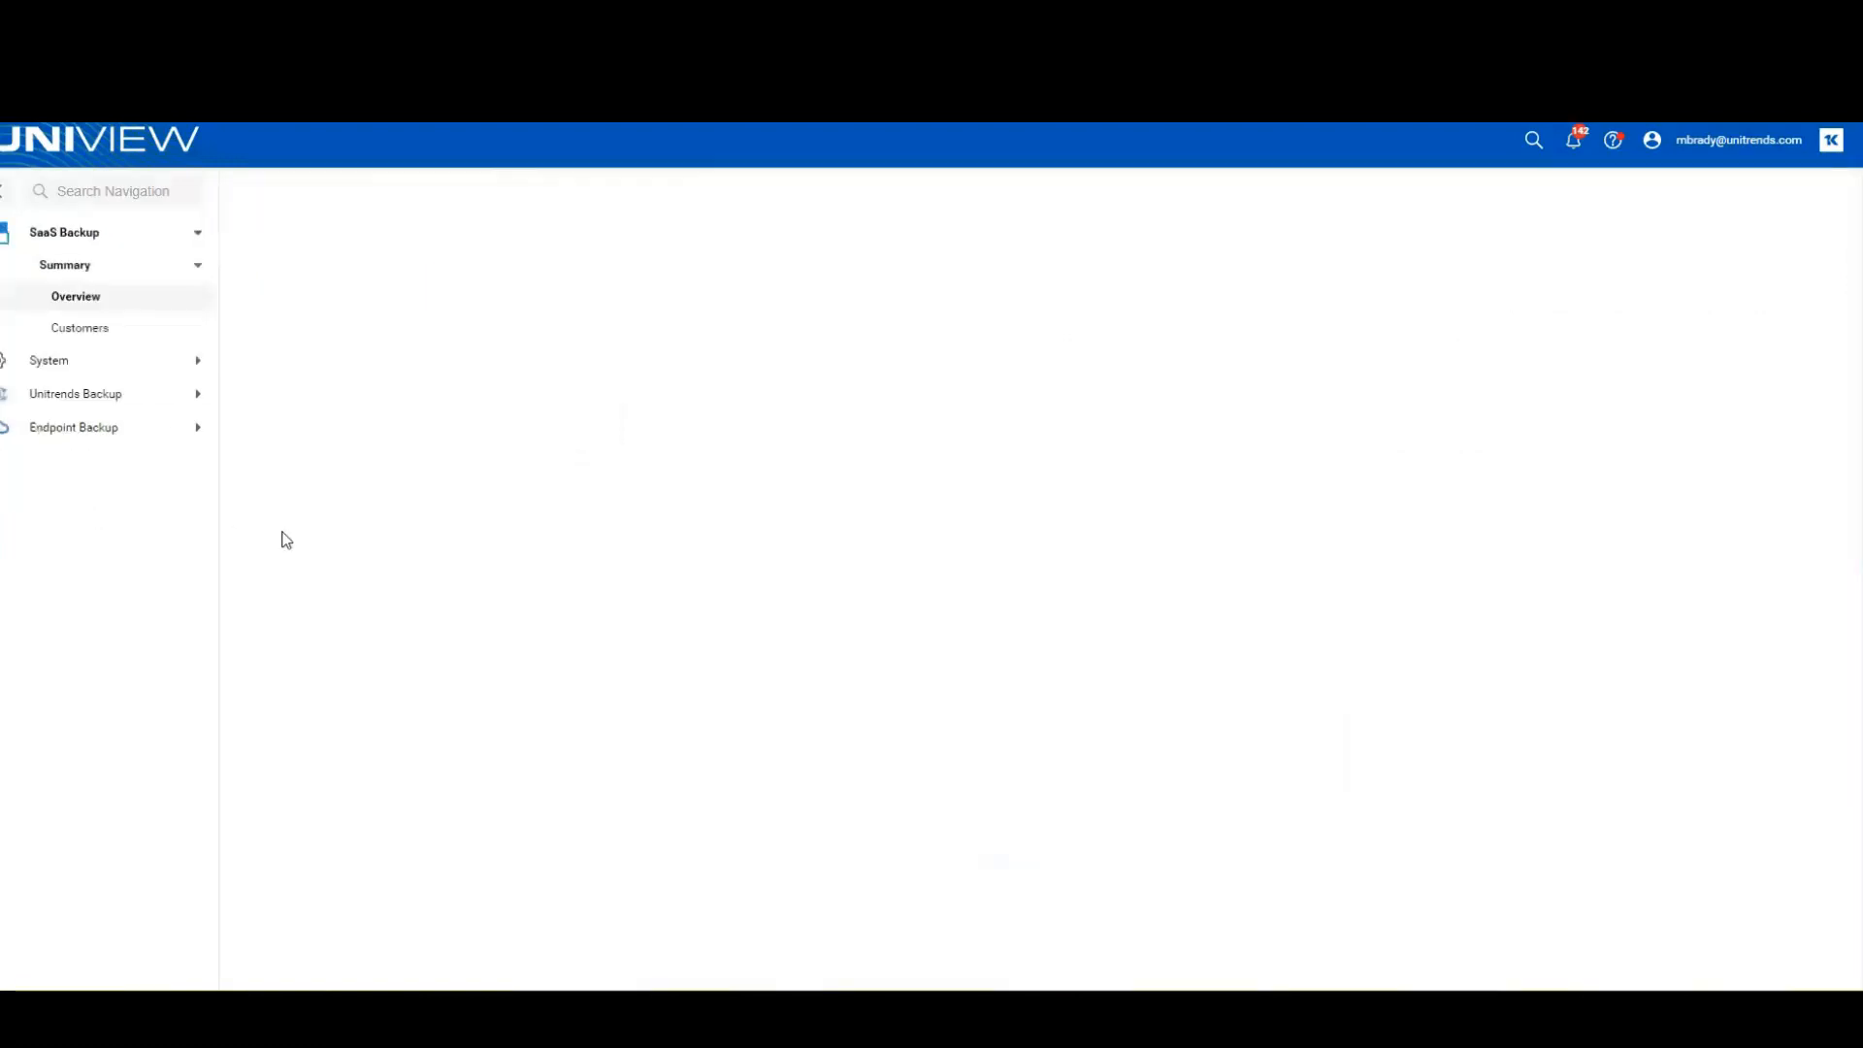
left_click(80, 328)
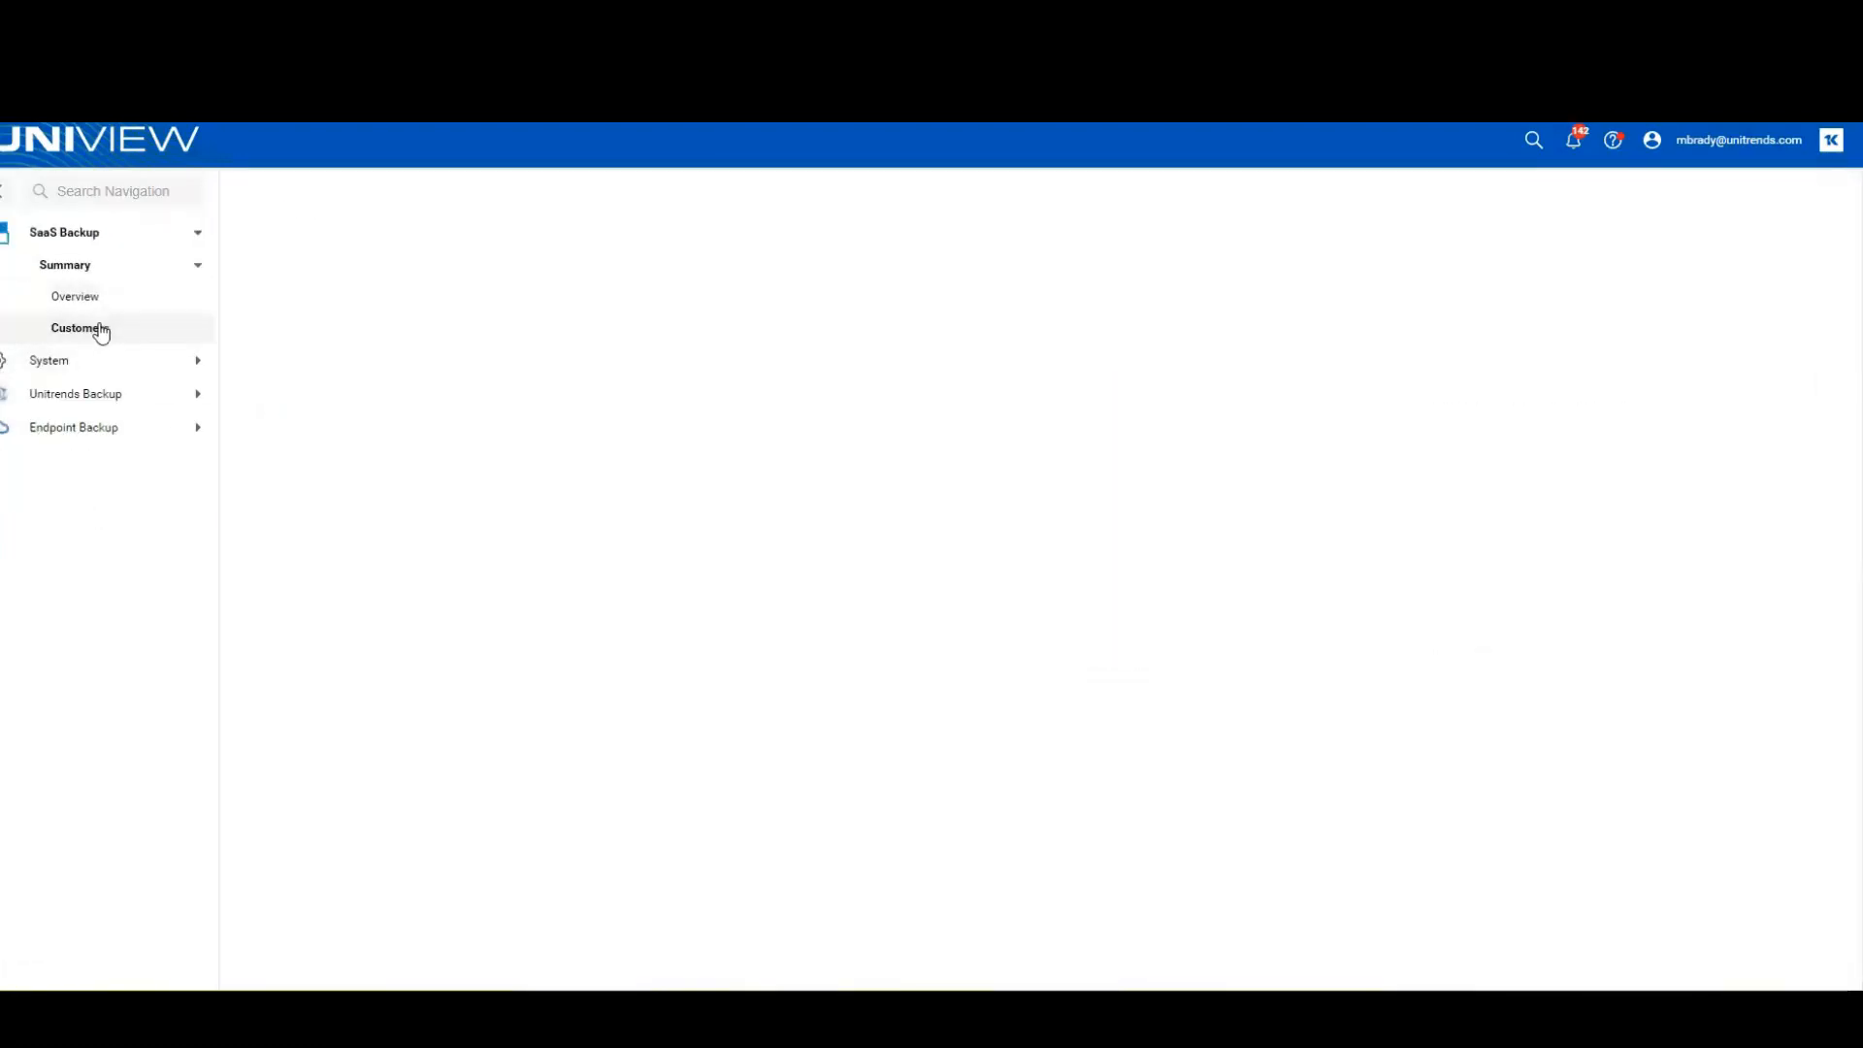
left_click(80, 328)
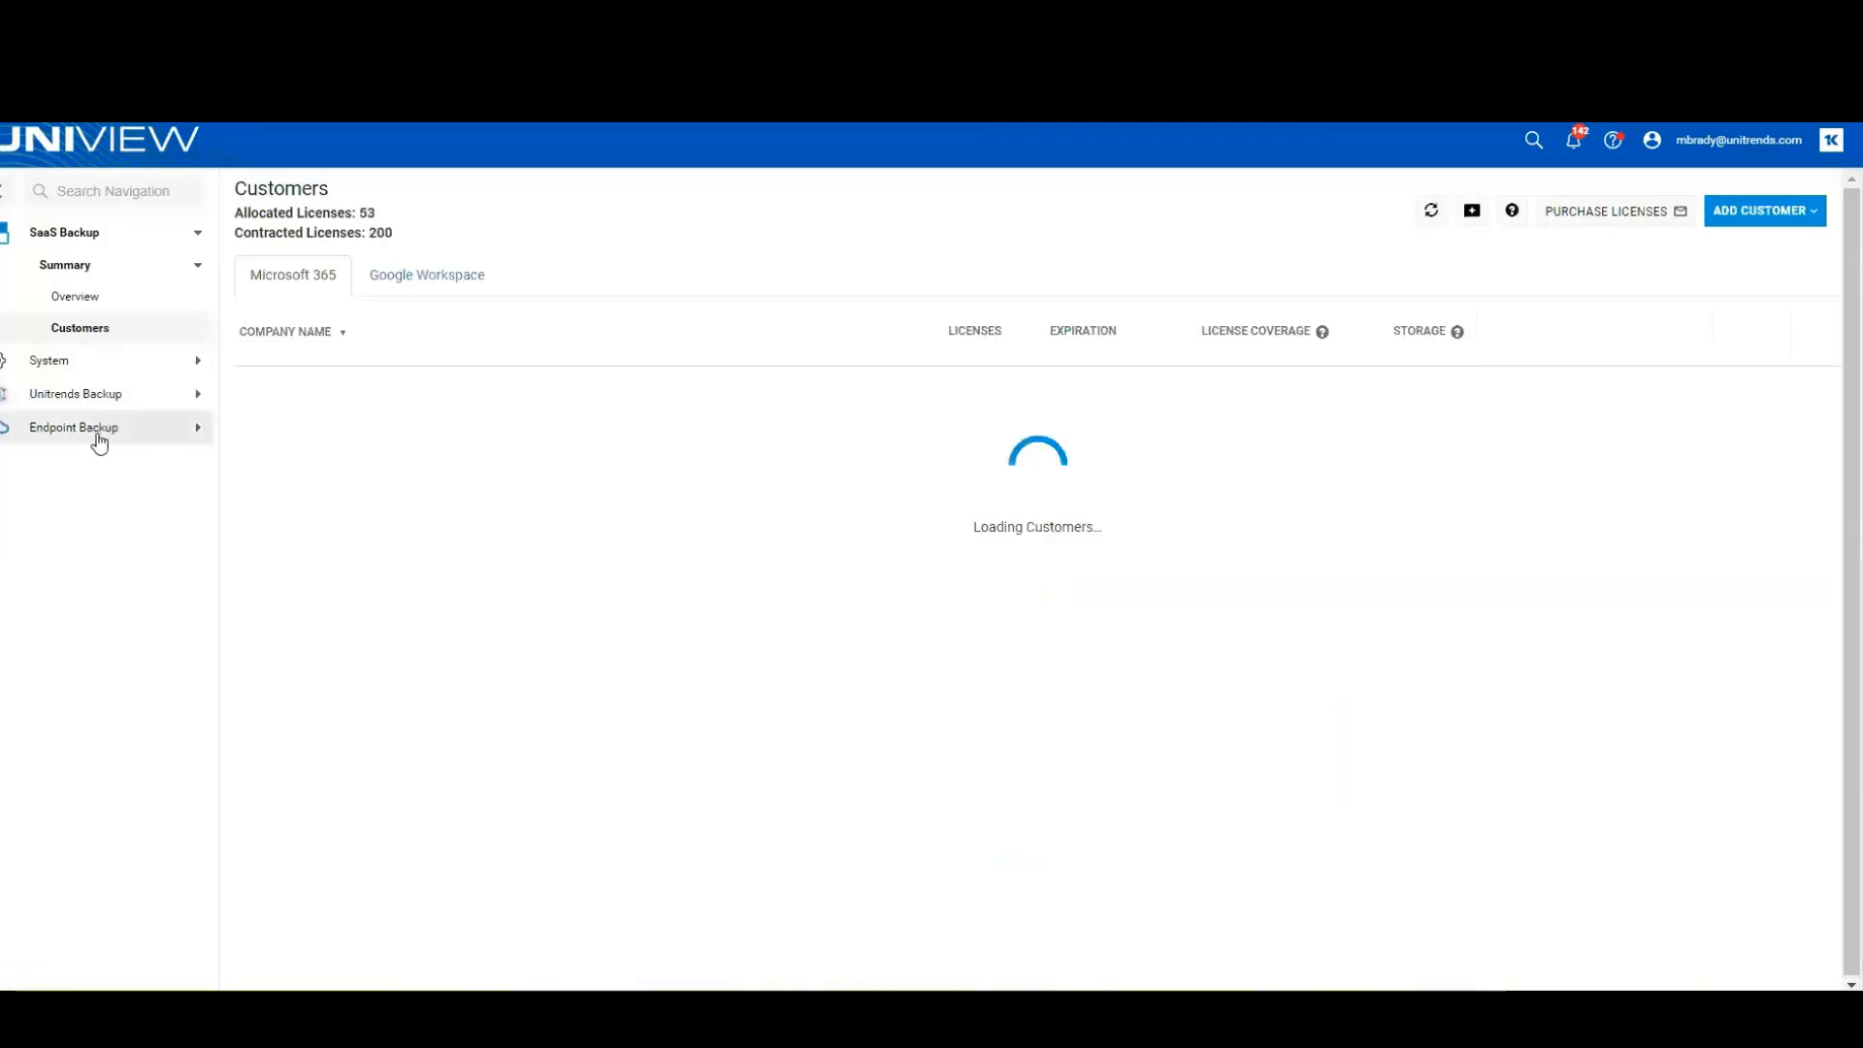
left_click(73, 427)
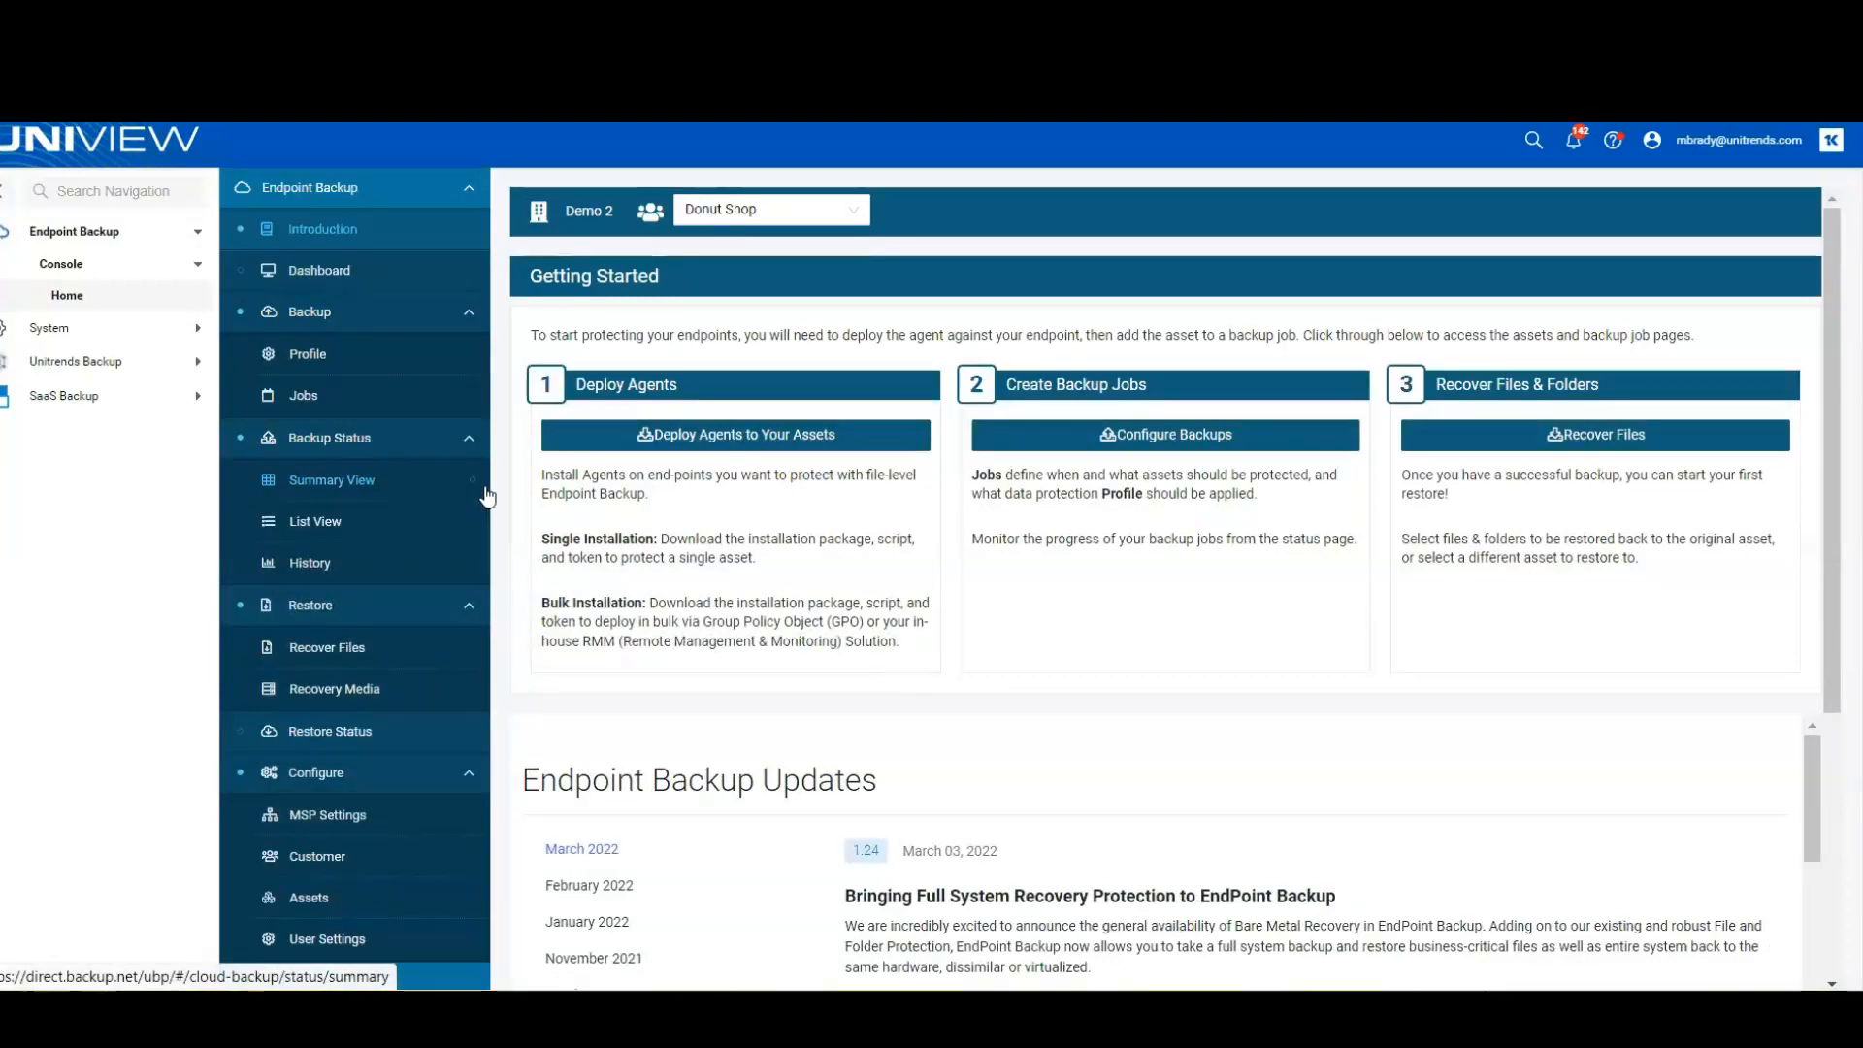
mouse_move(472, 485)
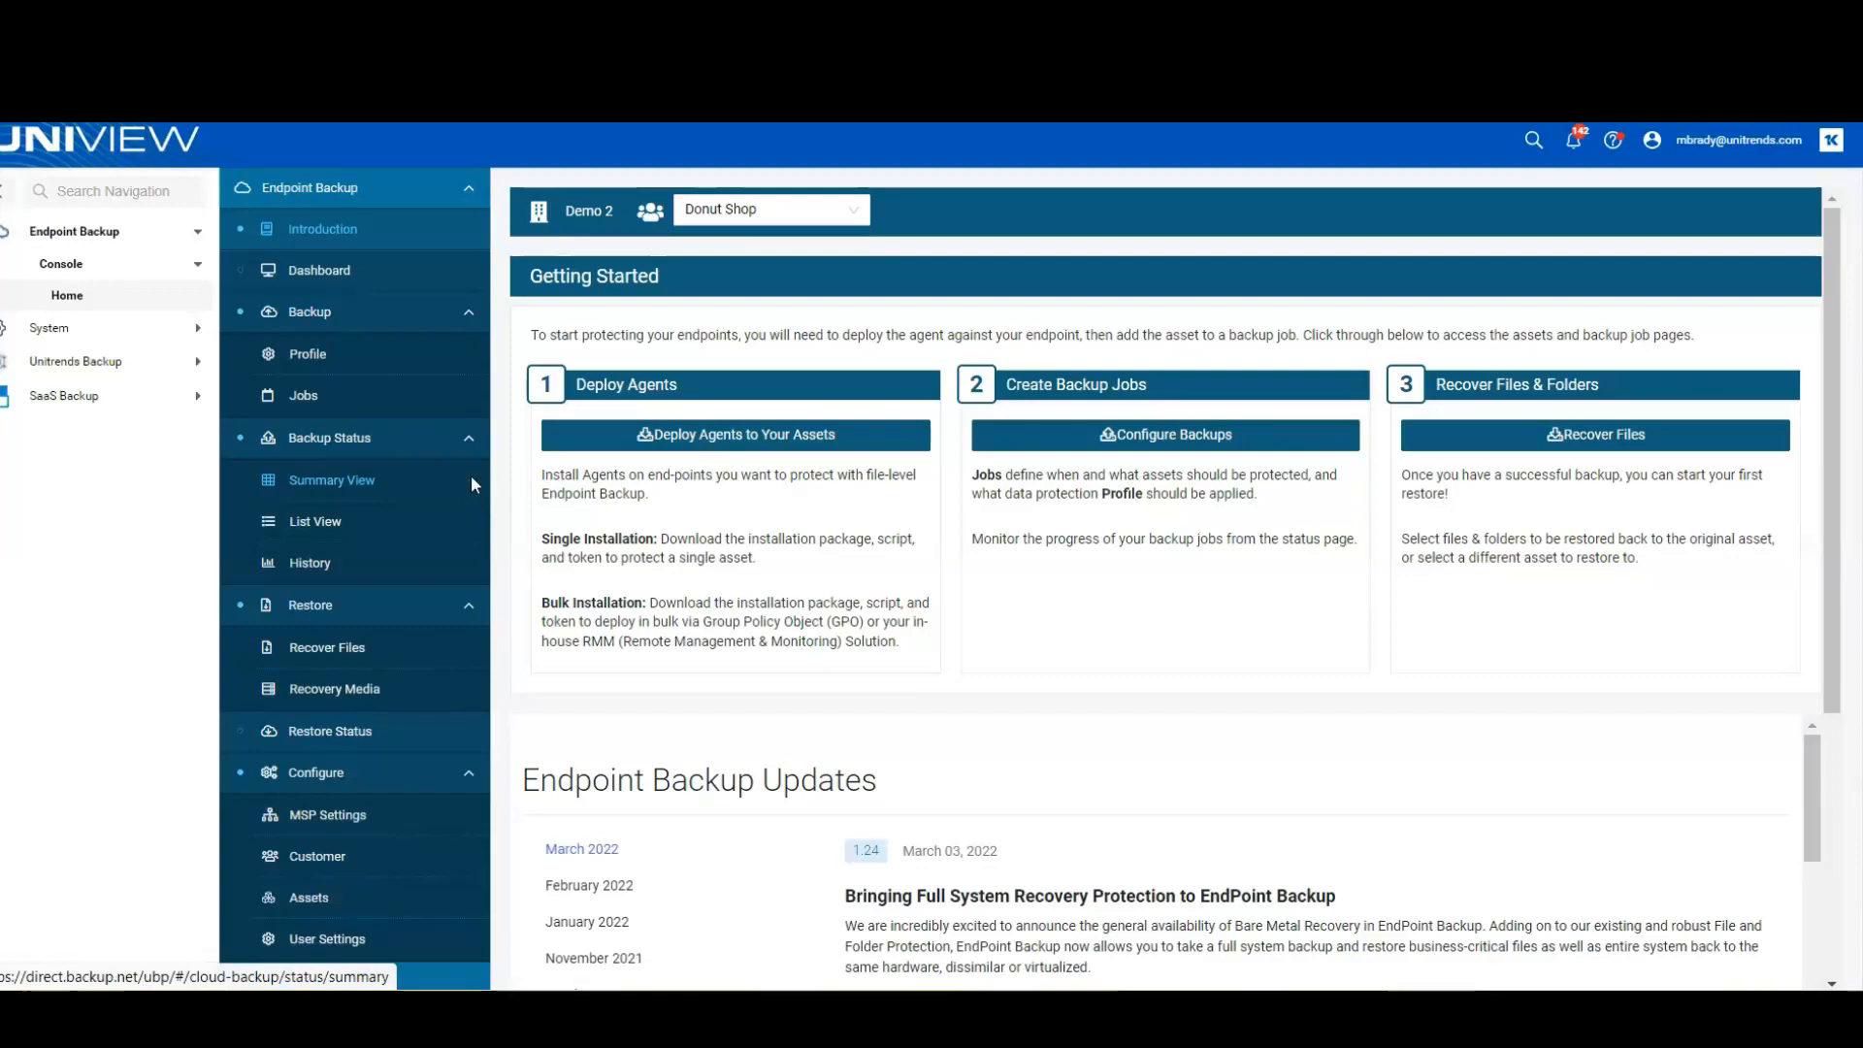